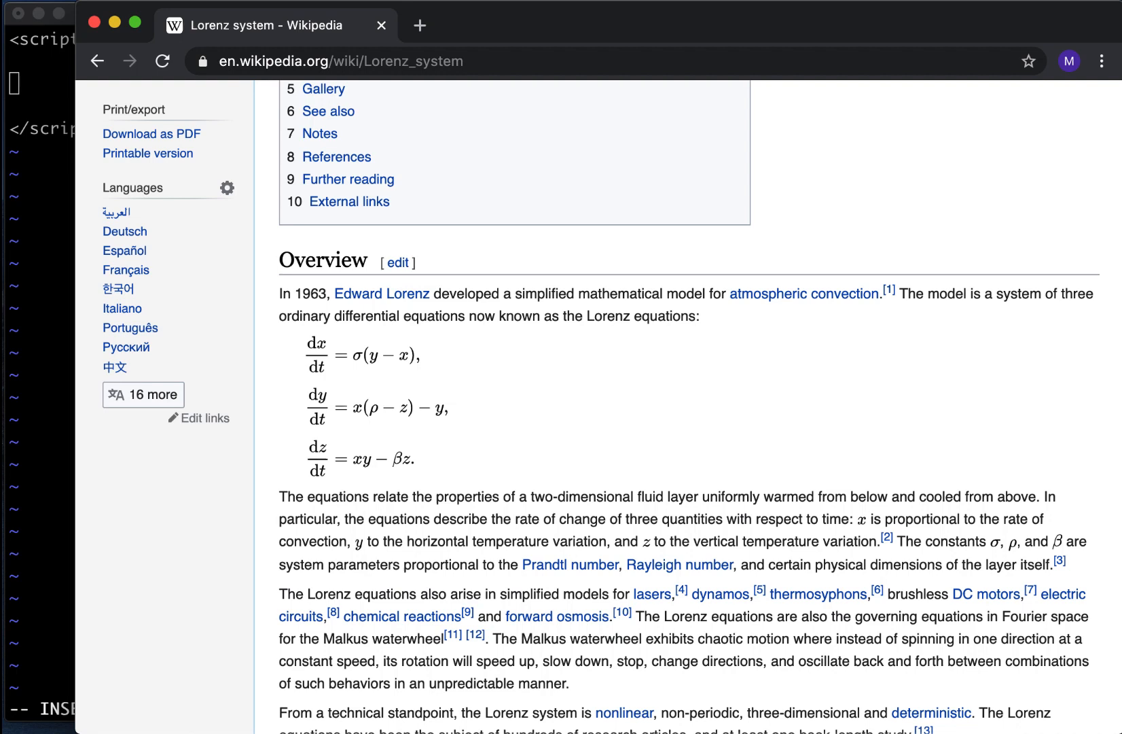
Step: Scroll the Wikipedia Lorenz system article to review the three Overview equations
{"action": "scroll", "scroll_direction": "up", "scroll_amount": 3}
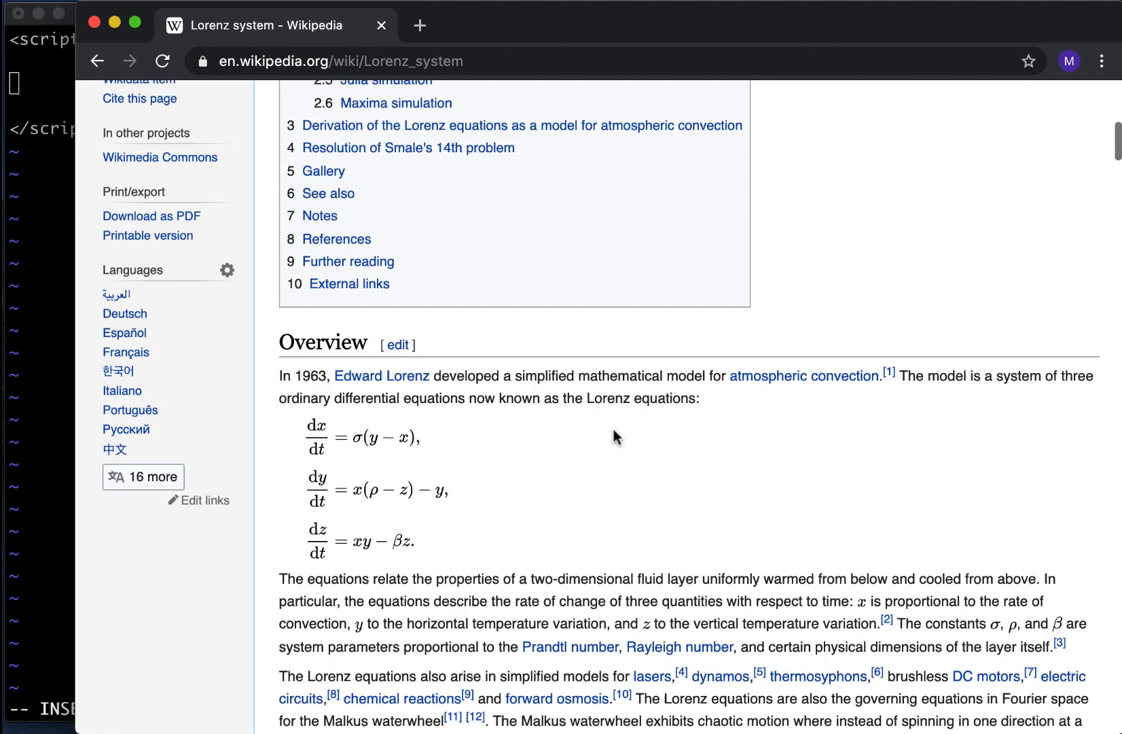
{"action": "scroll", "scroll_direction": "up", "scroll_amount": 3}
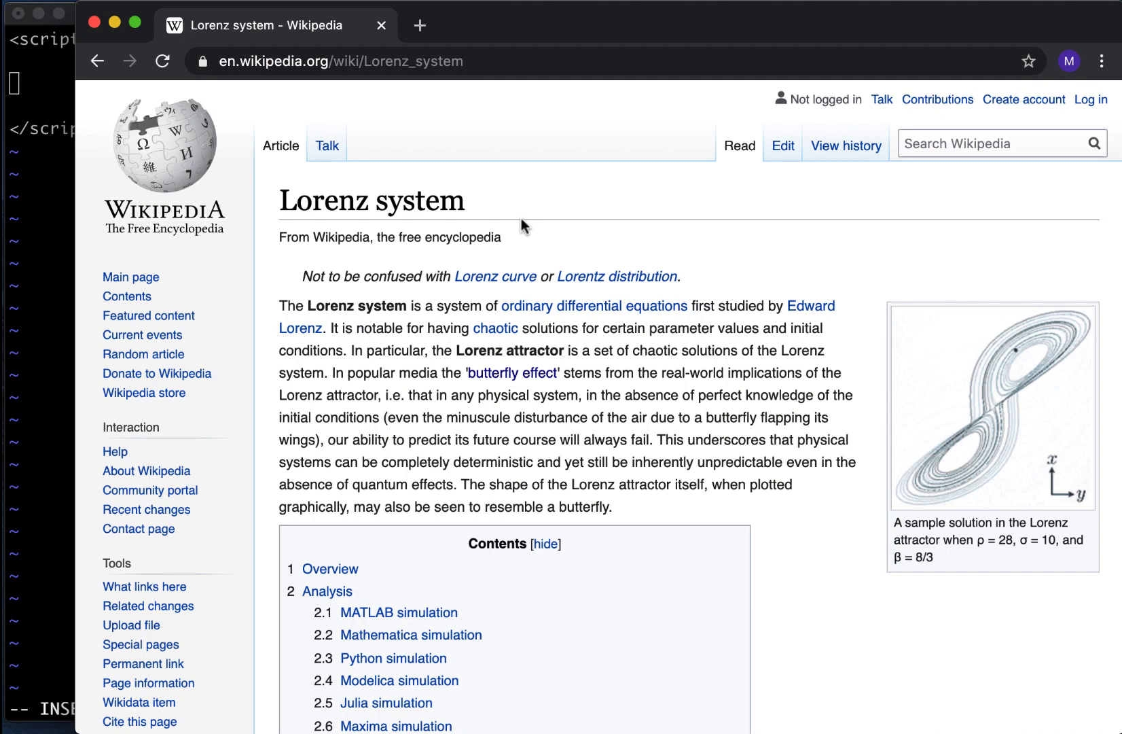
{"action": "scroll", "scroll_direction": "down", "scroll_amount": 3}
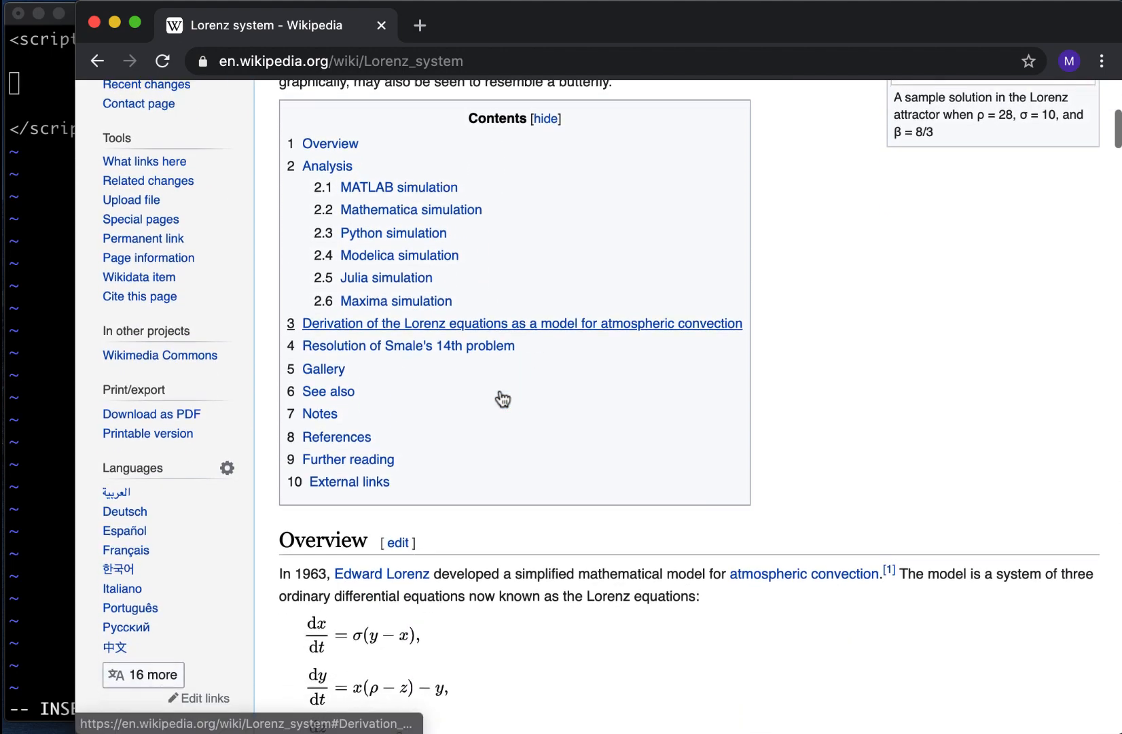
{"action": "scroll", "scroll_direction": "down", "scroll_amount": 3}
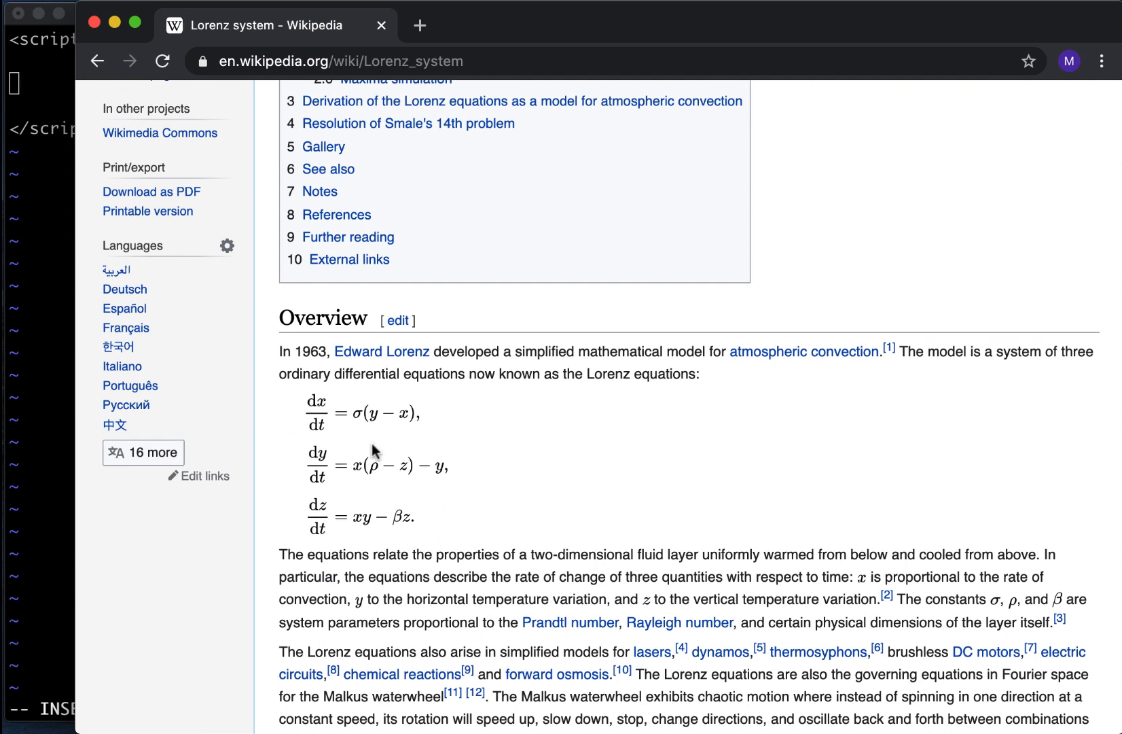
{"action": "mouse_move", "coordinate": [383, 546]}
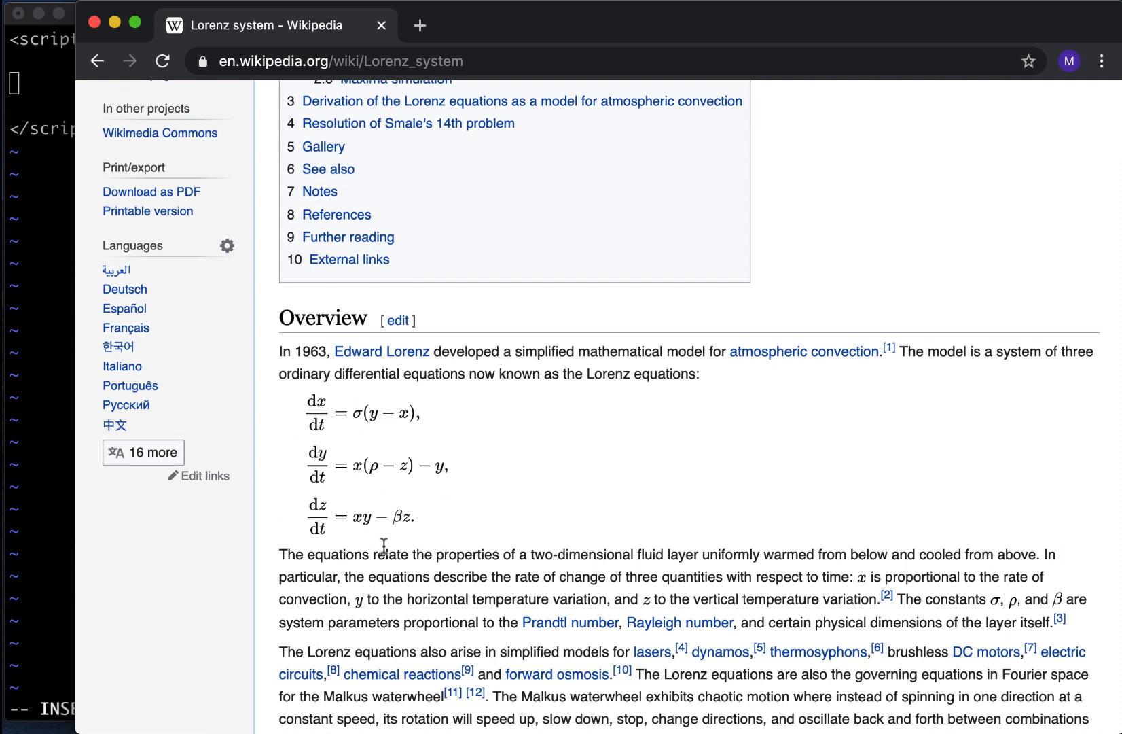
{"action": "mouse_move", "coordinate": [125, 404]}
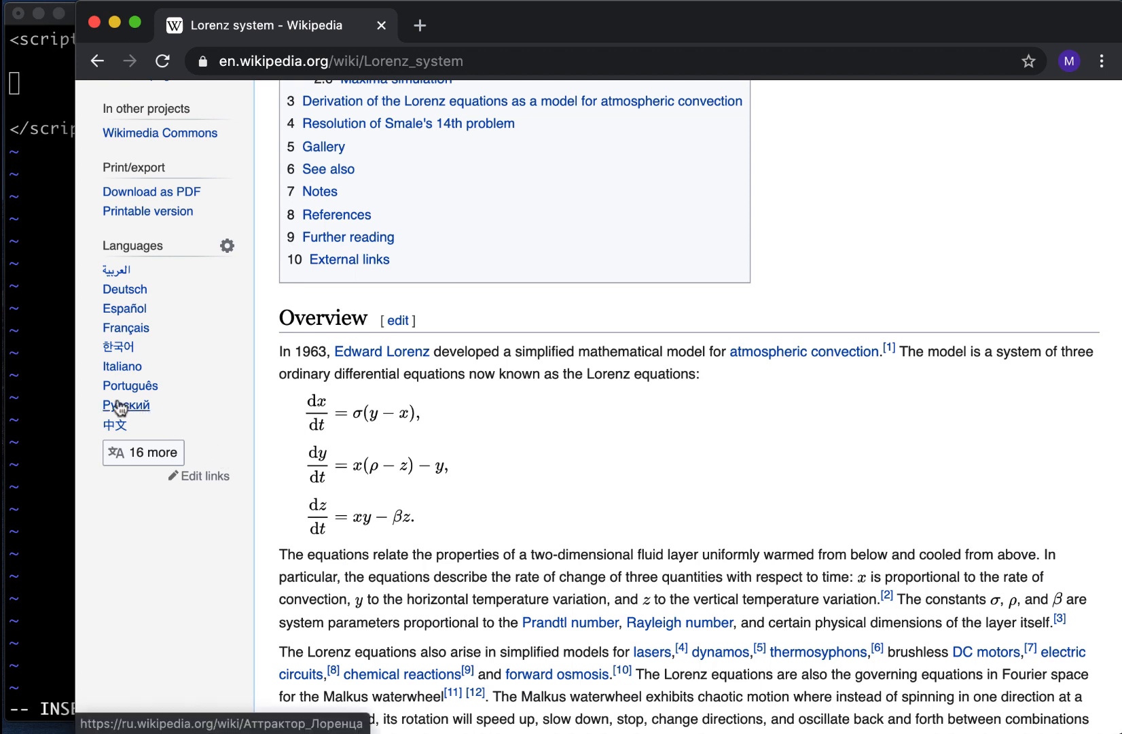
{"action": "mouse_move", "coordinate": [42, 374]}
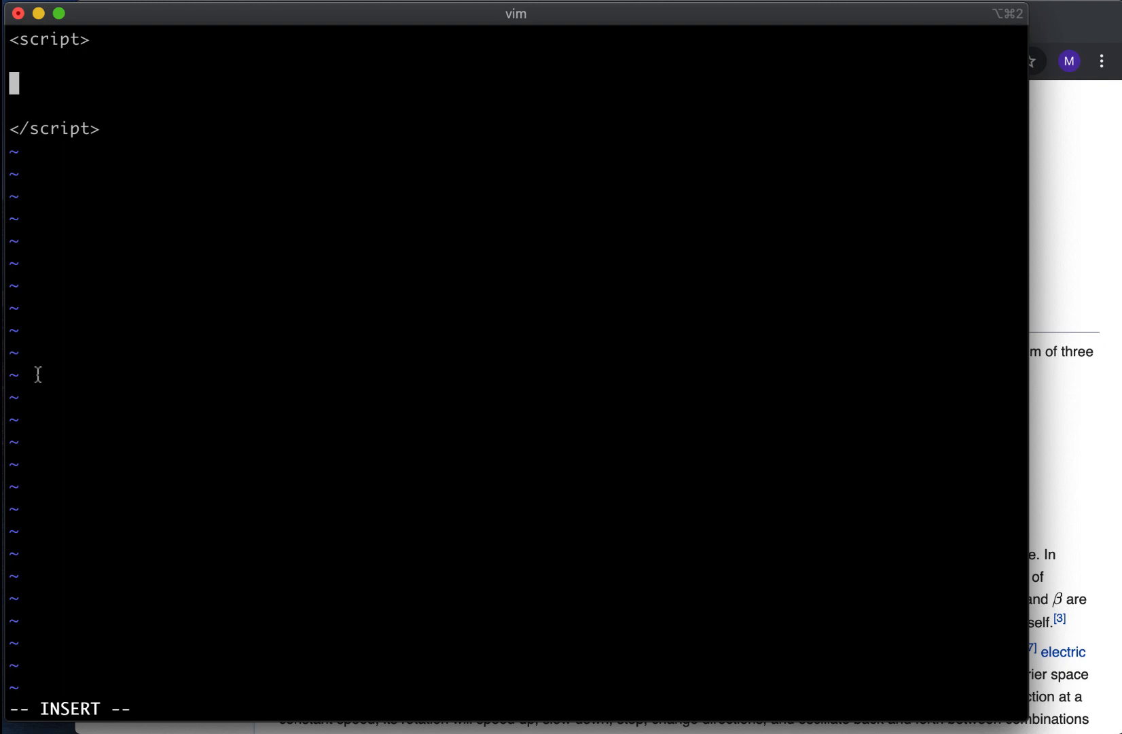
Step: Type the integrate({x,y,z}) function header and the x += (sigma*(y-x)) update
{"action": "type", "text": "funct"}
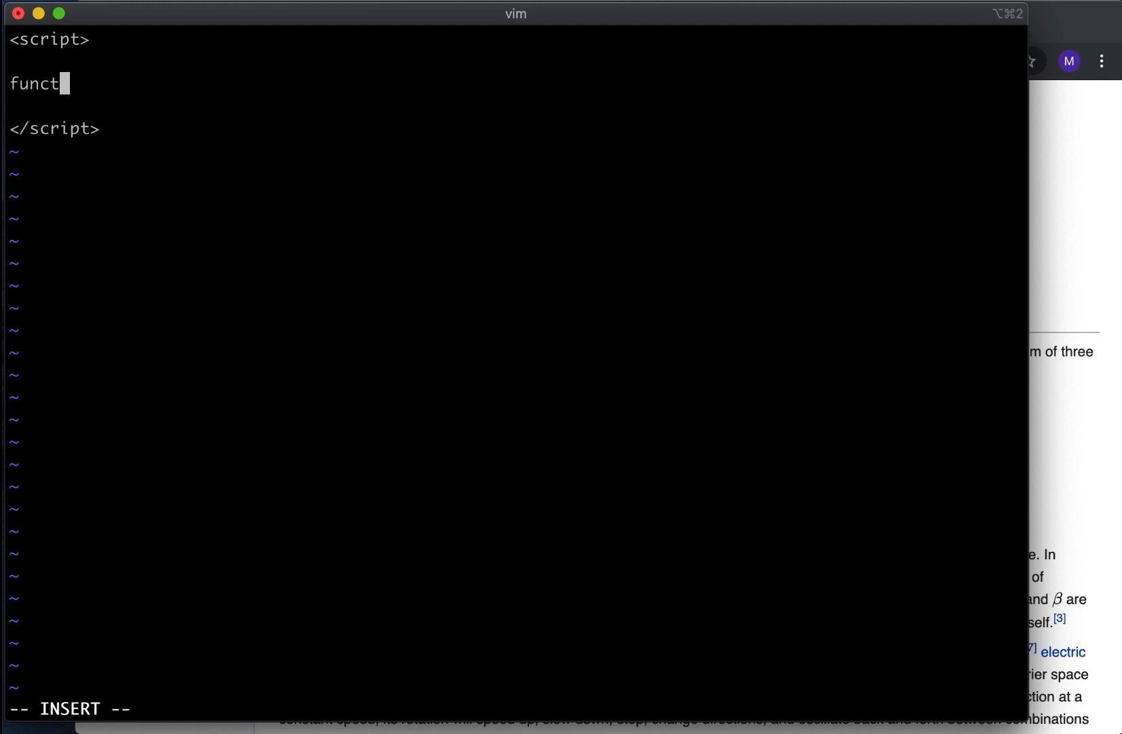
{"action": "type", "text": "ion int"}
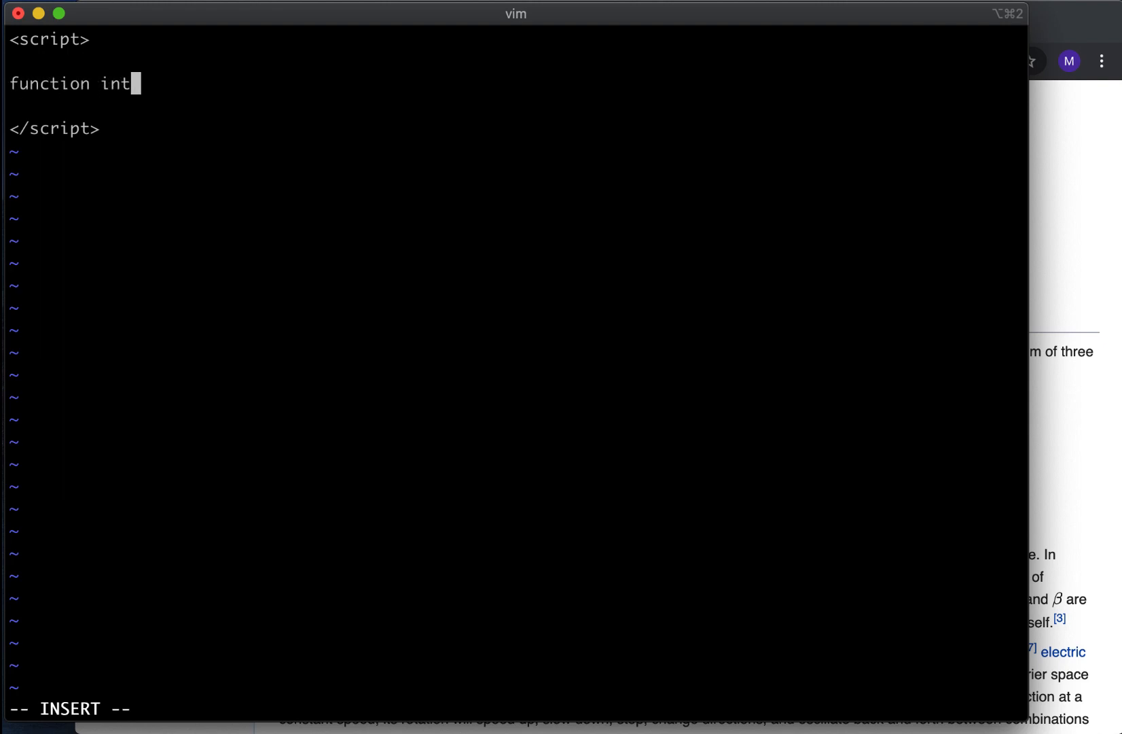
{"action": "type", "text": "egrate("}
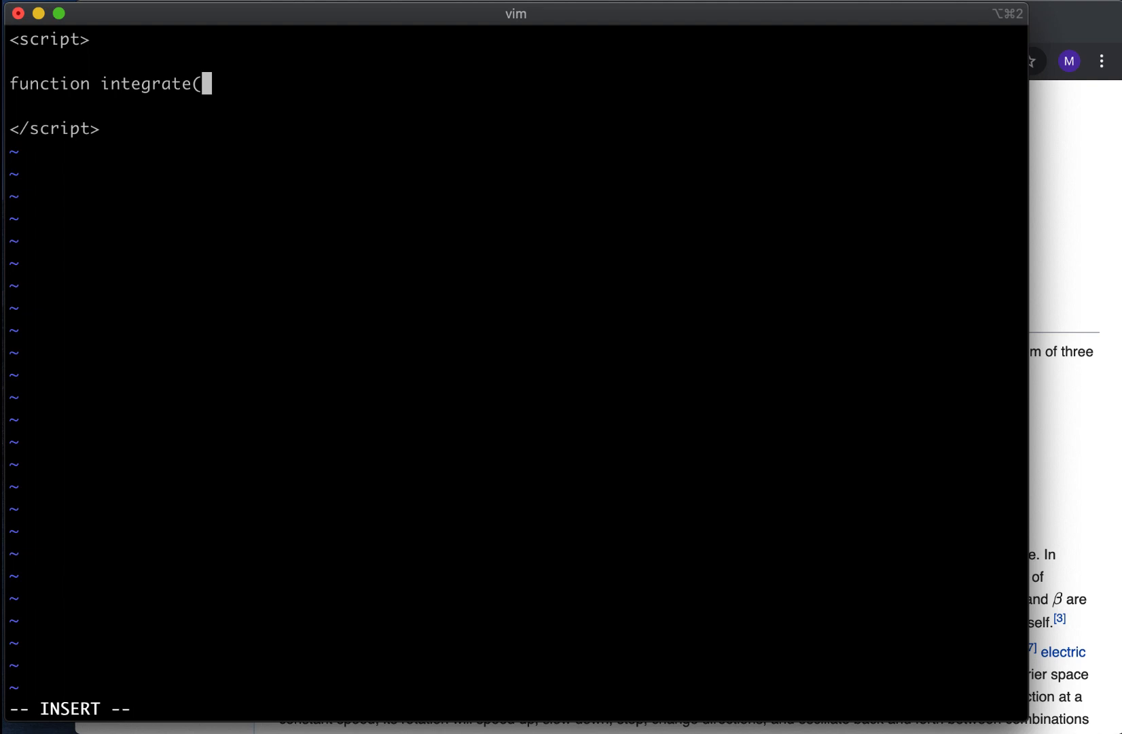
{"action": "type", "text": "{x,y,"}
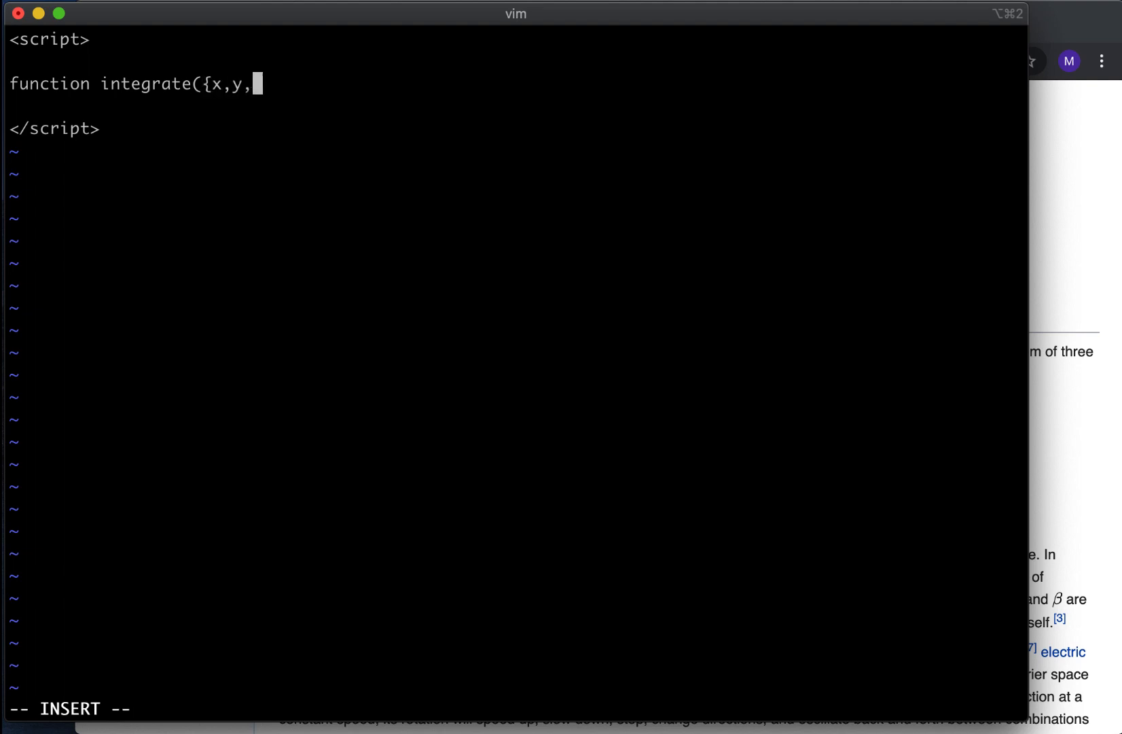
{"action": "type", "text": "z}"}
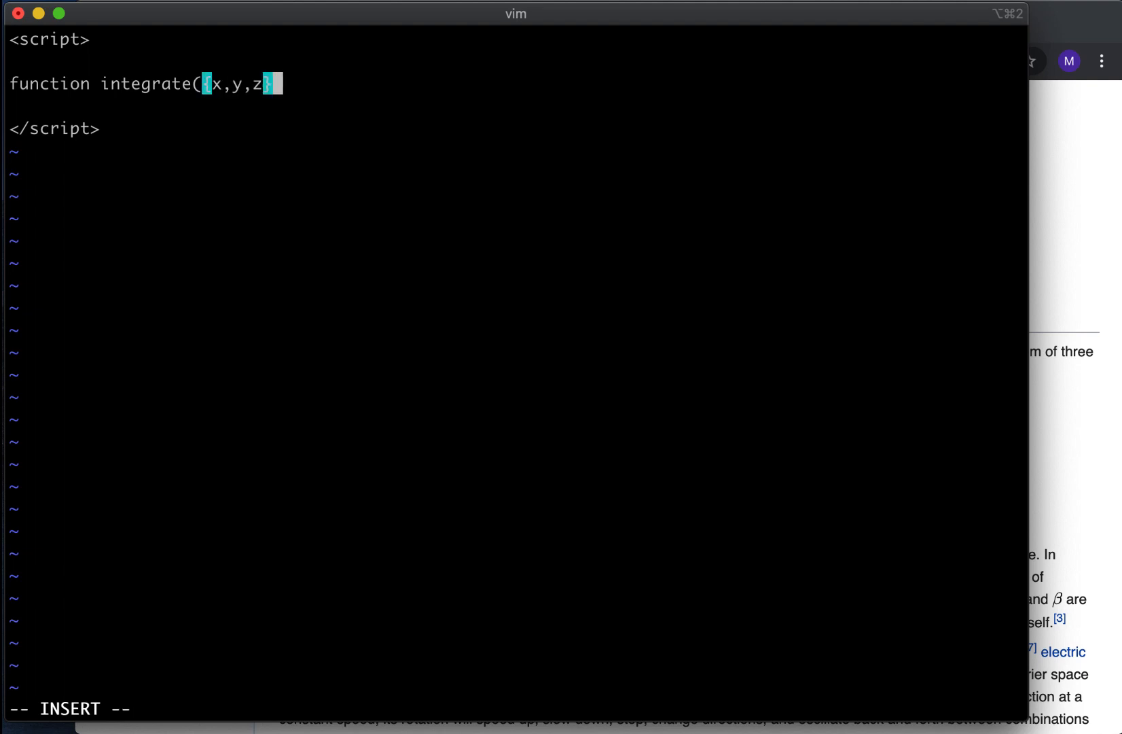
{"action": "type", "text": "){"}
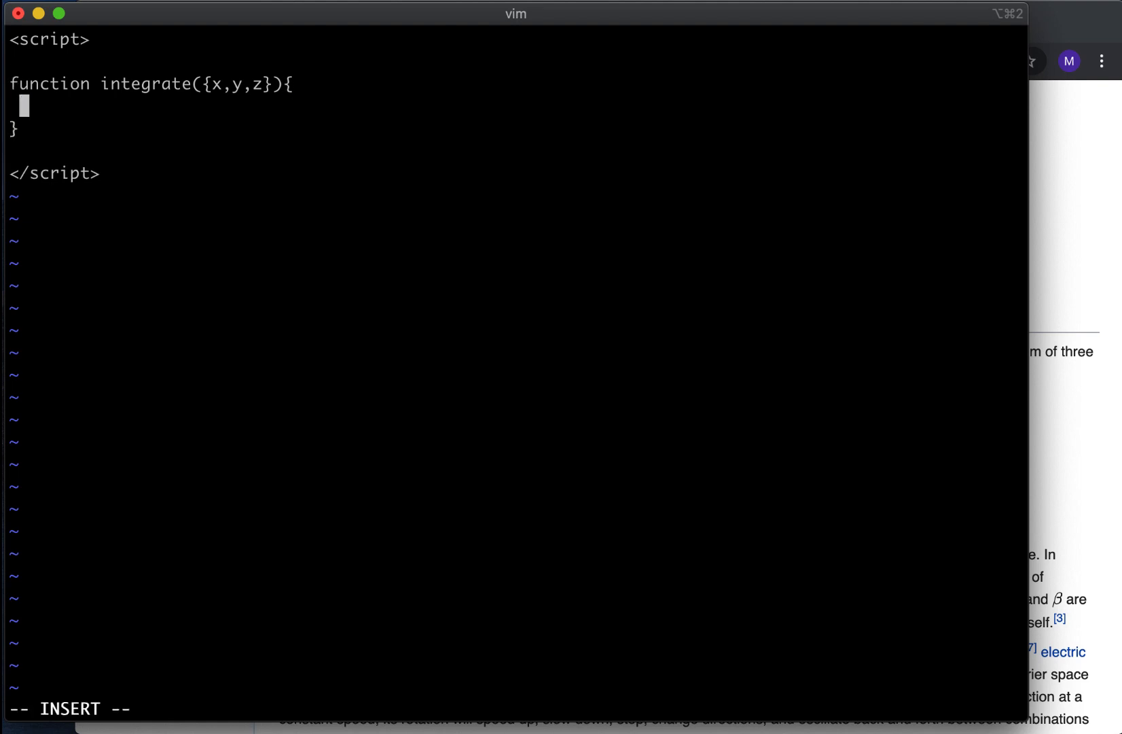
{"action": "type", "text": "x ="}
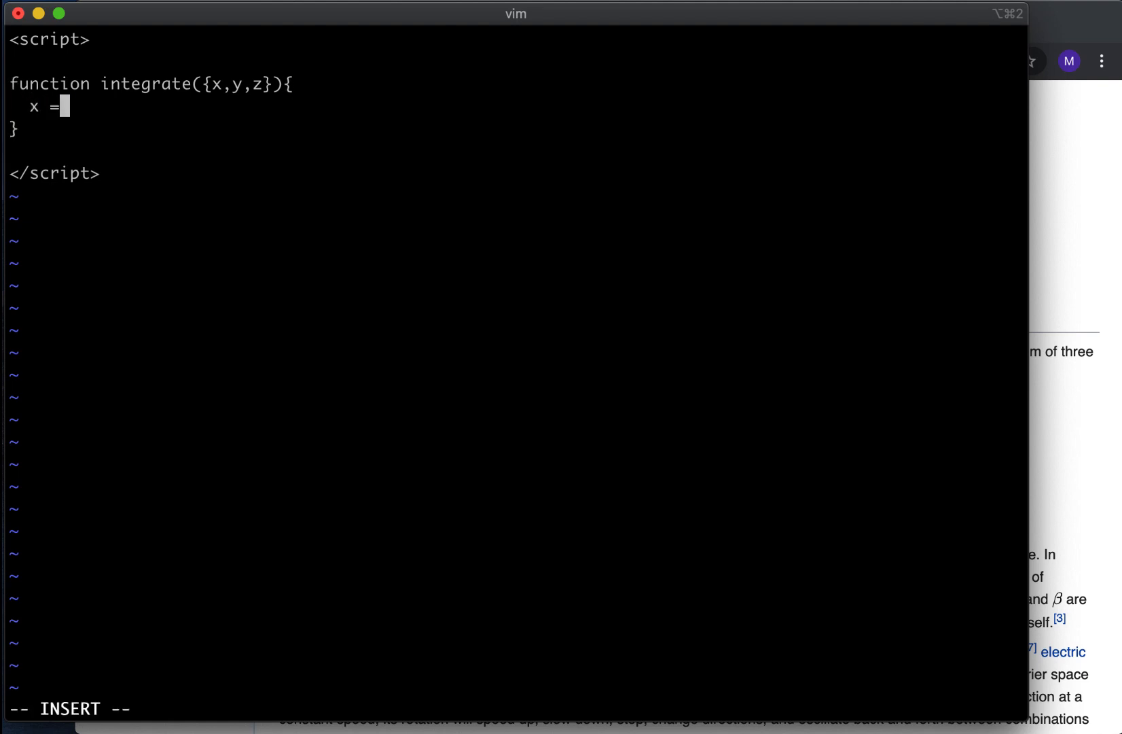
{"action": "type", "text": "+"}
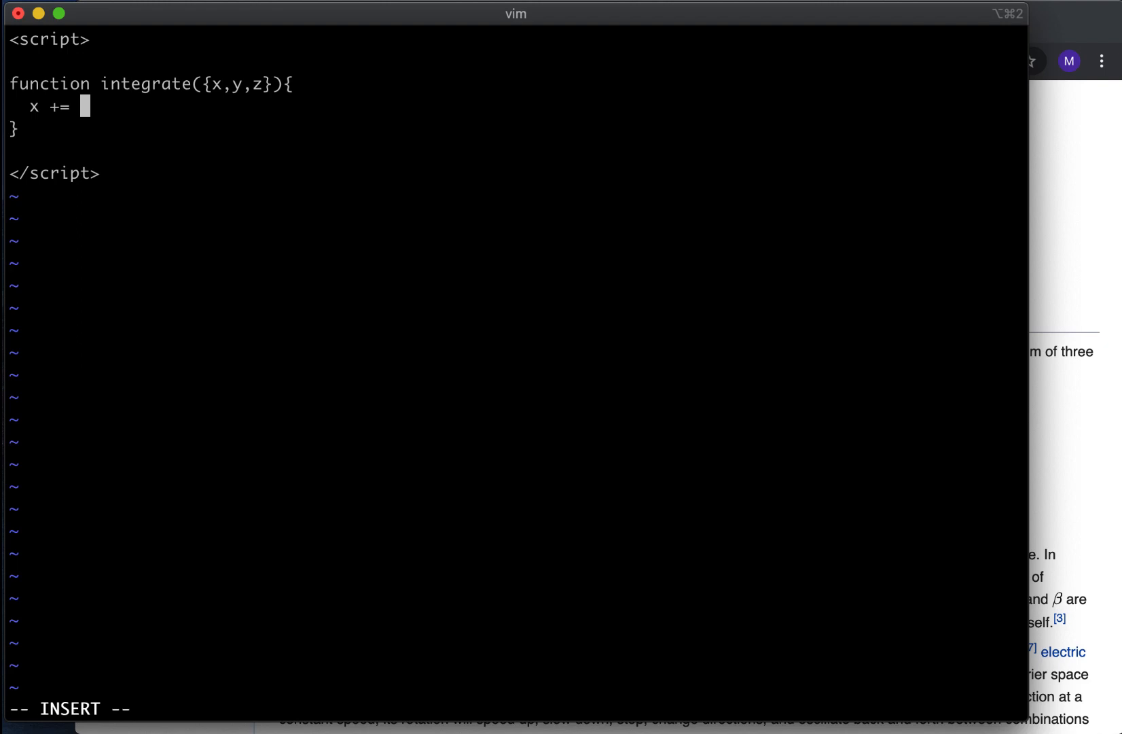
{"action": "type", "text": "(sigma"}
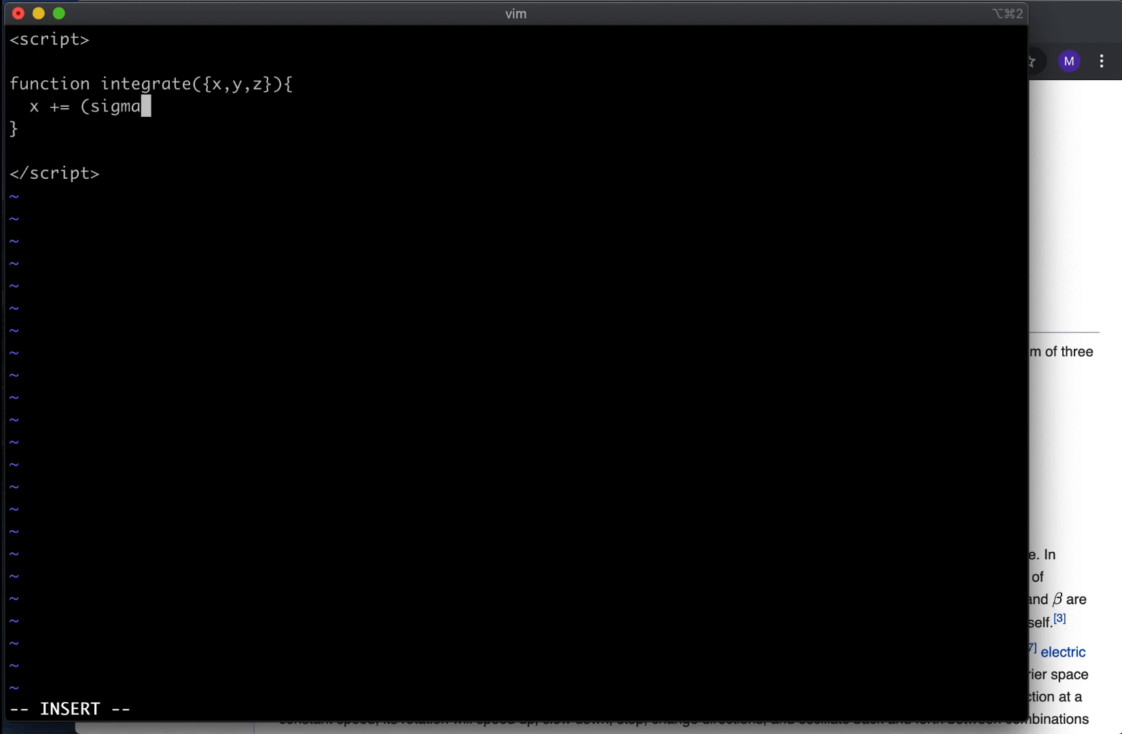
{"action": "type", "text": "*(y-"}
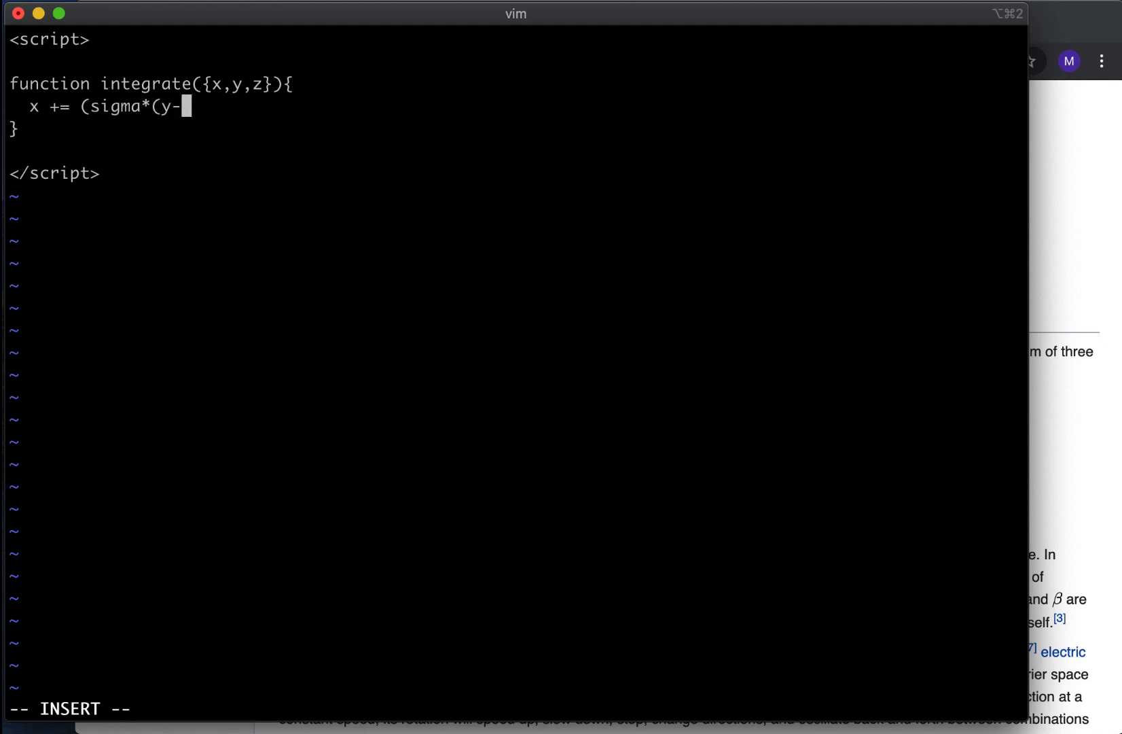
{"action": "type", "text": "x)) * dt"}
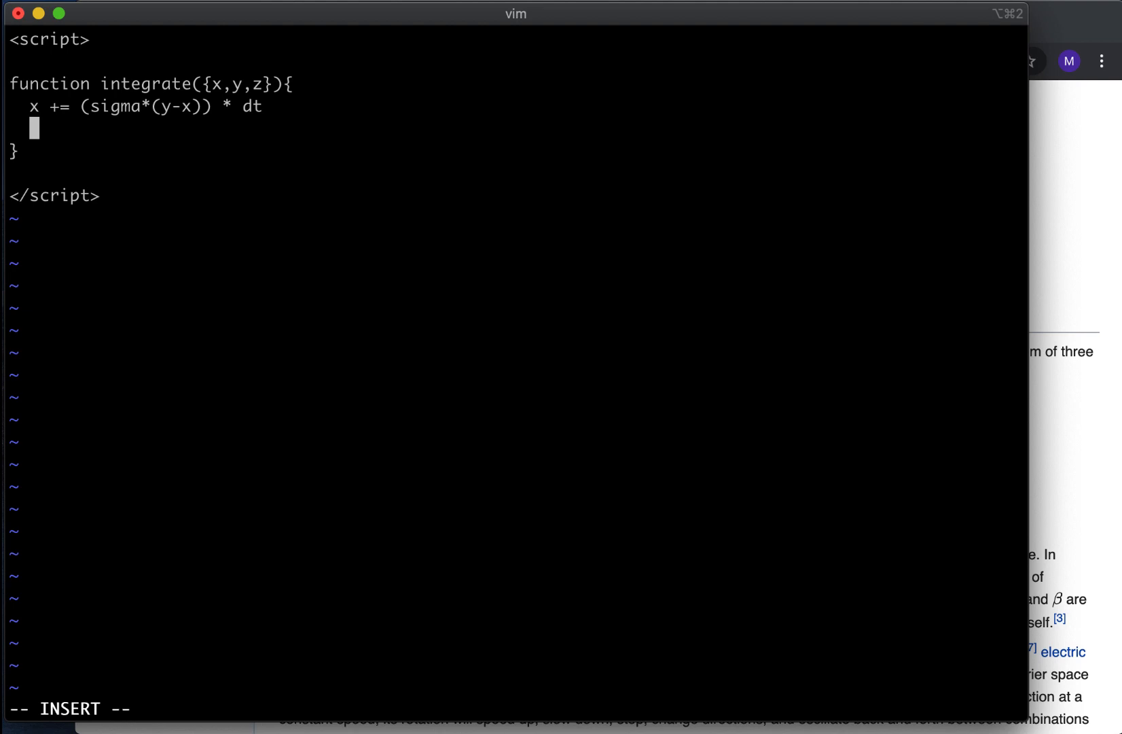
Step: Add the y update line y += (x*(rho-z) - y)
{"action": "type", "text": "y +"}
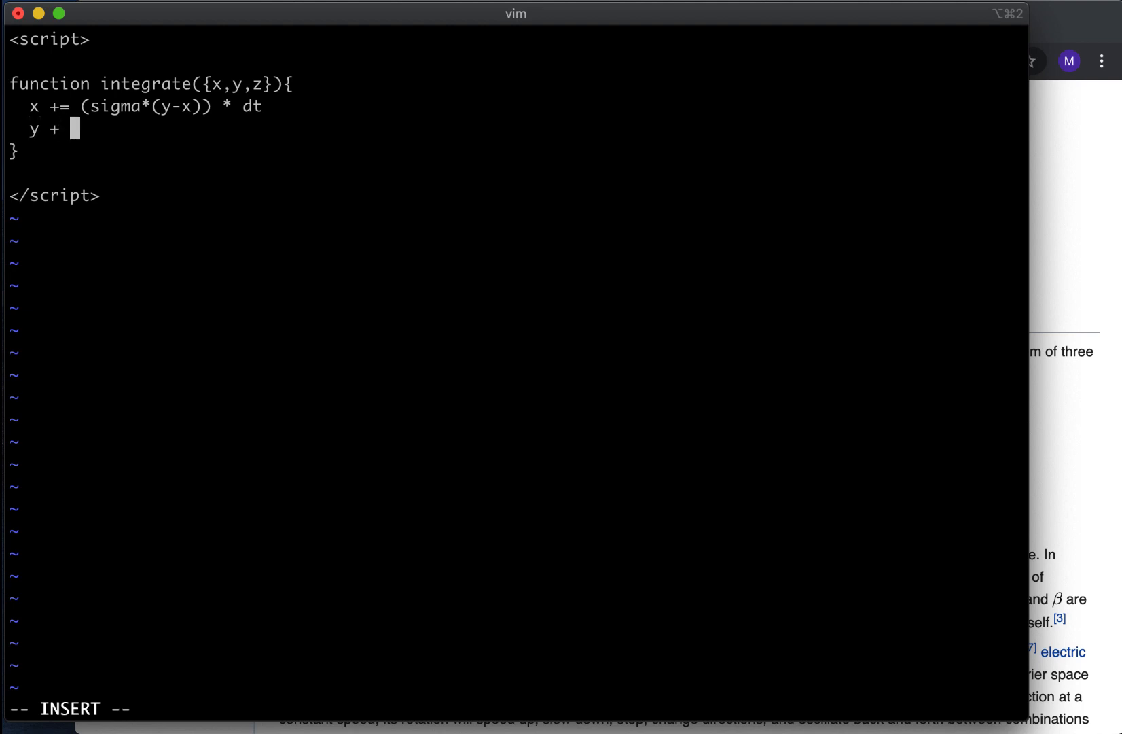
{"action": "type", "text": "="}
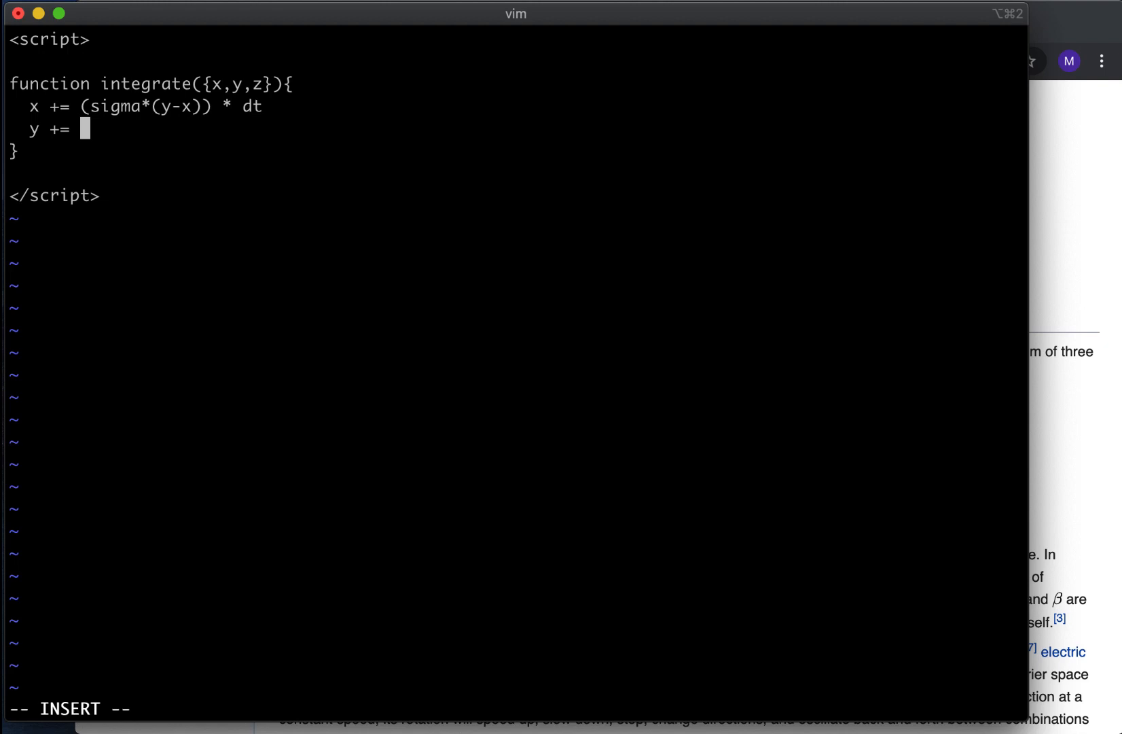
{"action": "type", "text": "("}
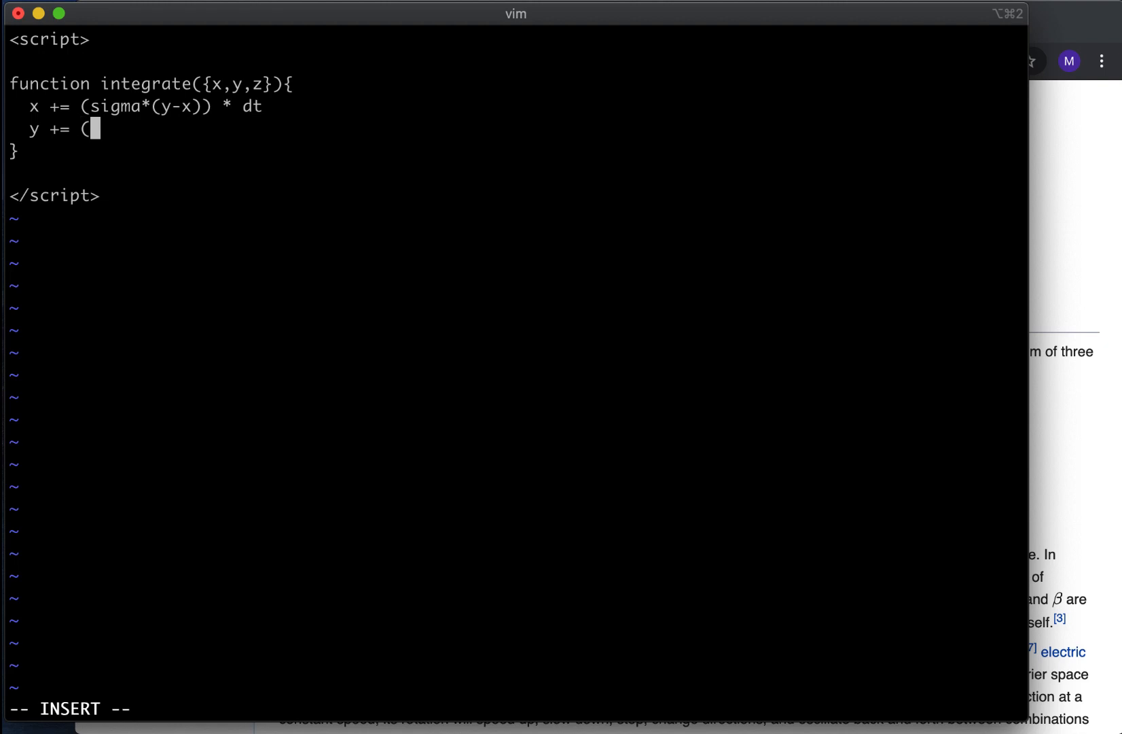
{"action": "type", "text": "x*(r"}
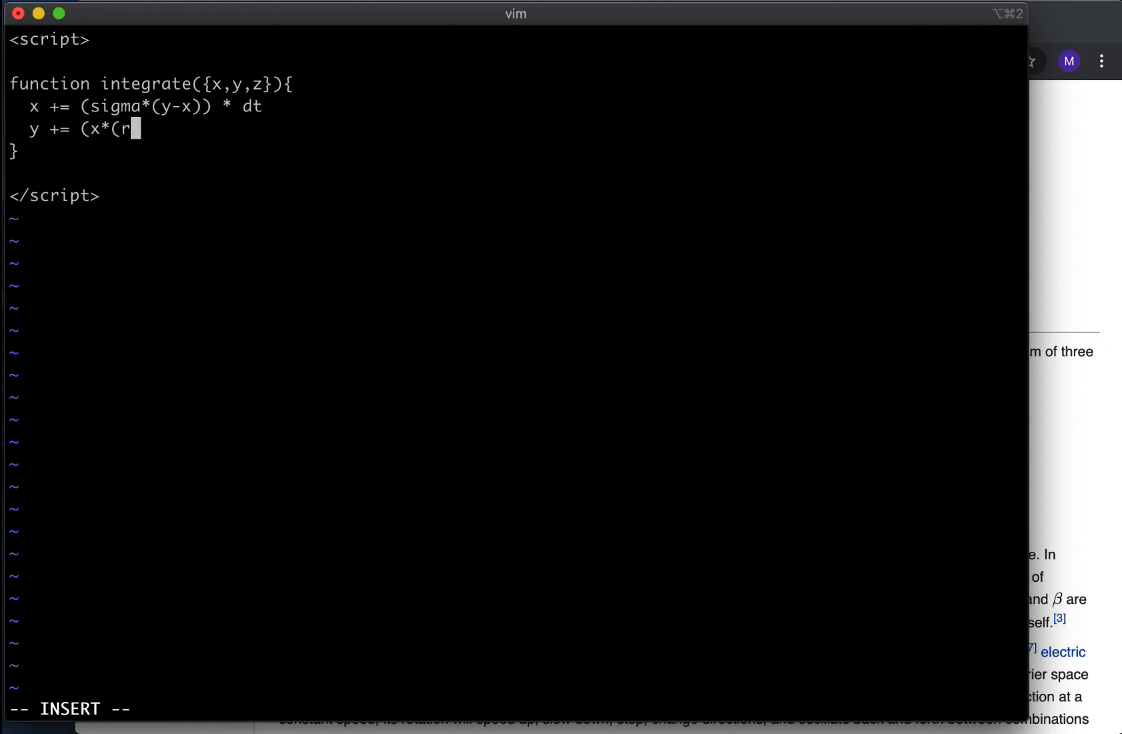
{"action": "type", "text": "ho-z"}
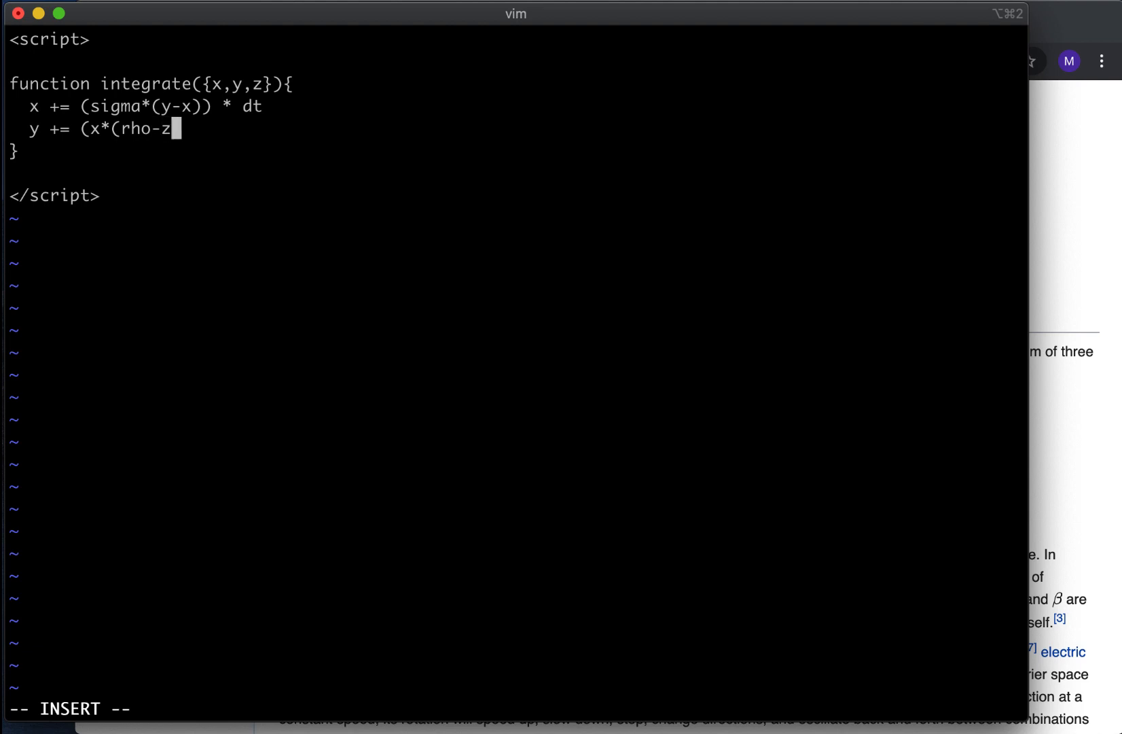
{"action": "type", "text": ") -"}
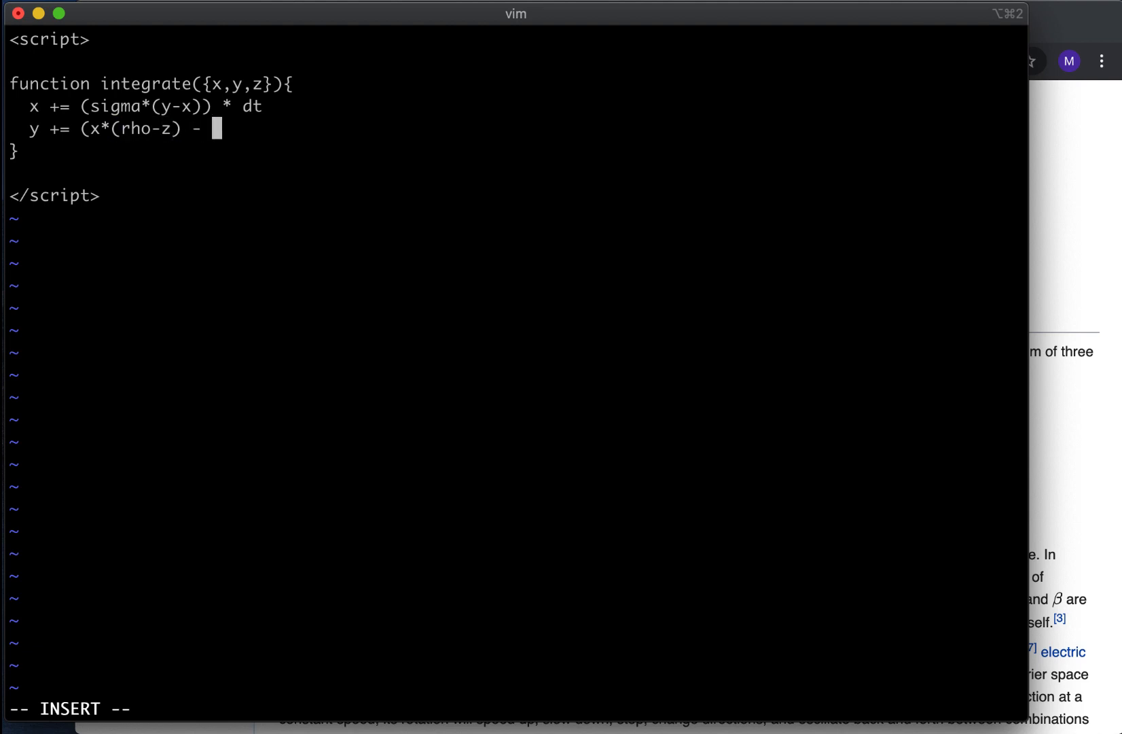
{"action": "type", "text": "y)*dt"}
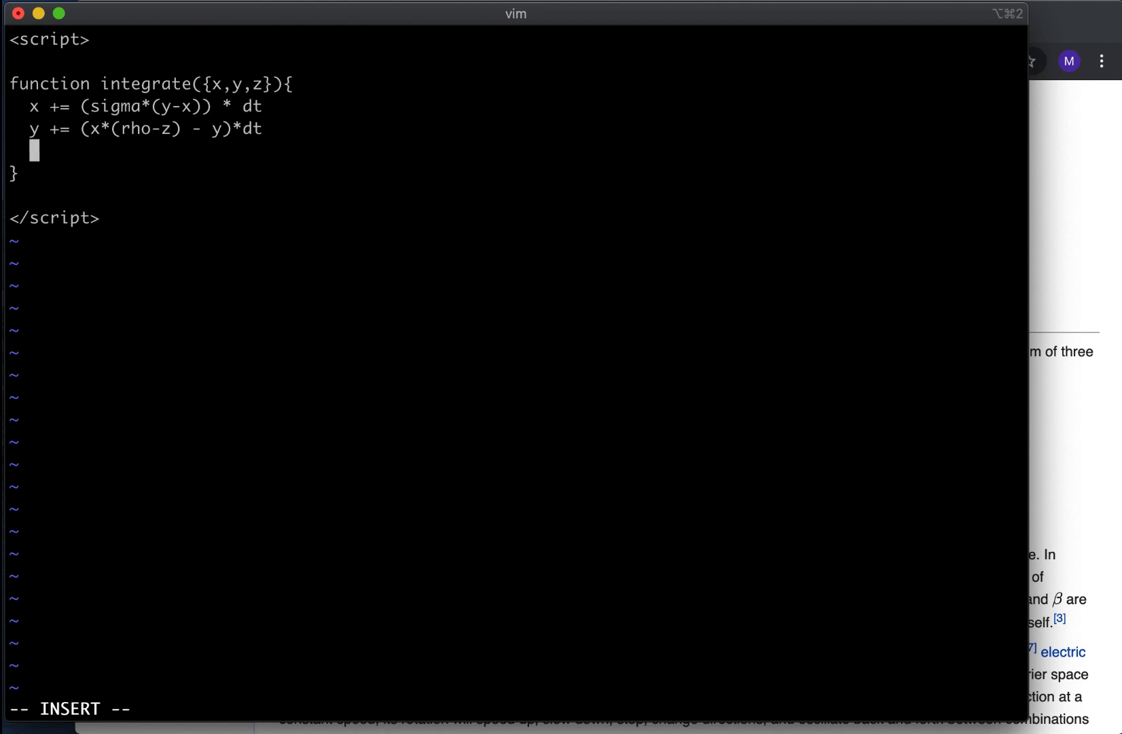
Step: Add the z update using x*y and beta*z, and return {x,y,z}
{"action": "type", "text": "z +="}
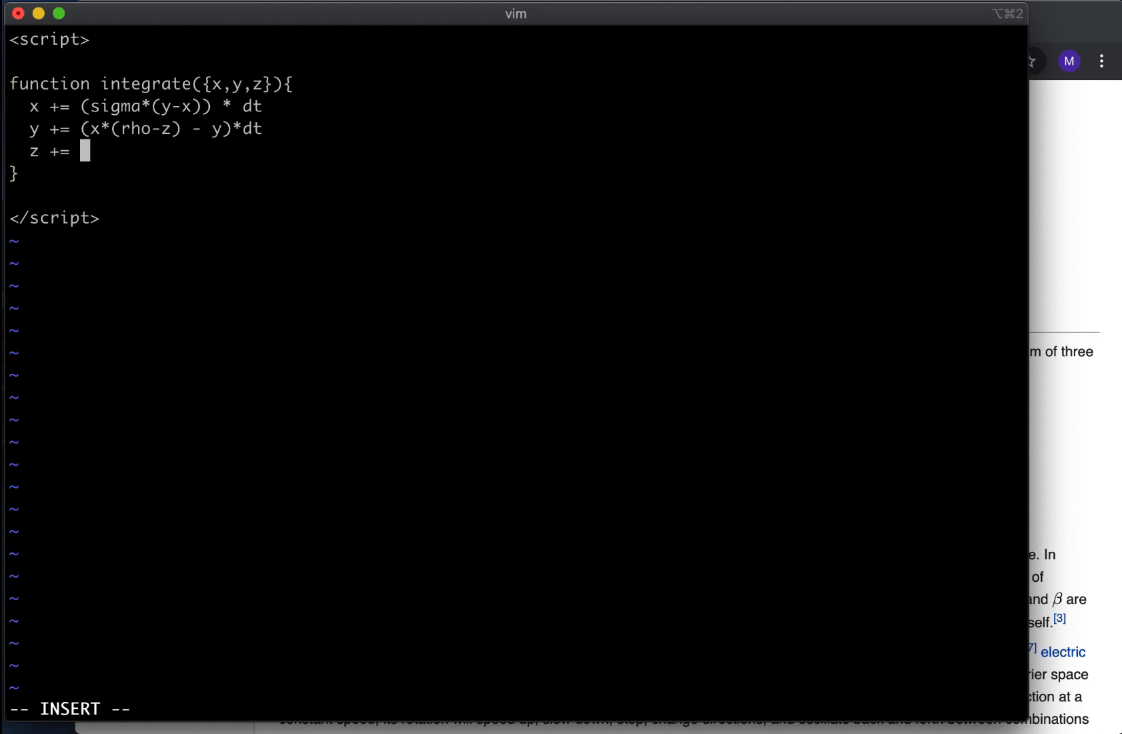
{"action": "type", "text": "(x*"}
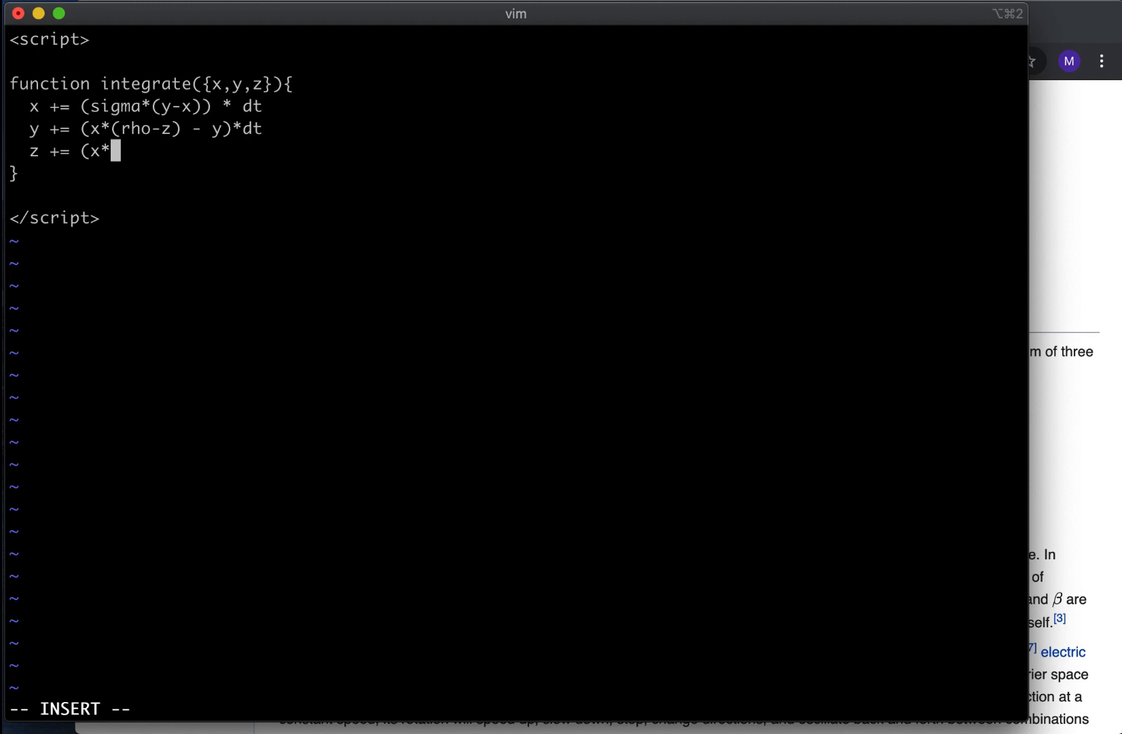
{"action": "type", "text": "y -"}
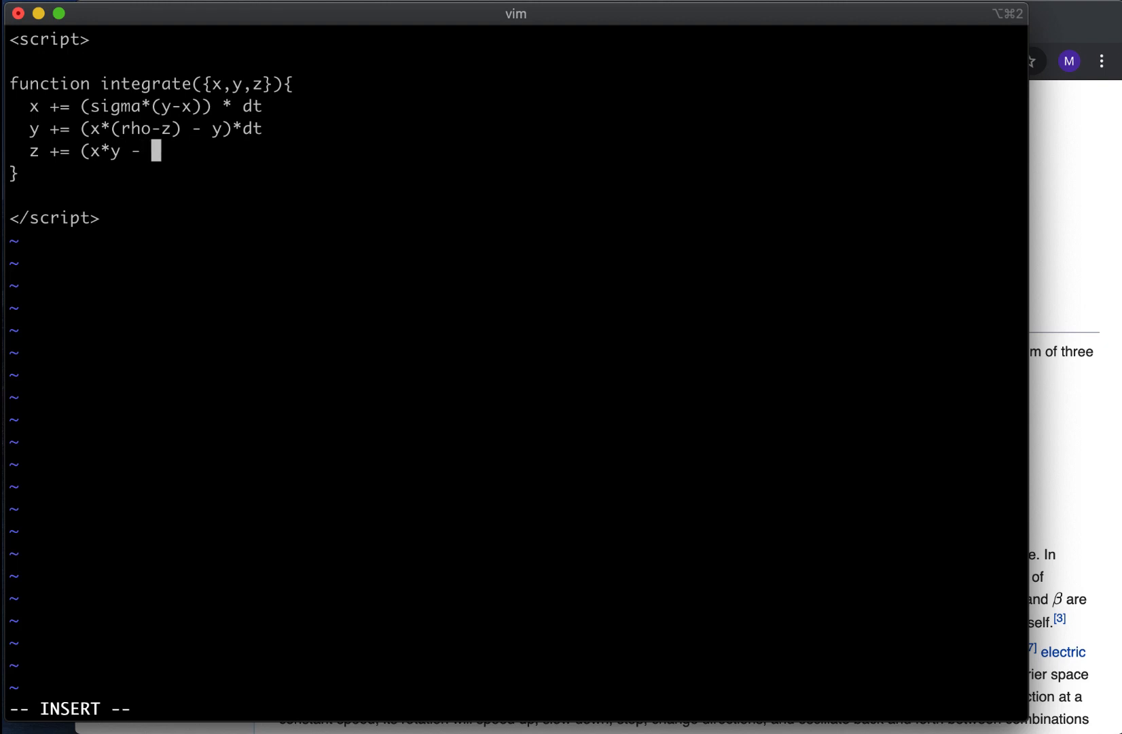
{"action": "type", "text": "beta"}
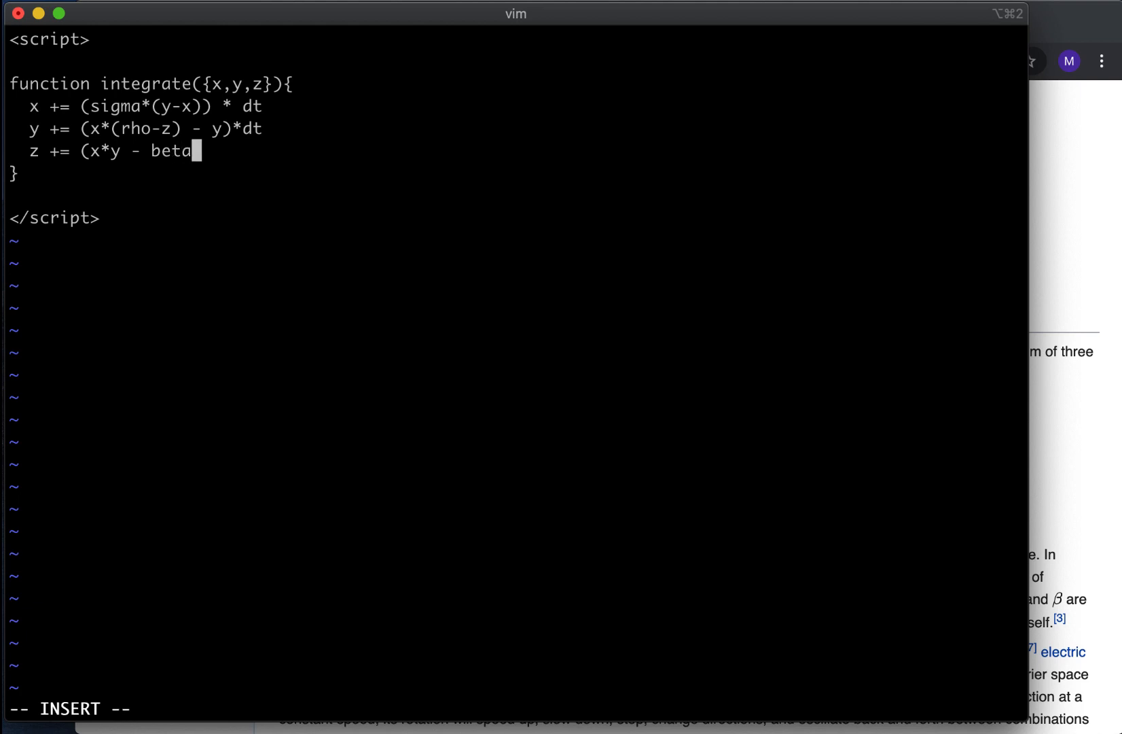
{"action": "type", "text": "*z"}
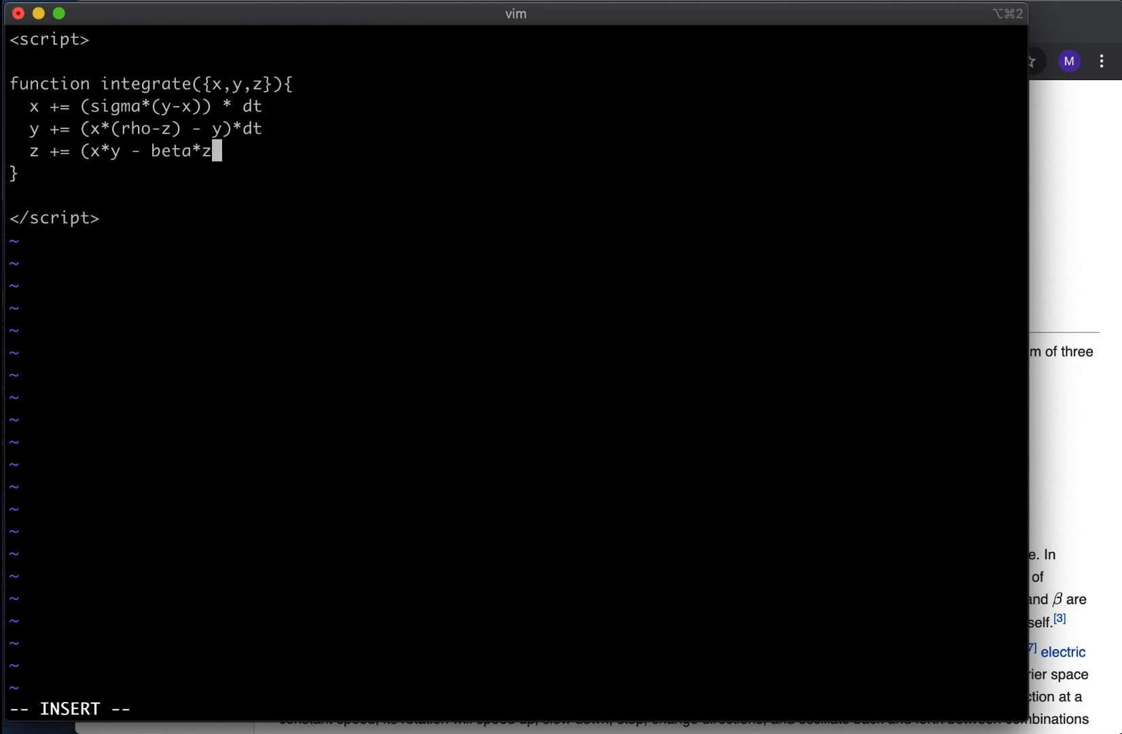
{"action": "type", "text": ")*d"}
{"action": "type", "text": "re"}
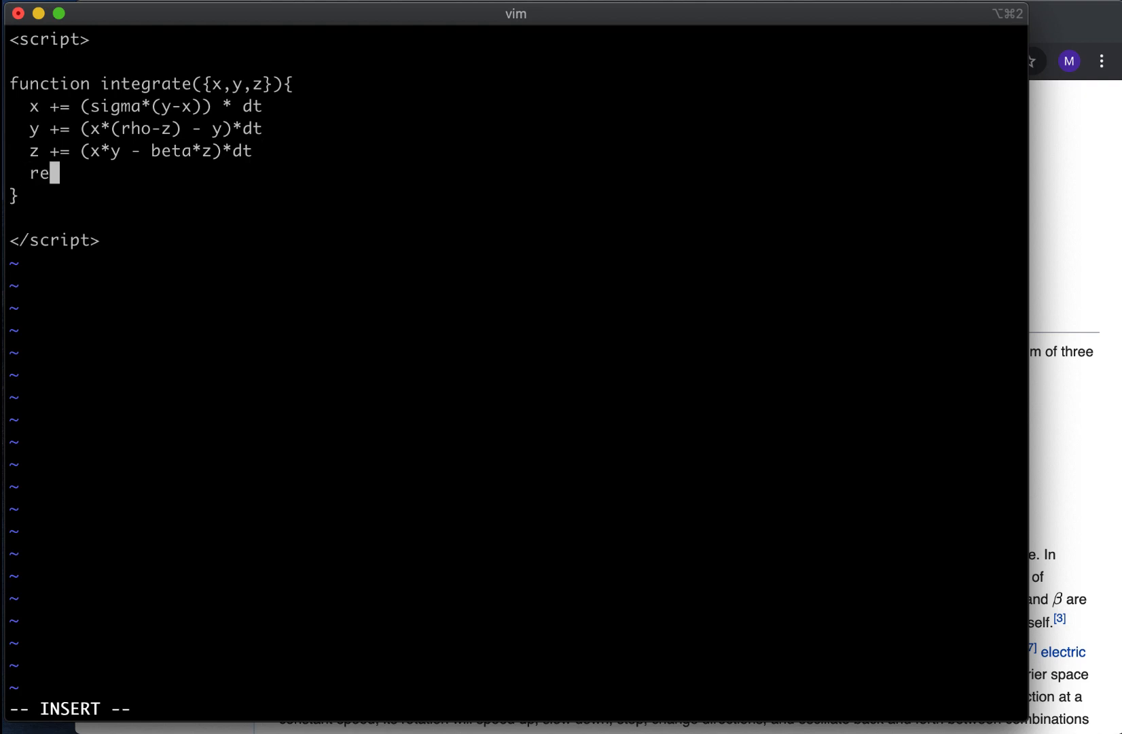
{"action": "type", "text": "turn"}
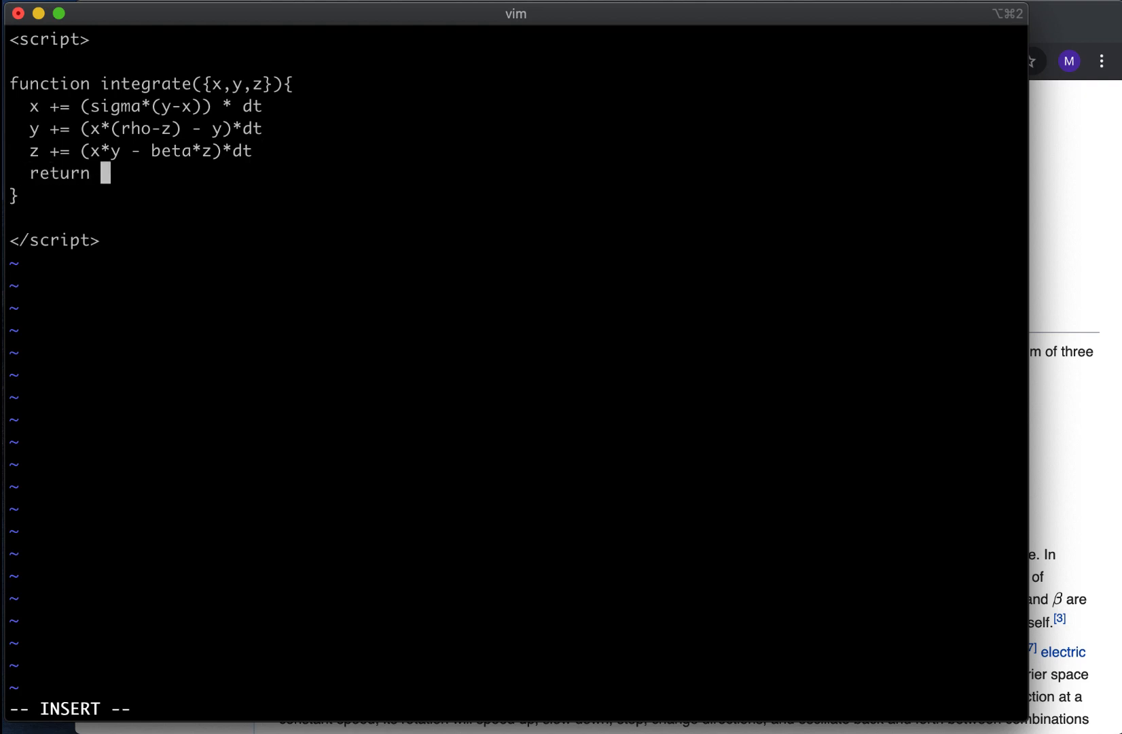
{"action": "type", "text": "{x,y,z}"}
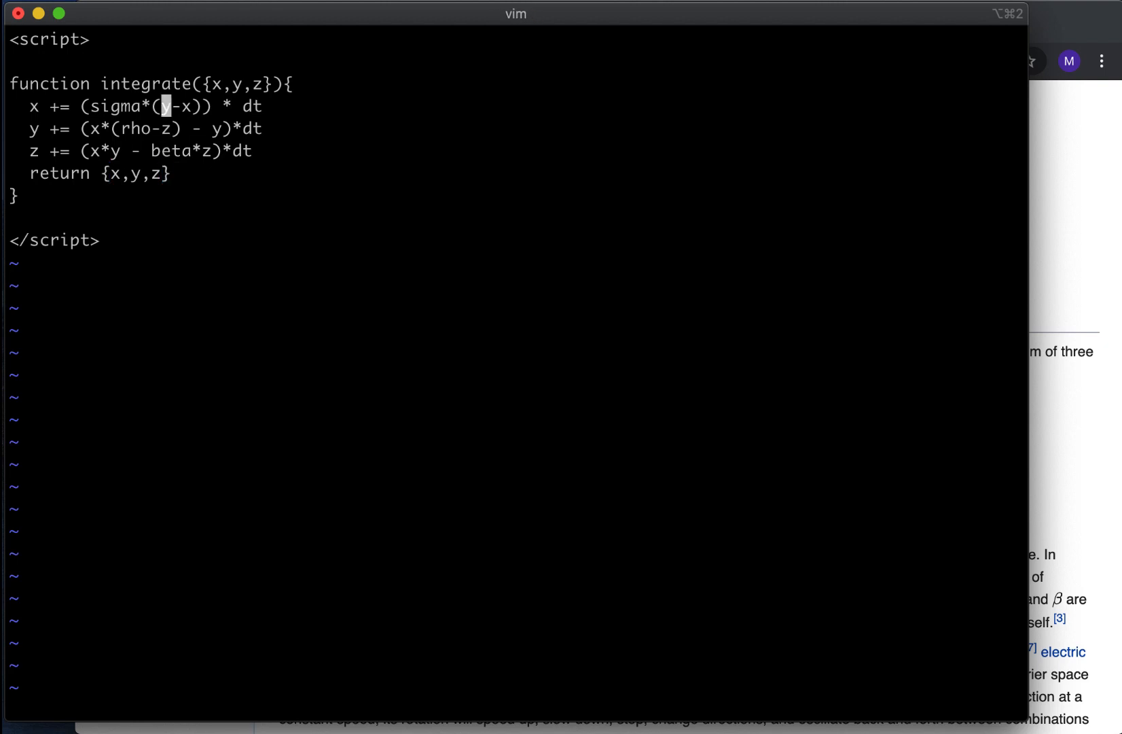
{"action": "key", "text": "O"}
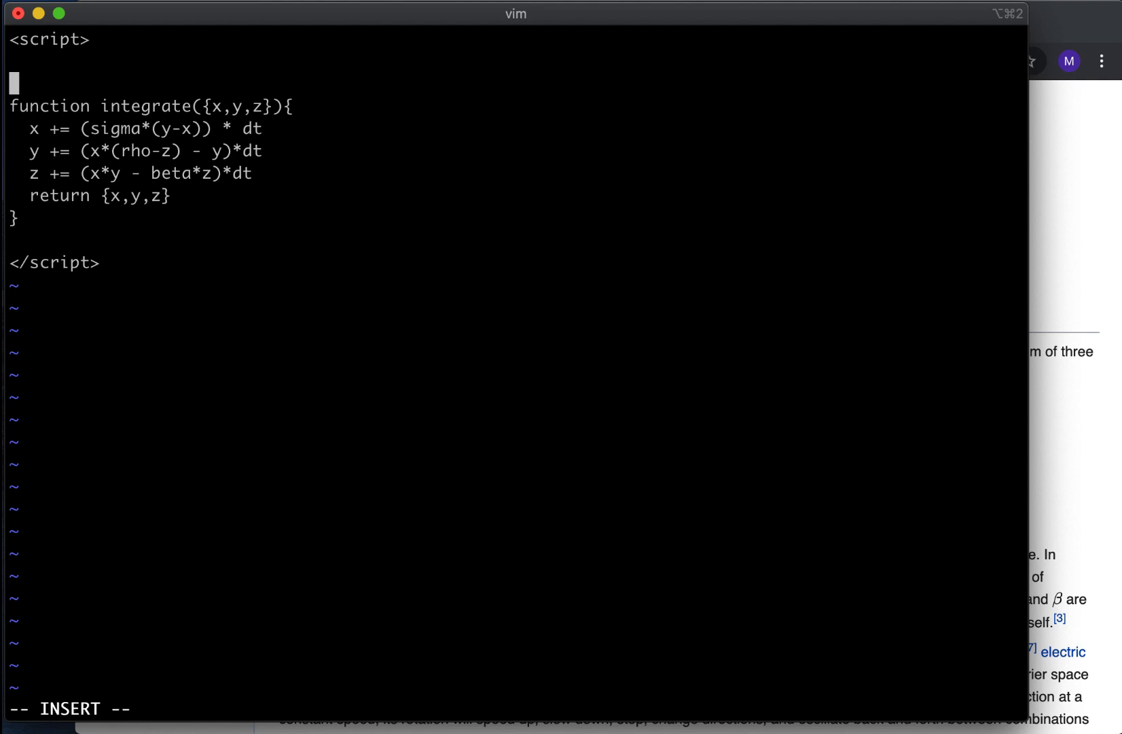
Step: Begin a const line, then scroll the article to the Analysis values σ=10, β=8/3, ρ=28
{"action": "type", "text": "const"}
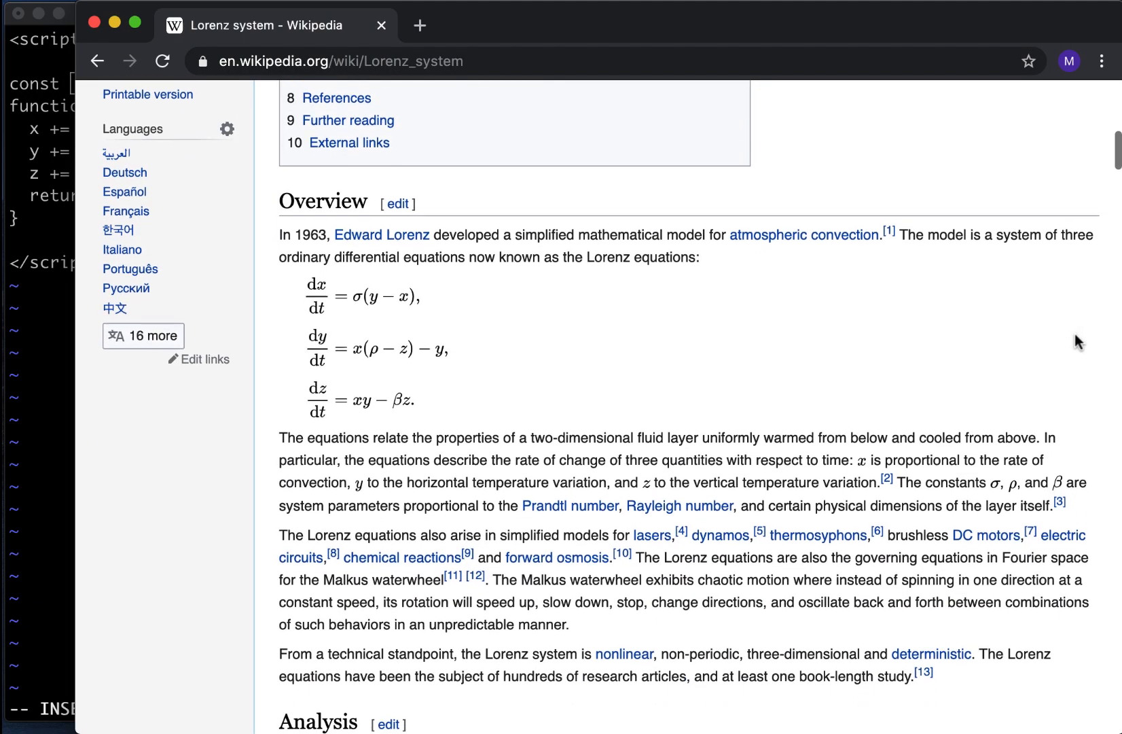
{"action": "scroll", "scroll_direction": "down", "scroll_amount": 3}
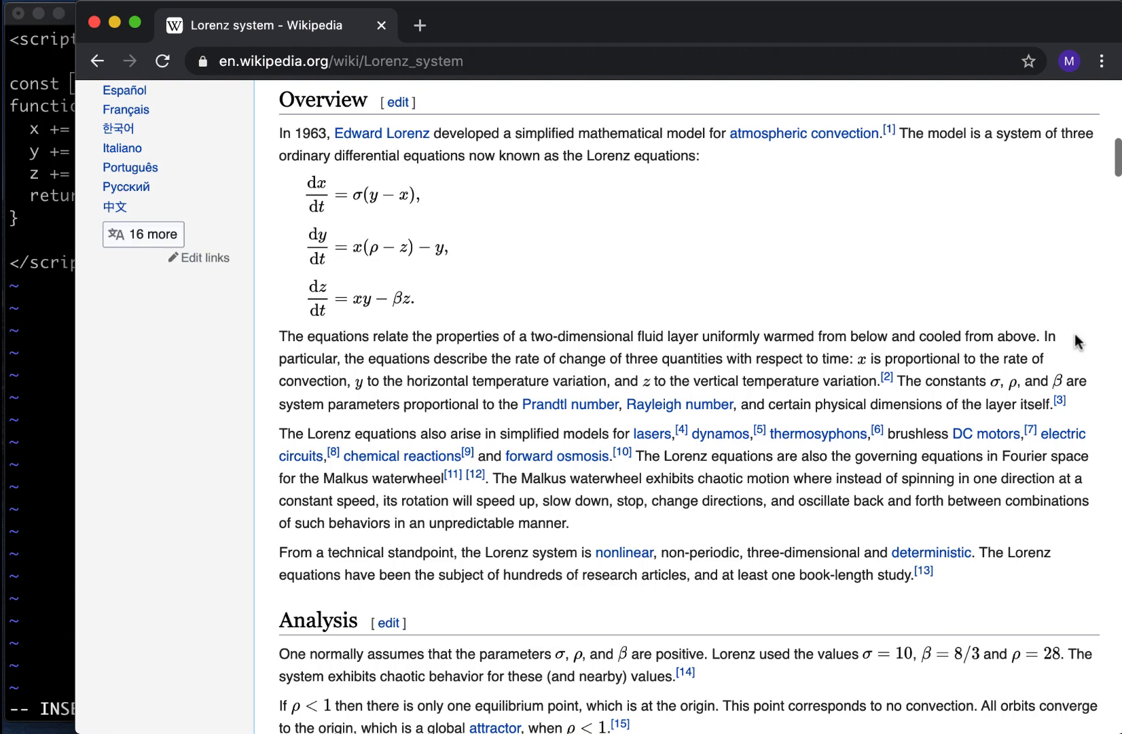
{"action": "scroll", "scroll_direction": "down", "scroll_amount": 3}
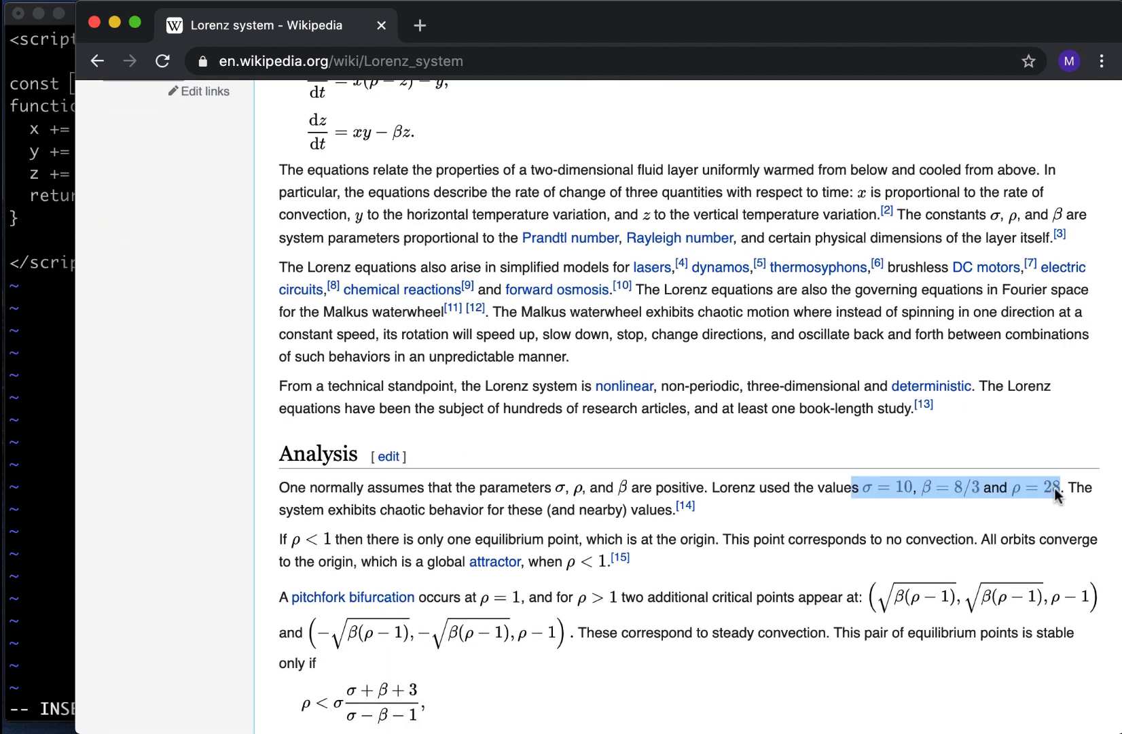
{"action": "mouse_move", "coordinate": [21, 357]}
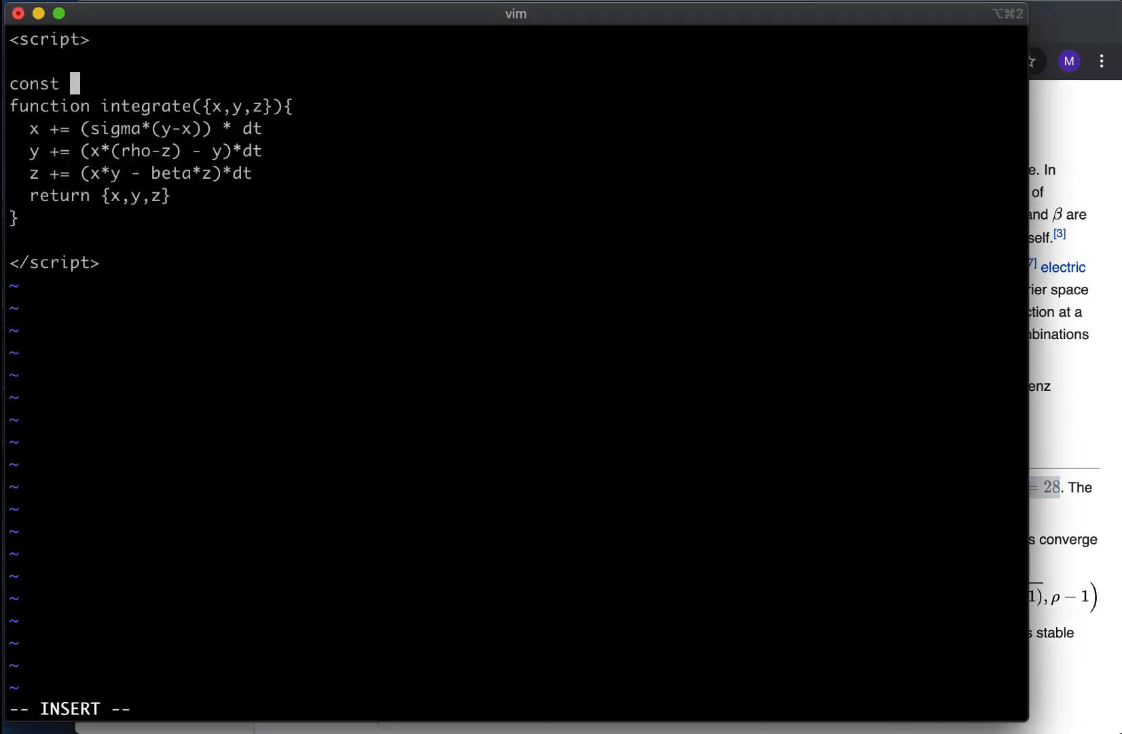
Step: Declare const dt = 0.01, sigma = 10, rho = 28 and beta = 8/3
{"action": "type", "text": "d"}
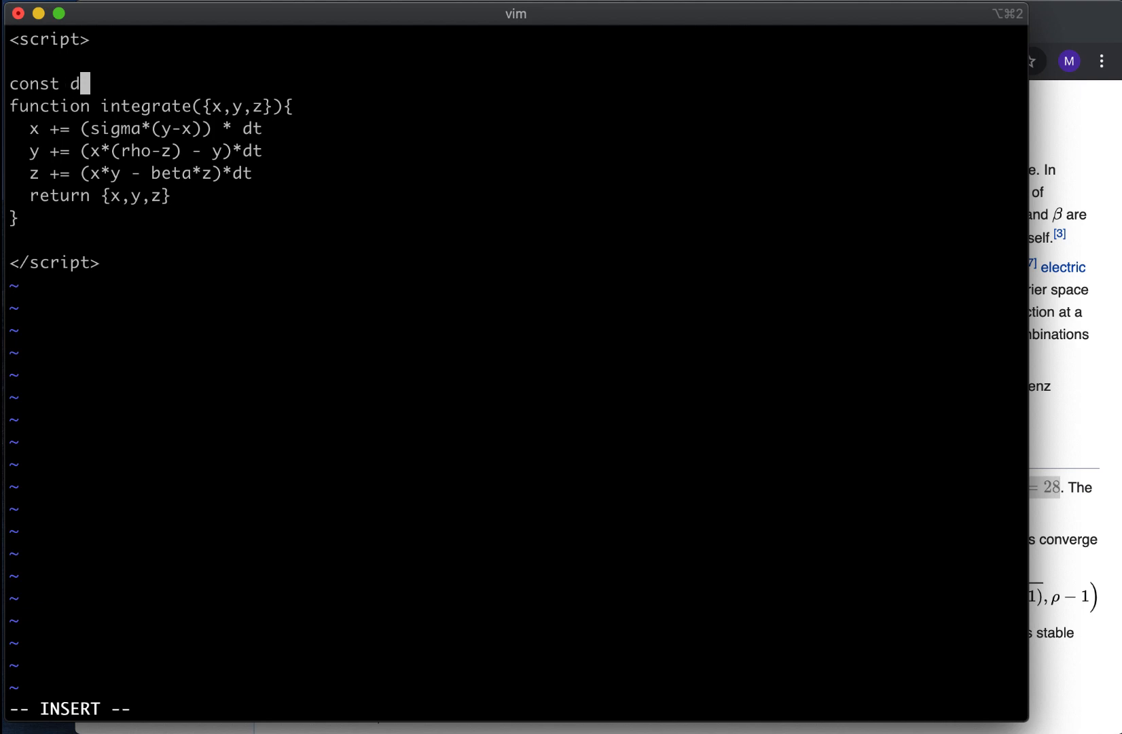
{"action": "type", "text": "t ="}
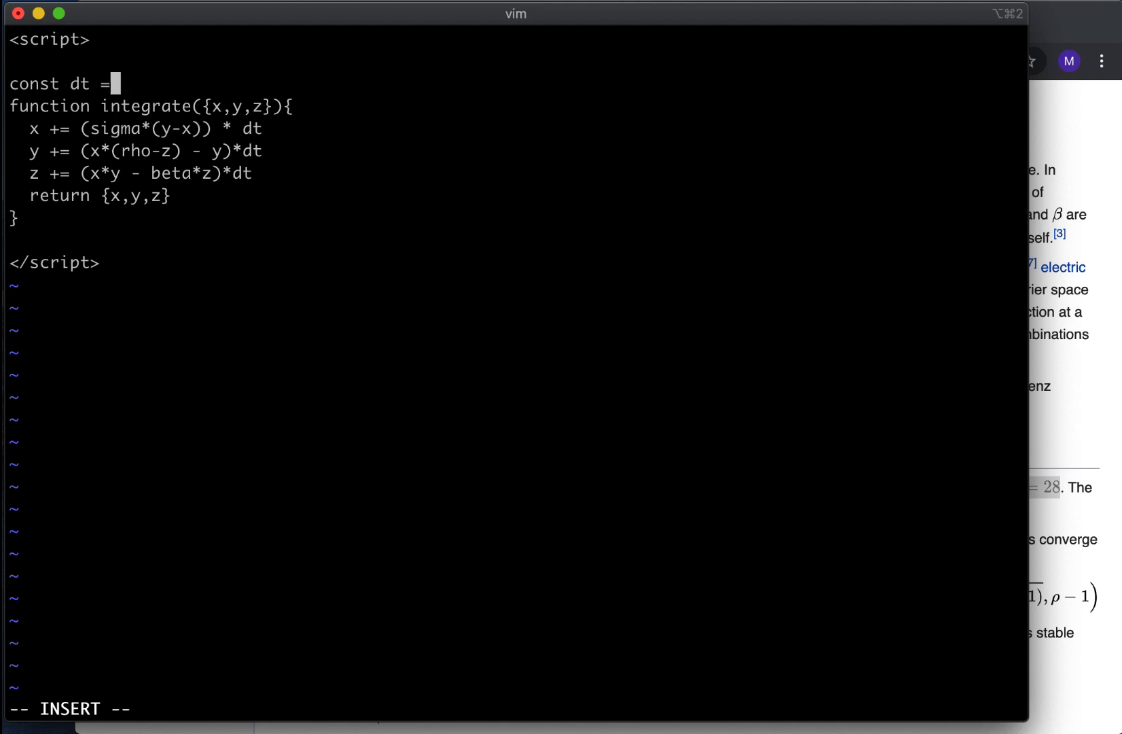
{"action": "type", "text": "0.01"}
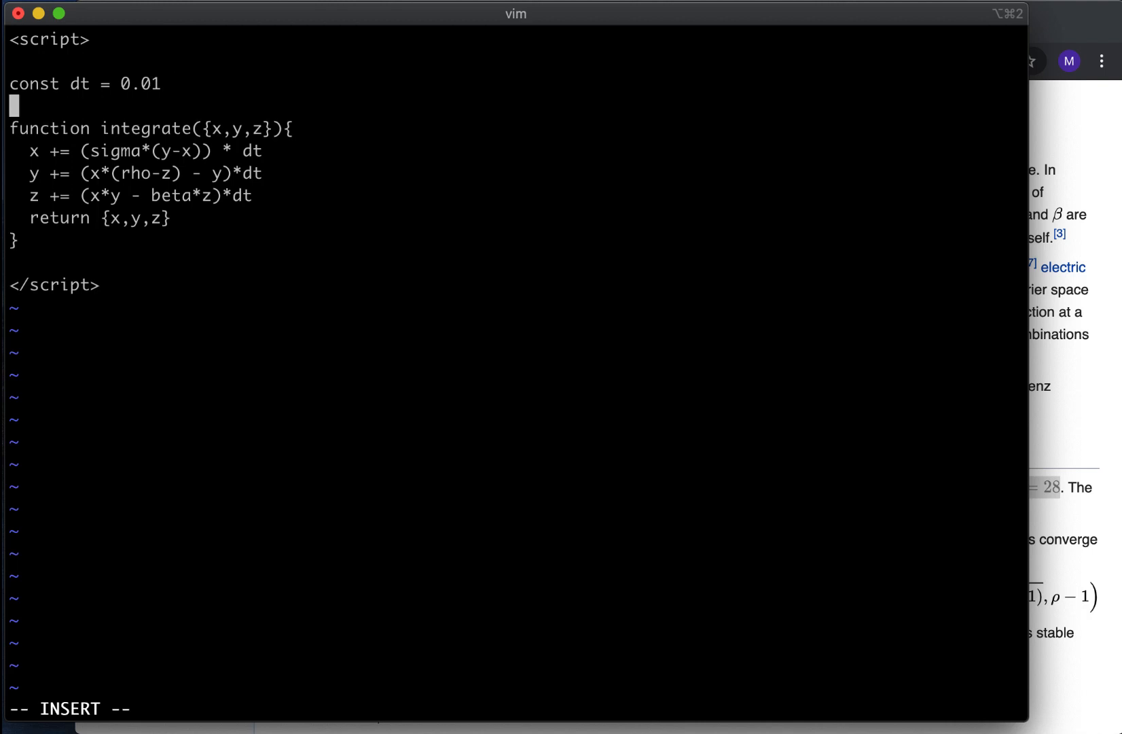
{"action": "type", "text": "const sigma ="}
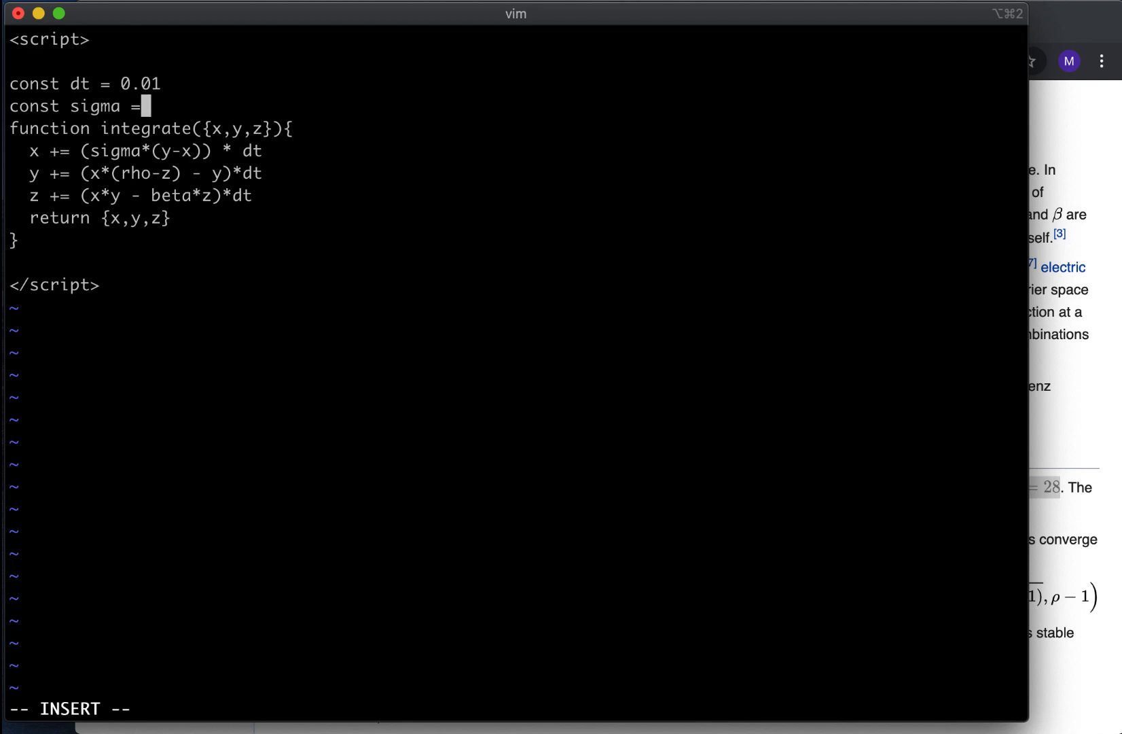
{"action": "type", "text": "10"}
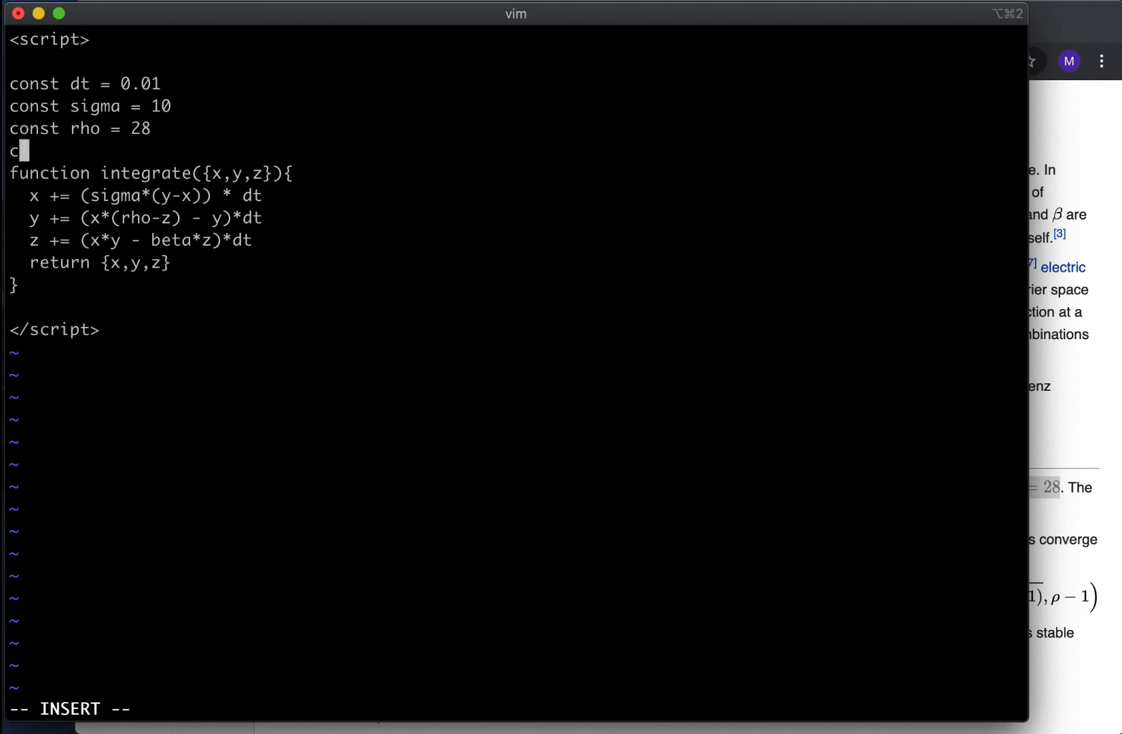
{"action": "type", "text": "onst beta ="}
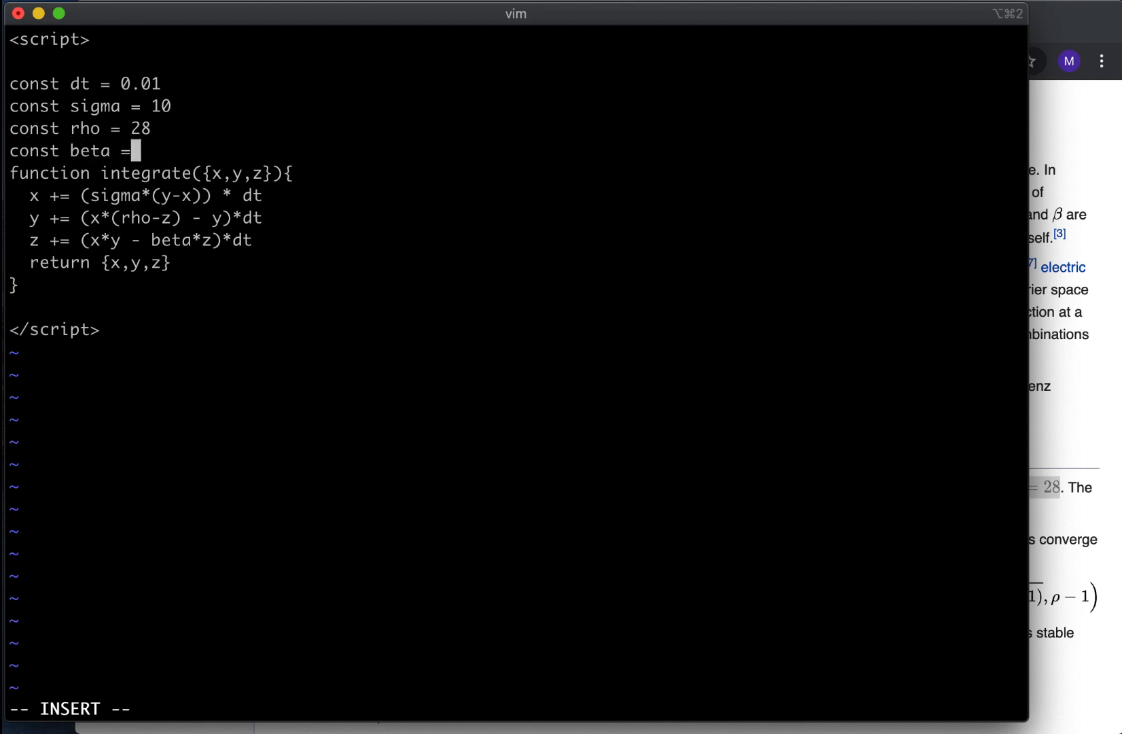
{"action": "type", "text": "8/3"}
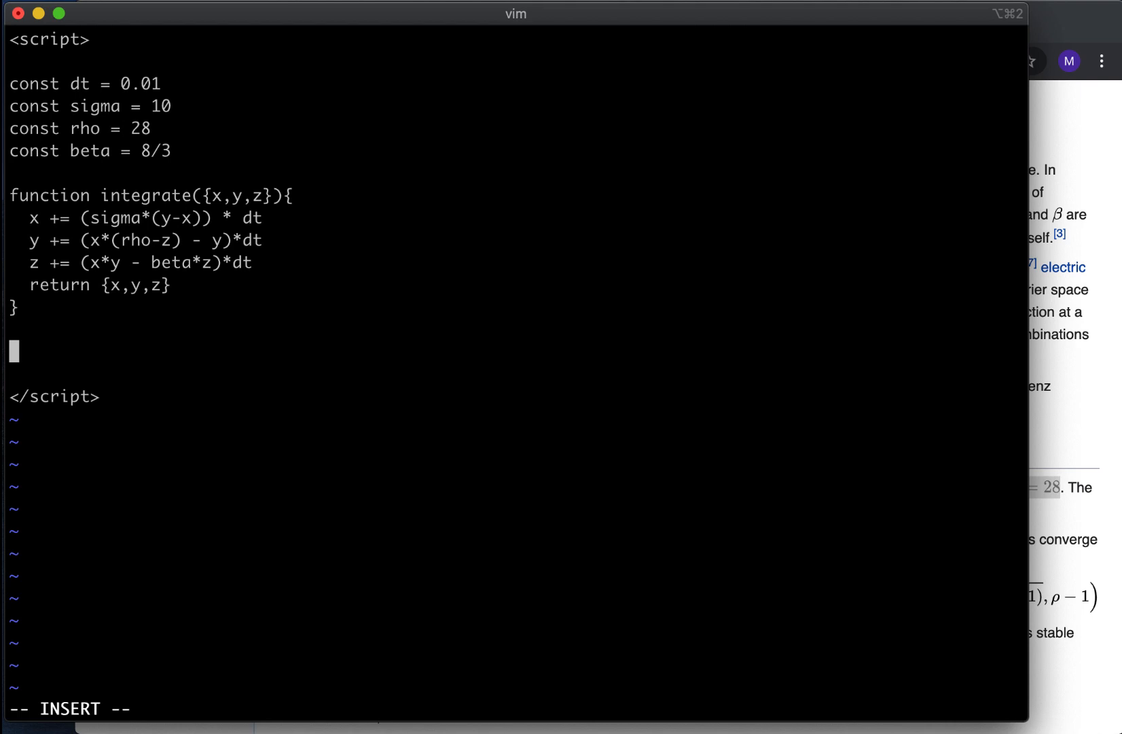
{"action": "type", "text": "const"}
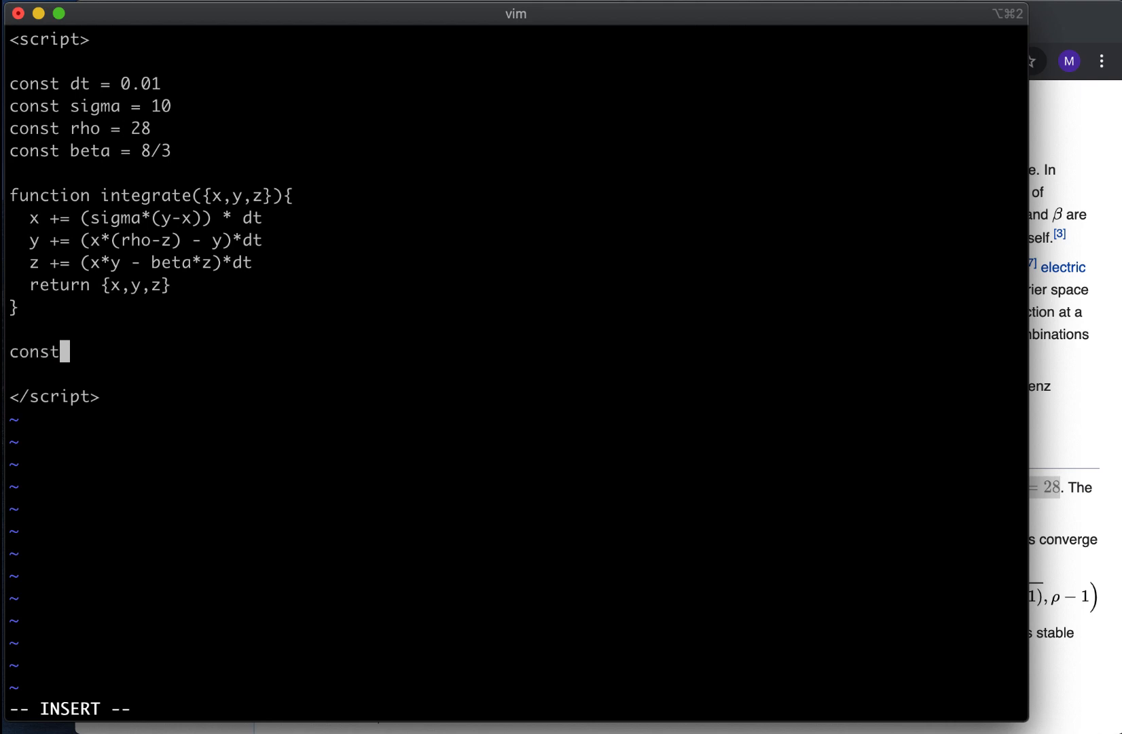
Step: Add console.log(integrate({x:1, y:1, z:1})) below the function, fixing the typo
{"action": "key", "text": "BackSpace"}
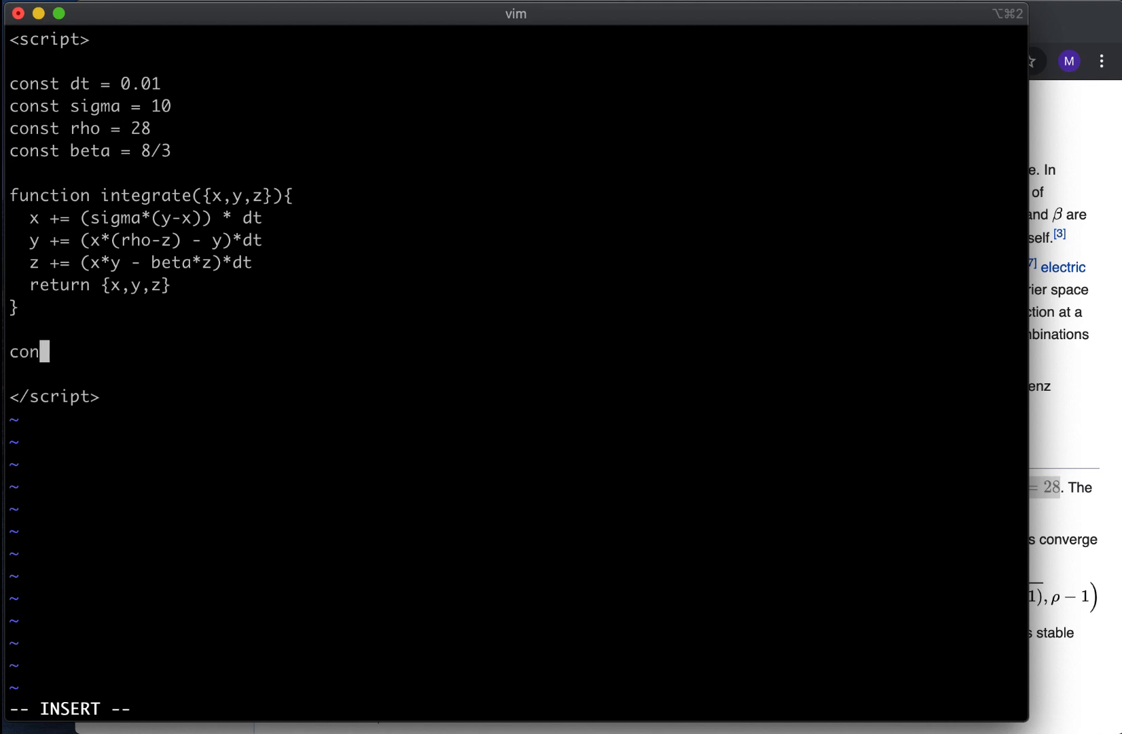
{"action": "type", "text": "sole.log("}
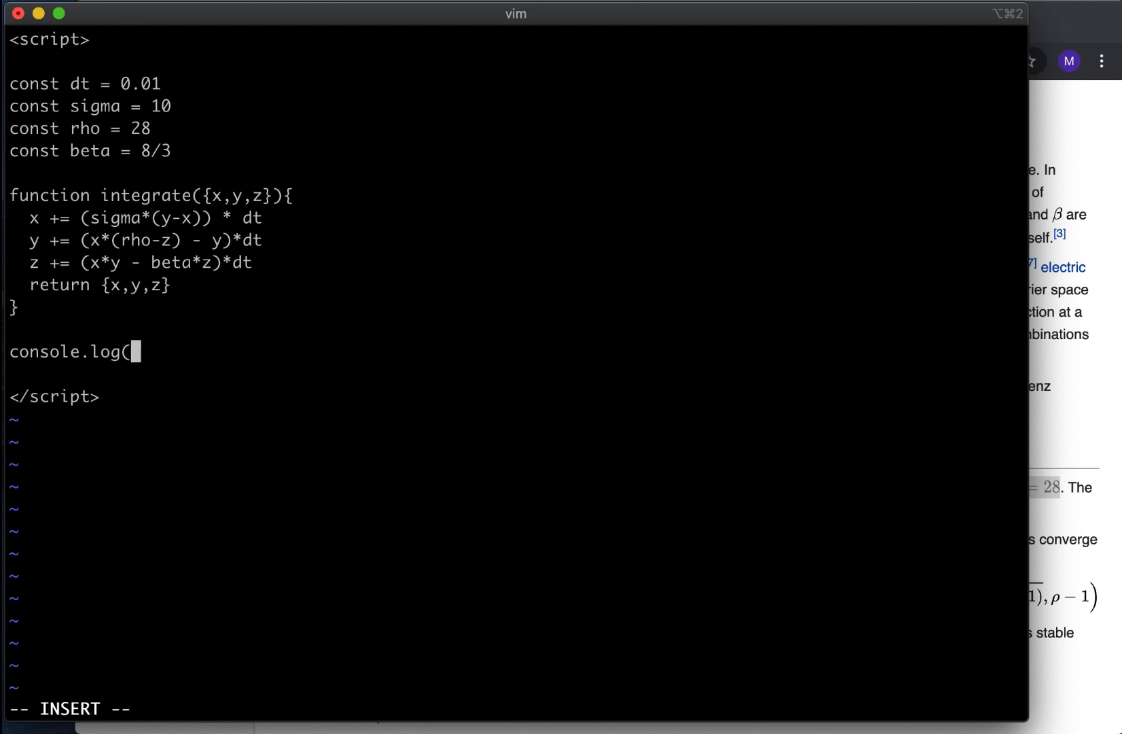
{"action": "type", "text": "integrate"}
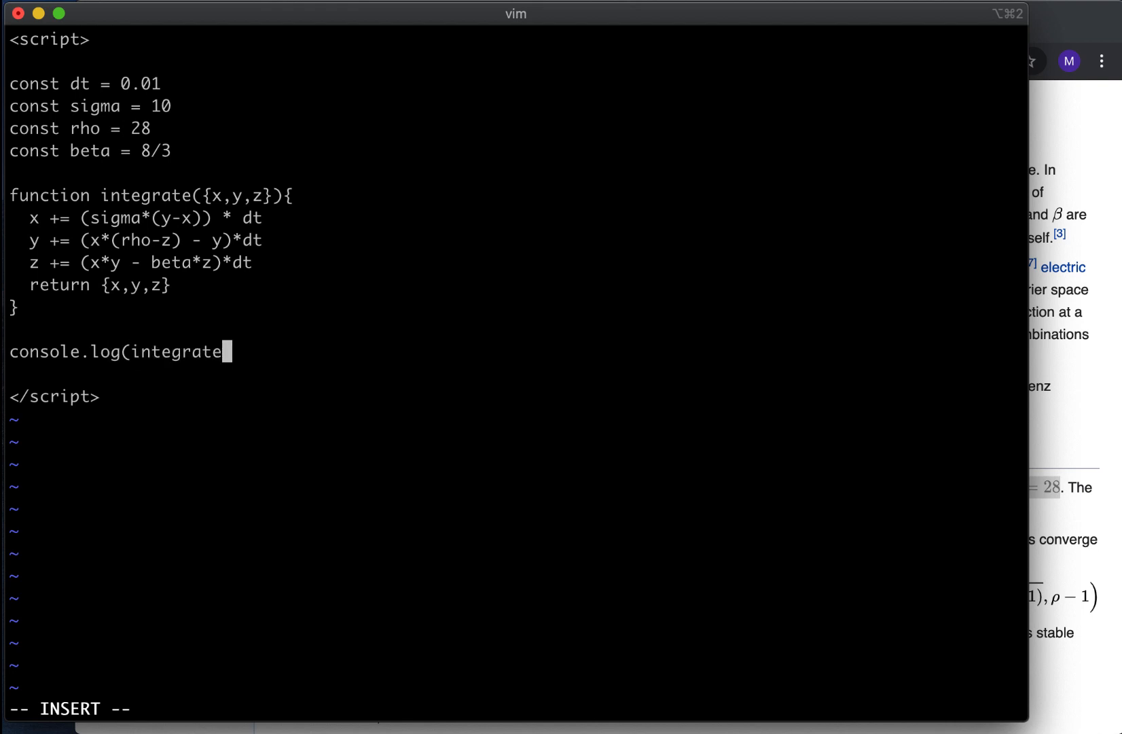
{"action": "type", "text": "({1"}
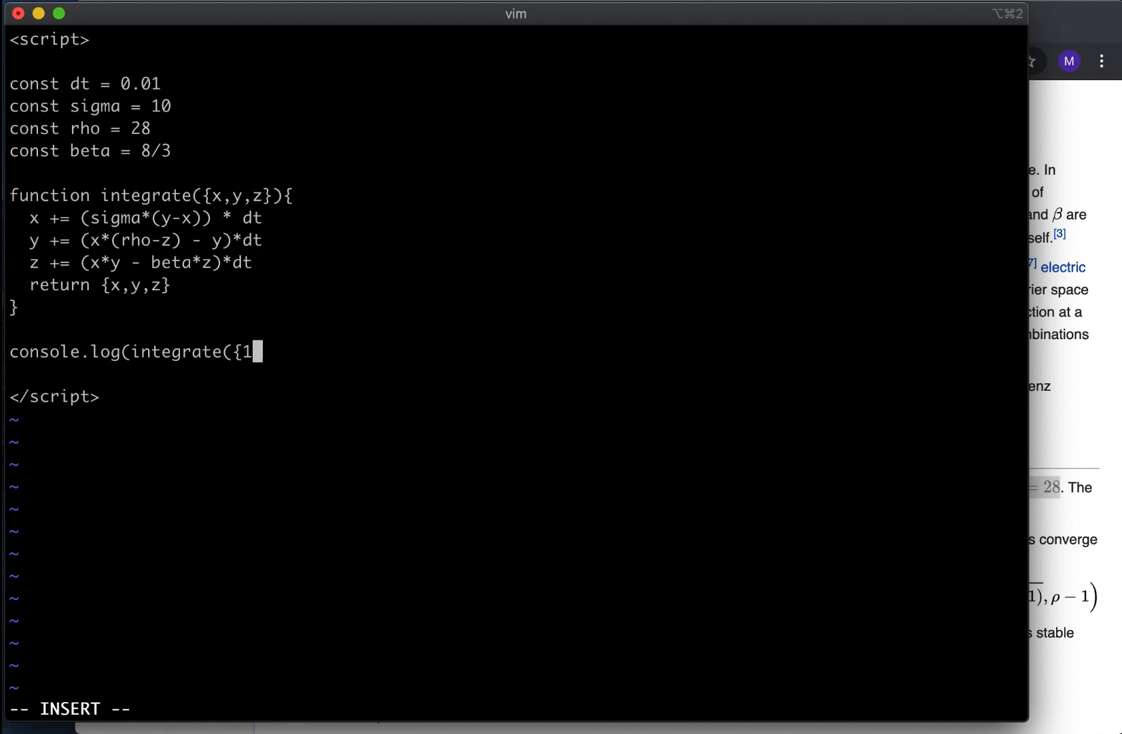
{"action": "type", "text": "x:1, y:"}
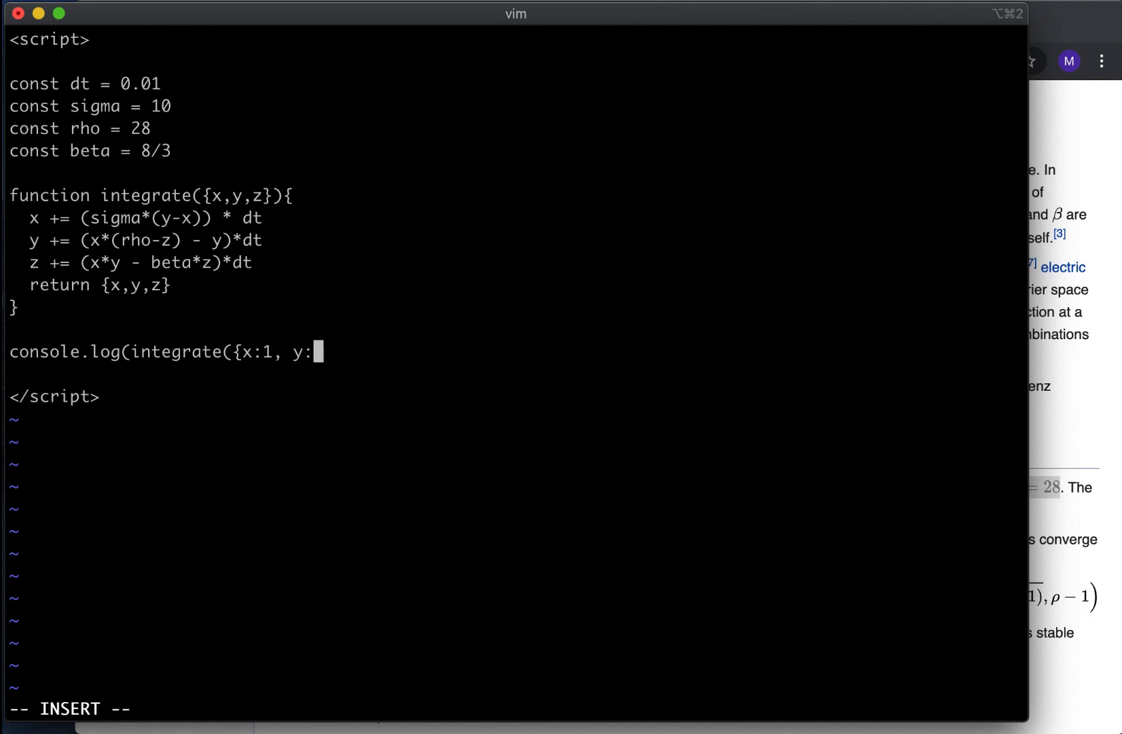
{"action": "type", "text": "1, z:1}"}
{"action": "type", "text": "file:///Users/linx/mandarina/index.html"}
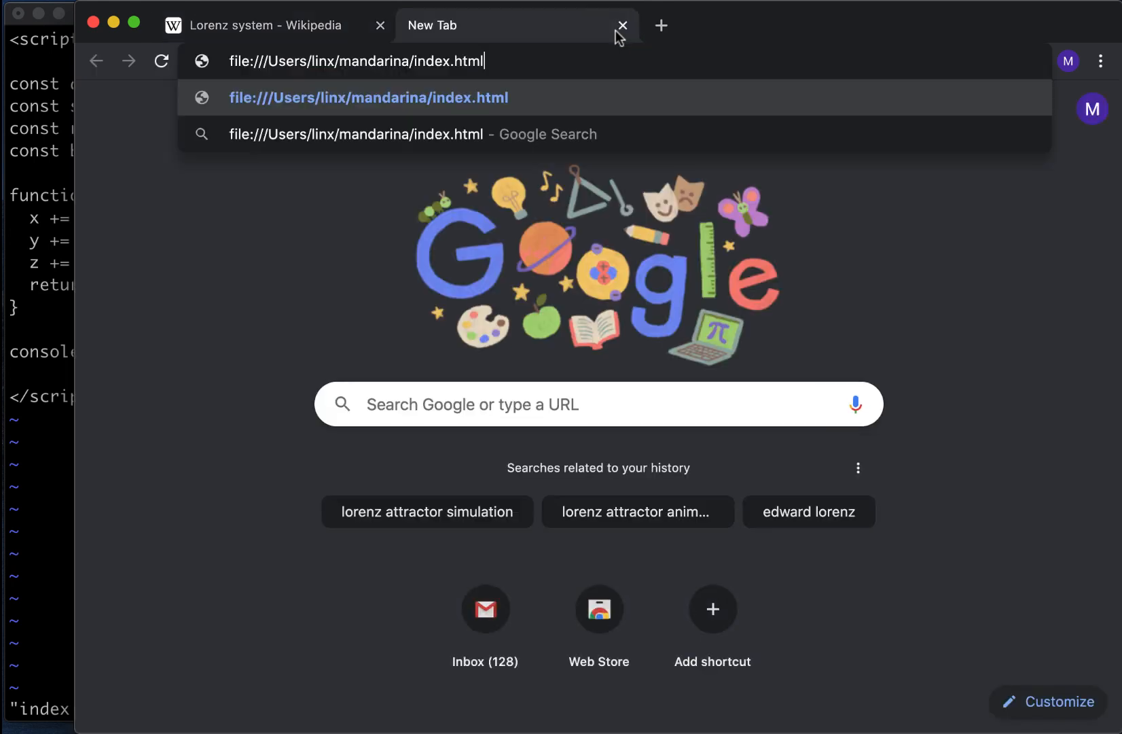
Step: Inspect the index.html page and expand the logged Object in the Console
{"action": "right_click", "coordinate": [458, 236]}
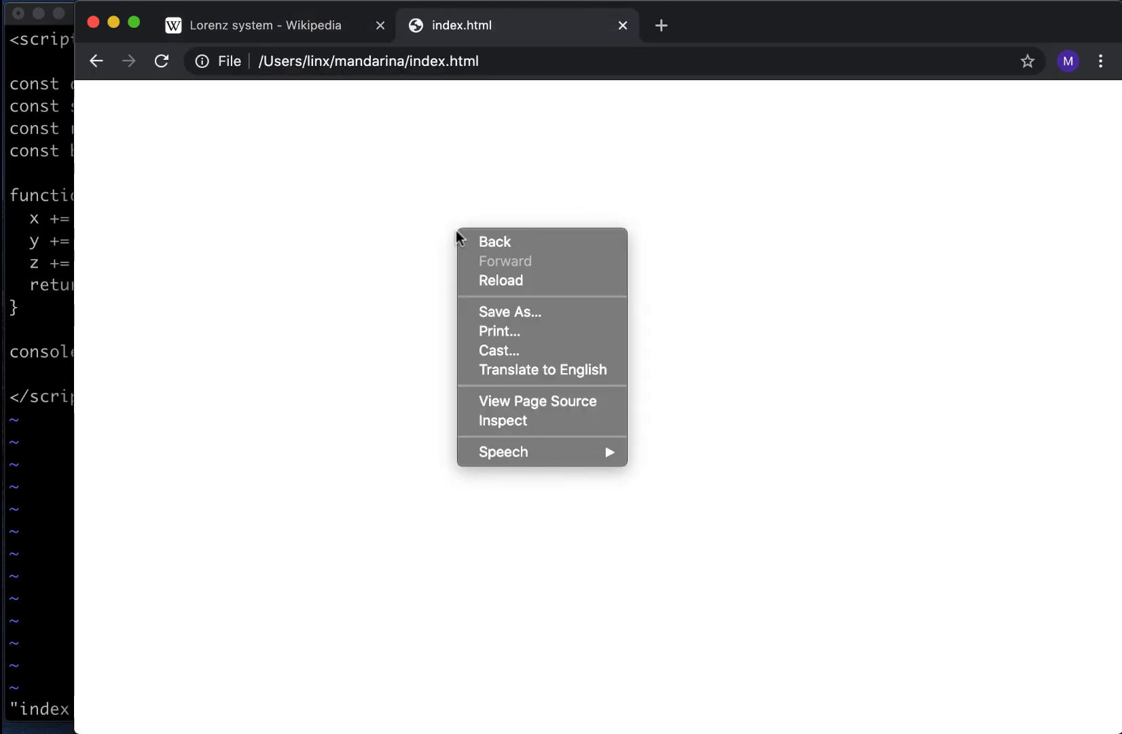
{"action": "left_click", "coordinate": [604, 420]}
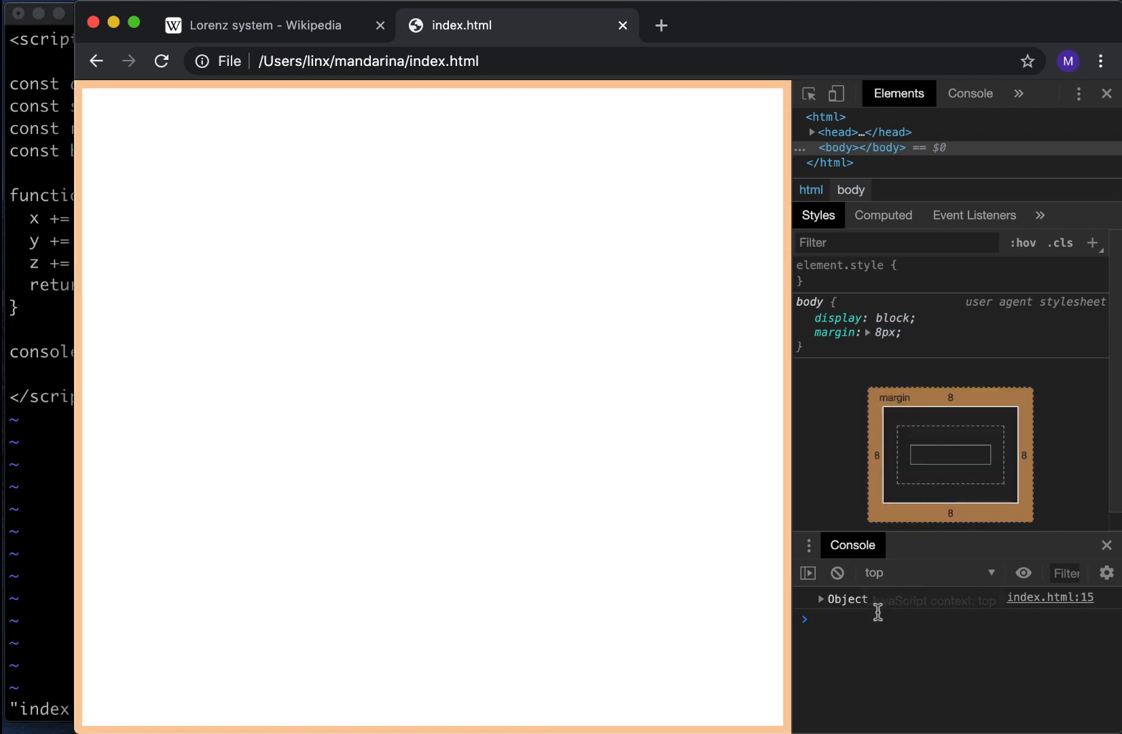
{"action": "left_click", "coordinate": [820, 599]}
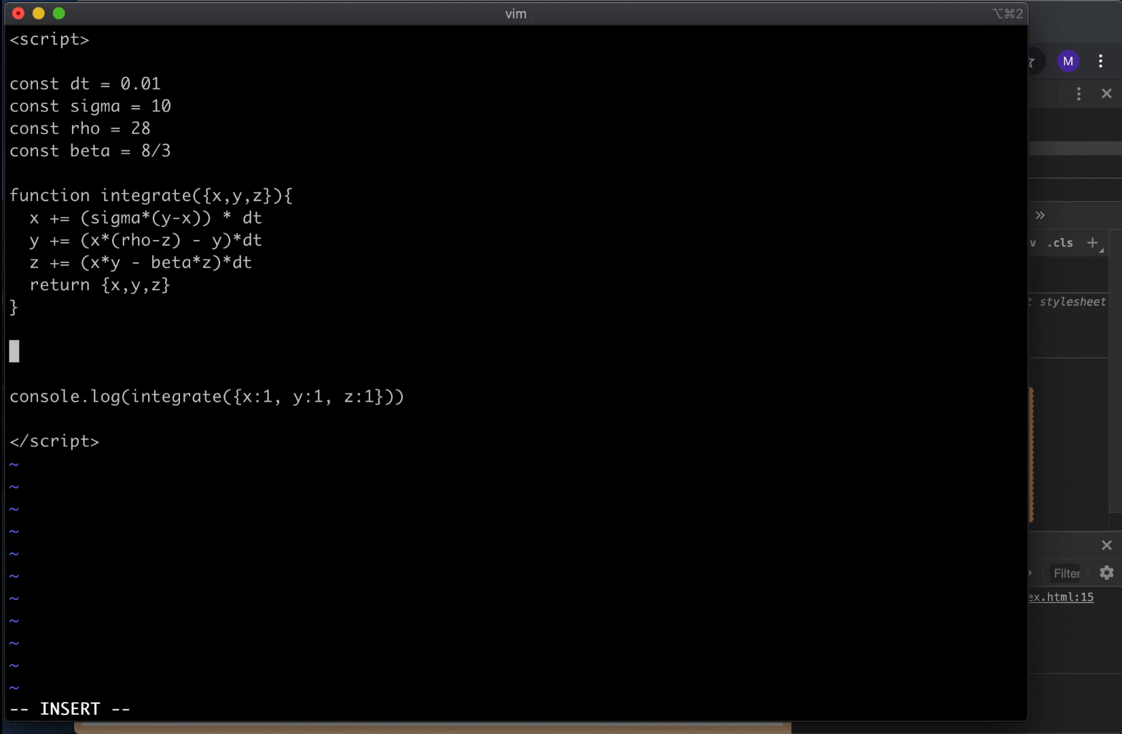
Step: Write an extendPath(path, steps) function that returns path
{"action": "type", "text": "function ex"}
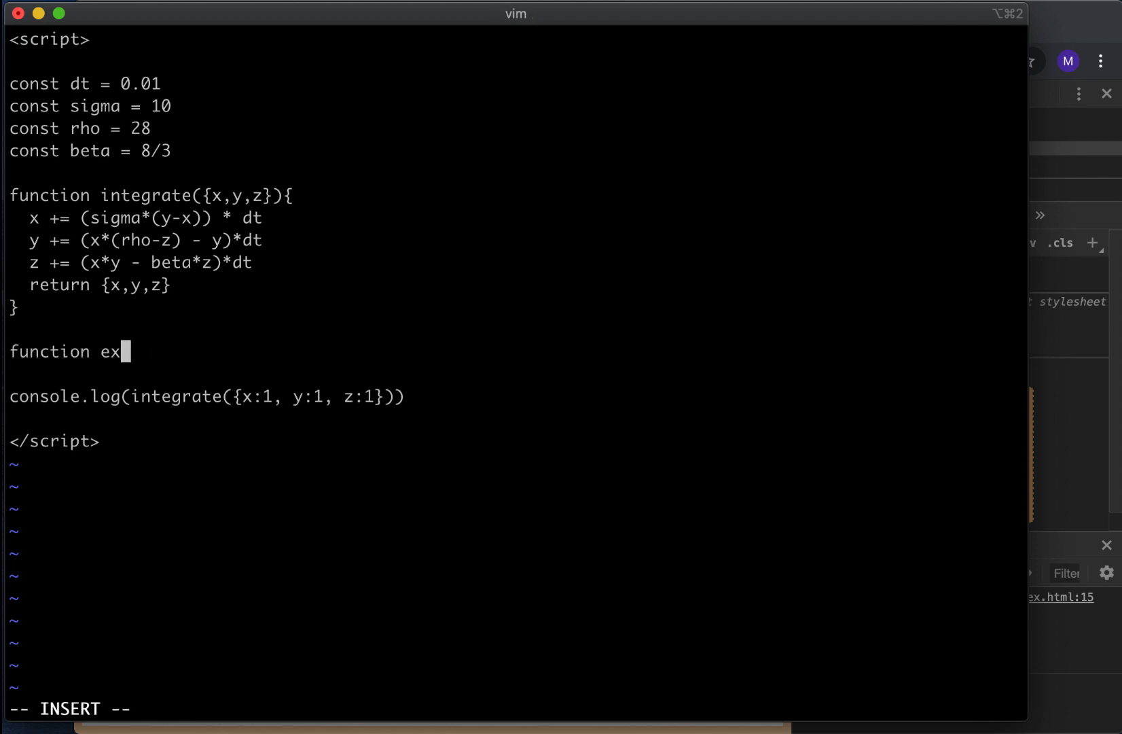
{"action": "type", "text": "tendPath"}
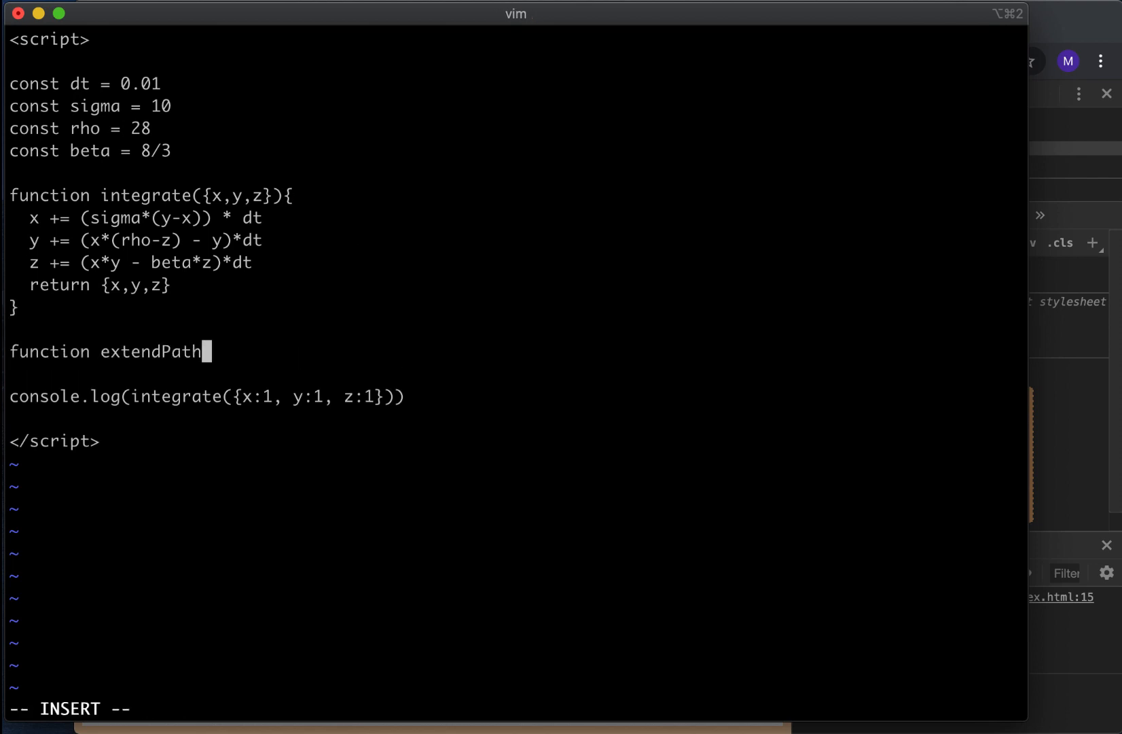
{"action": "type", "text": "(path, steps){"}
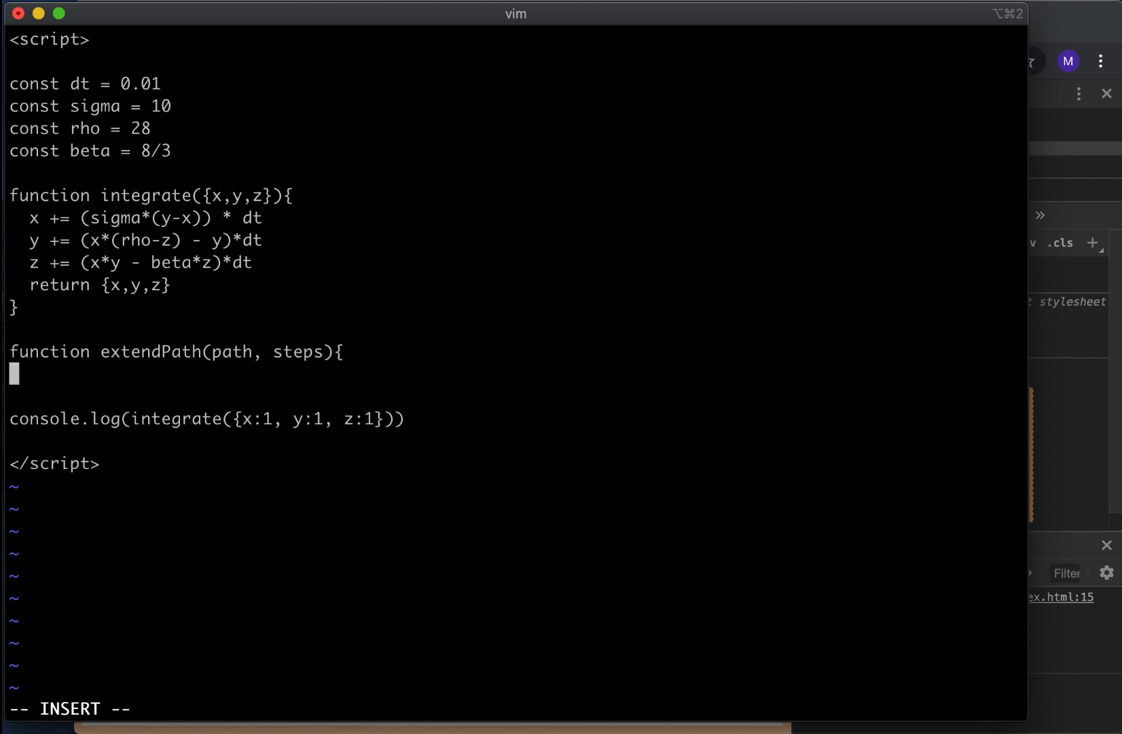
{"action": "type", "text": "}"}
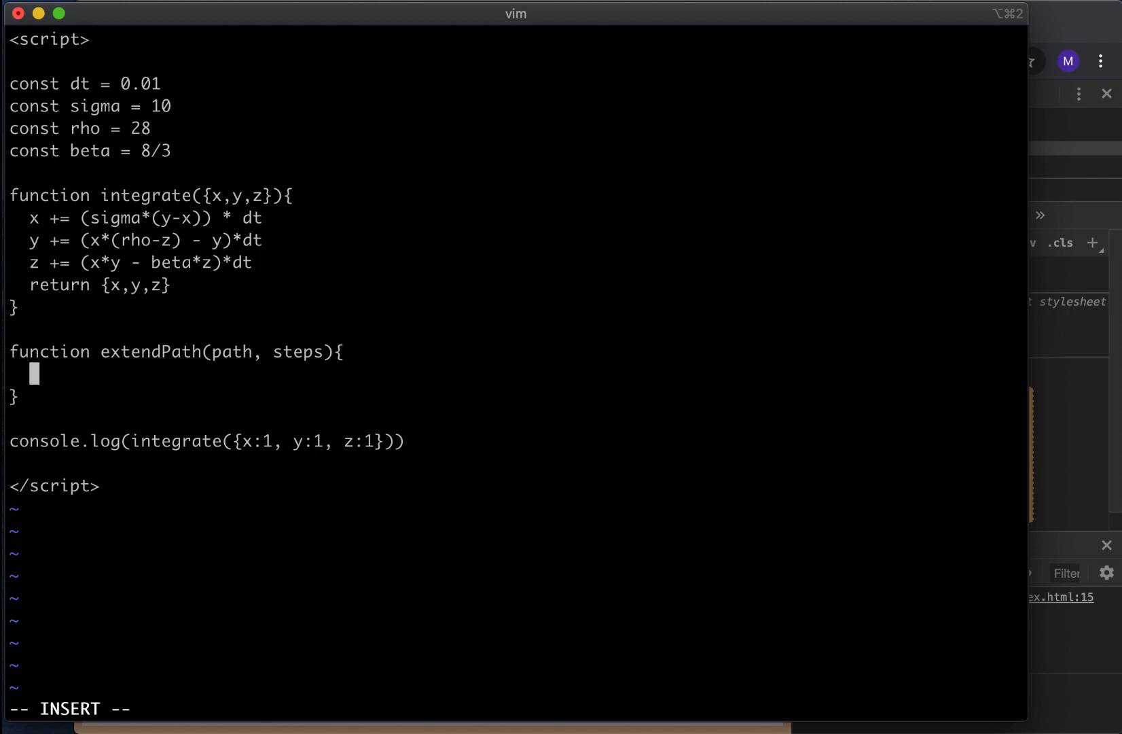
{"action": "type", "text": "return path"}
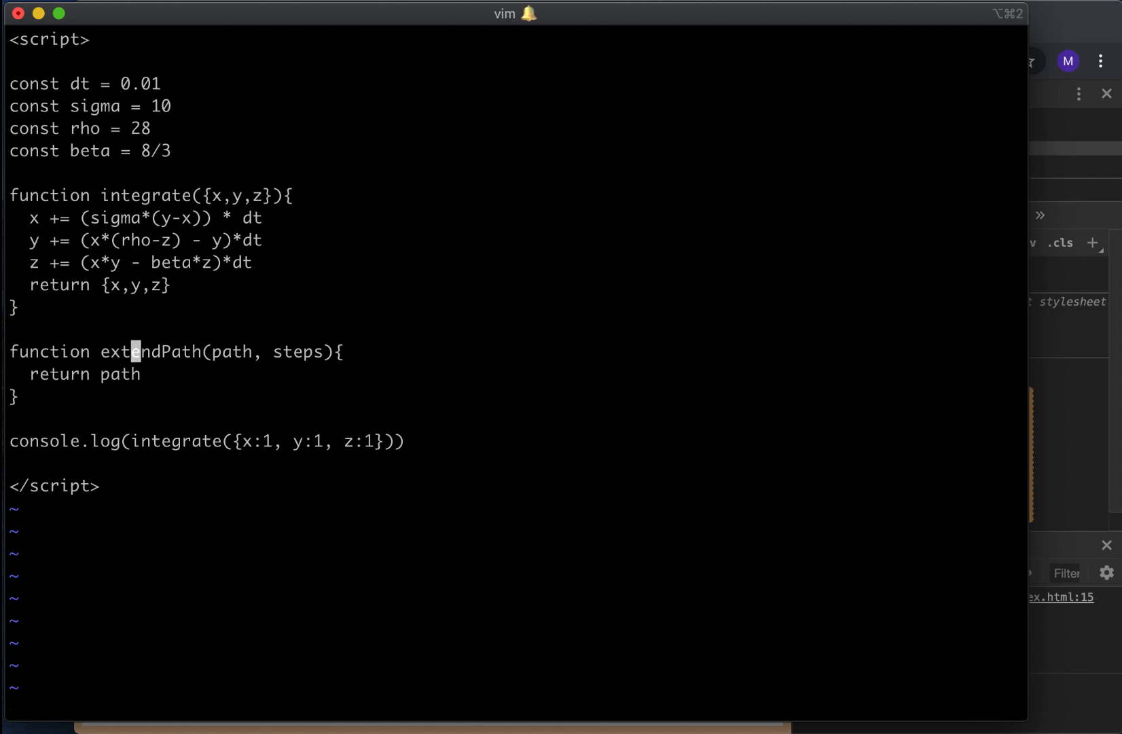
Step: Start a [...Array(steps)].forEach(() => { loop inside extendPath
{"action": "type", "text": "[."}
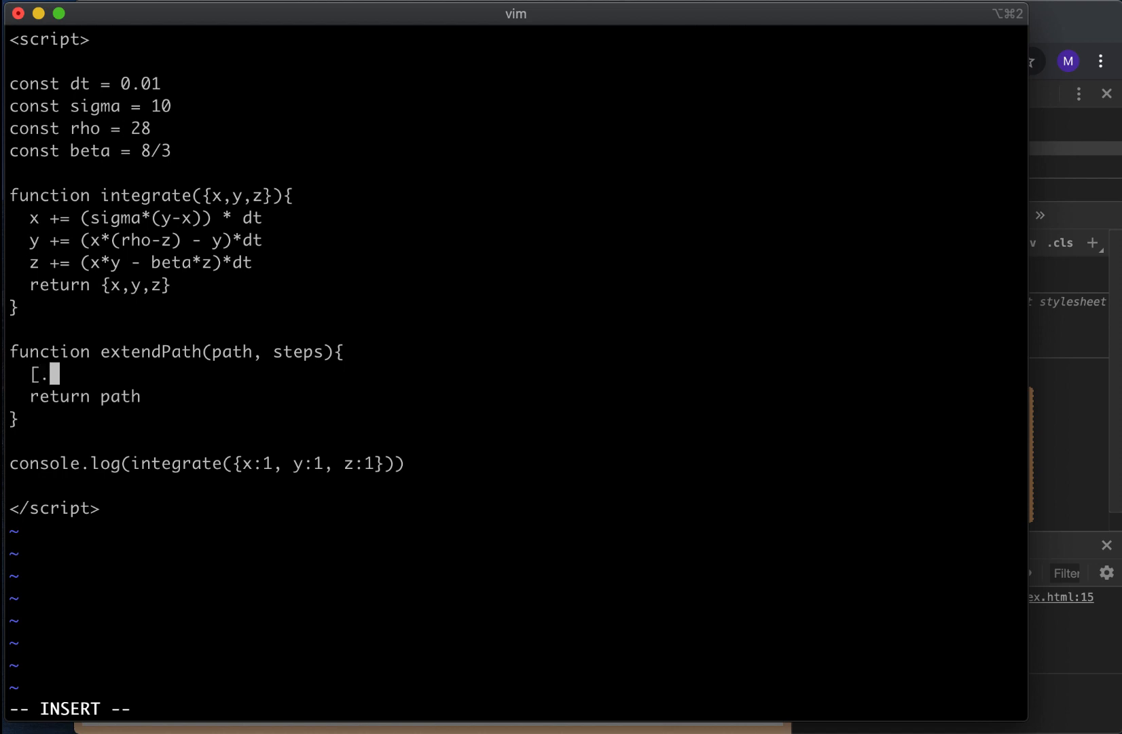
{"action": "type", "text": "..Ar"}
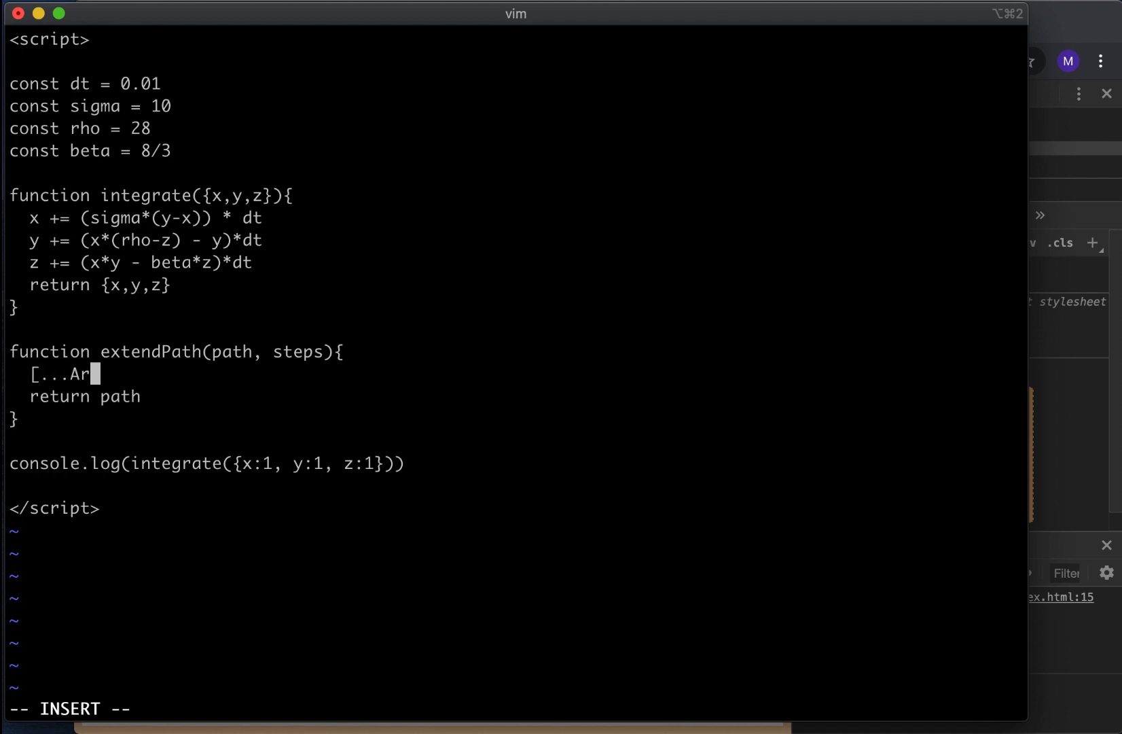
{"action": "type", "text": "ray"}
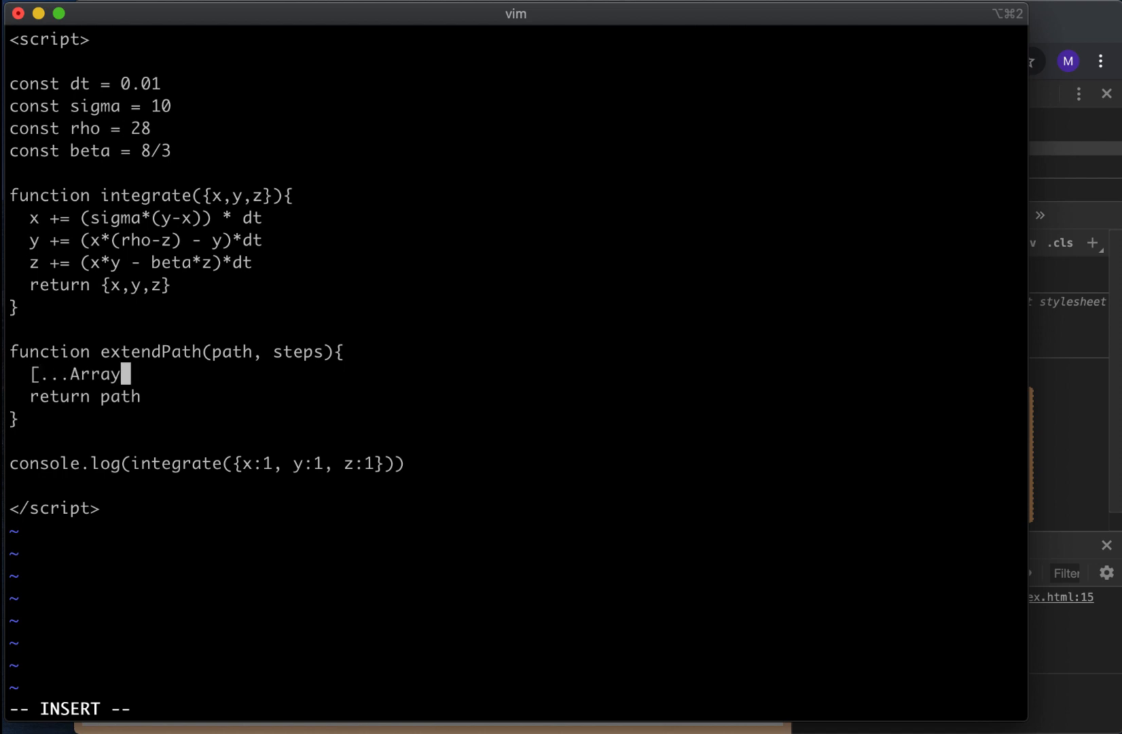
{"action": "type", "text": "(steps"}
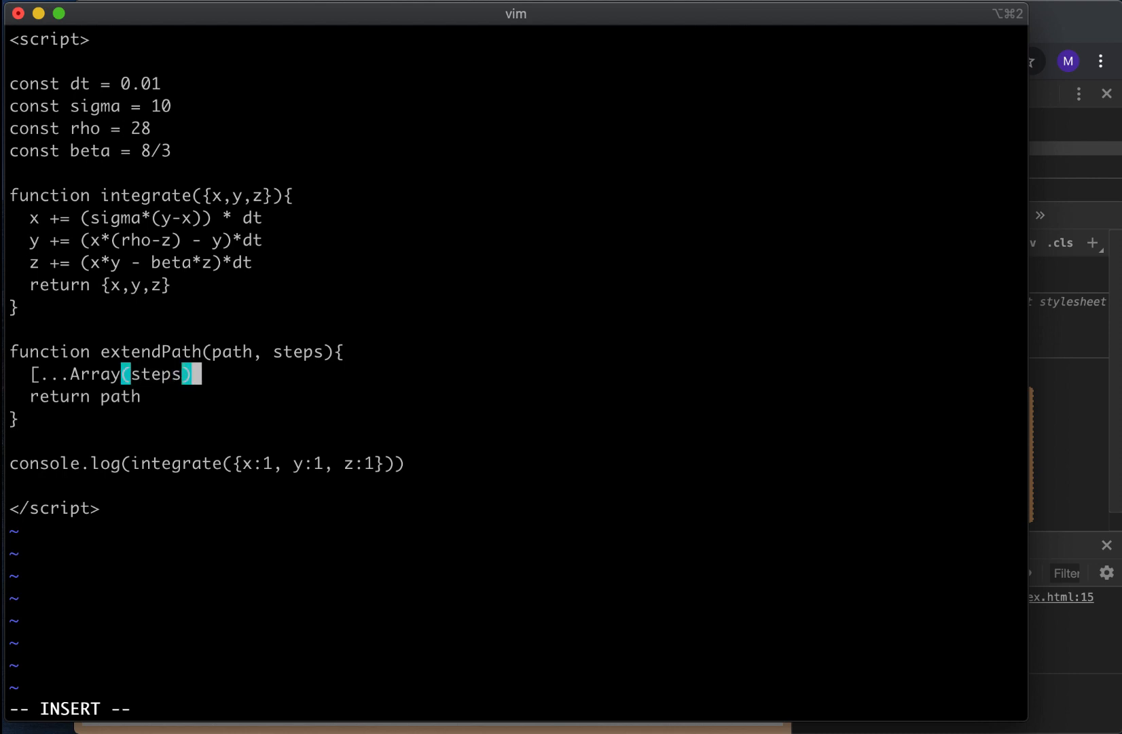
{"action": "type", "text": "."}
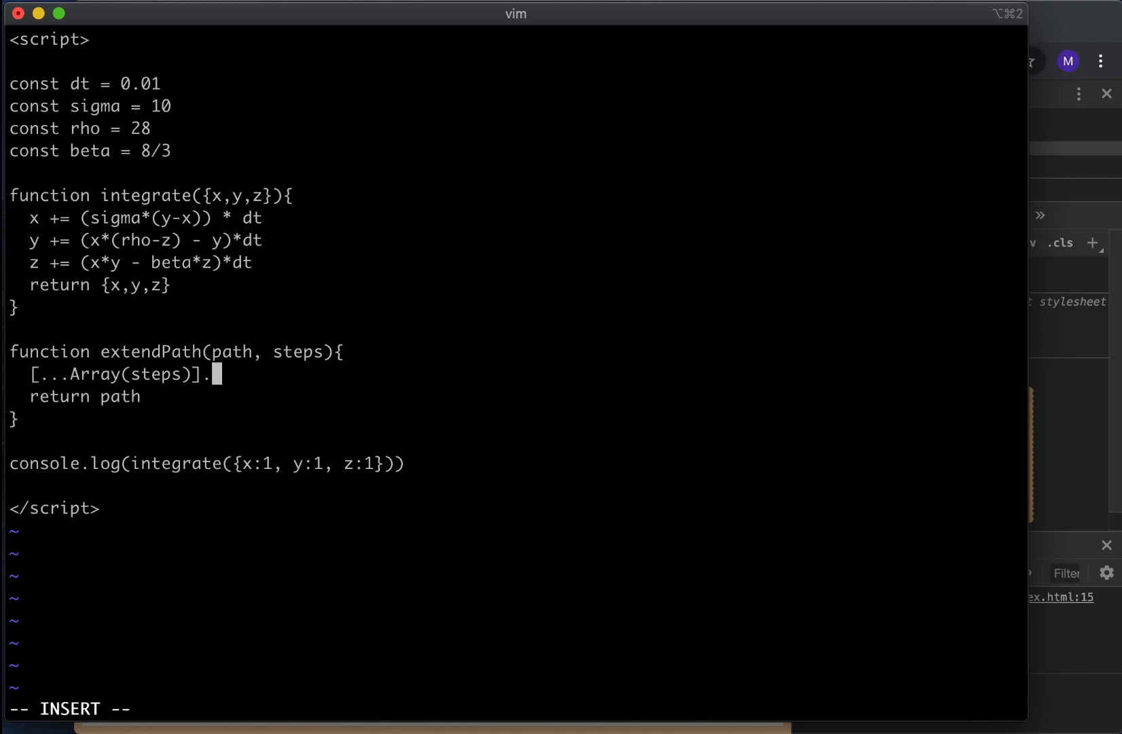
{"action": "type", "text": "forE"}
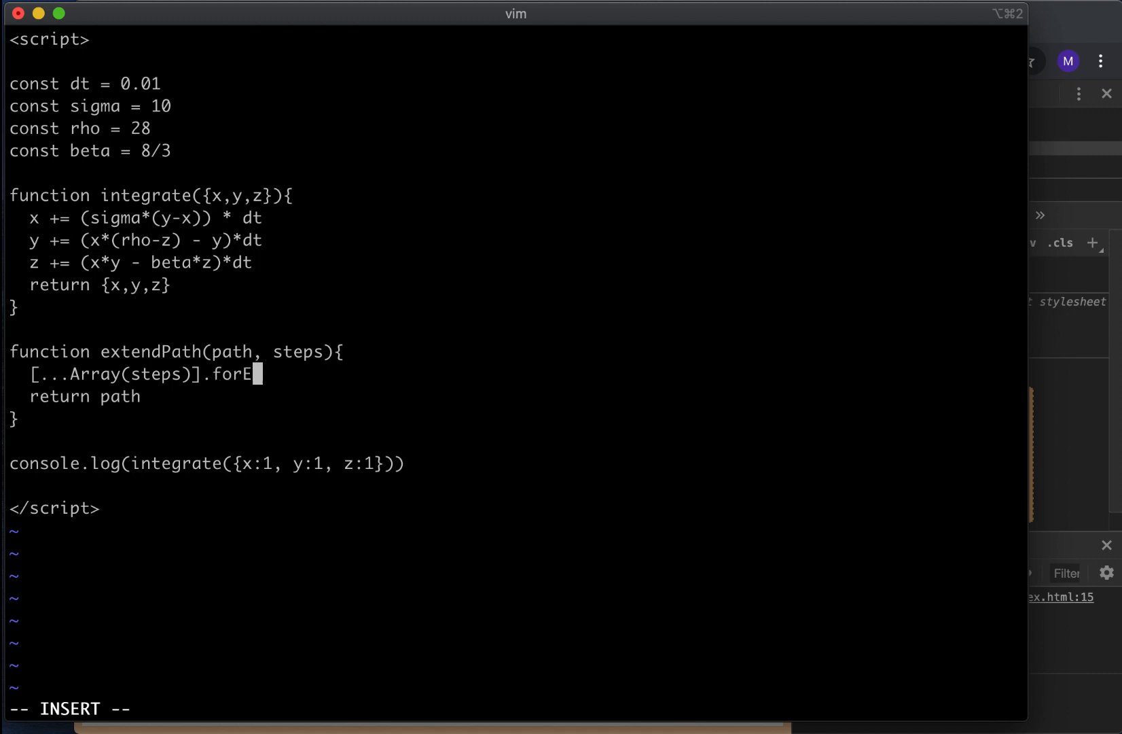
{"action": "type", "text": "ach(() => {"}
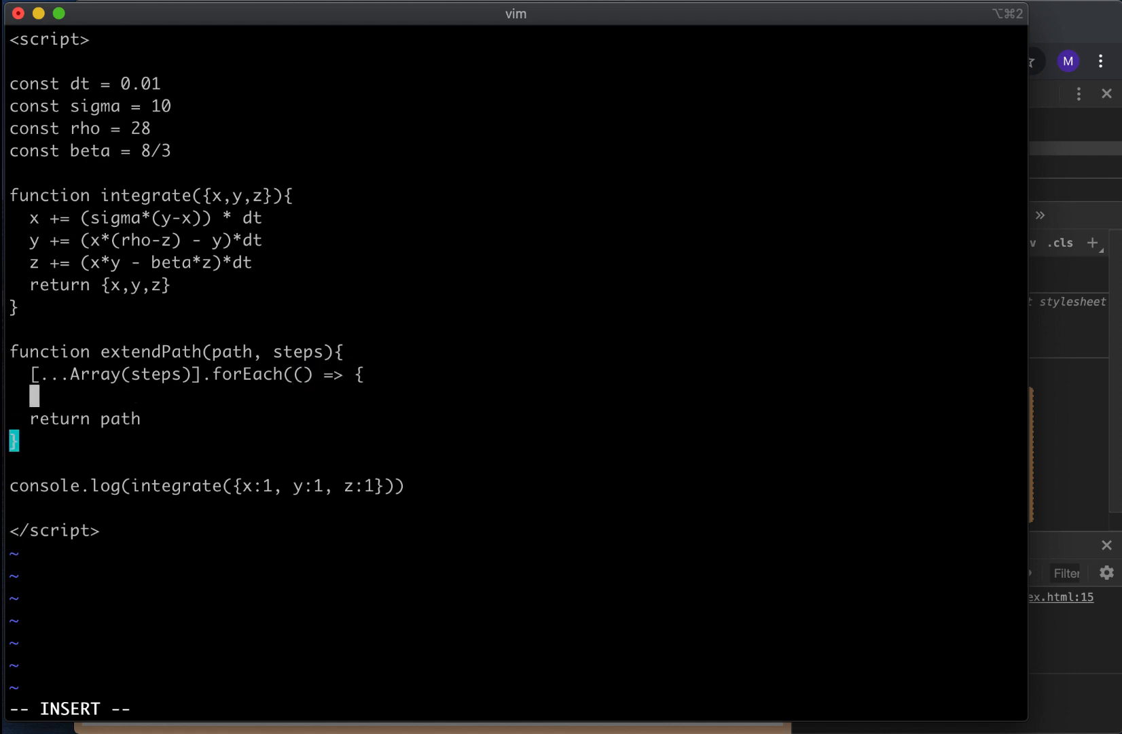
Step: Fill the loop with lastP = path[path.length - 1], p = integrate(lastP), path.push(p)
{"action": "type", "text": "})"}
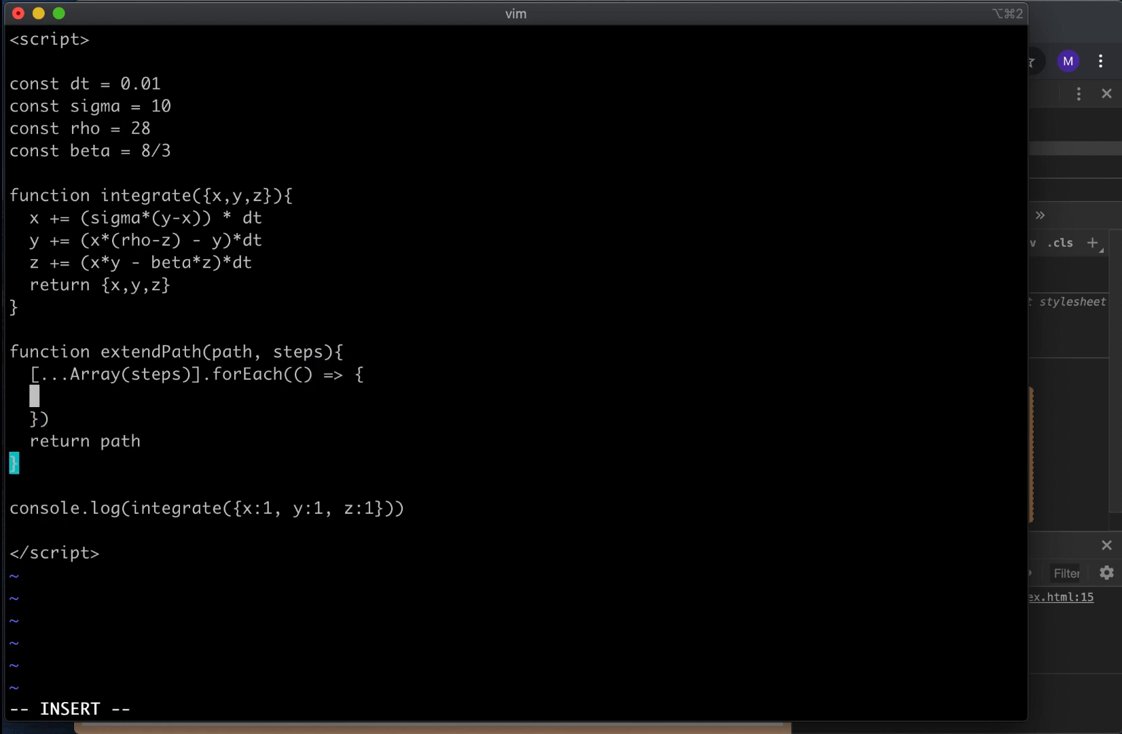
{"action": "type", "text": "const"}
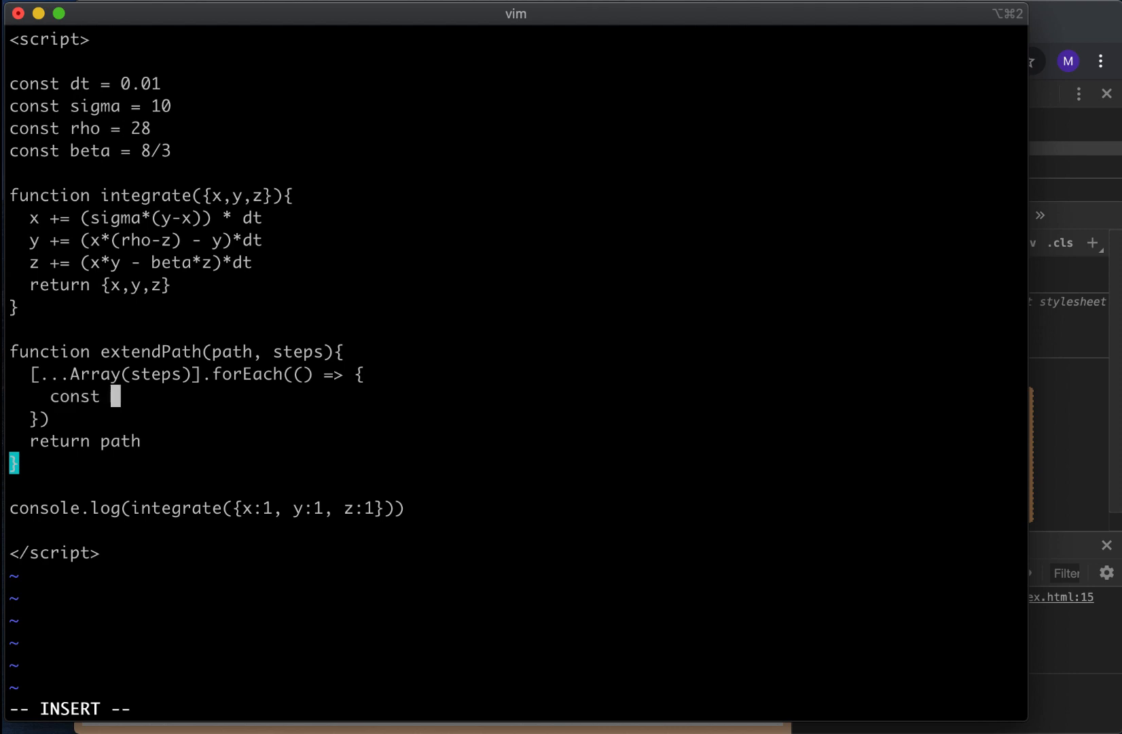
{"action": "type", "text": "lastP ="}
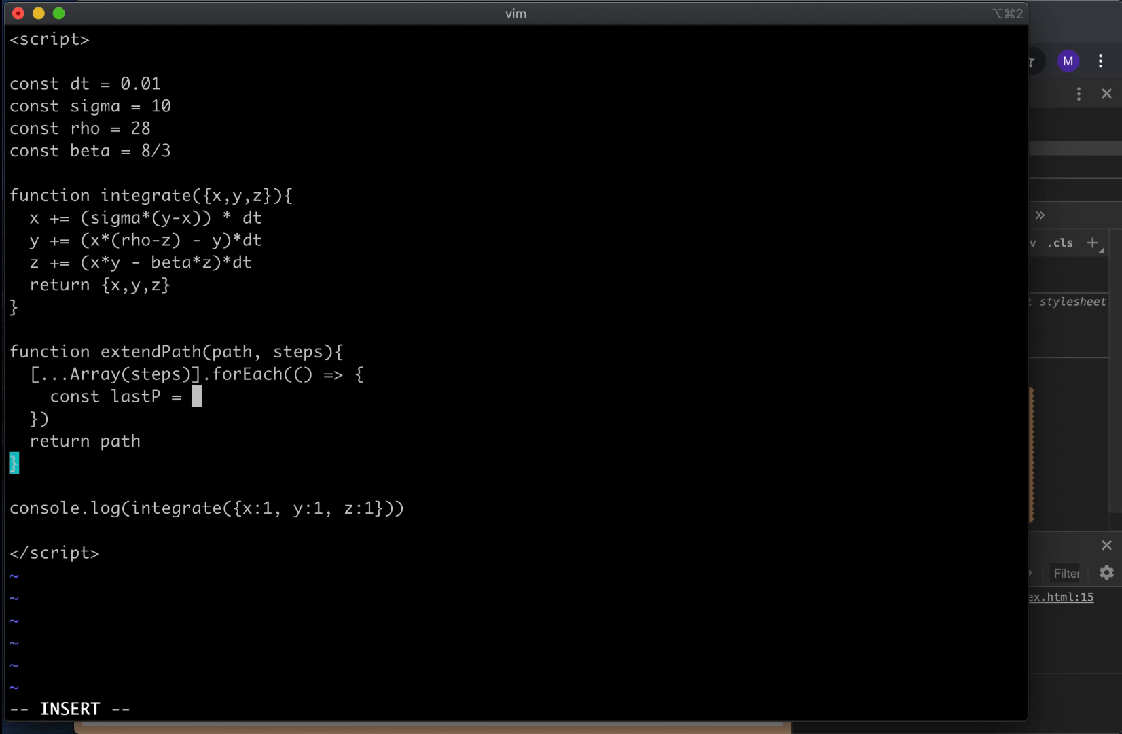
{"action": "type", "text": "path[path.le"}
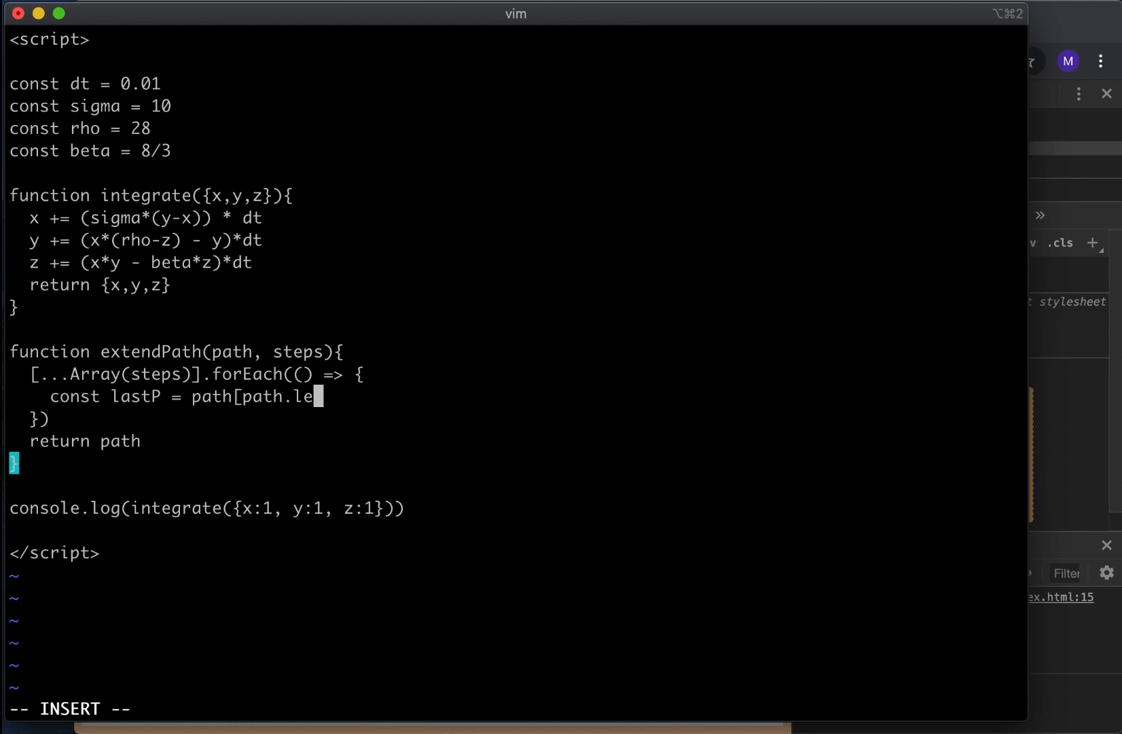
{"action": "type", "text": "ngth - 1"}
{"action": "type", "text": "c"}
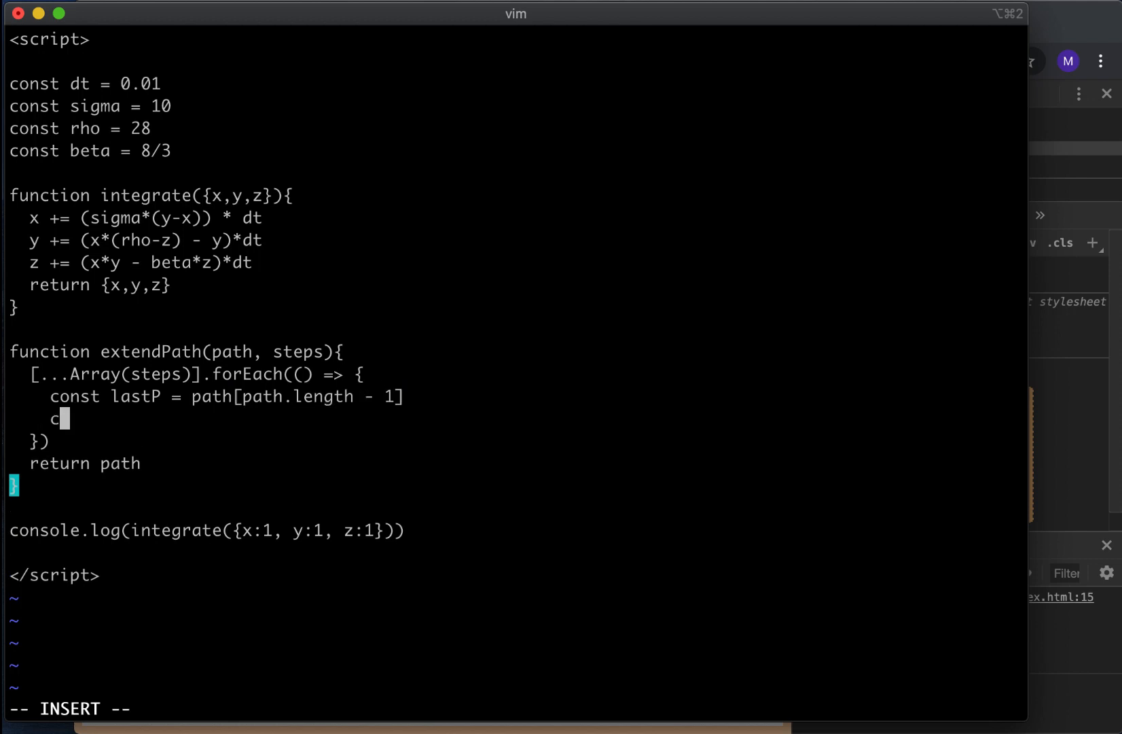
{"action": "type", "text": "onst p"}
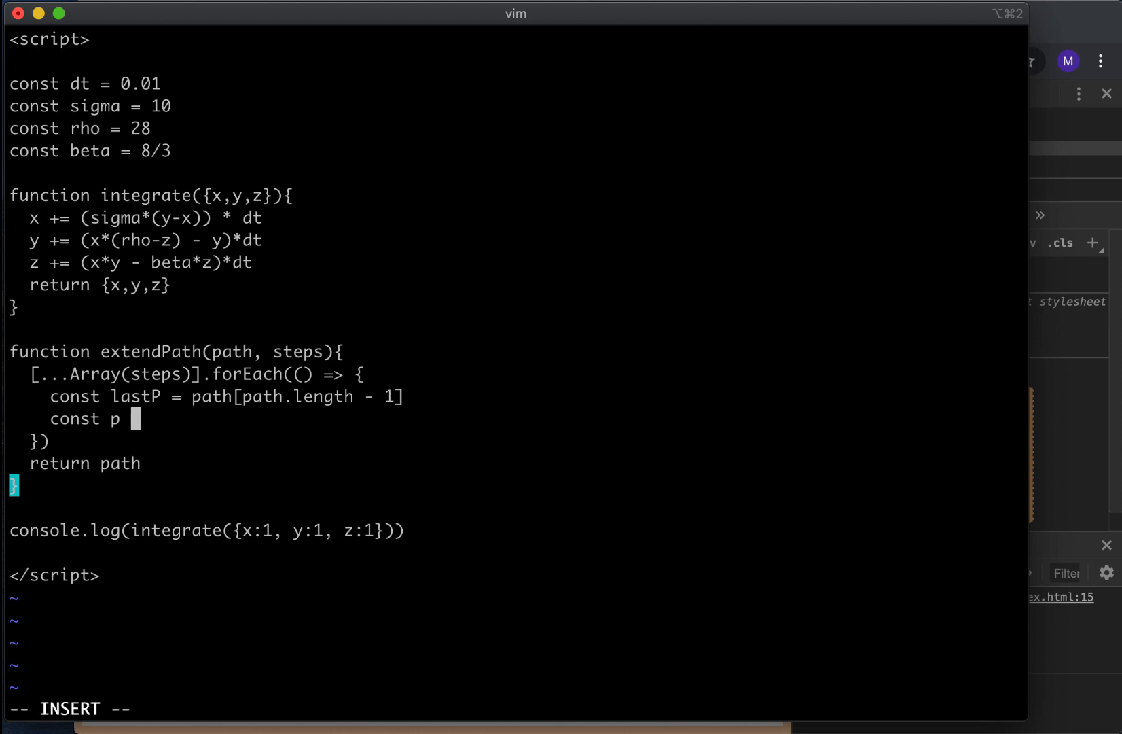
{"action": "type", "text": "= inte"}
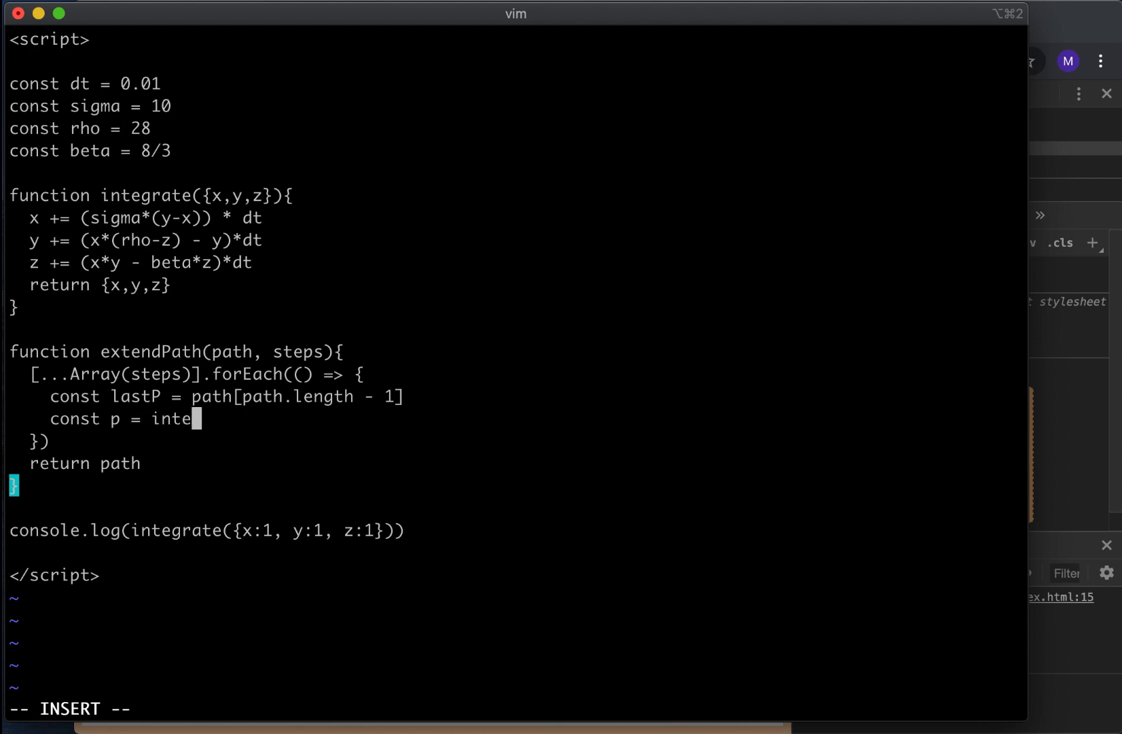
{"action": "type", "text": "gra"}
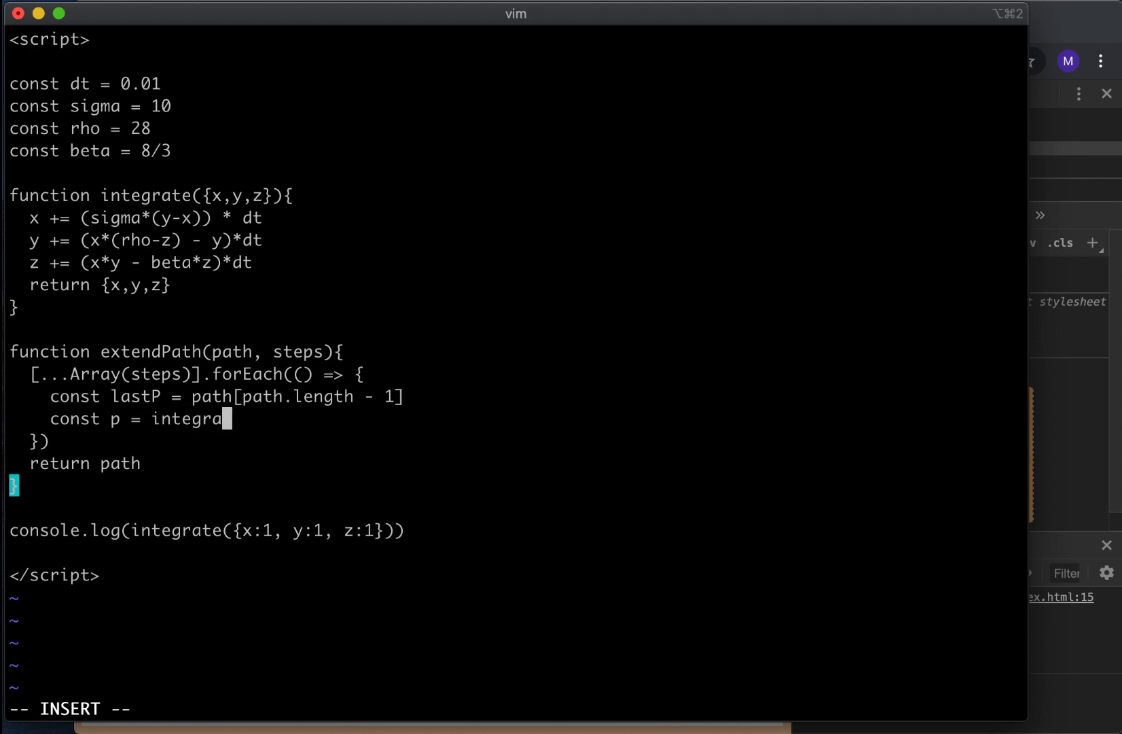
{"action": "type", "text": "te(lastP"}
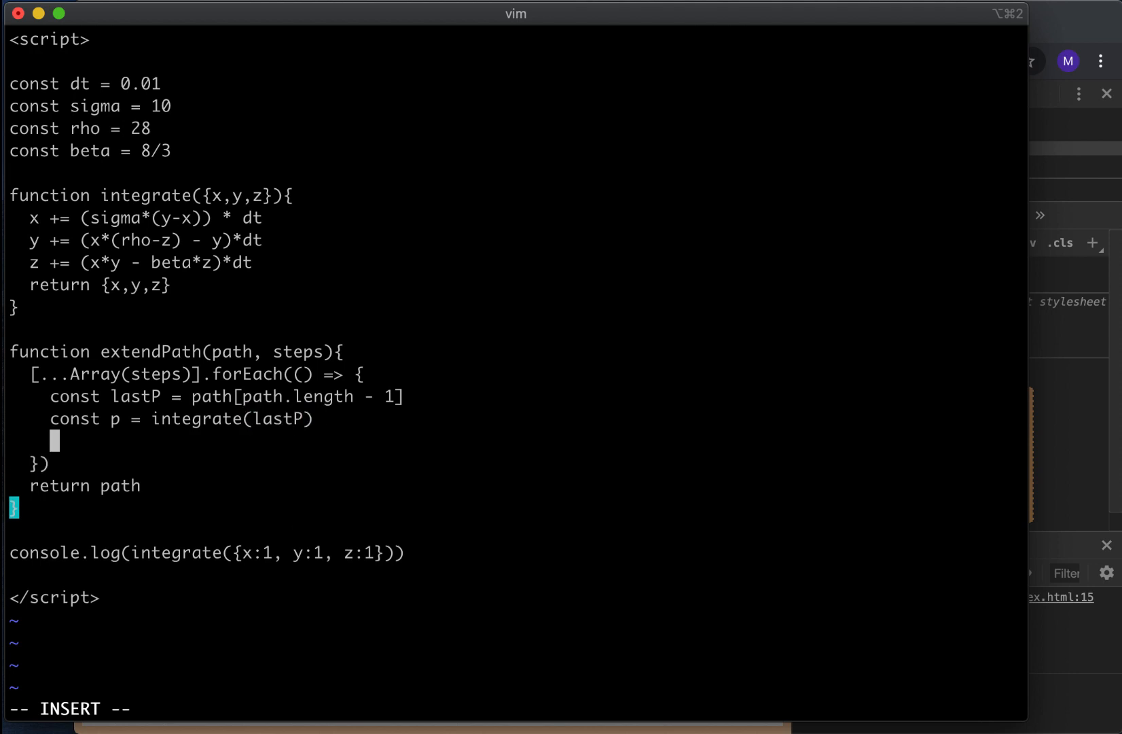
{"action": "type", "text": "path.push"}
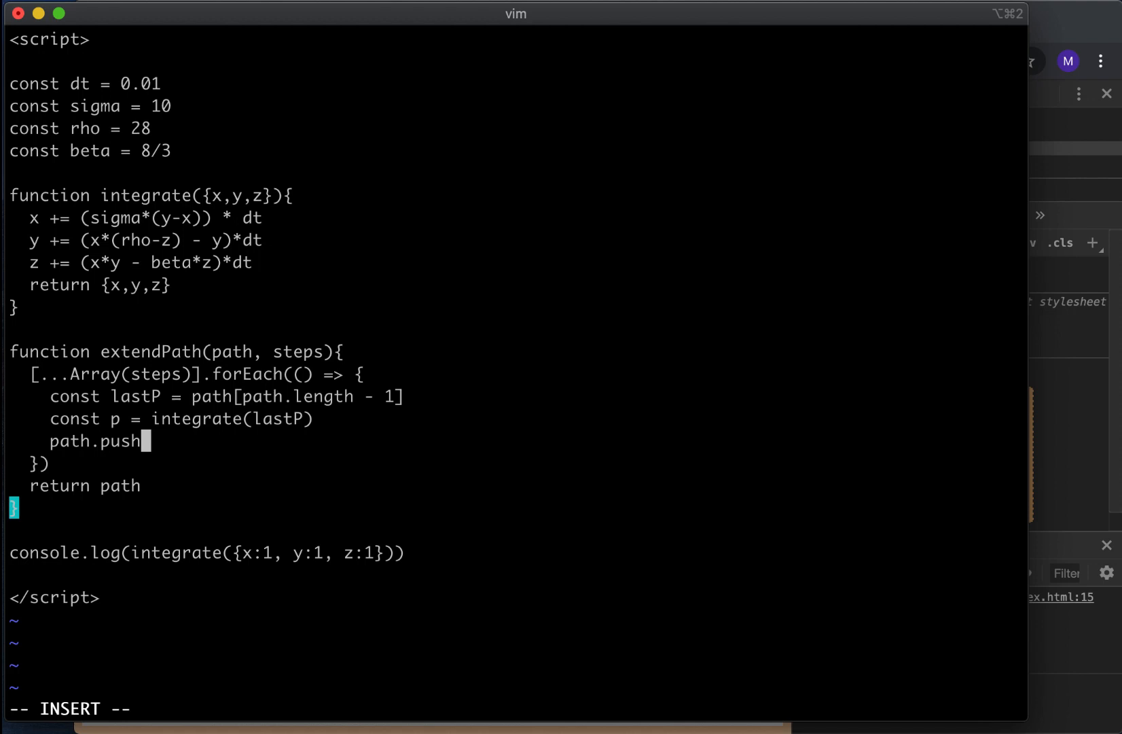
{"action": "type", "text": "(p)"}
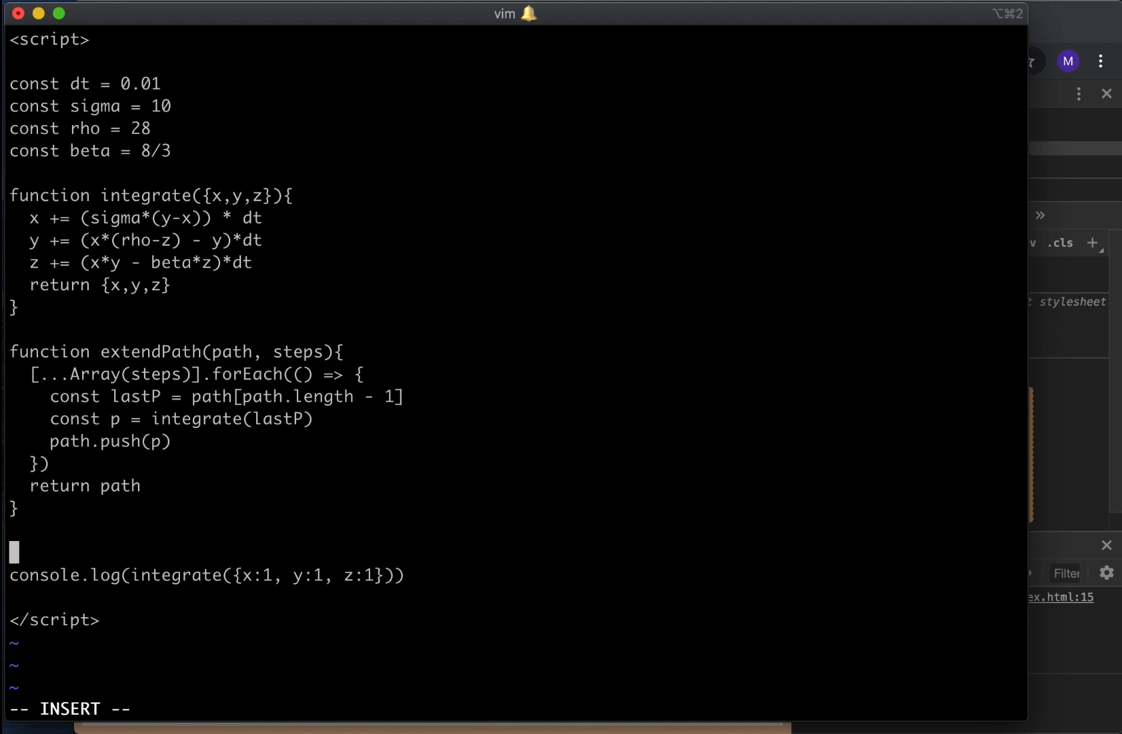
Step: Declare const path = [{x:1, y:1, z:1}] above console.log
{"action": "type", "text": "cons"}
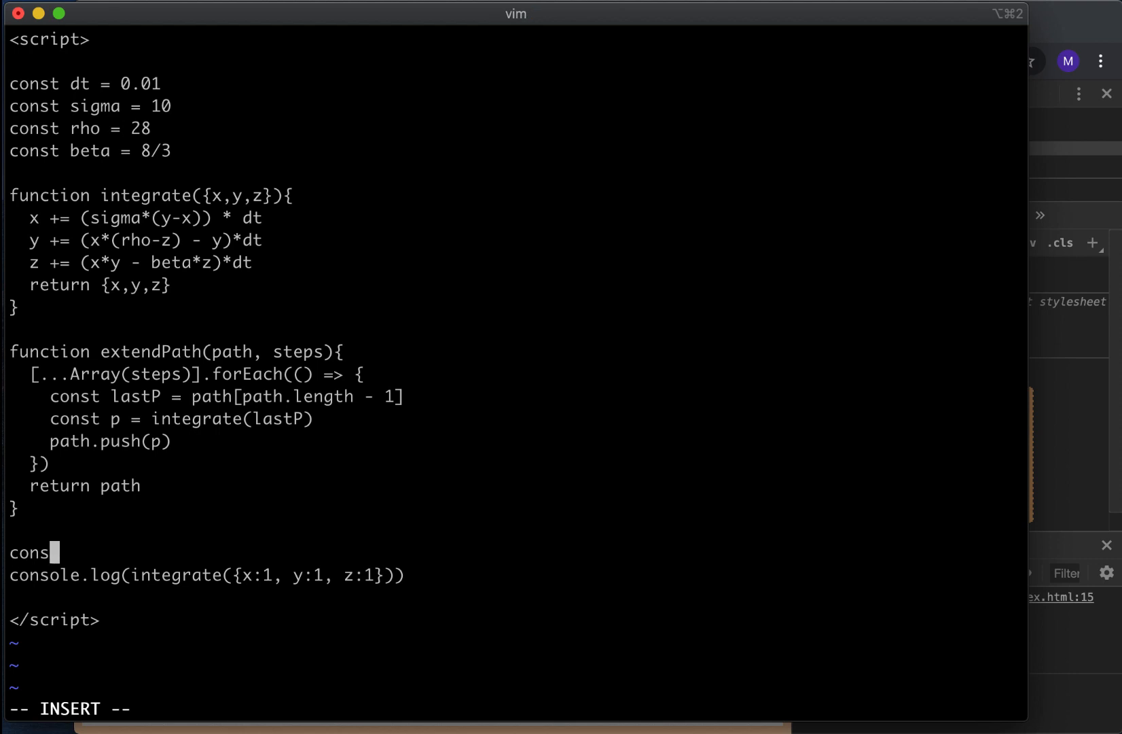
{"action": "type", "text": "t path ="}
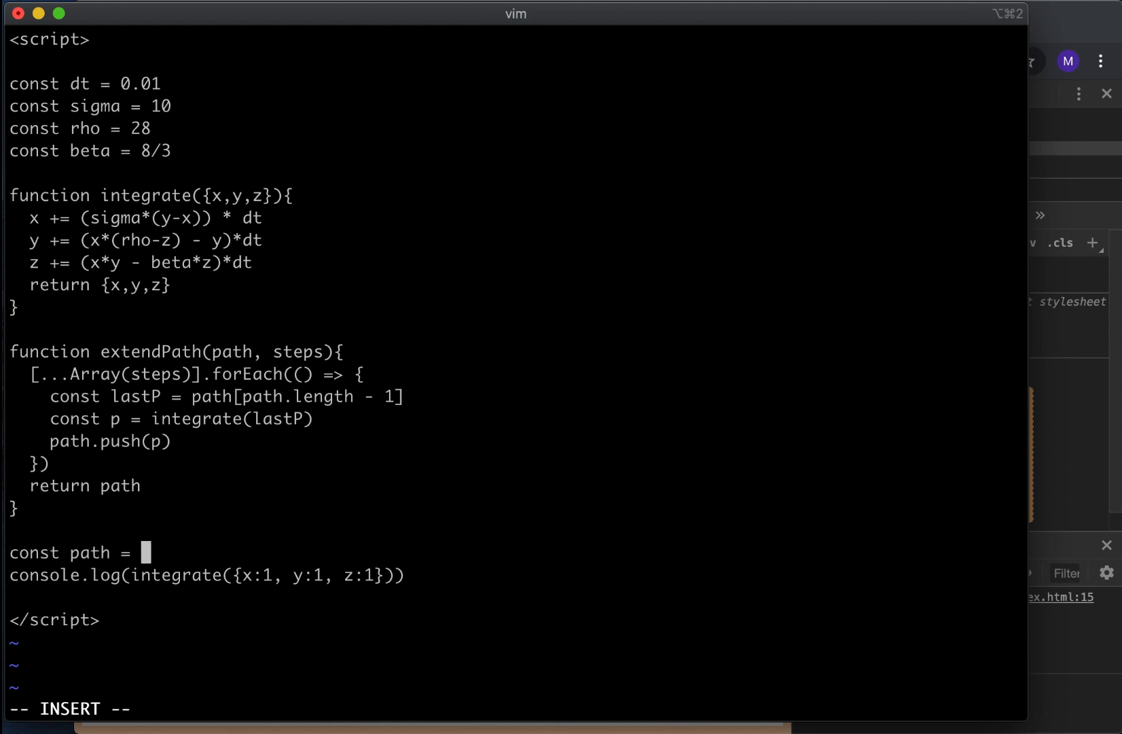
{"action": "type", "text": "["}
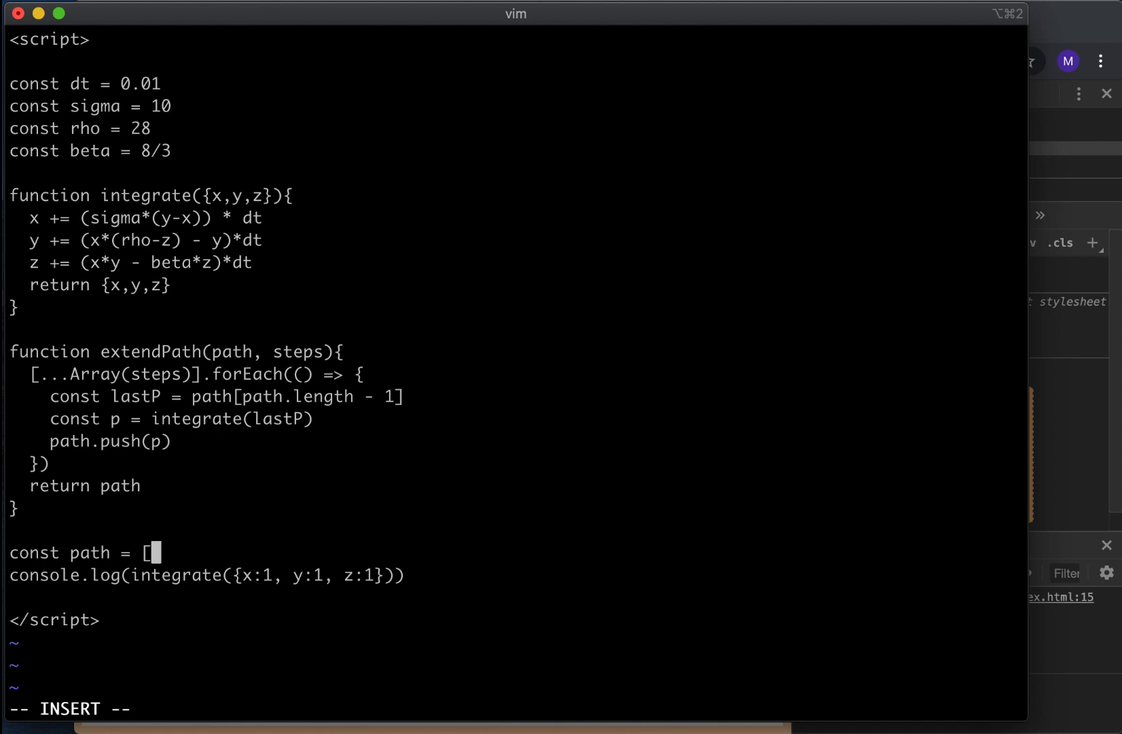
{"action": "type", "text": "{x:"}
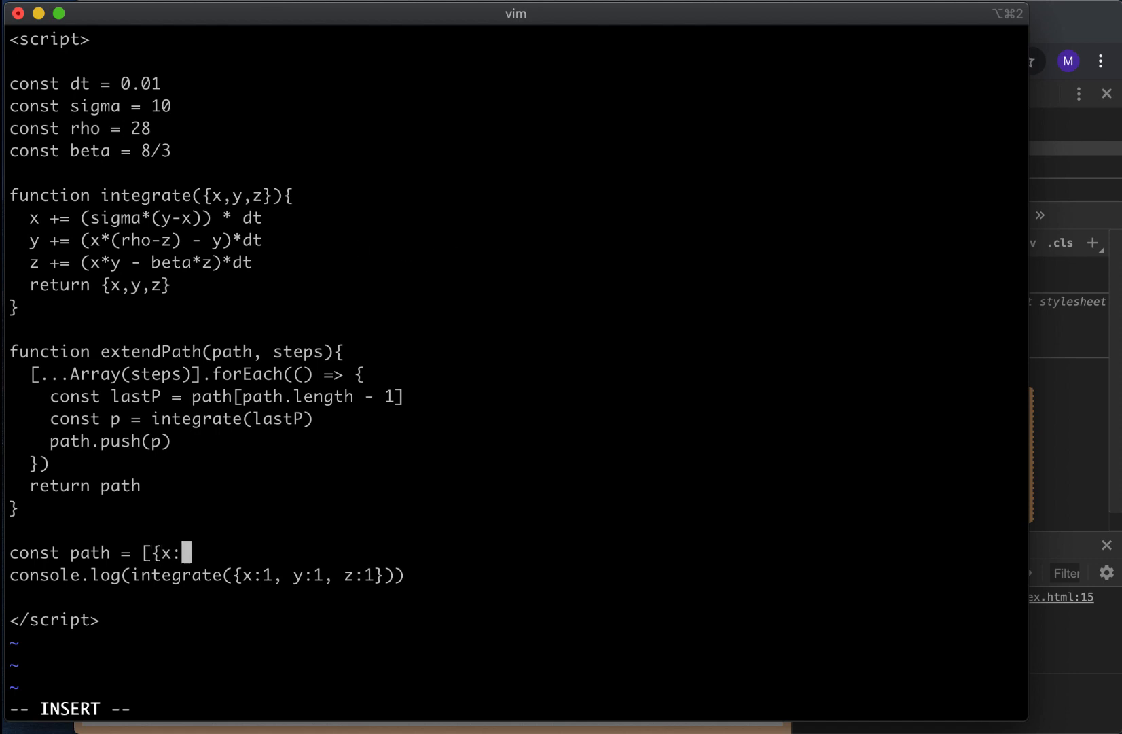
{"action": "type", "text": "1, y:"}
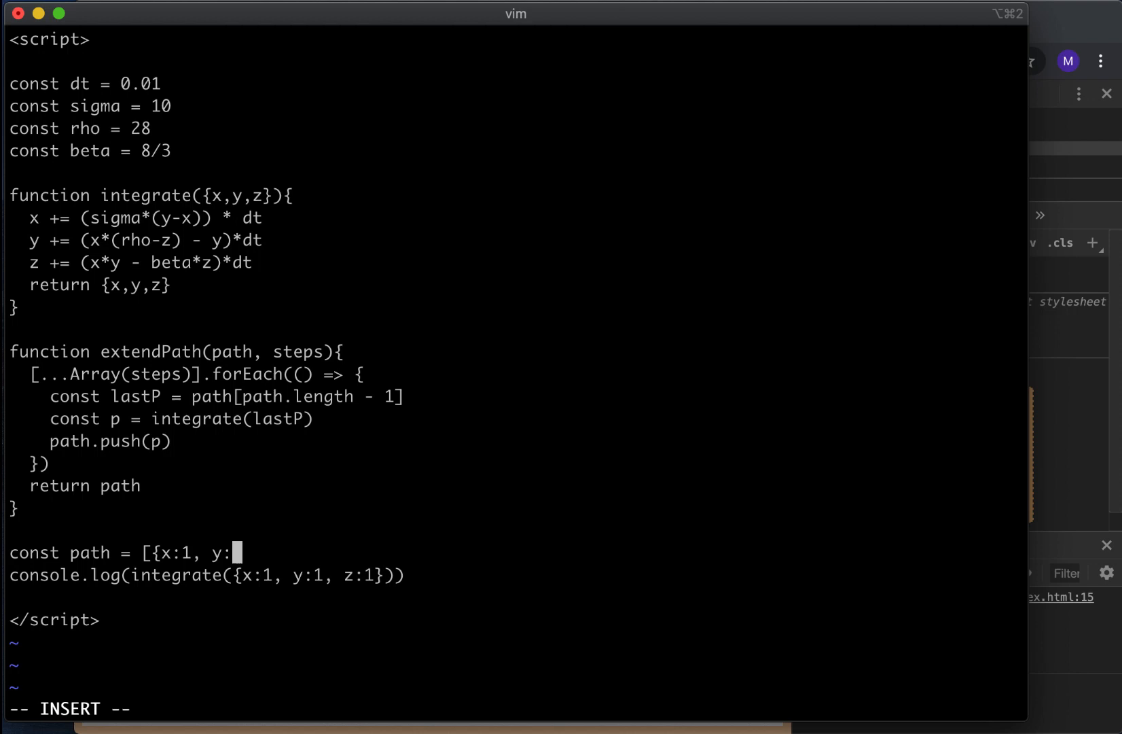
{"action": "type", "text": "1, z:1}"}
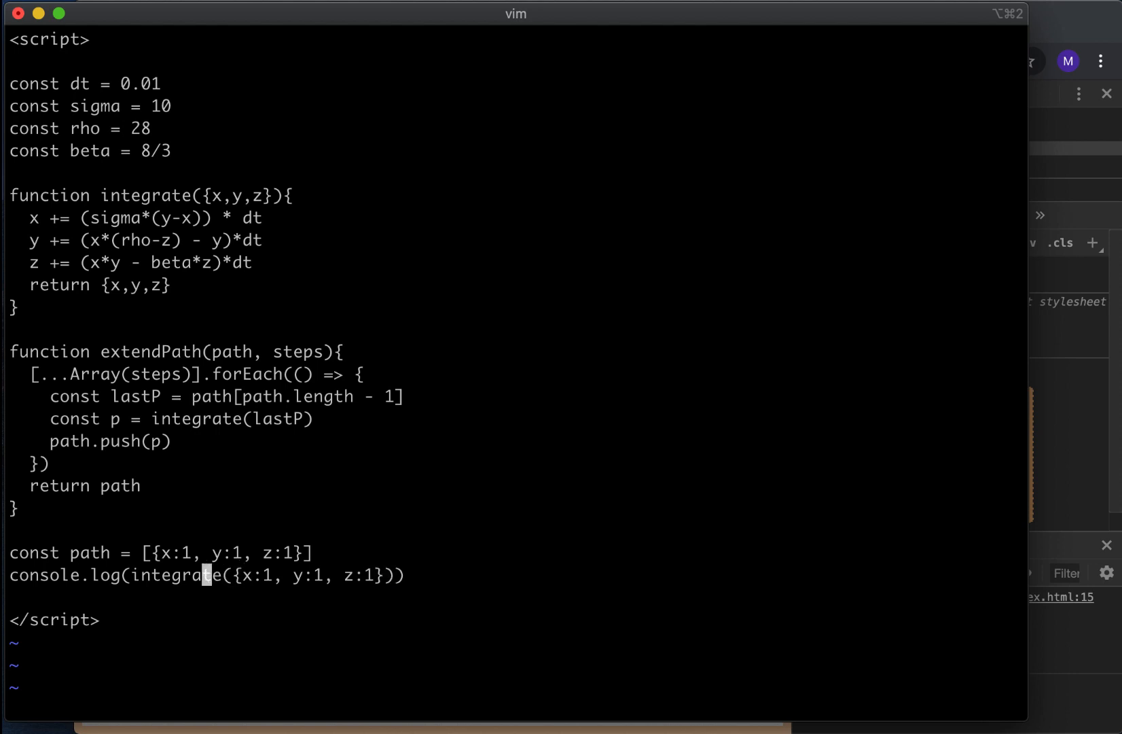
Step: Add the call extendPath(path, 100) on the next line
{"action": "key", "text": "o"}
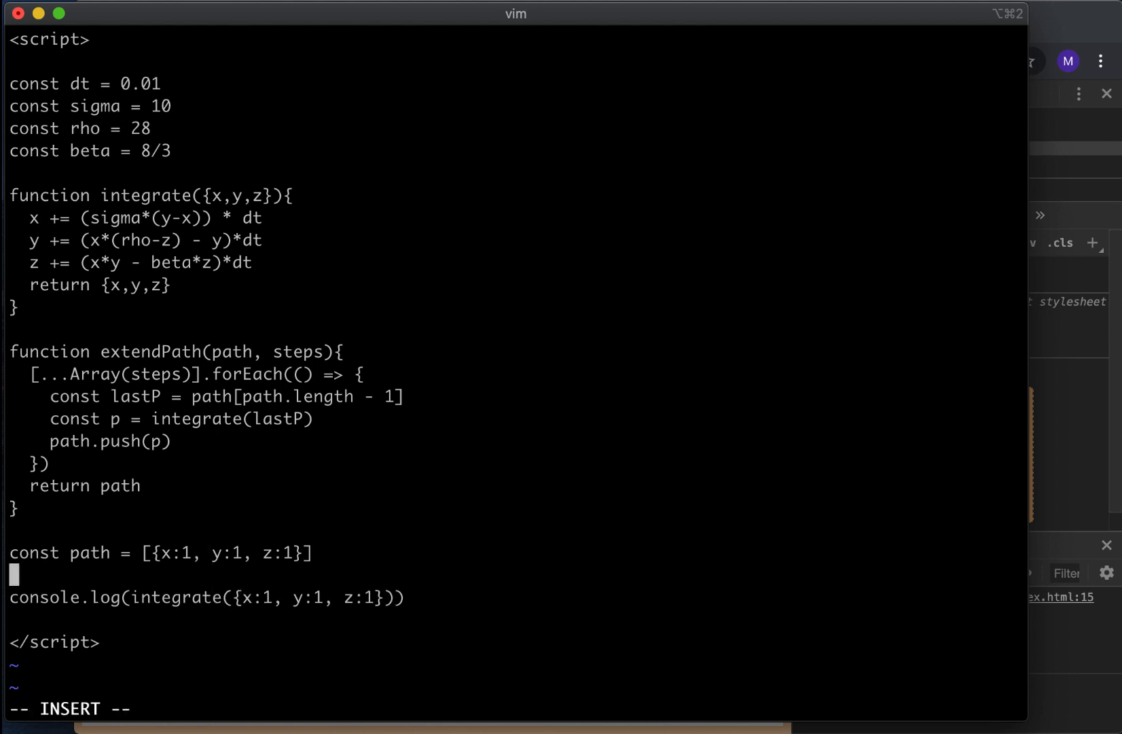
{"action": "type", "text": "extendP"}
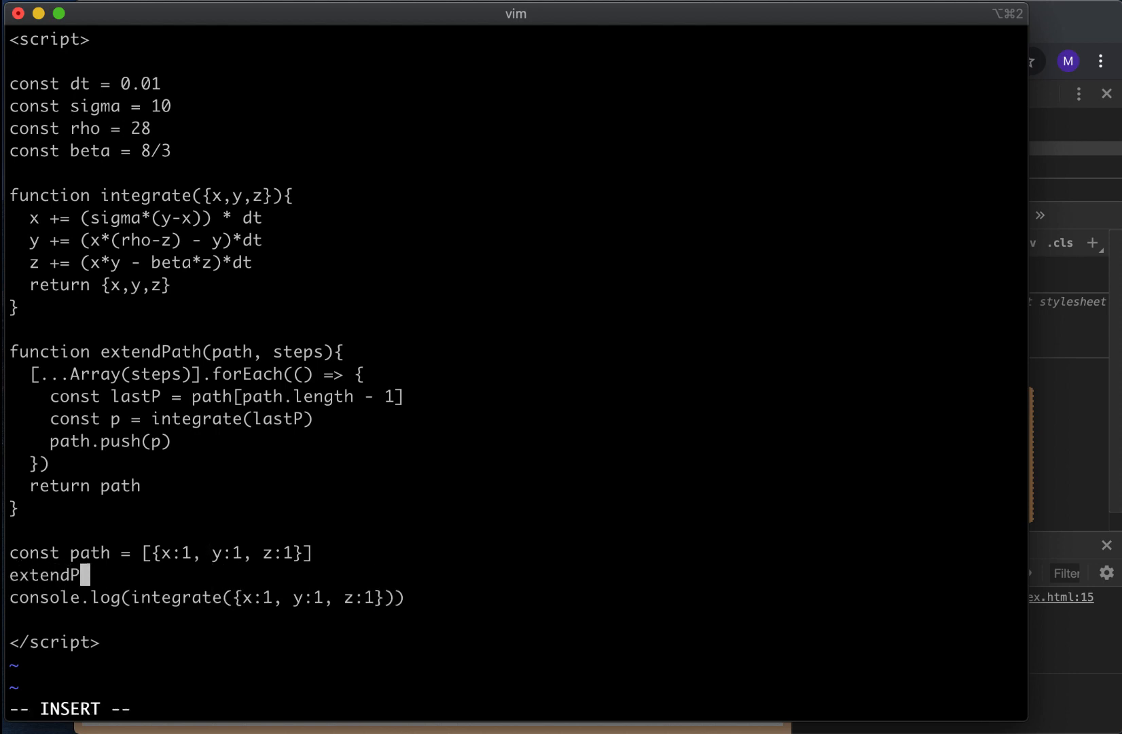
{"action": "type", "text": "ath(path, 100"}
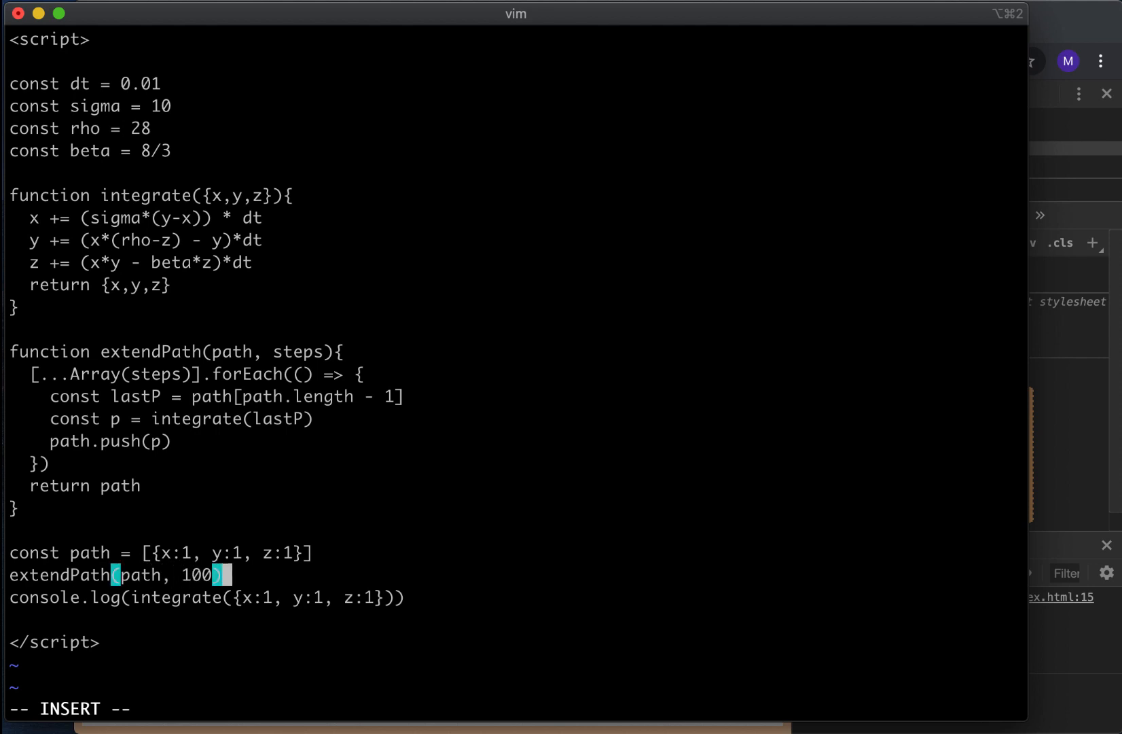
{"action": "key", "text": "Escape"}
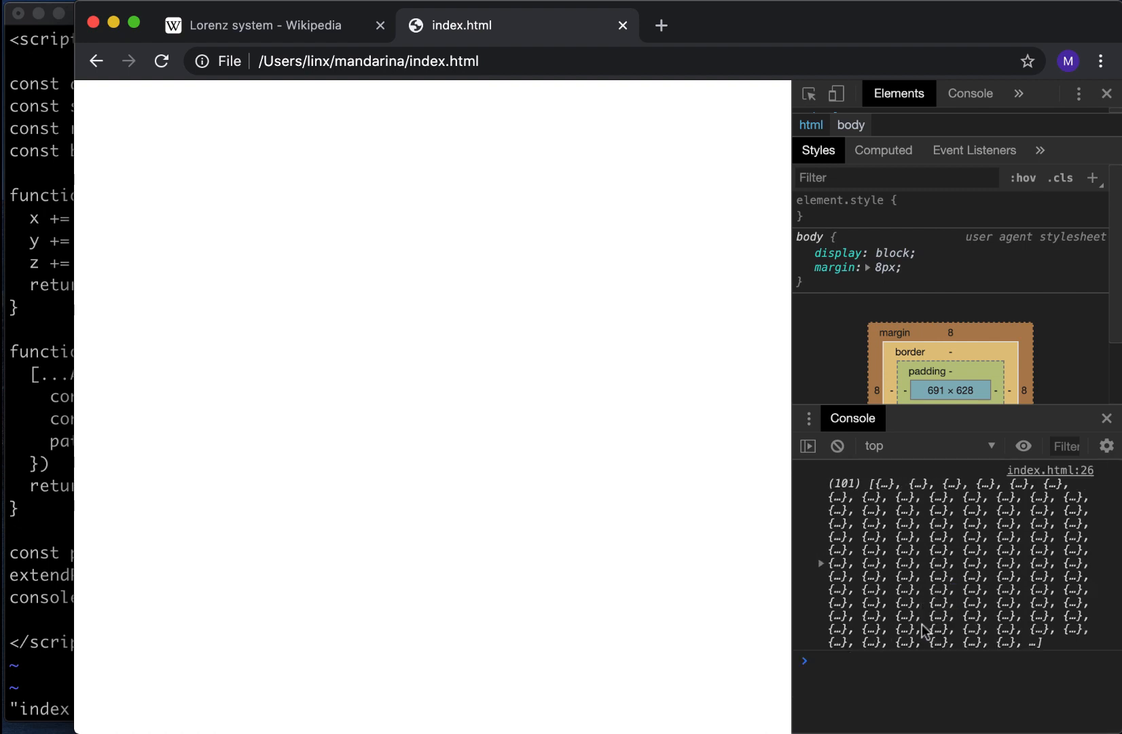
Step: Expand the logged 101-point array and its entry 100 to see x, y, z
{"action": "left_click", "coordinate": [820, 563]}
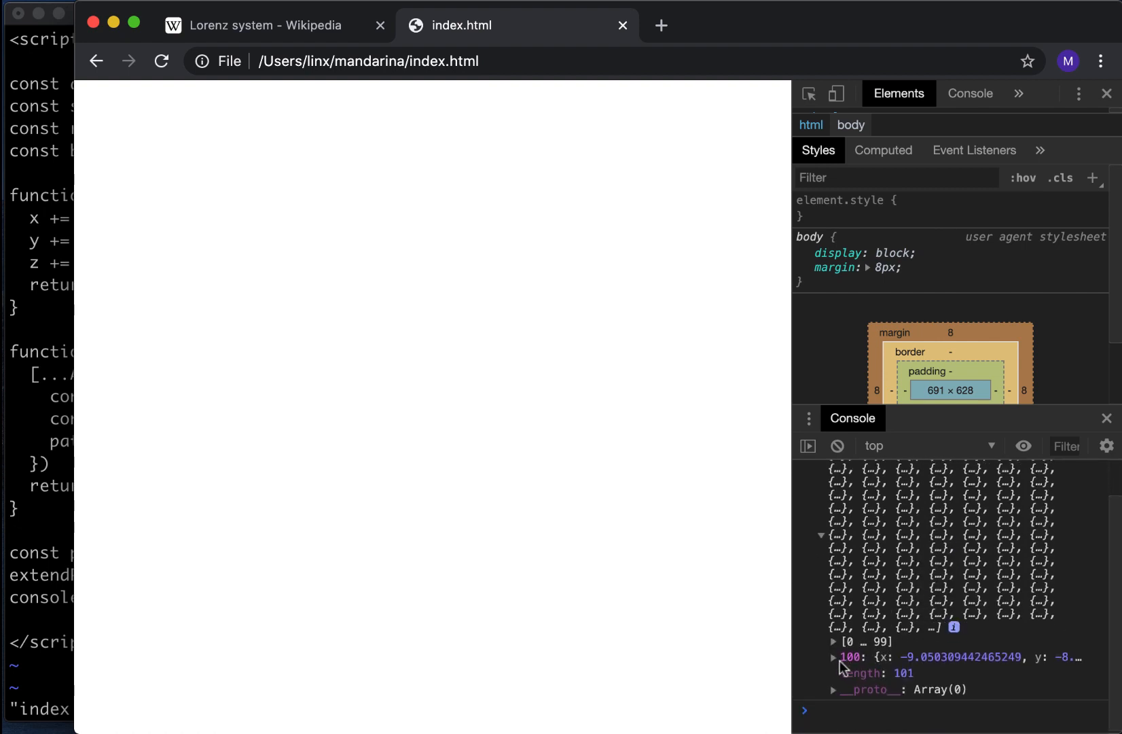
{"action": "left_click", "coordinate": [833, 657]}
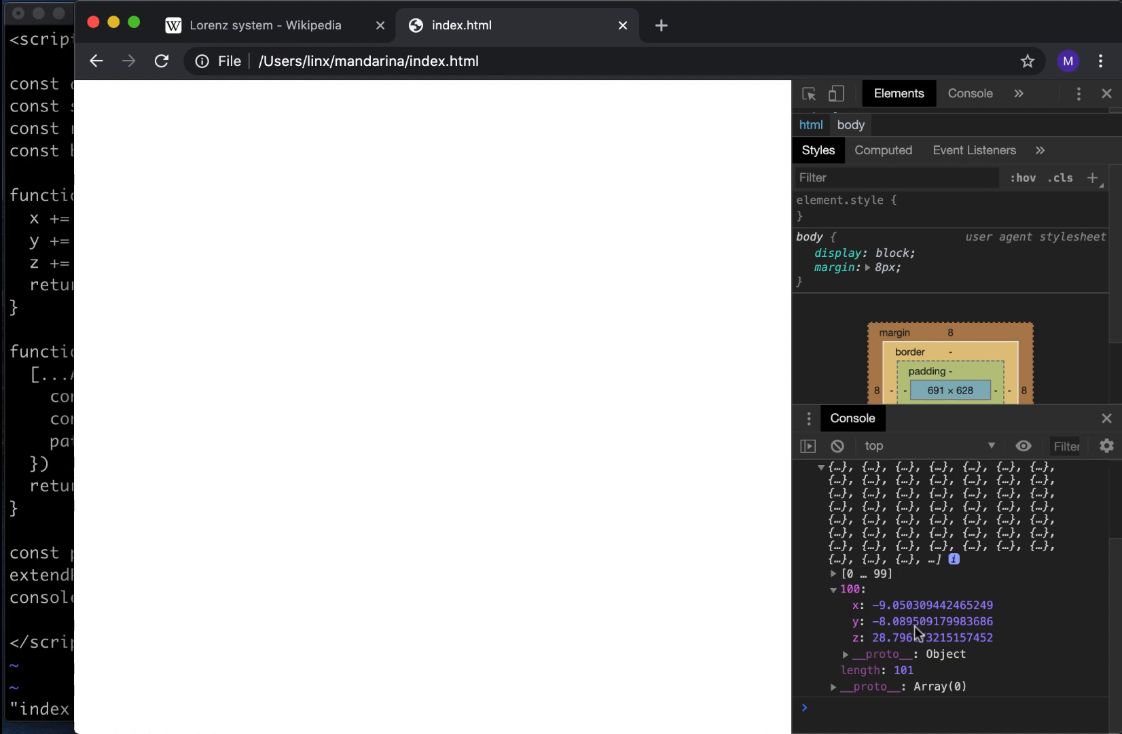
{"action": "mouse_move", "coordinate": [185, 440]}
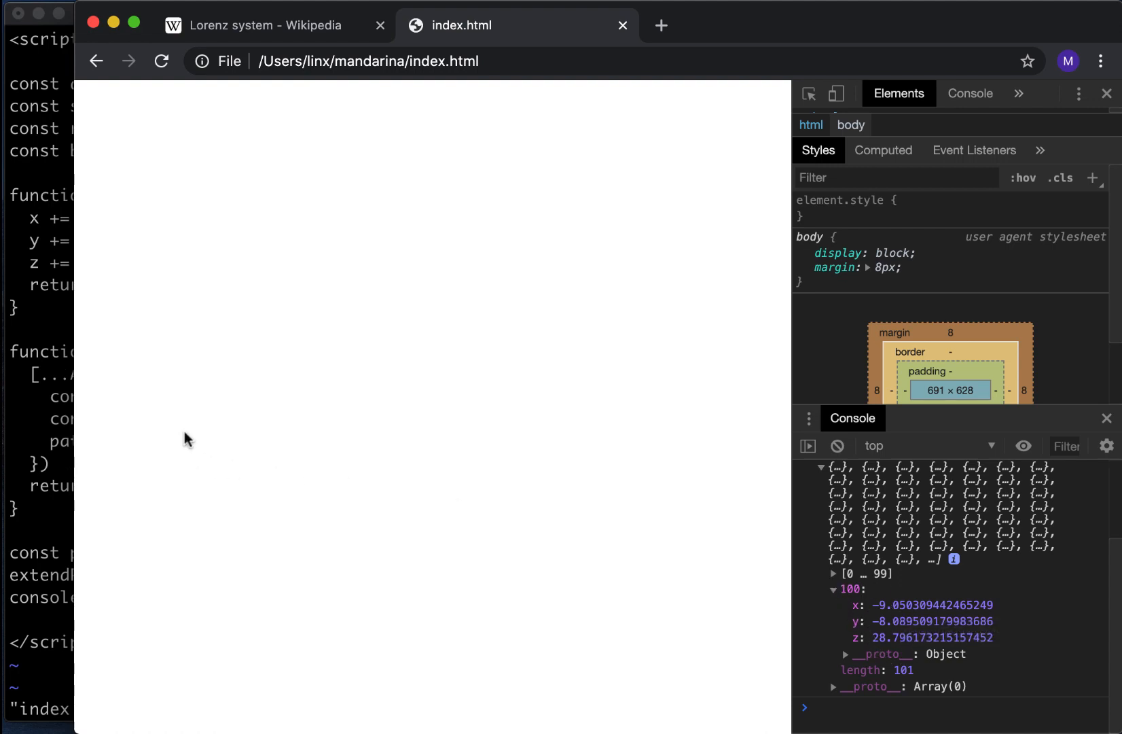
{"action": "mouse_move", "coordinate": [174, 473]}
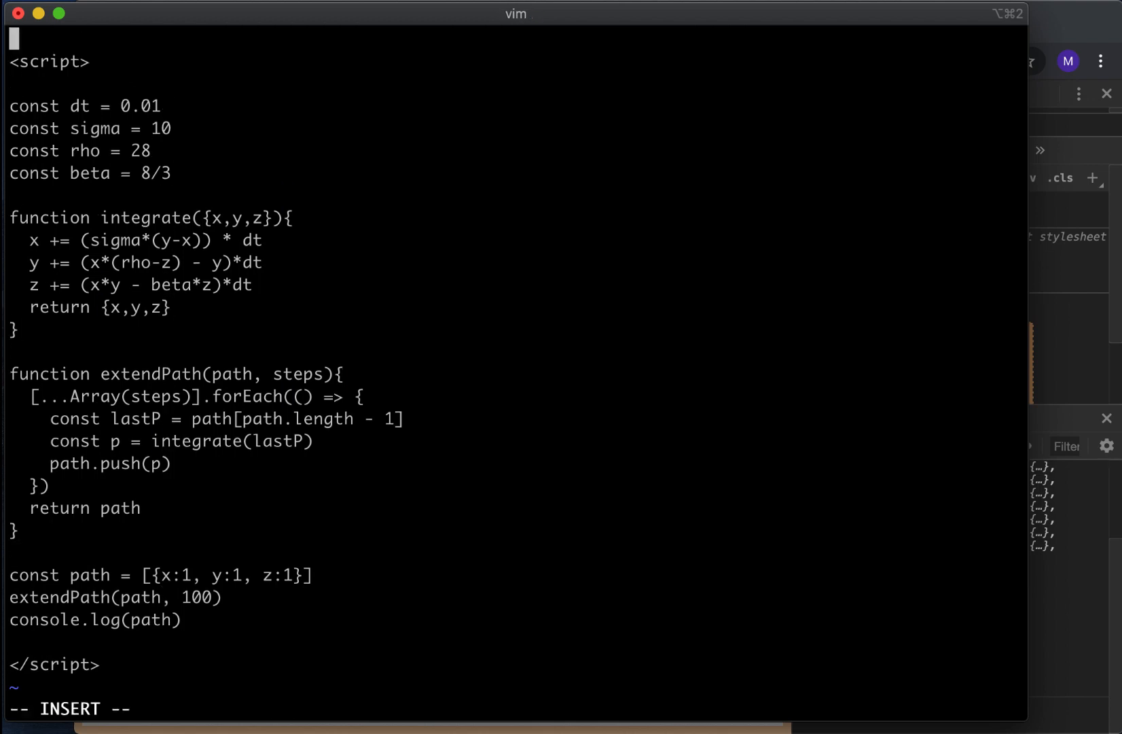
Step: Add <canvas id=canvas width=1000 height=1000></canvas> above the script tag
{"action": "type", "text": "<"}
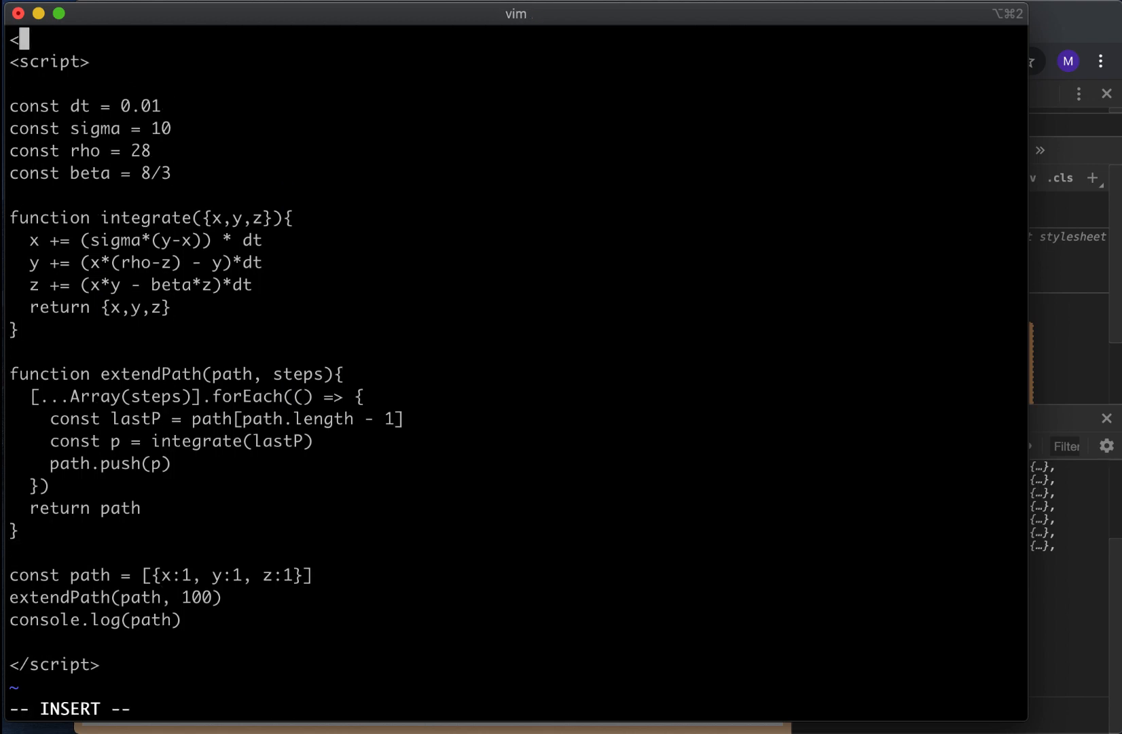
{"action": "type", "text": "can"}
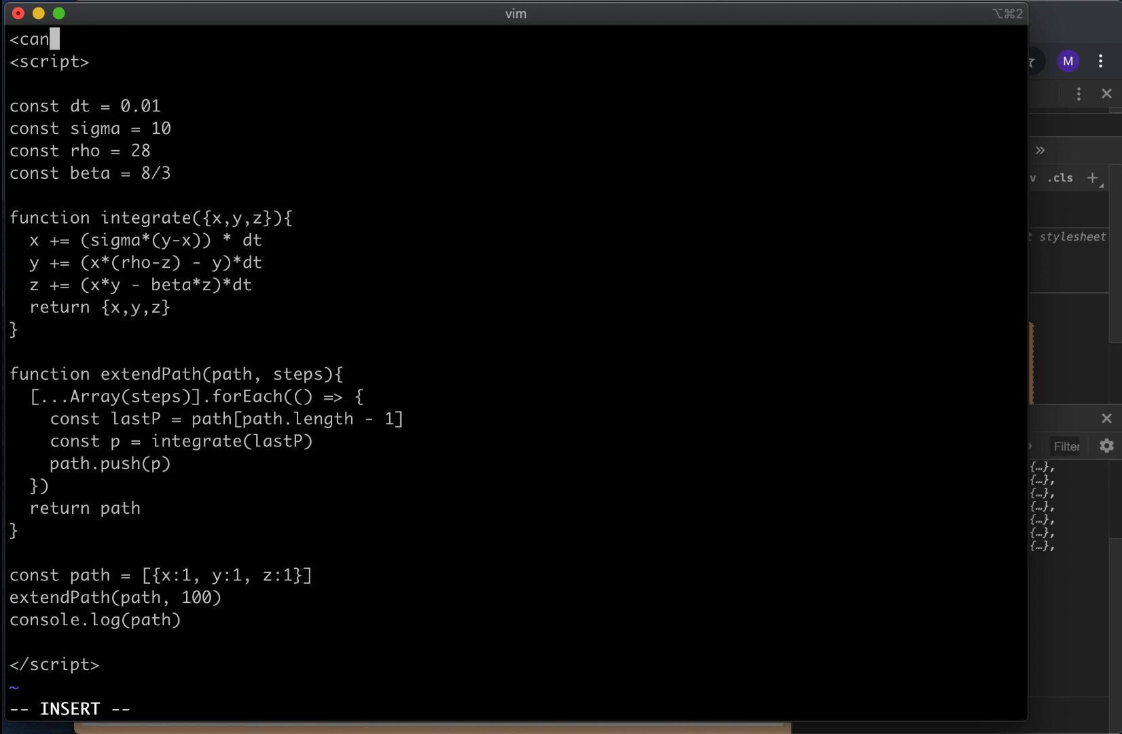
{"action": "type", "text": "vas id=can"}
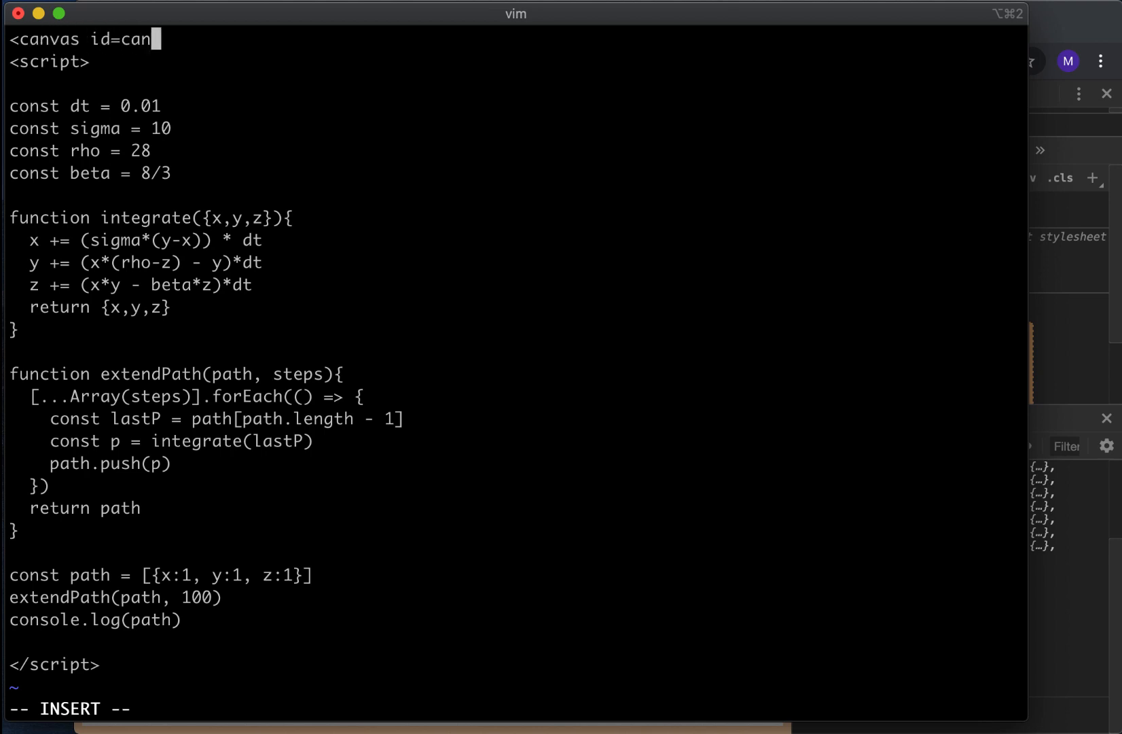
{"action": "type", "text": "vas widht"}
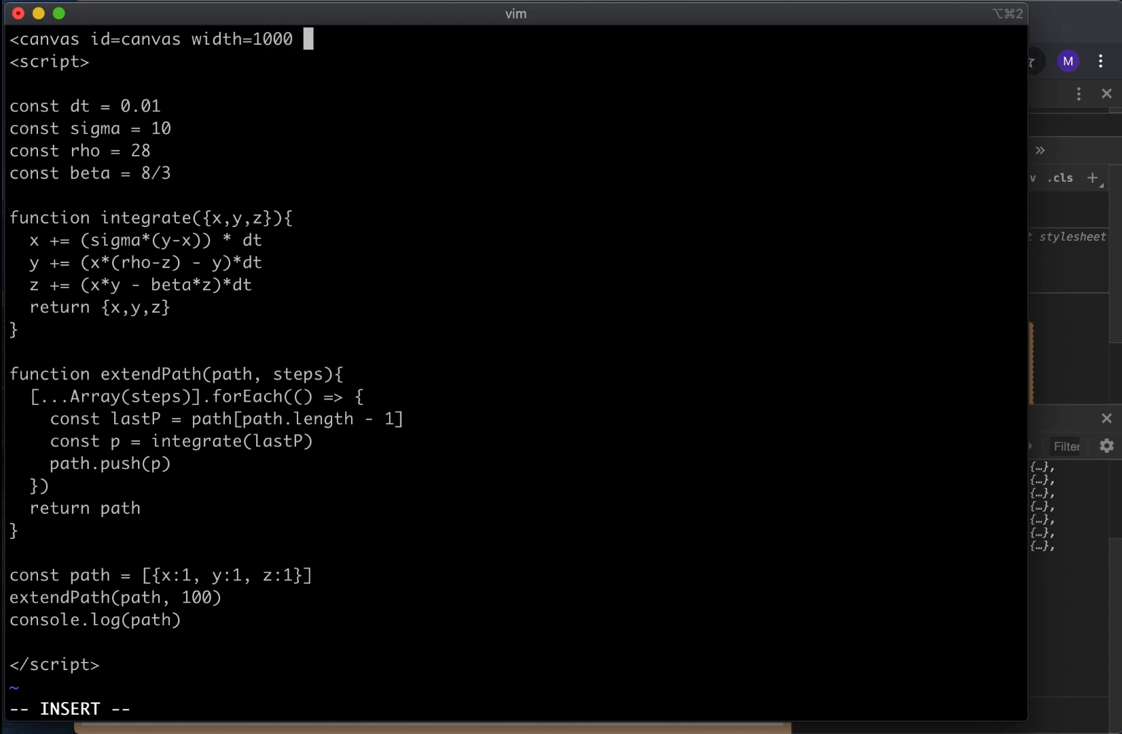
{"action": "type", "text": "height-"}
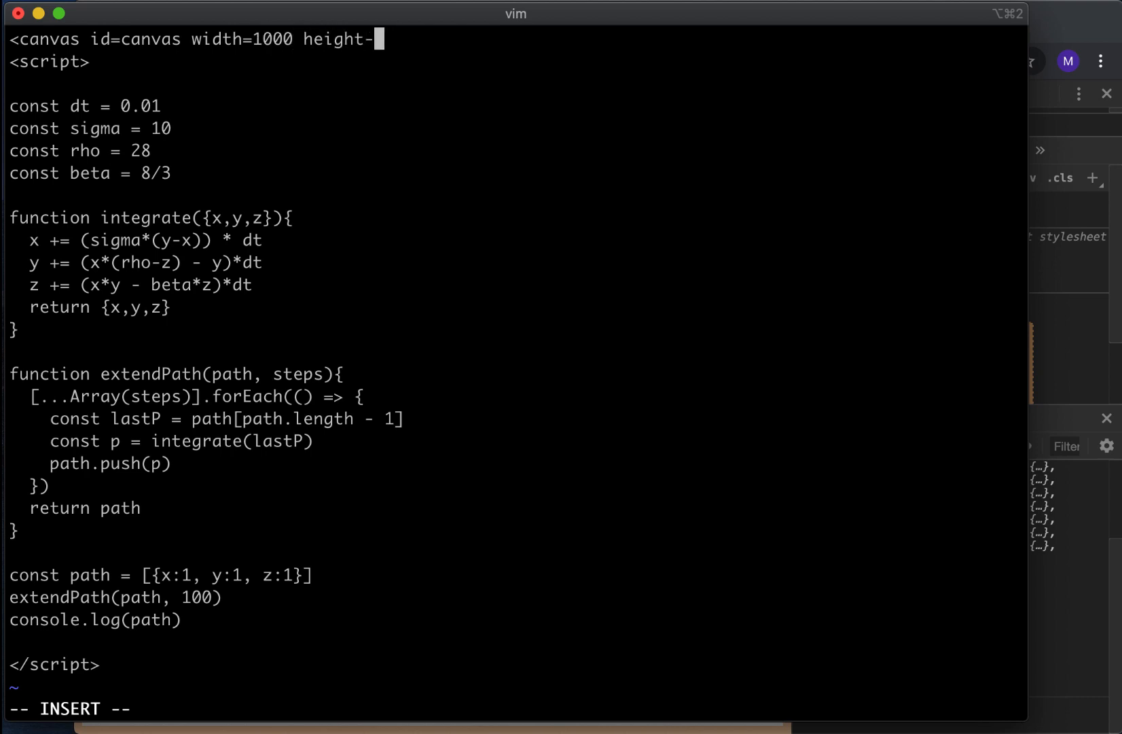
{"action": "type", "text": "1000>"}
{"action": "type", "text": "<"}
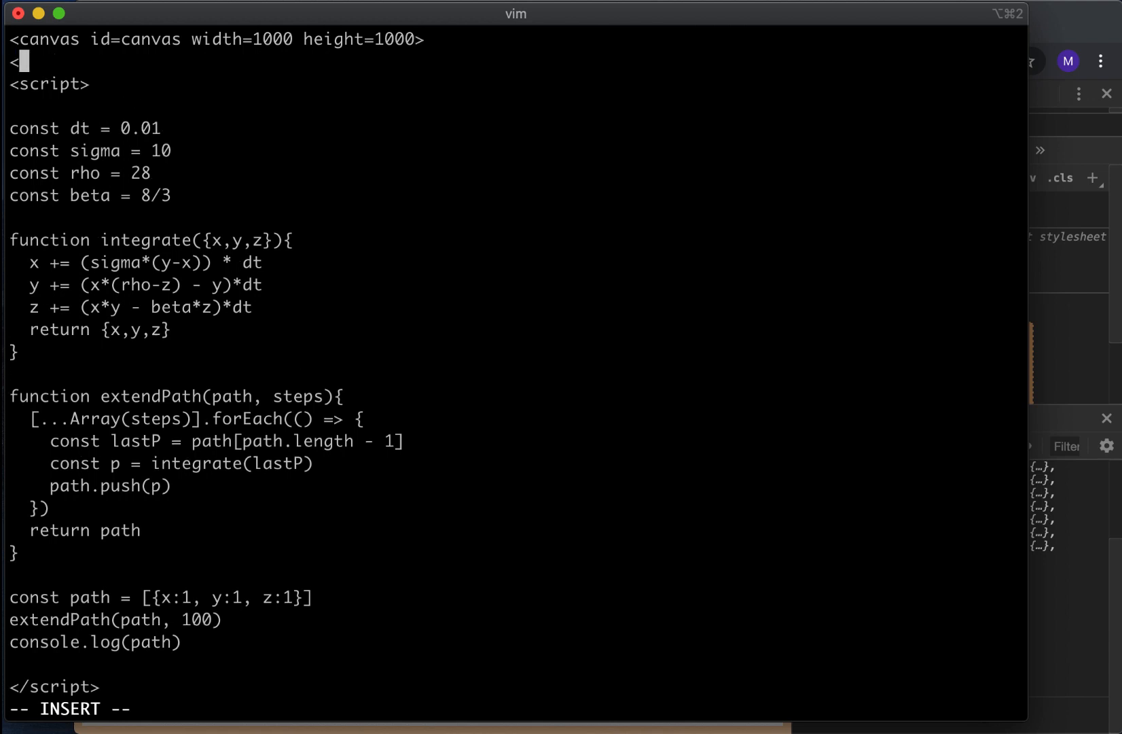
{"action": "type", "text": "canvas>"}
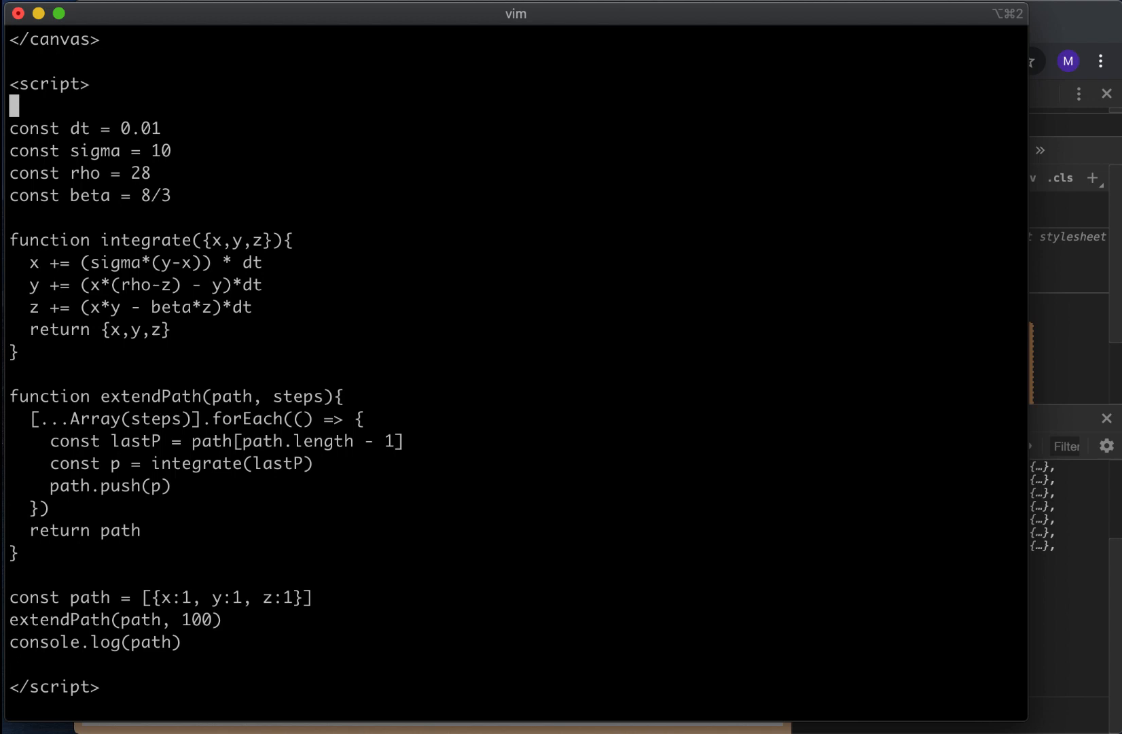
Step: Make the script's first line const ctx = canvas.getContext('2d')
{"action": "type", "text": "ctx"}
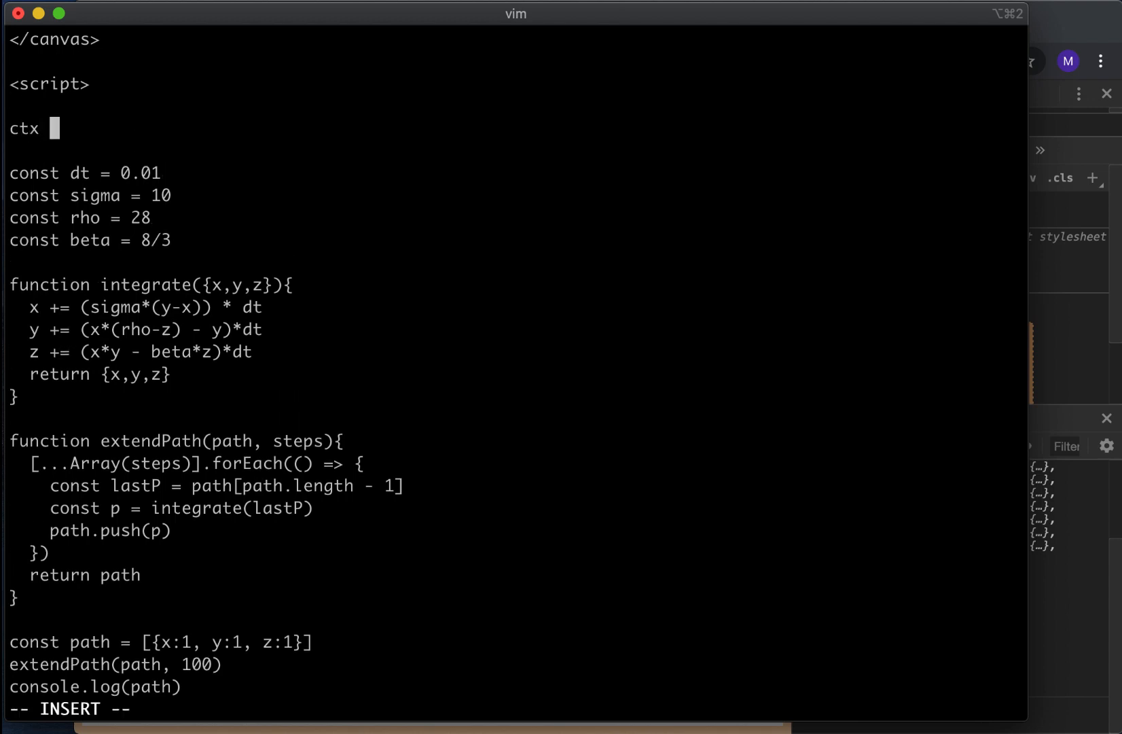
{"action": "type", "text": "const con"}
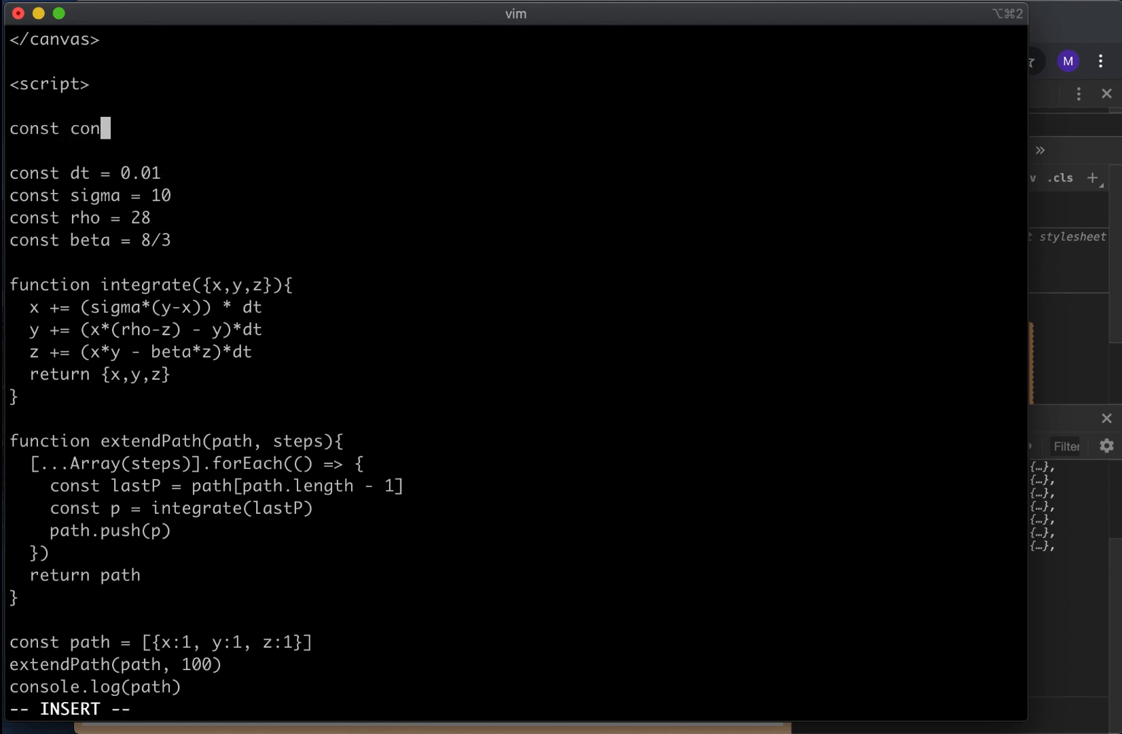
{"action": "type", "text": "tx = canvas."}
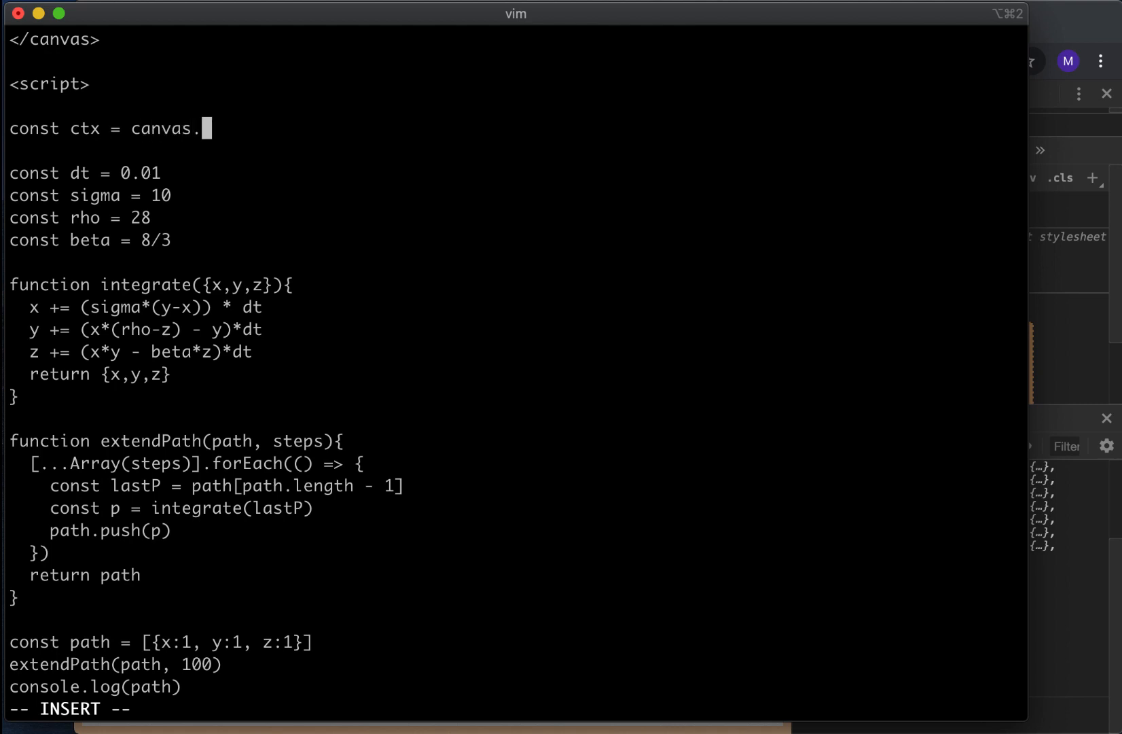
{"action": "type", "text": "getConte"}
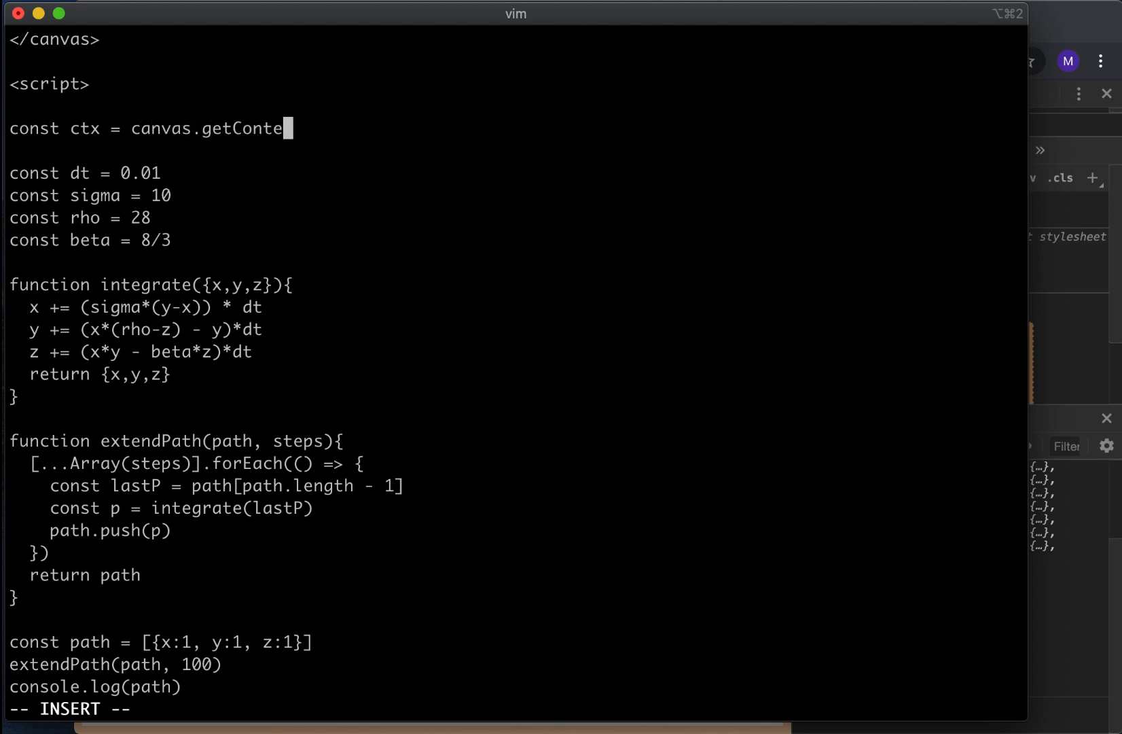
{"action": "type", "text": "xt('w"}
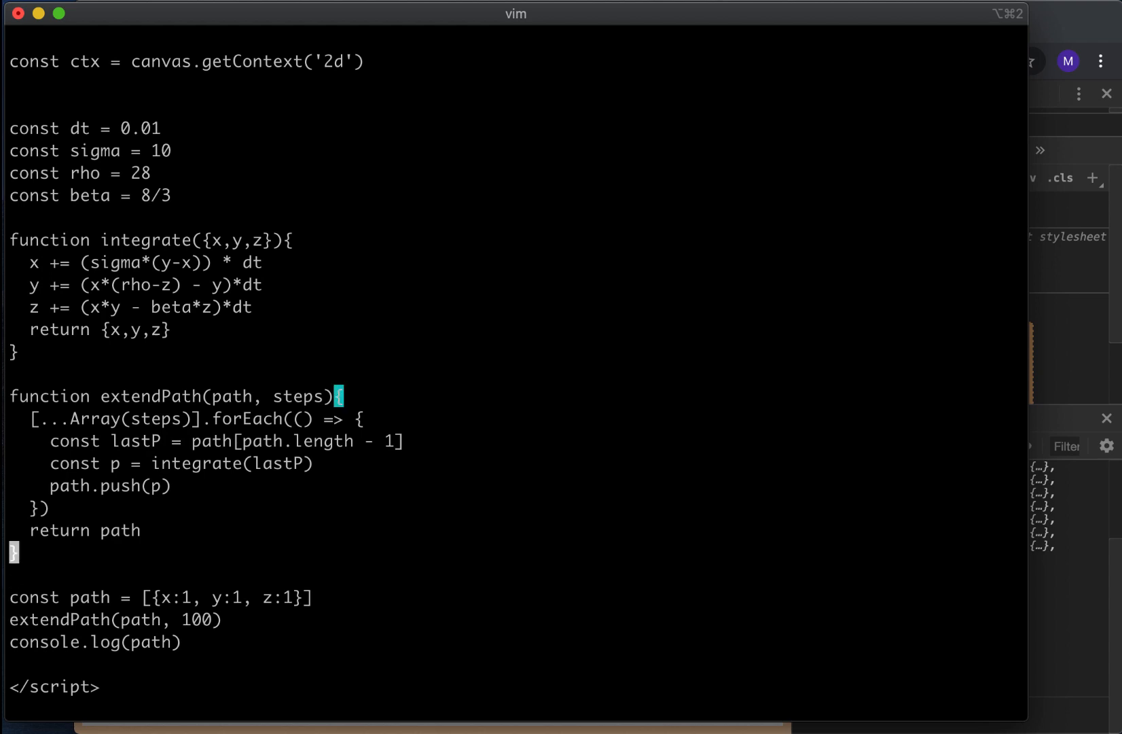
{"action": "key", "text": "o"}
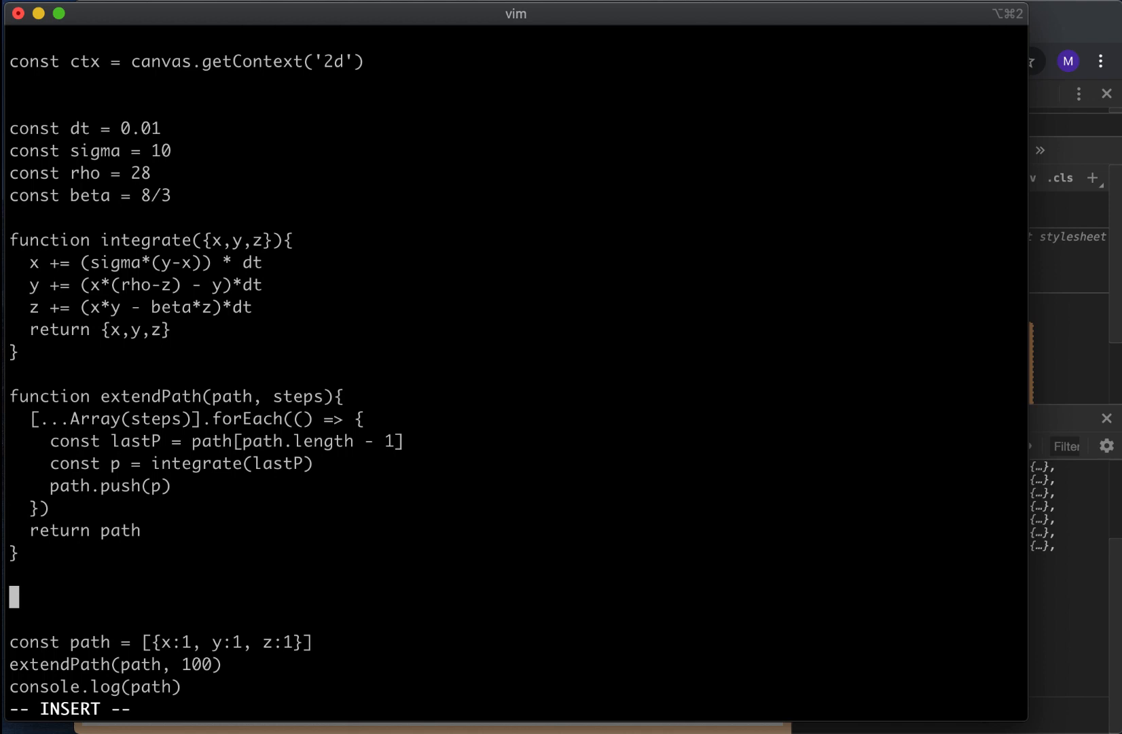
Step: Begin function scale(points, size) with const mx = Math.min(...points
{"action": "type", "text": "function sca"}
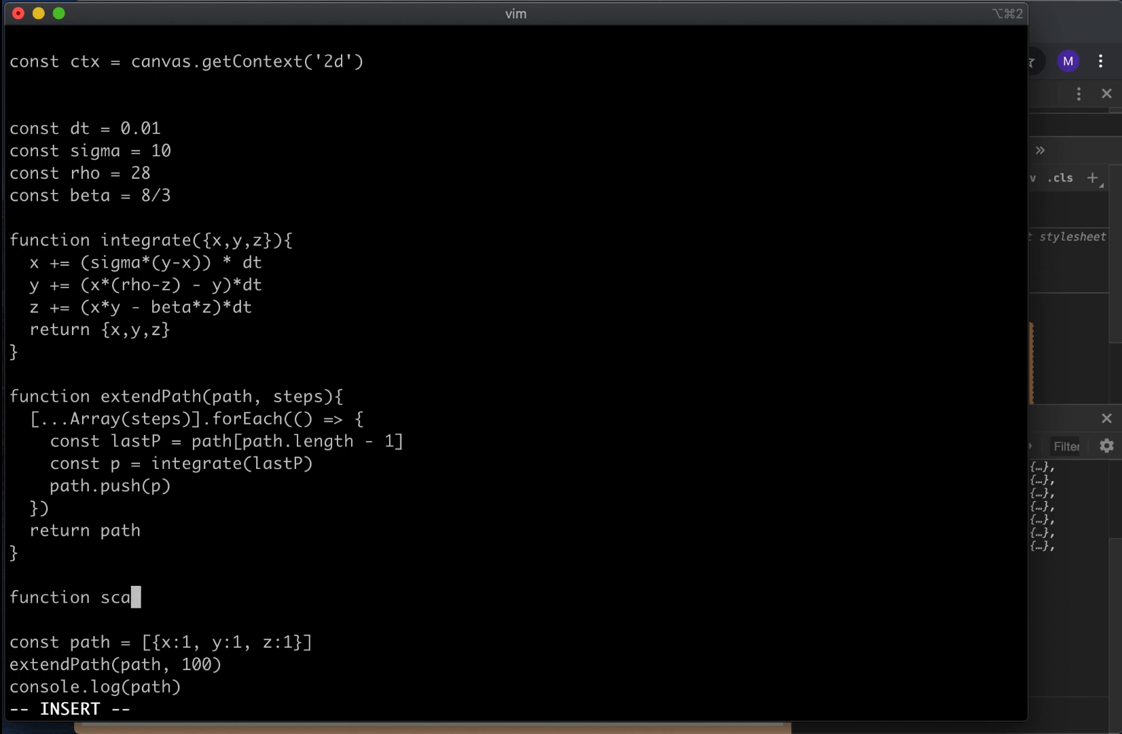
{"action": "type", "text": "le(points, size){"}
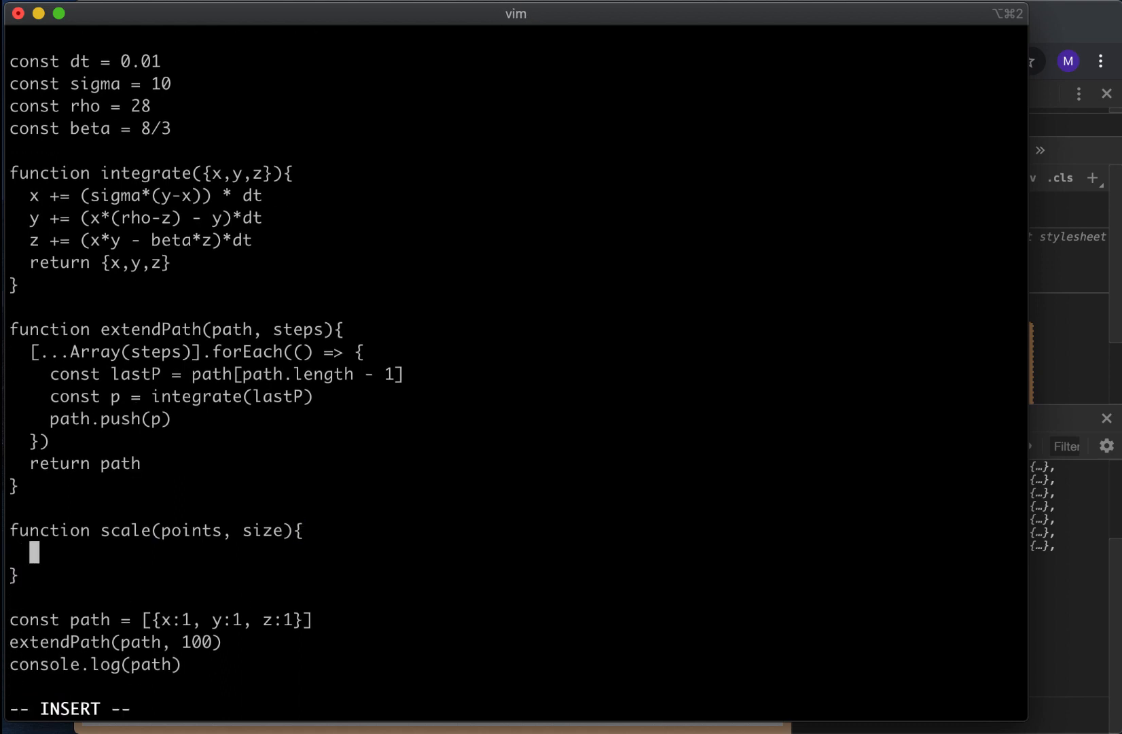
{"action": "type", "text": "const m"}
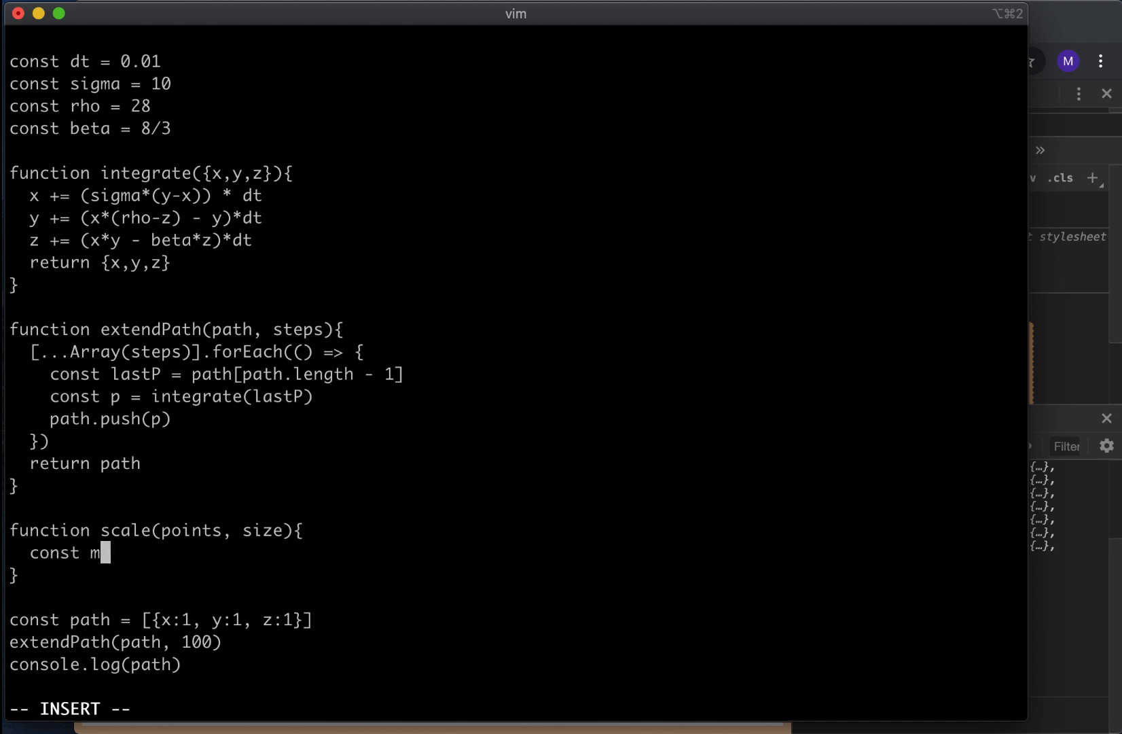
{"action": "type", "text": "x = Math"}
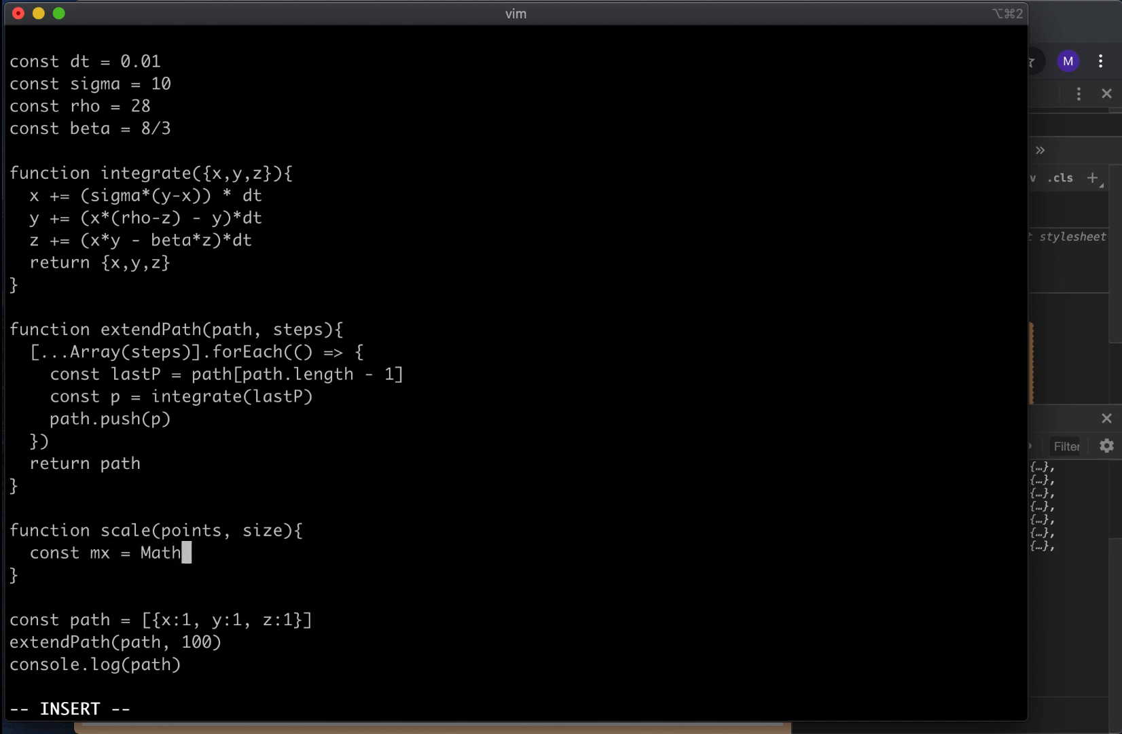
{"action": "type", "text": ".min("}
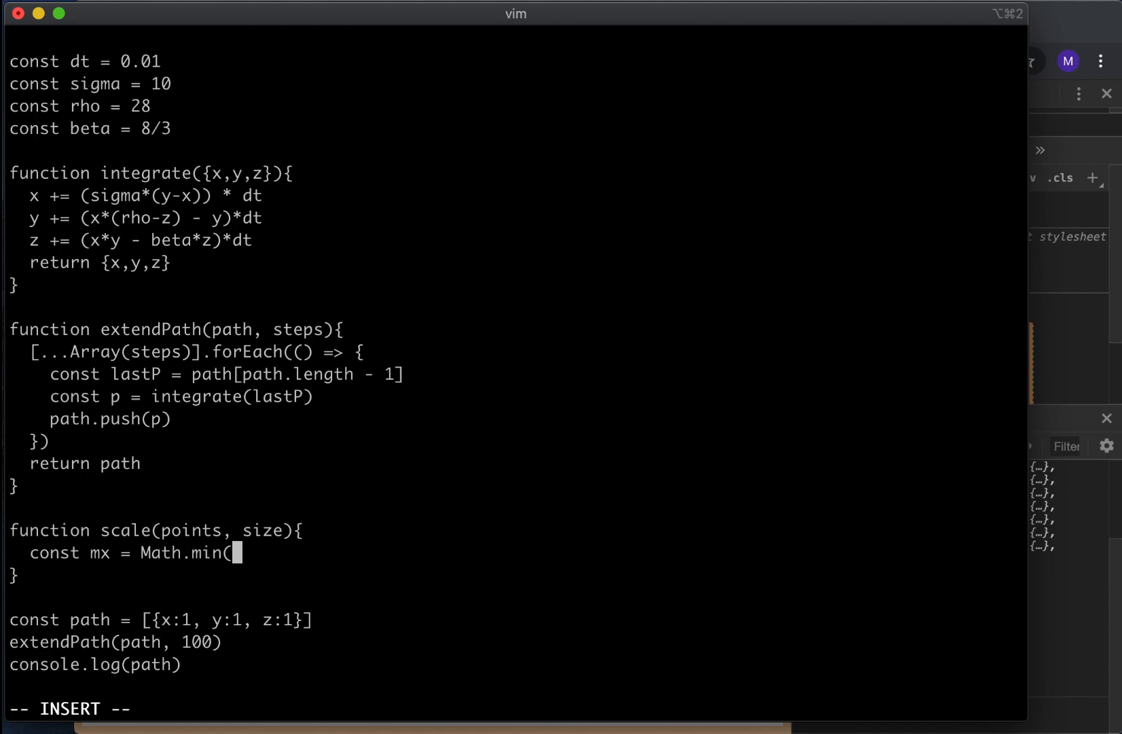
{"action": "type", "text": "...p"}
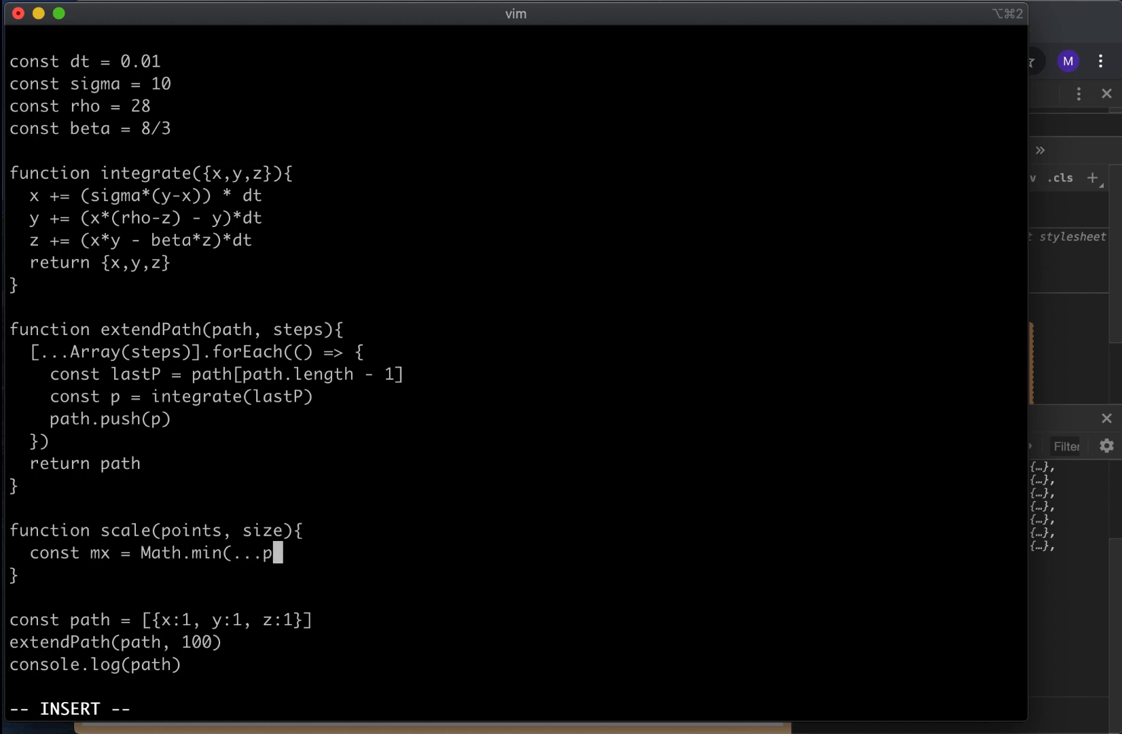
{"action": "type", "text": "oi"}
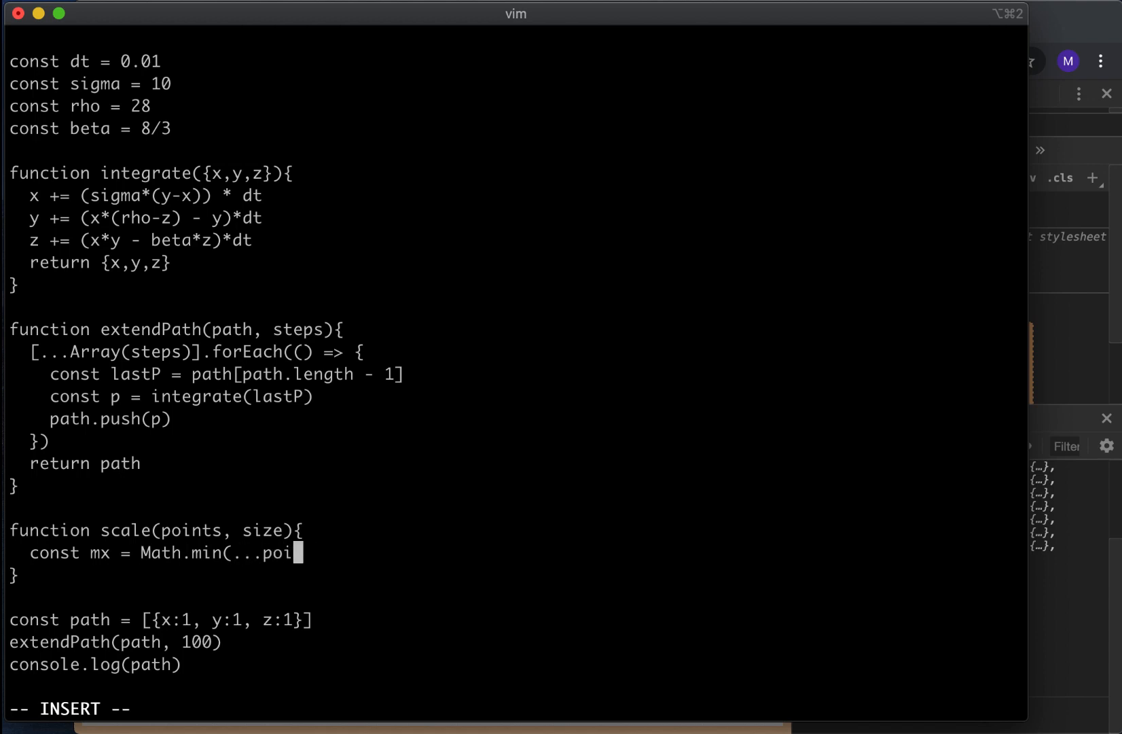
{"action": "type", "text": "nts"}
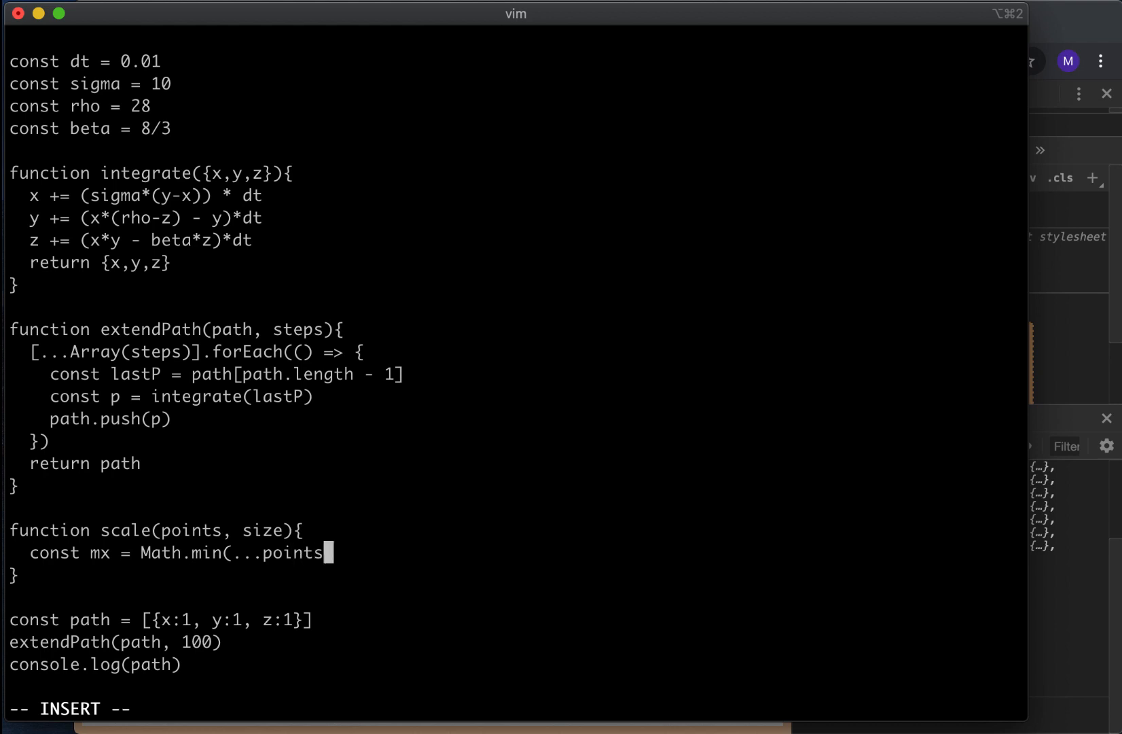
Step: Map points to their x values with ({x,y,z}) => x inside Math.min, returning mx
{"action": "type", "text": ".map("}
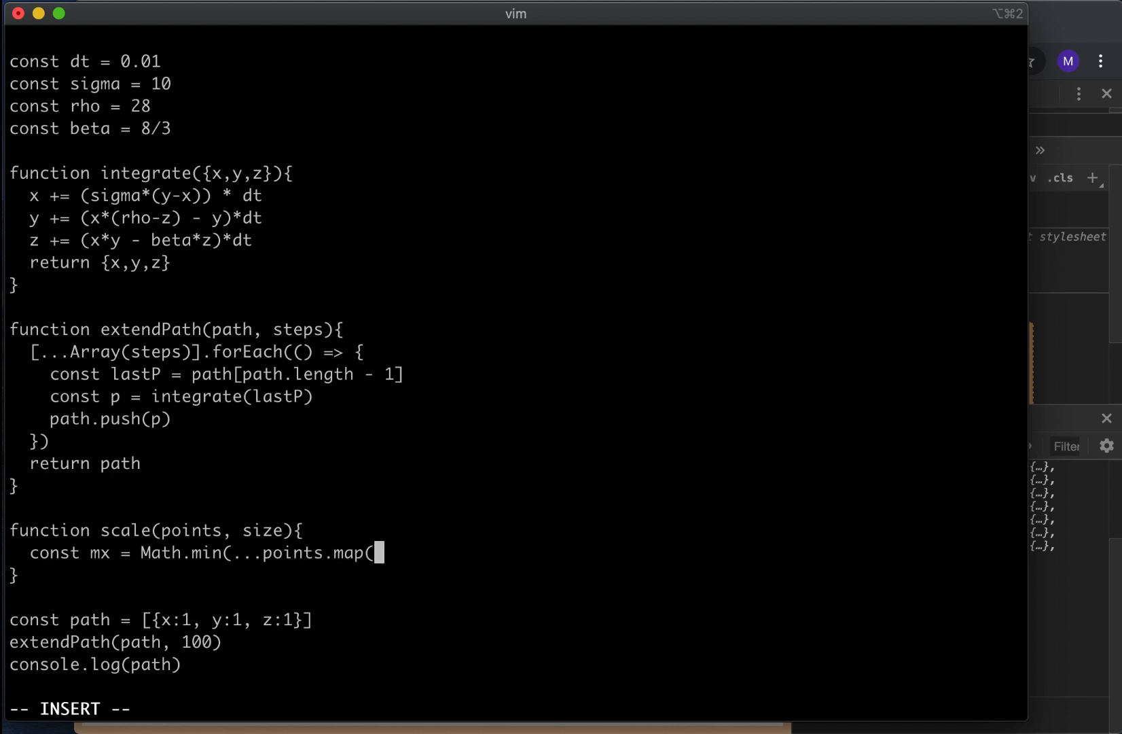
{"action": "type", "text": "("}
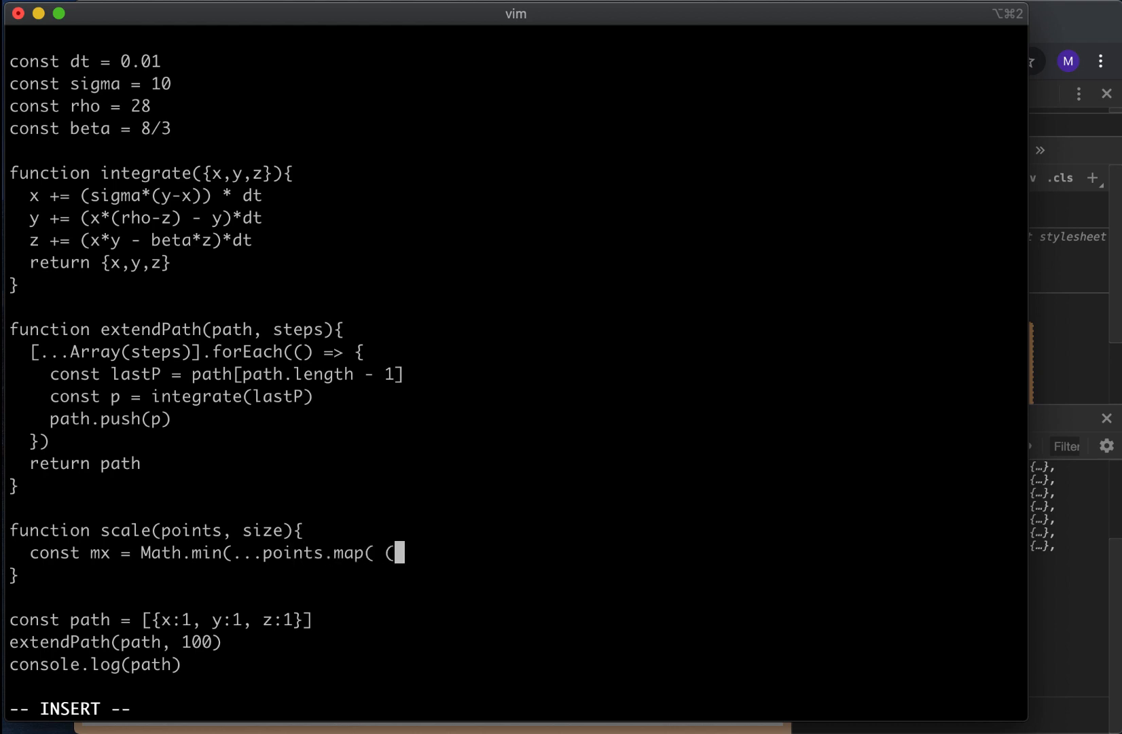
{"action": "type", "text": "{x"}
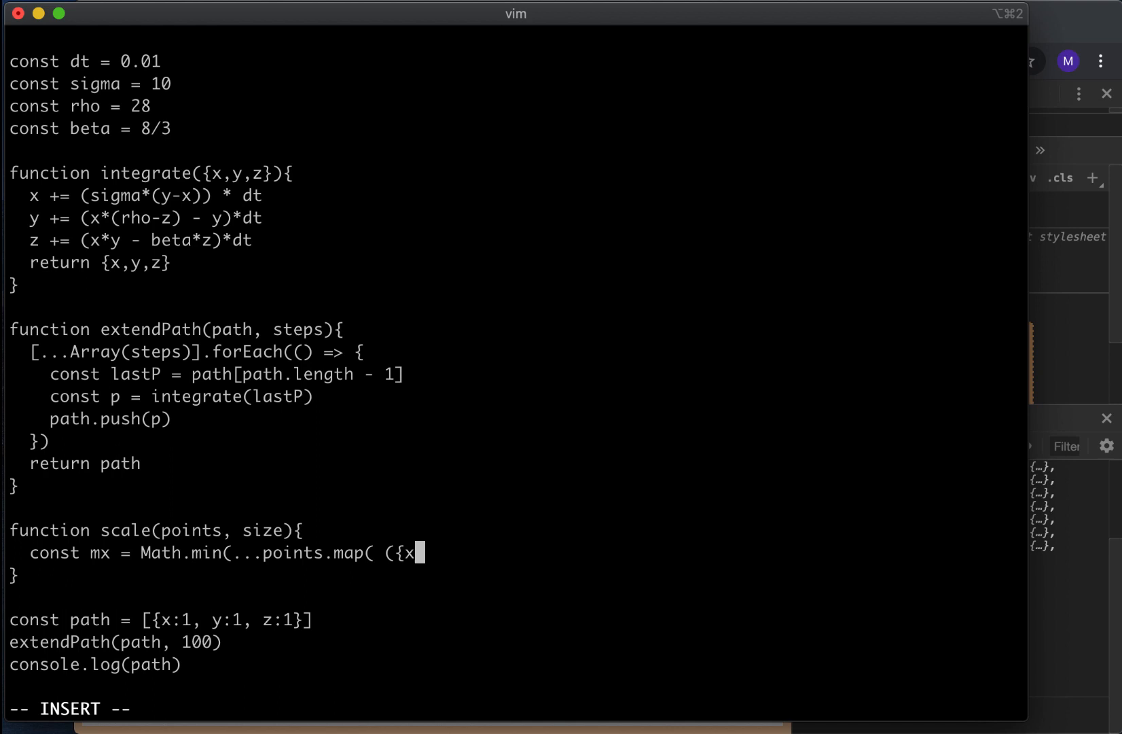
{"action": "type", "text": ",y,z"}
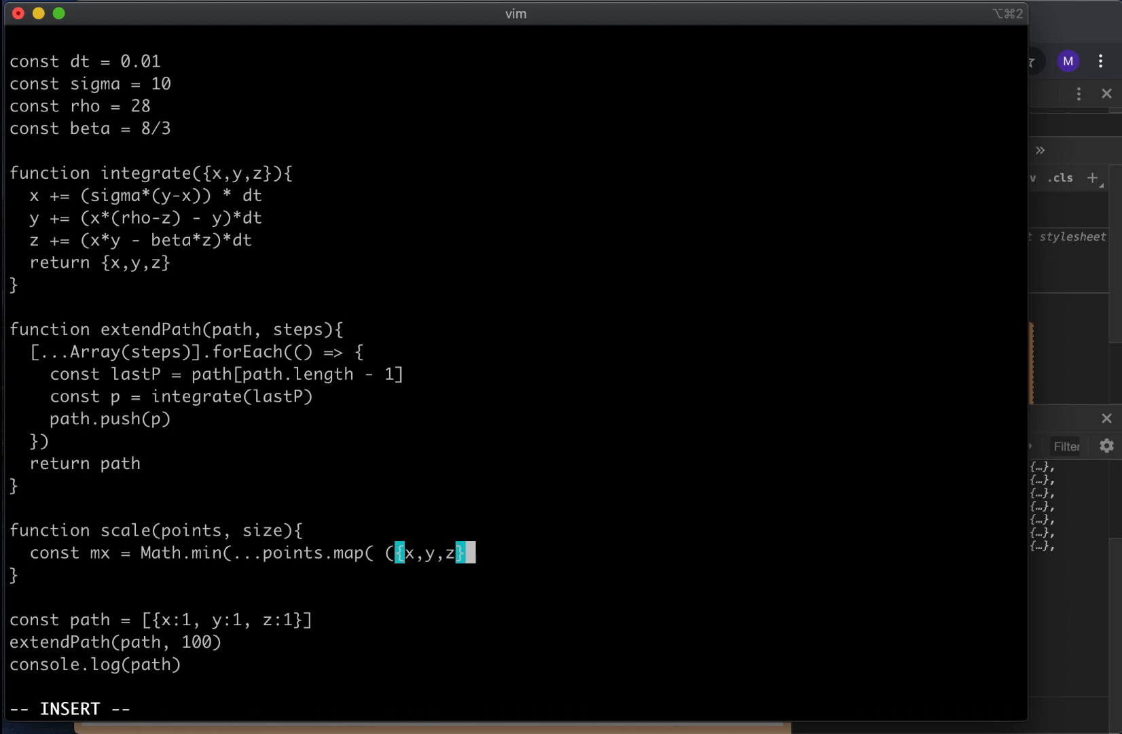
{"action": "type", "text": "} =>"}
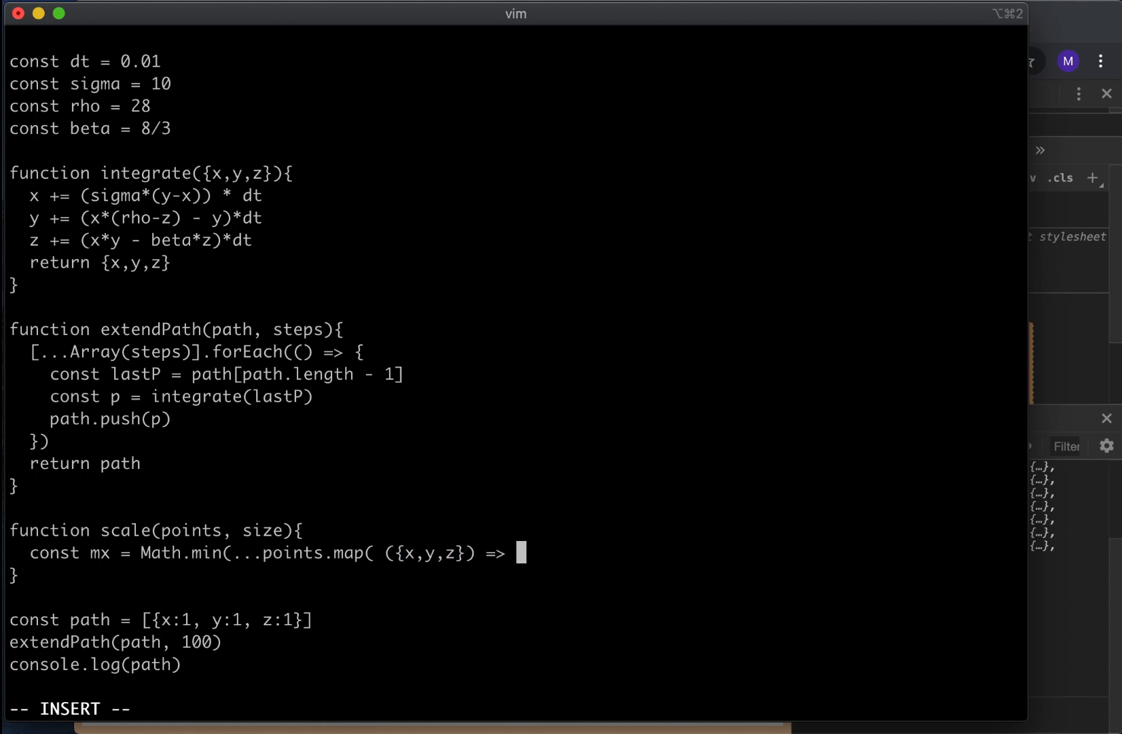
{"action": "type", "text": "x"}
{"action": "type", "text": "return mx"}
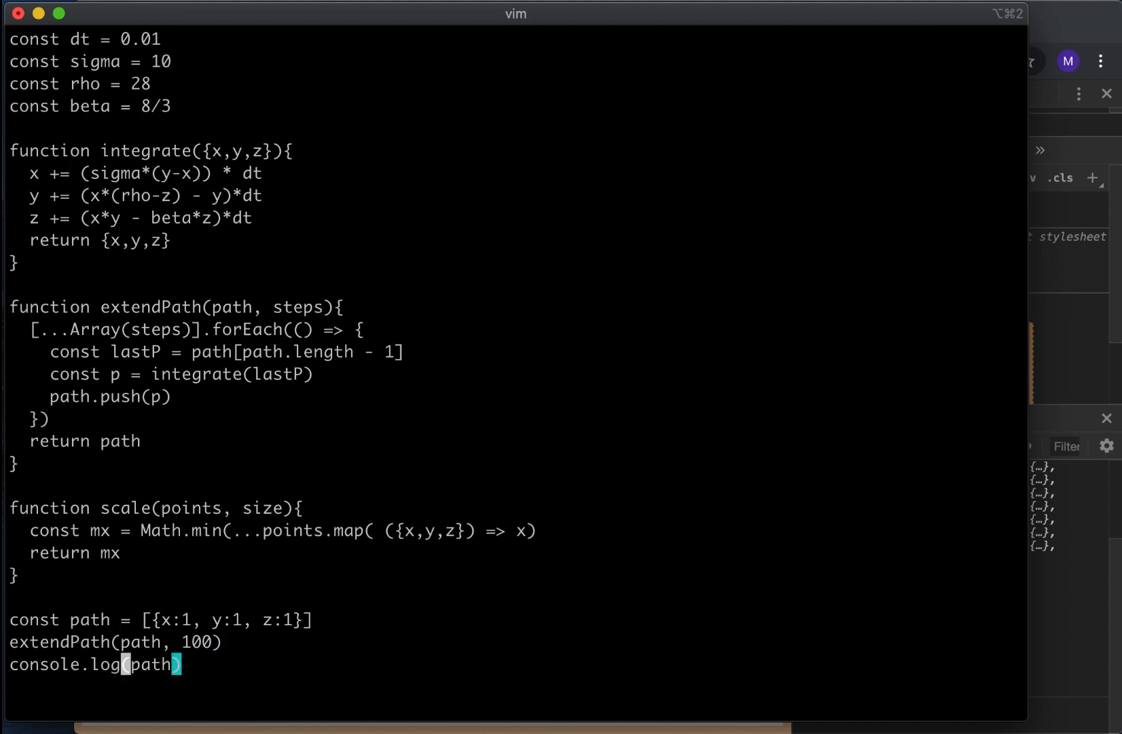
{"action": "type", "text": "sc"}
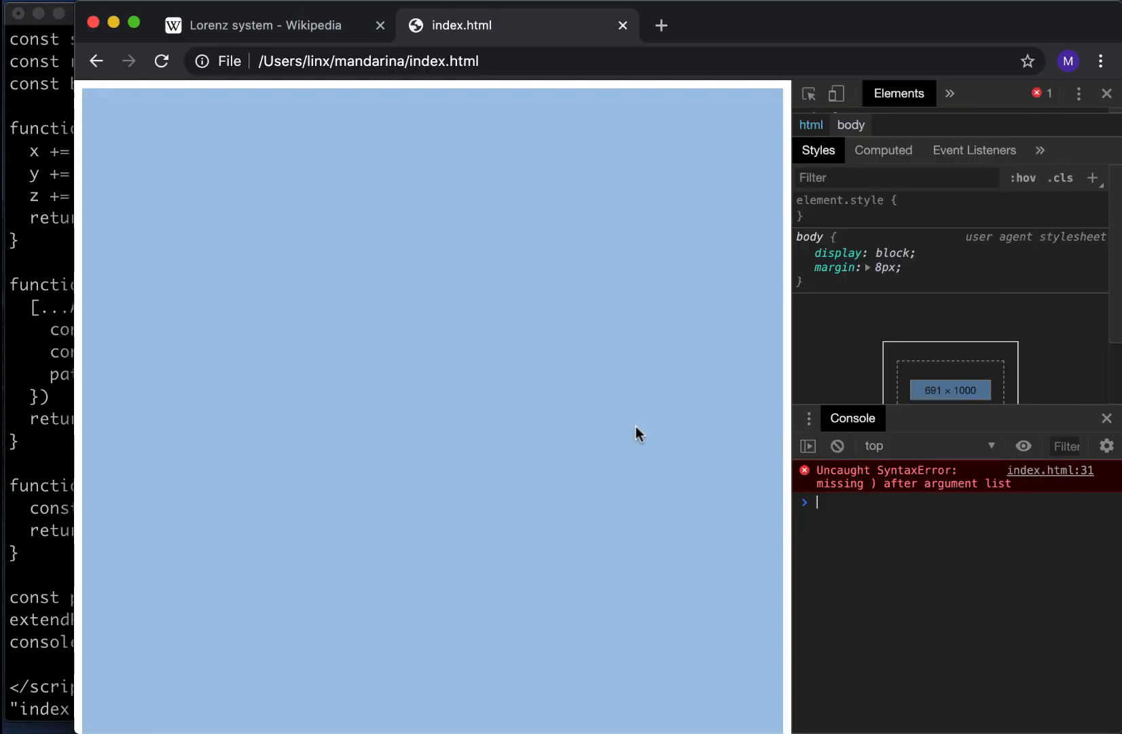
Step: Reload index.html in Chrome to reveal the missing-parenthesis SyntaxError on line 31
{"action": "left_click", "coordinate": [161, 61]}
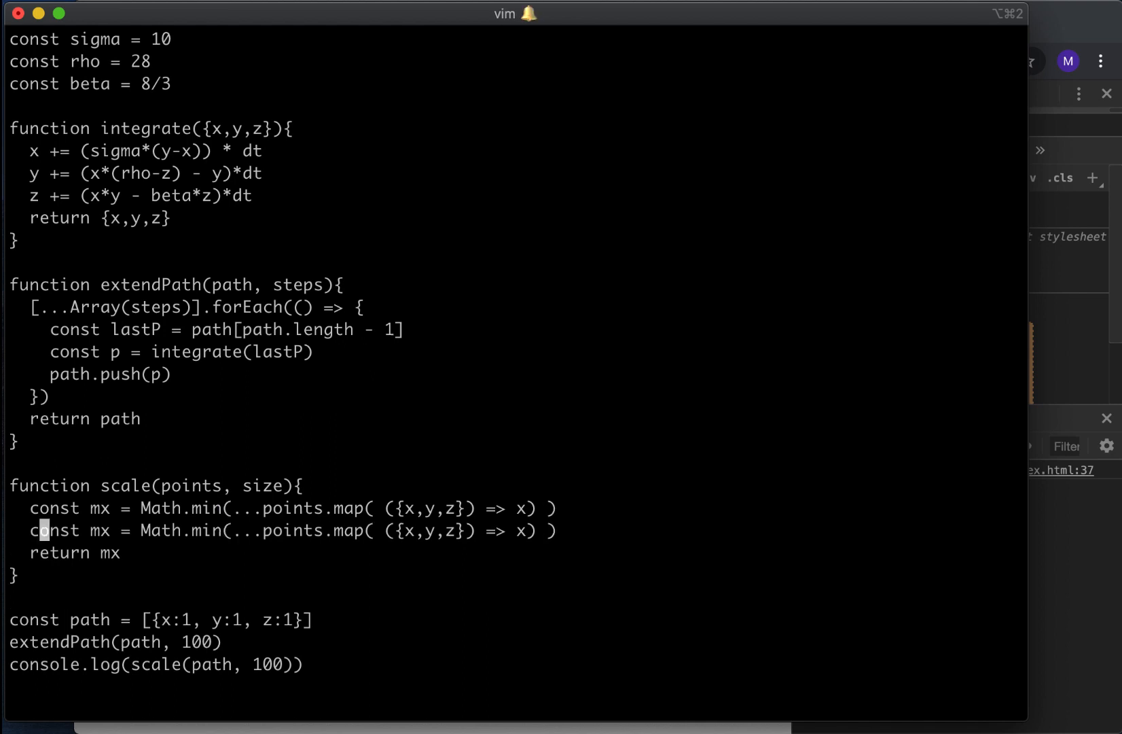
Step: Turn the duplicated line into Mx using Math.max and return [mx, Mx]
{"action": "key", "text": "i"}
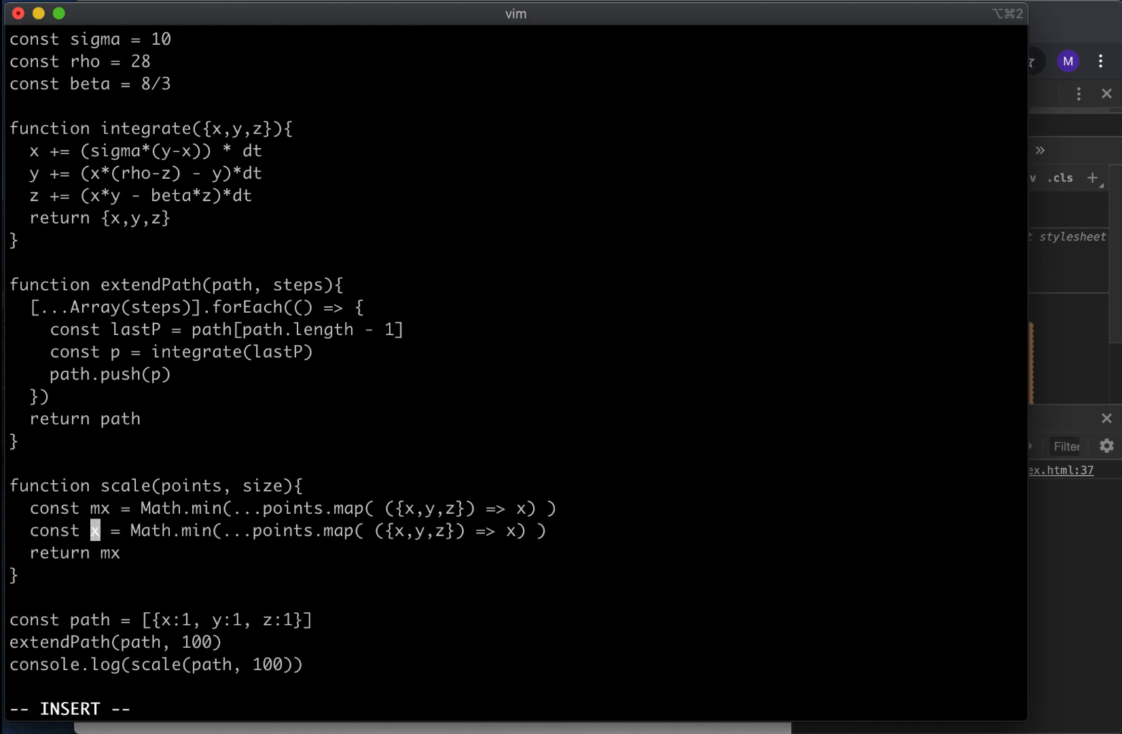
{"action": "type", "text": "Mllll"}
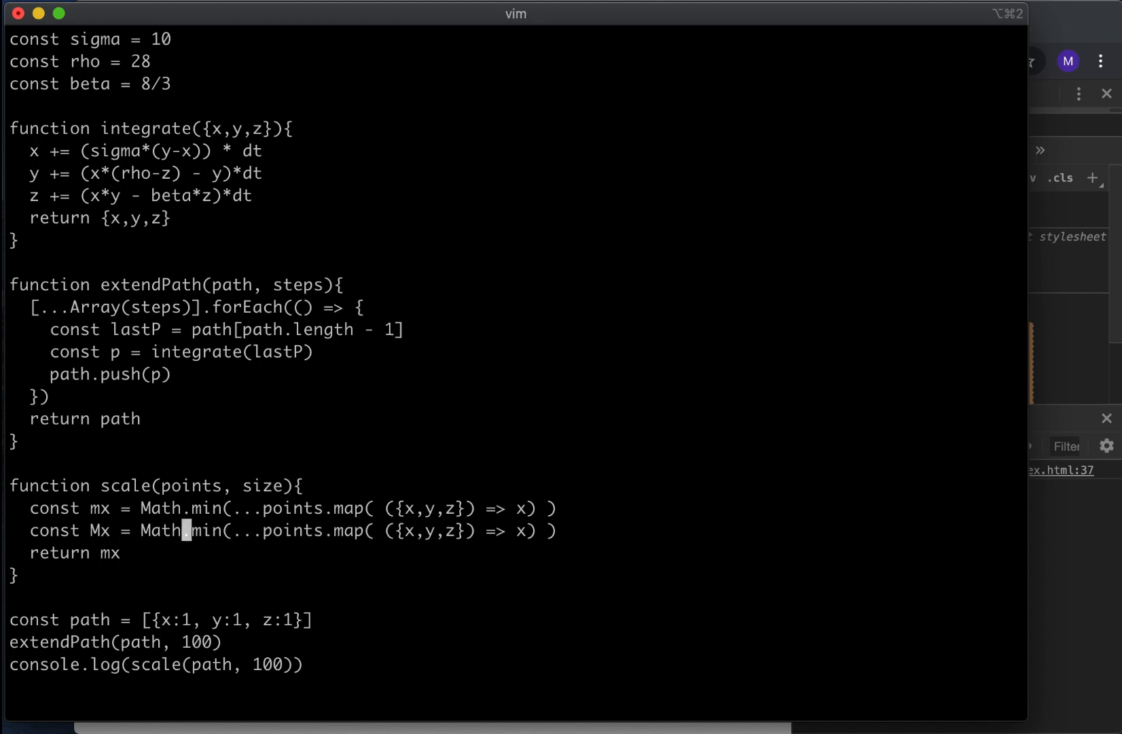
{"action": "type", "text": "ax"}
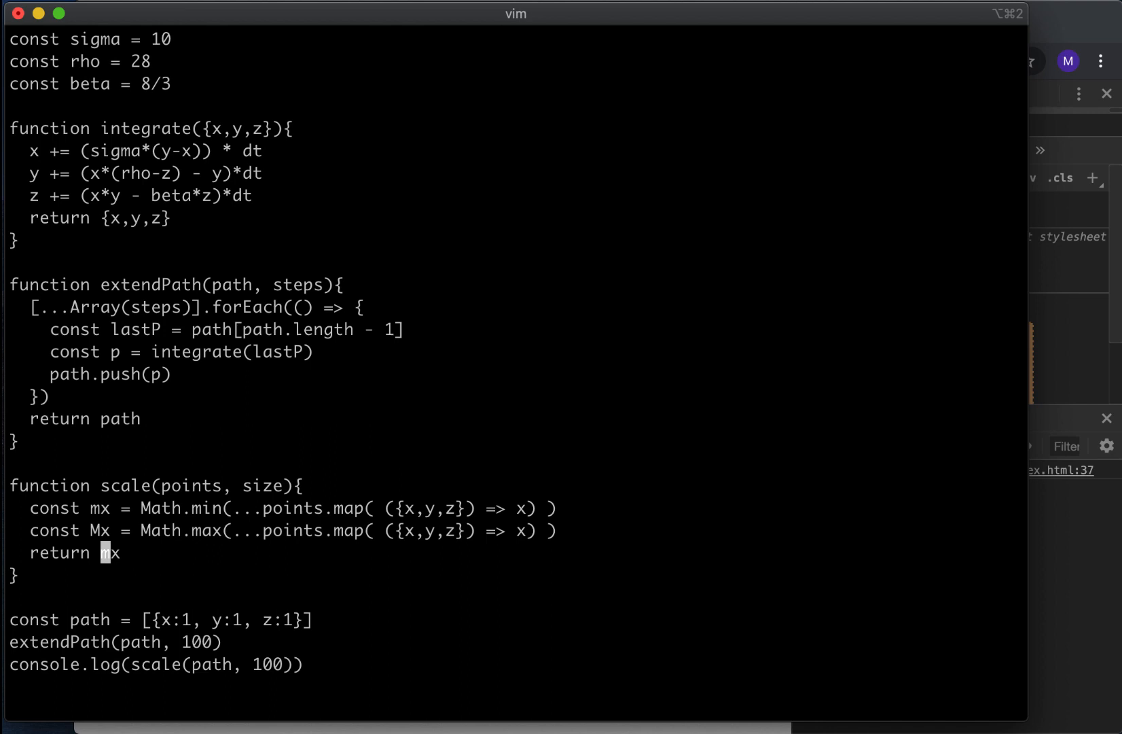
{"action": "type", "text": "["}
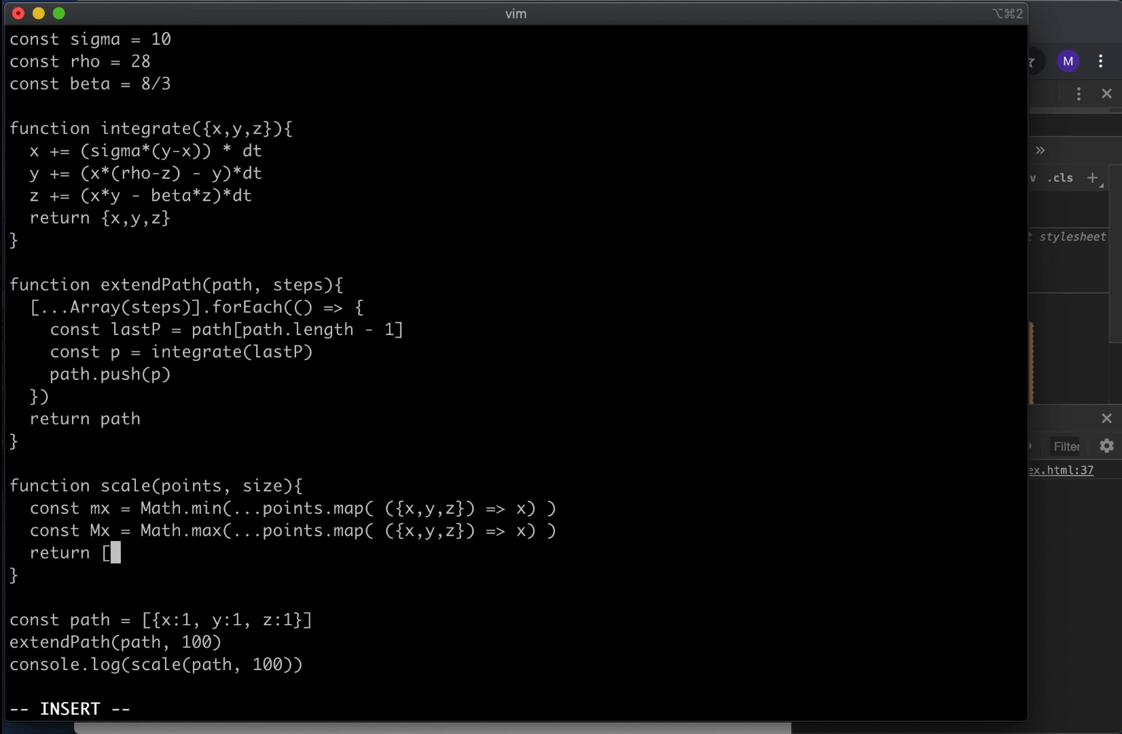
{"action": "type", "text": "mx, Mx"}
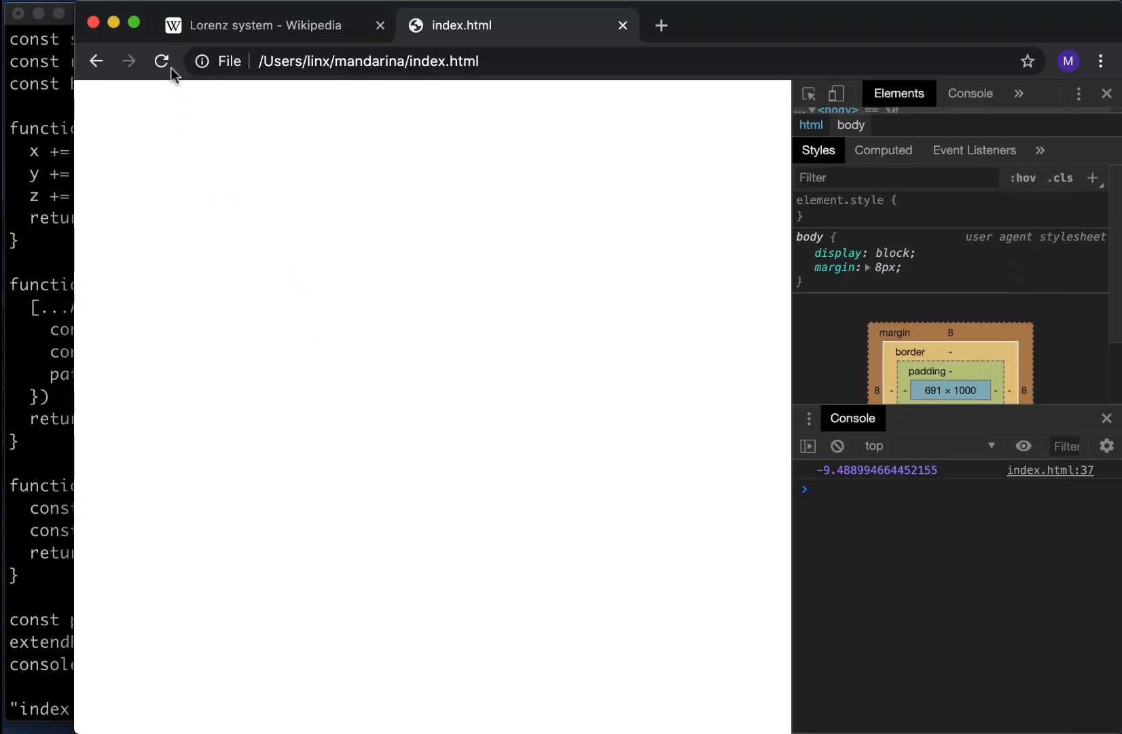
Step: Reload Chrome to log the x range, about -9.49 and 20.19
{"action": "left_click", "coordinate": [161, 61]}
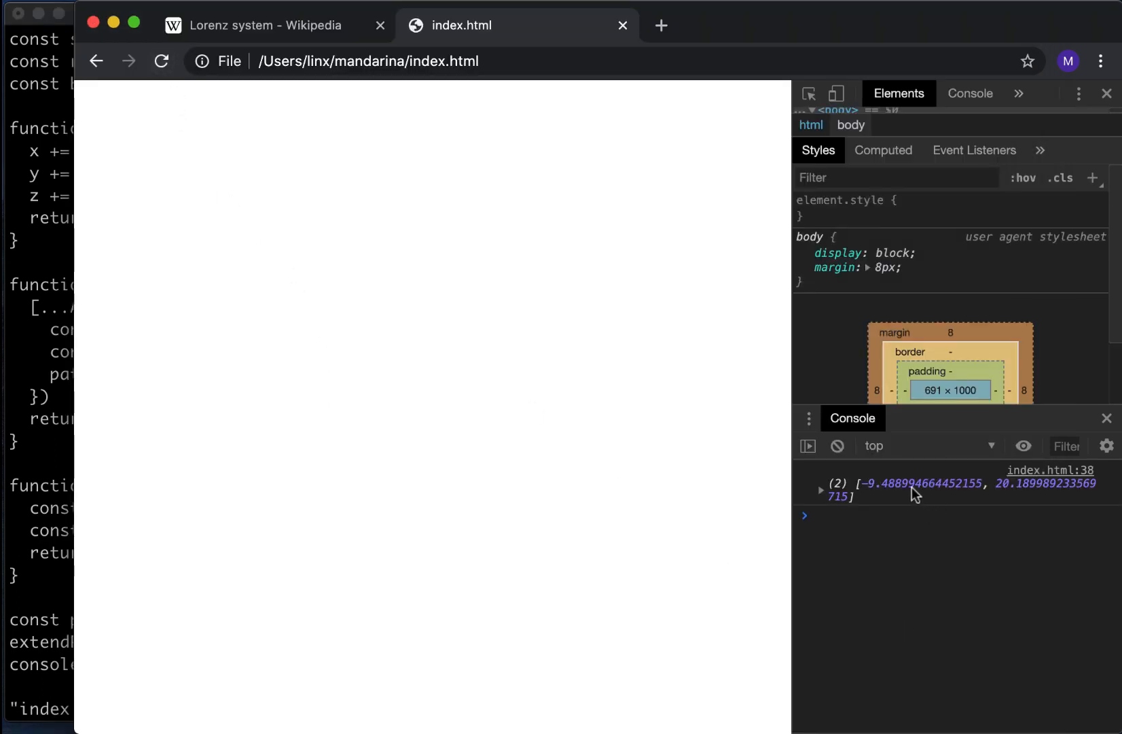
{"action": "mouse_move", "coordinate": [105, 502]}
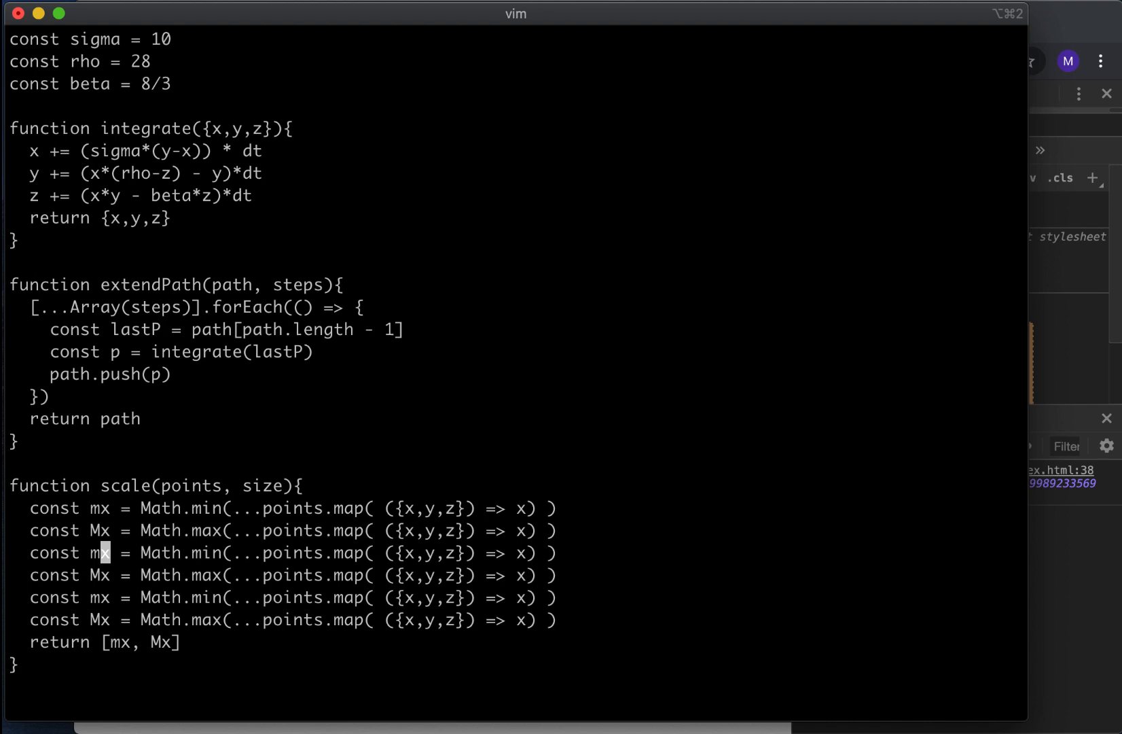
Step: Adapt the copied mx/Mx lines into my/My for y and mz/Mz for z
{"action": "key", "text": "R"}
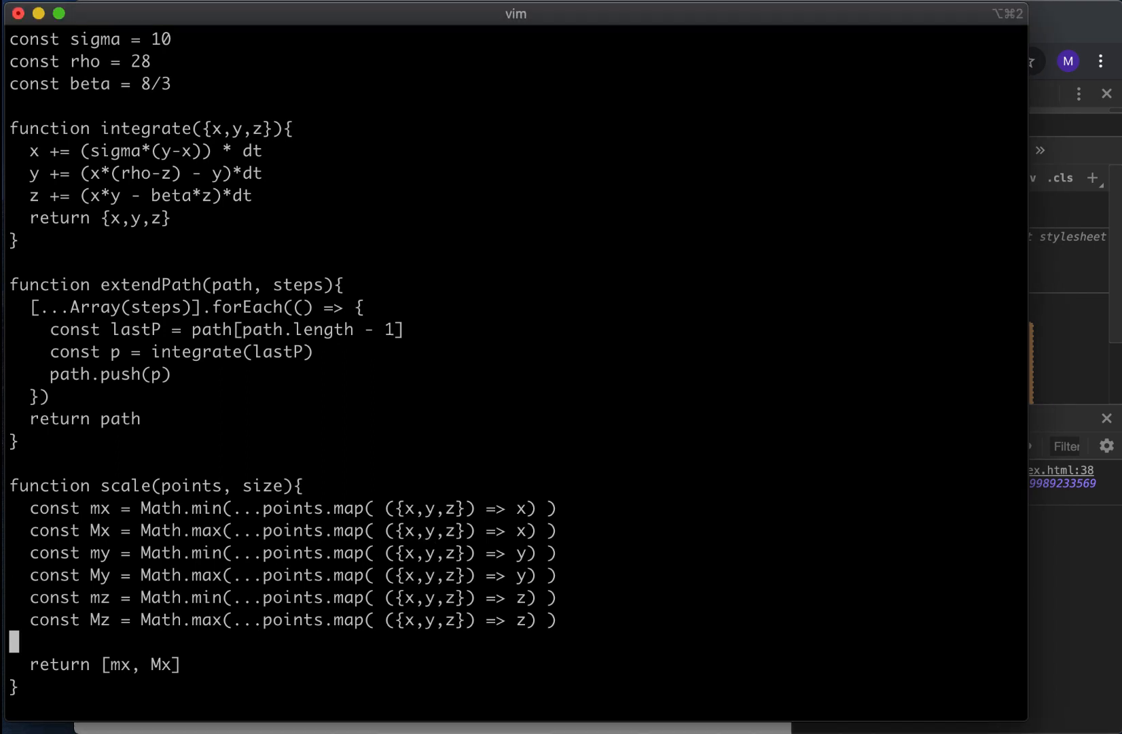
Step: Define helper const s = (v, mv, Mv) => size * (v - mv) / (Mv - mv)
{"action": "type", "text": "const"}
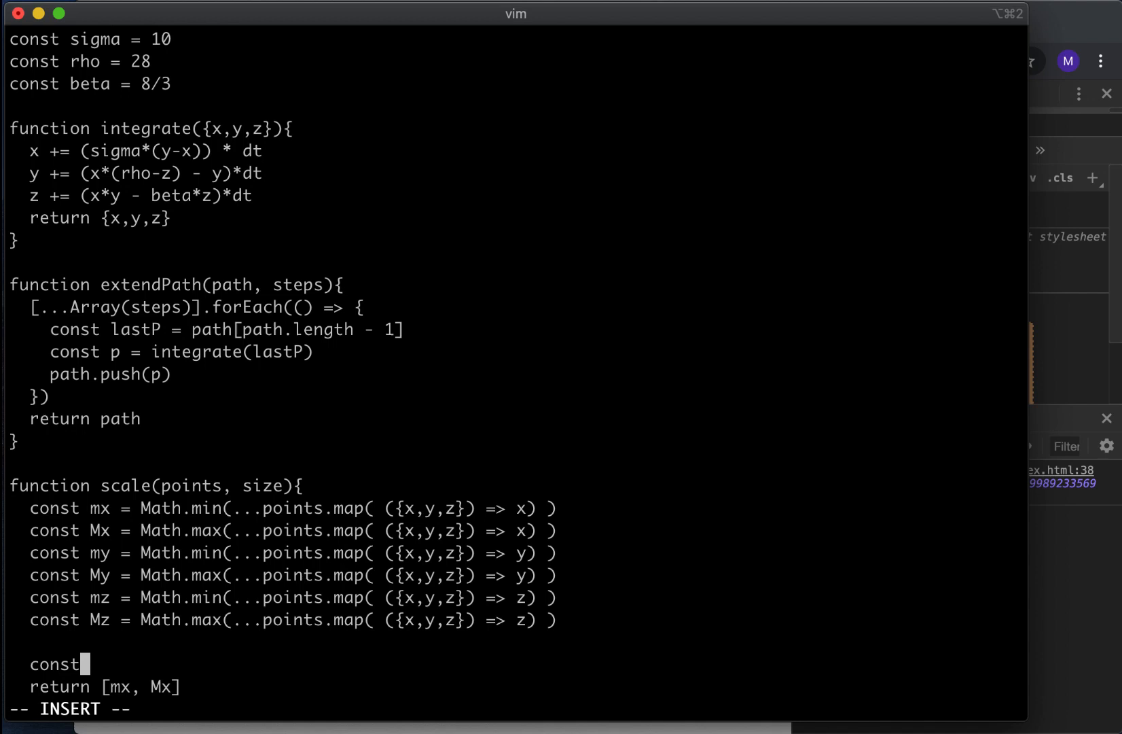
{"action": "type", "text": "s ="}
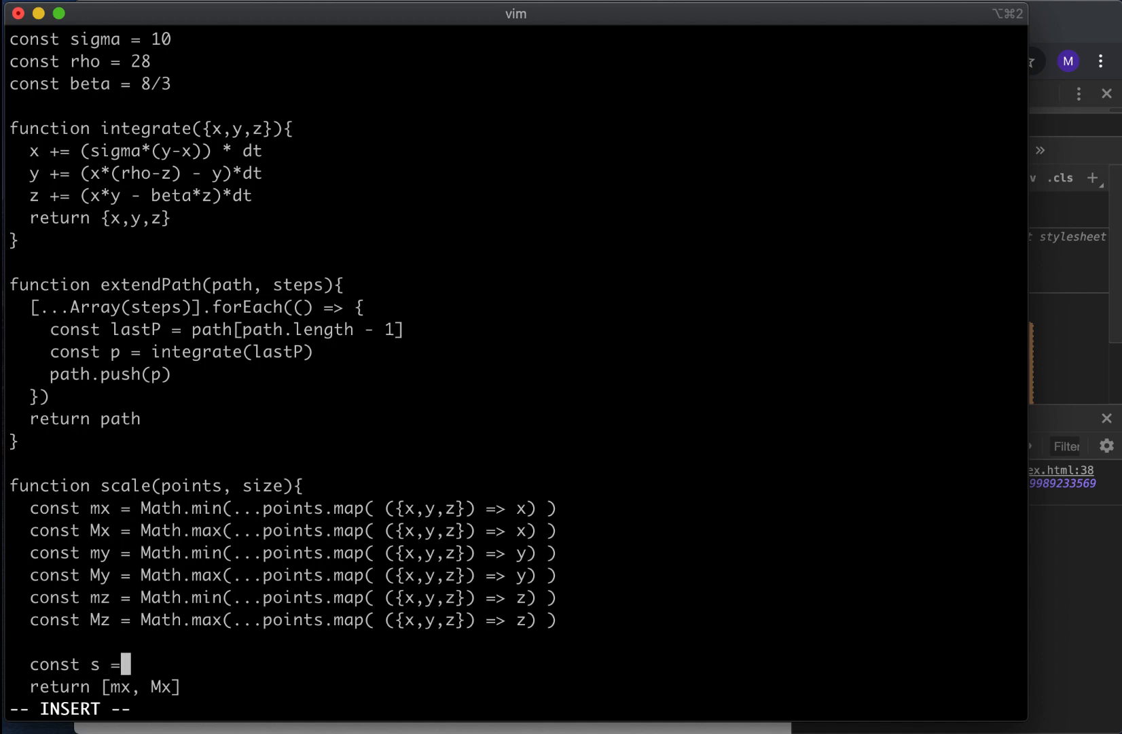
{"action": "type", "text": "(v,"}
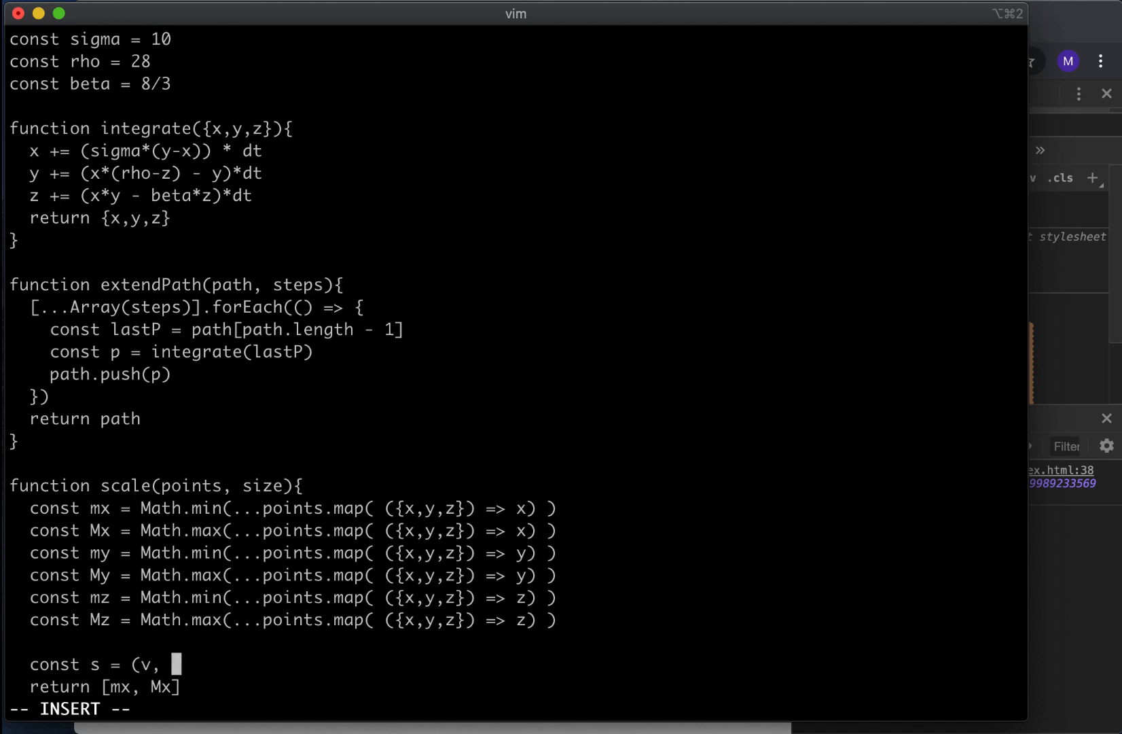
{"action": "type", "text": "mv, Mv"}
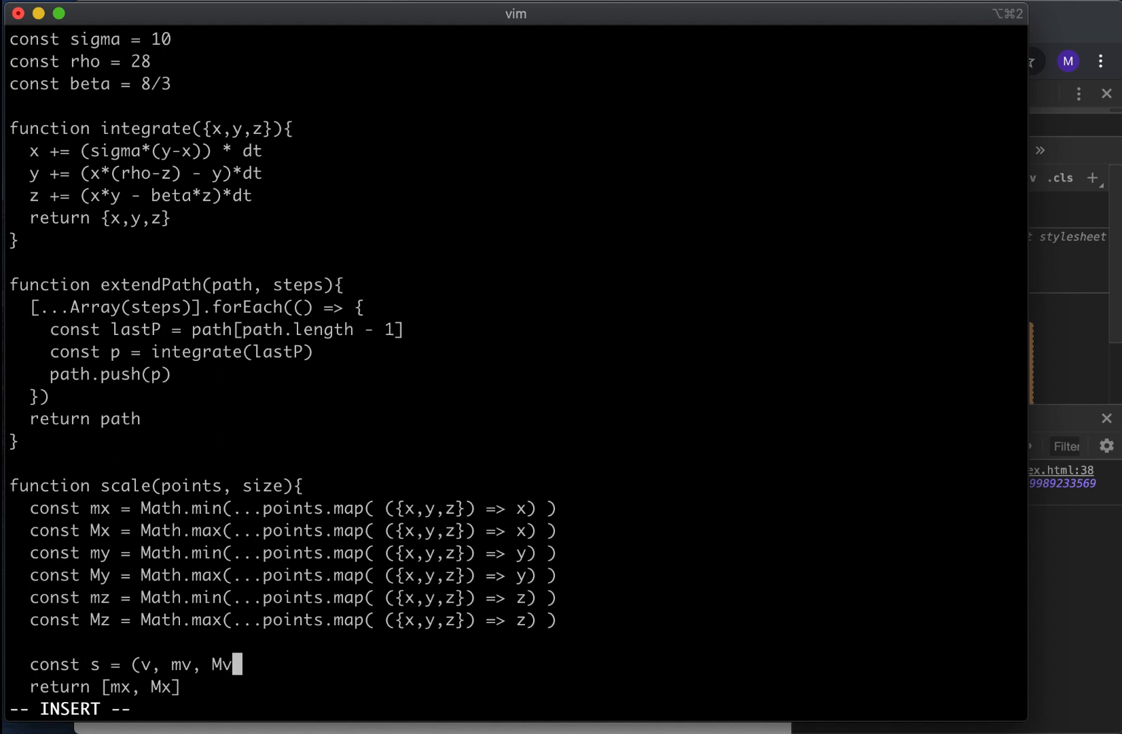
{"action": "type", "text": ") => size * ("}
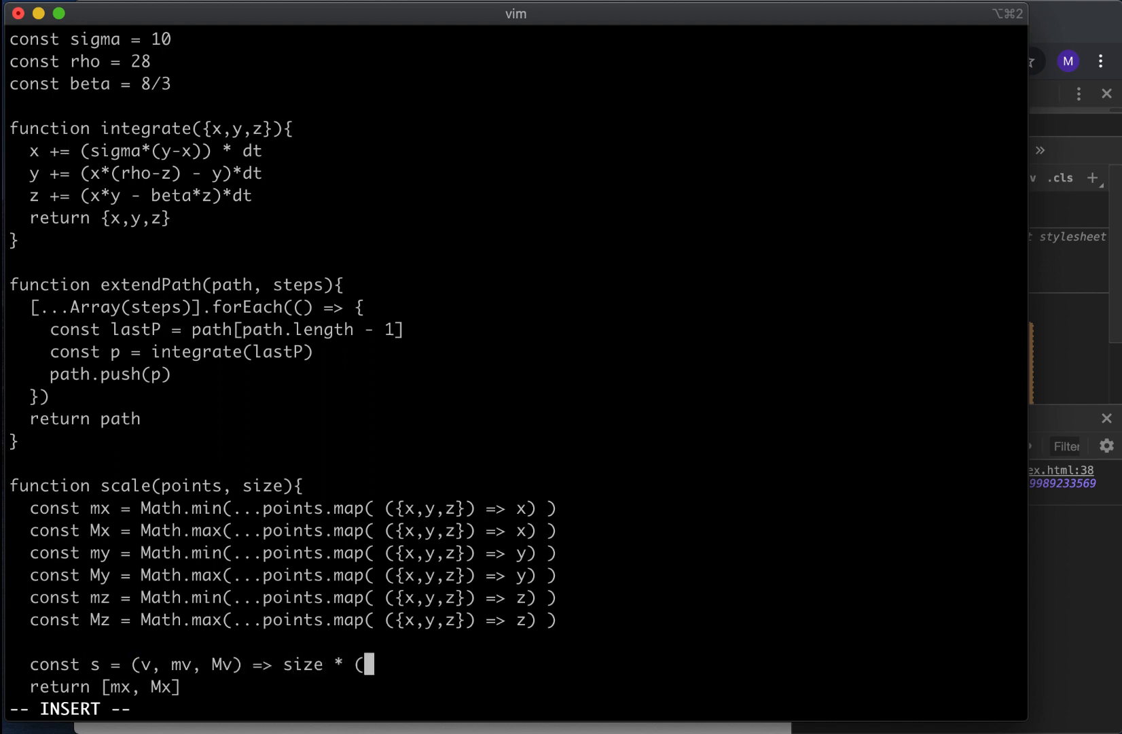
{"action": "type", "text": "y -"}
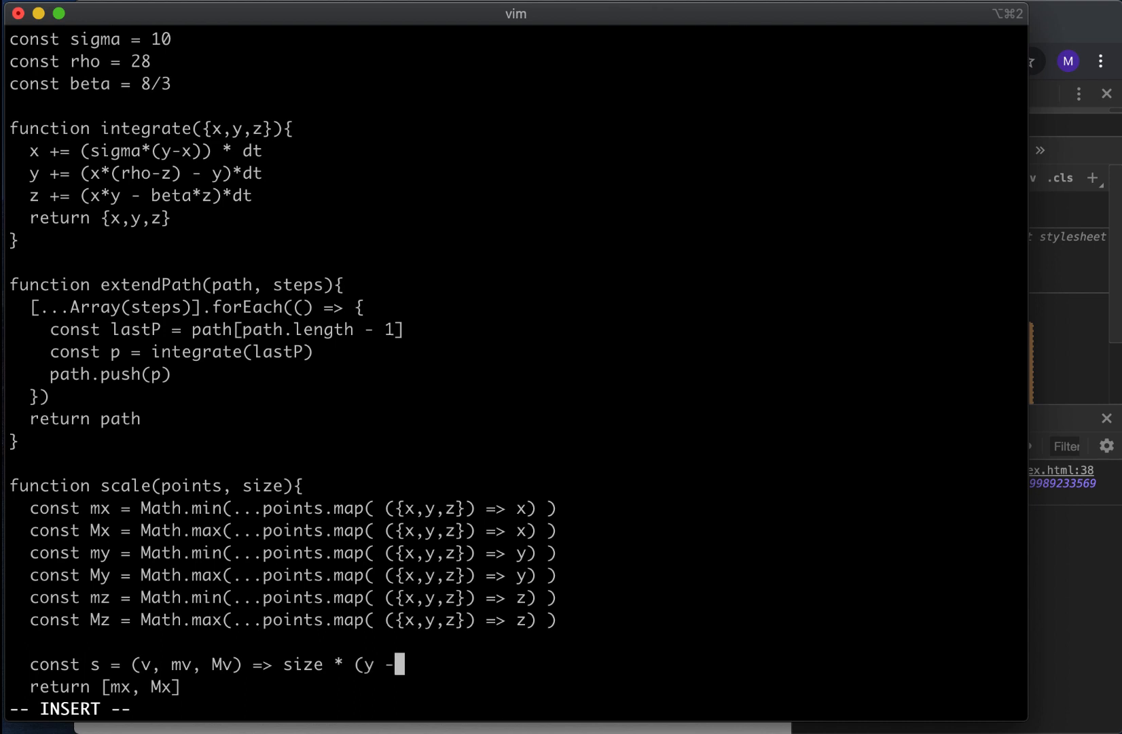
{"action": "type", "text": "v"}
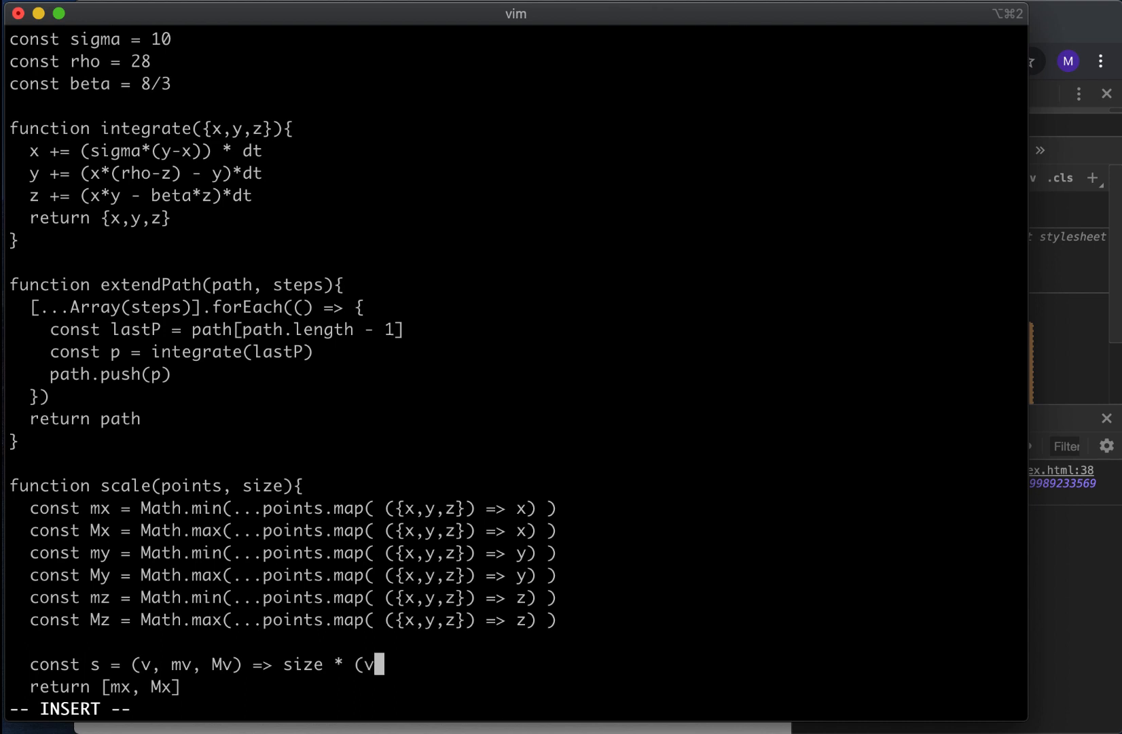
{"action": "type", "text": "- mv"}
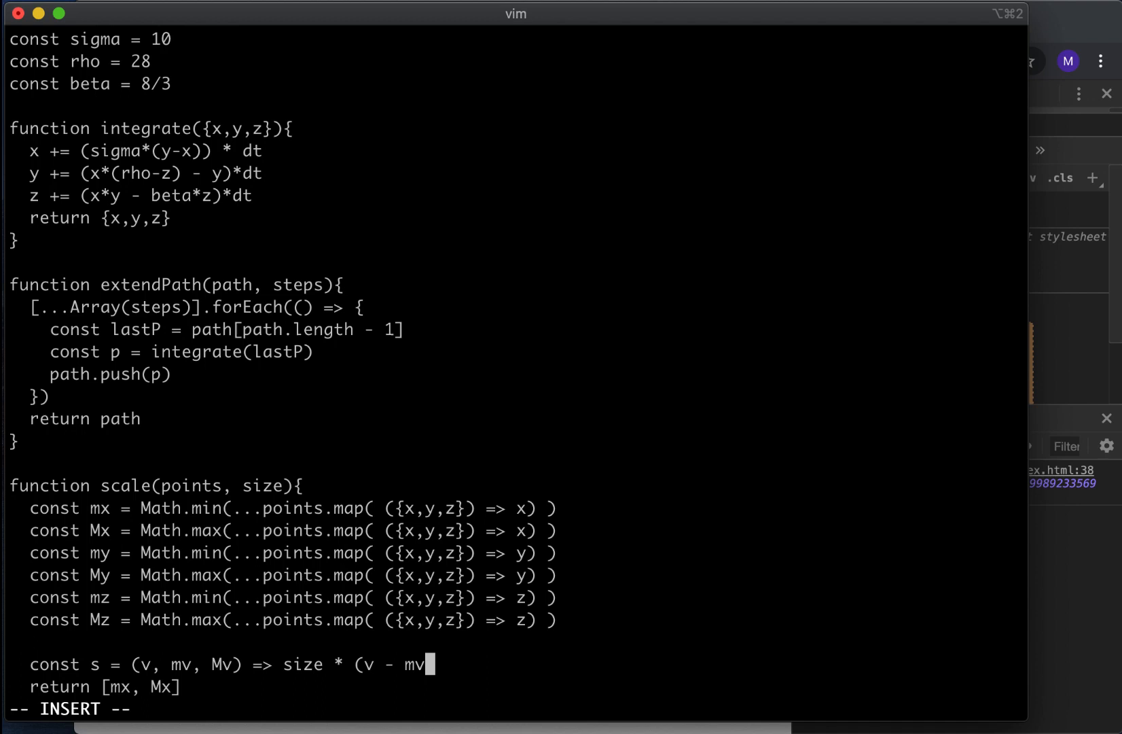
{"action": "type", "text": ") / (Mv - mv)"}
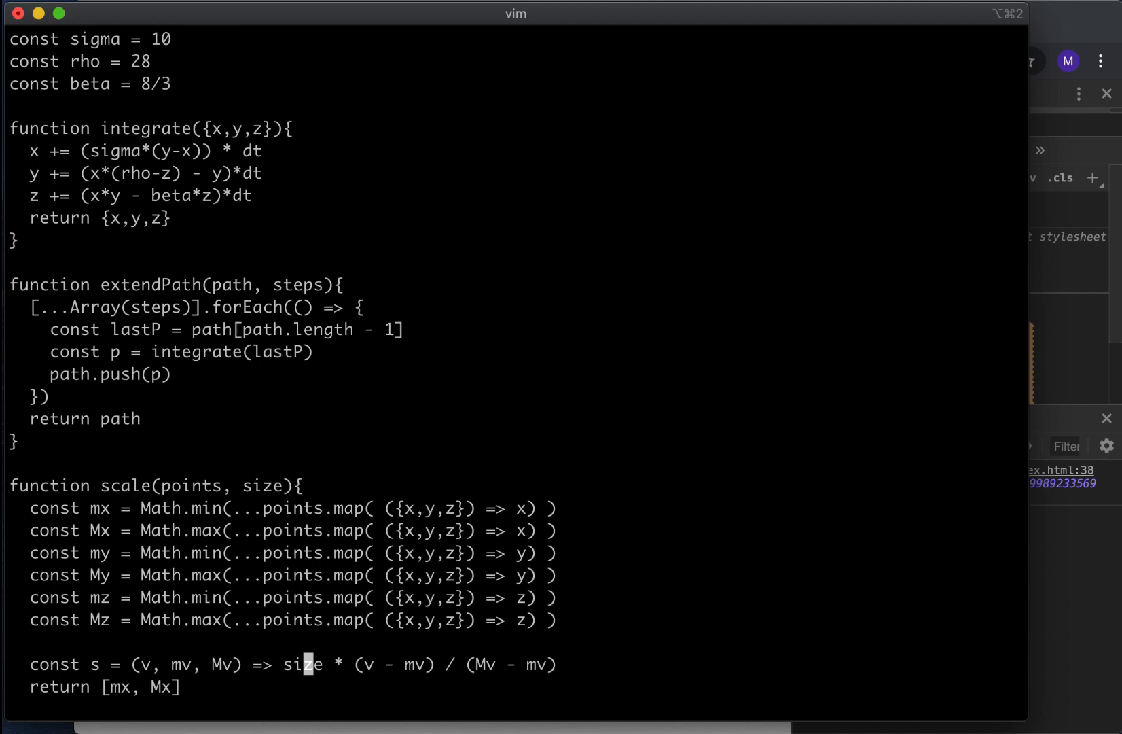
{"action": "scroll", "scroll_direction": "down", "scroll_amount": 3}
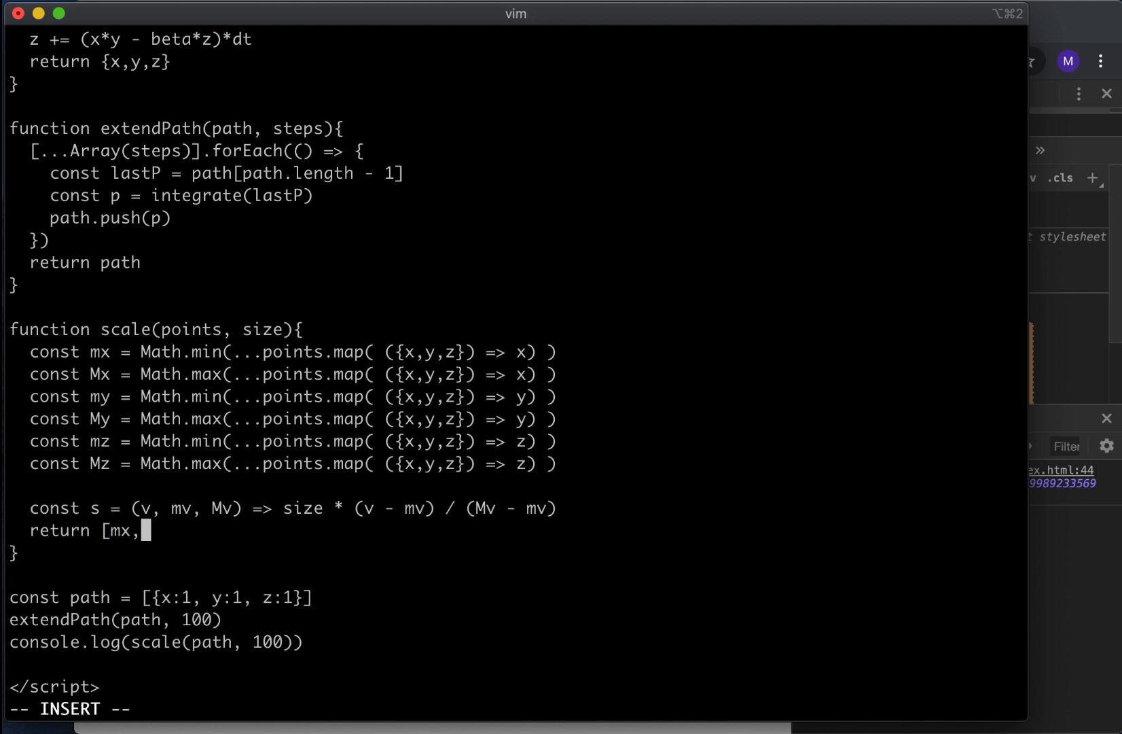
Step: Replace the return with points.map(({x,y,z}) => ...) computing x through s
{"action": "key", "text": "BackSpace"}
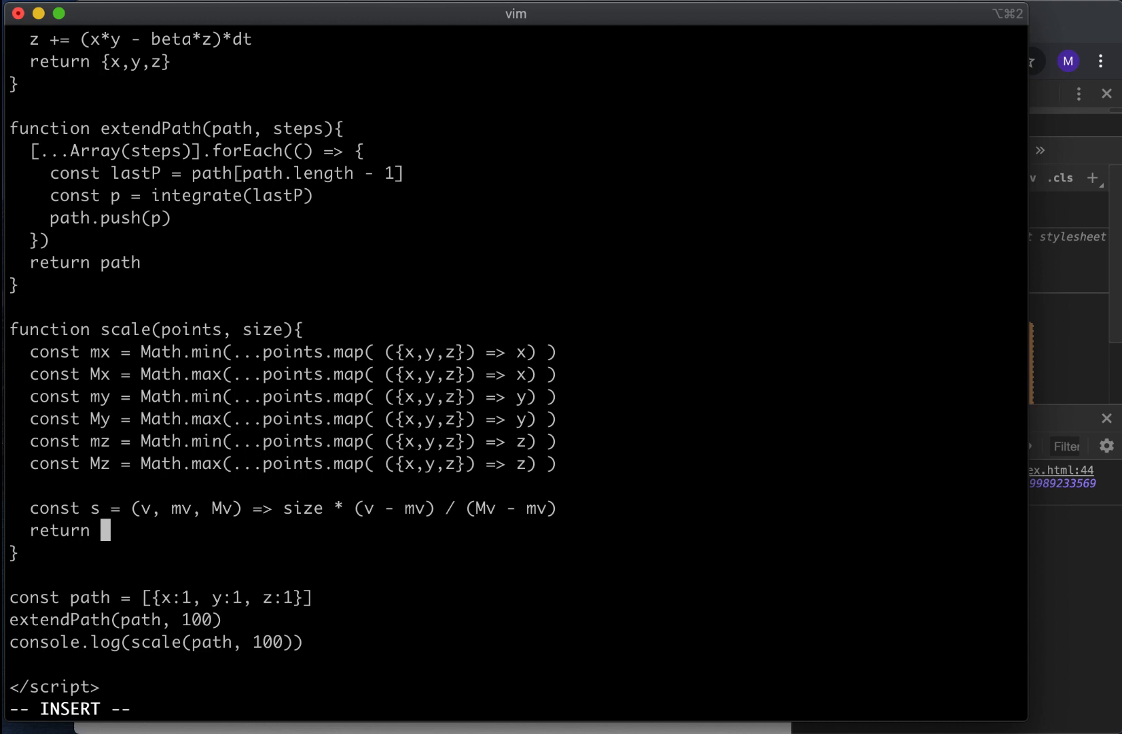
{"action": "type", "text": "points"}
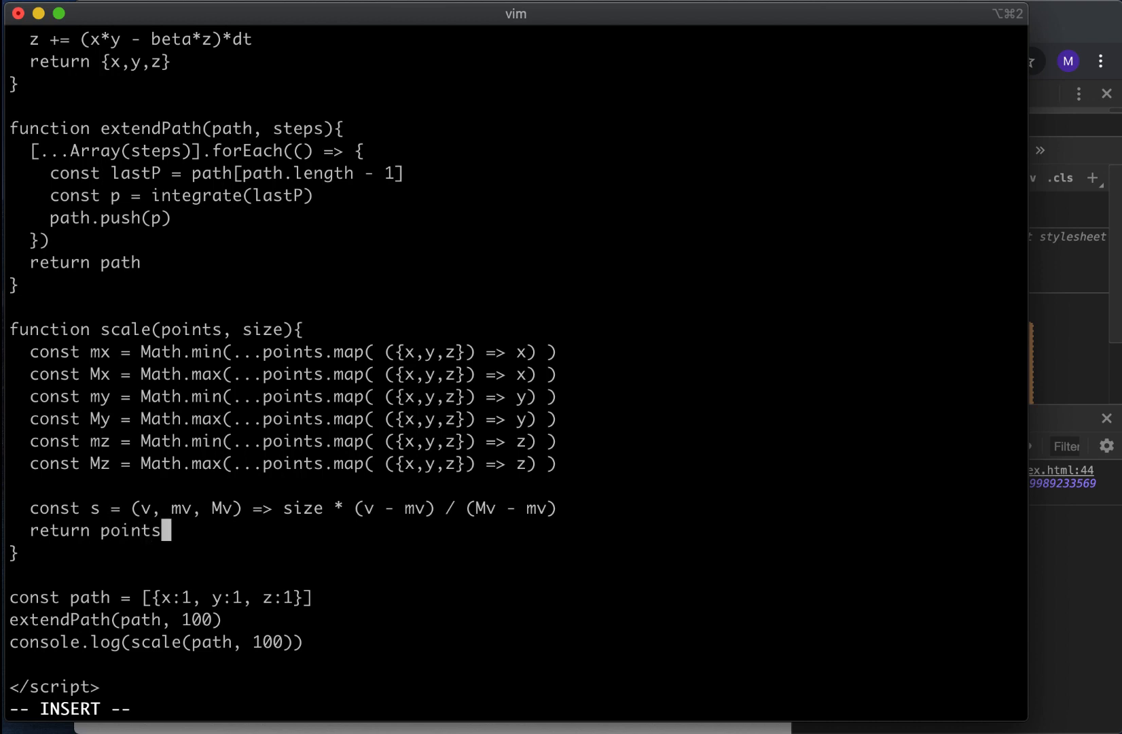
{"action": "type", "text": ".map"}
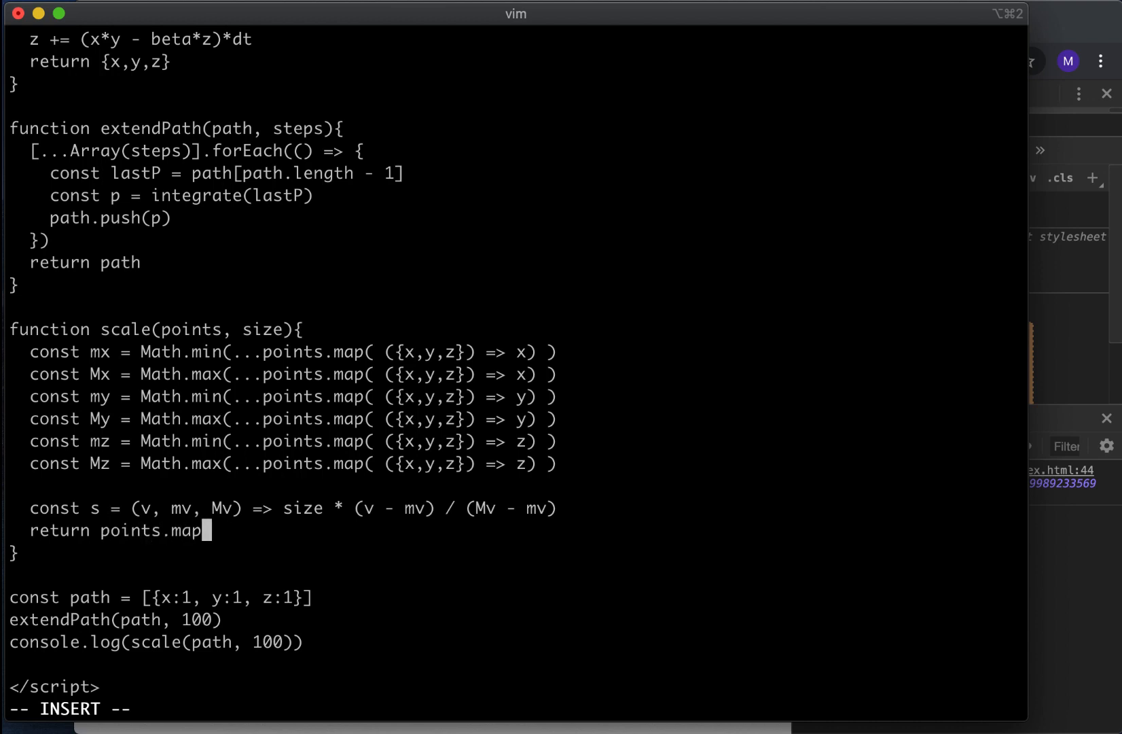
{"action": "type", "text": "( ({x,"}
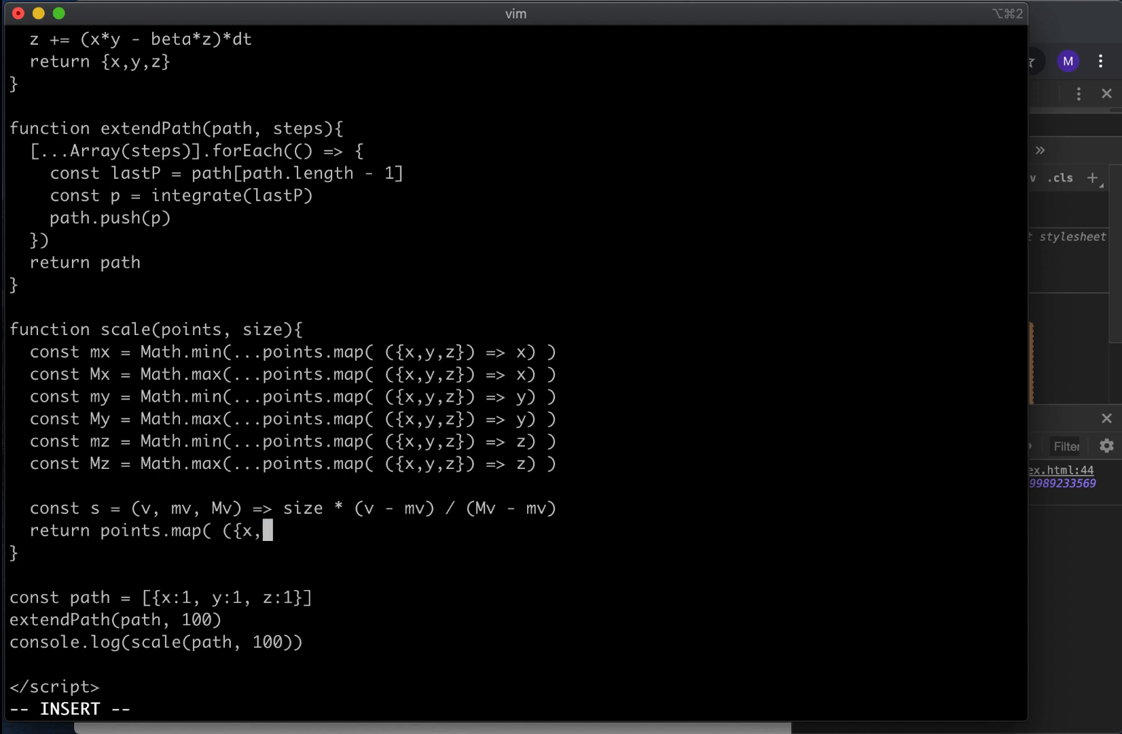
{"action": "type", "text": "y,z}) => {"}
{"action": "type", "text": "x"}
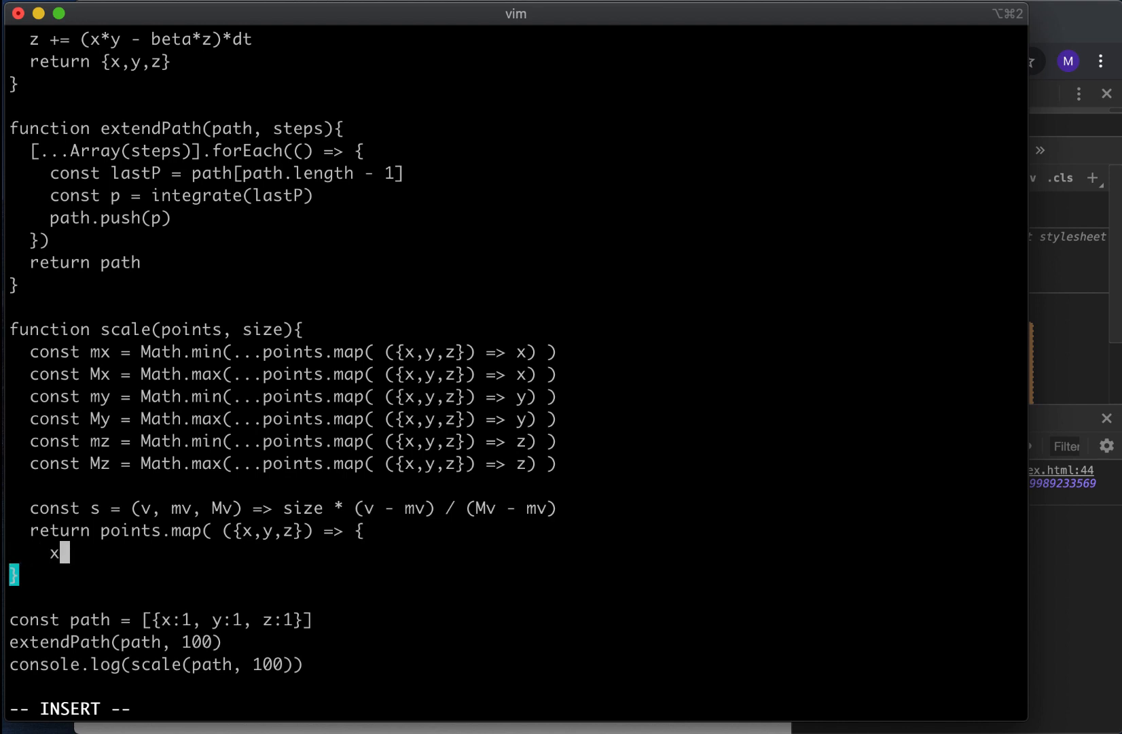
{"action": "type", "text": "=s(x, mx, Mx"}
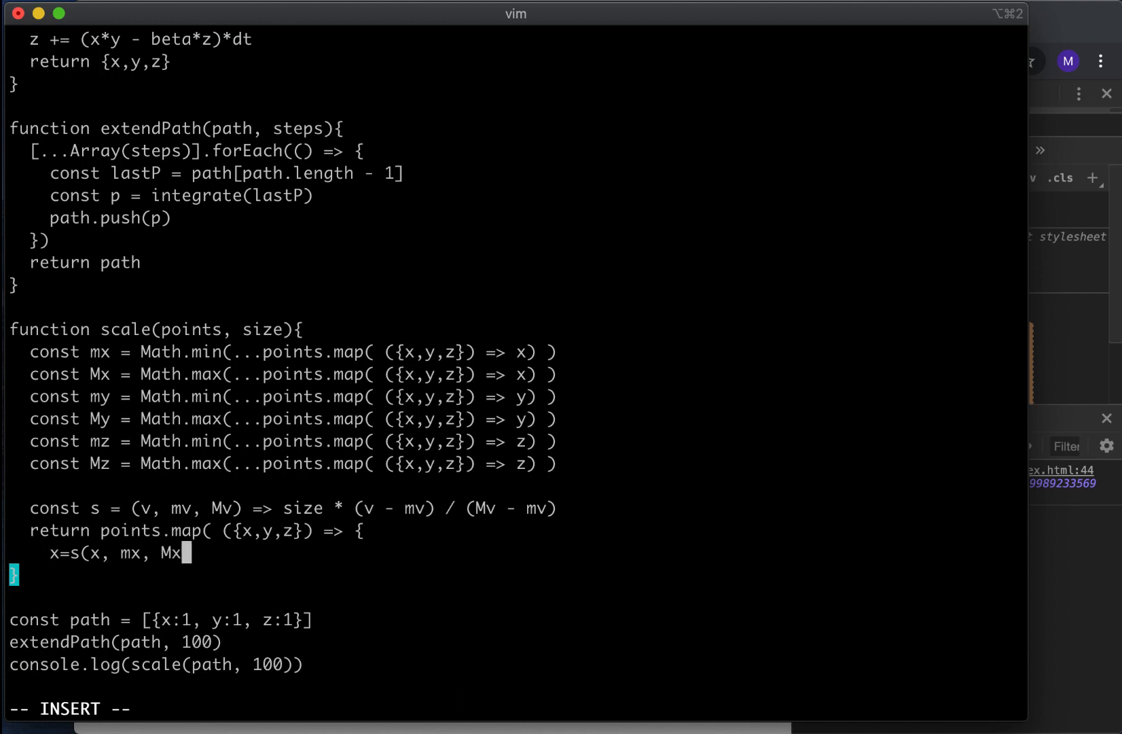
Step: Add the y and z assignments, scaling each through s with its bounds
{"action": "key", "text": "Return"}
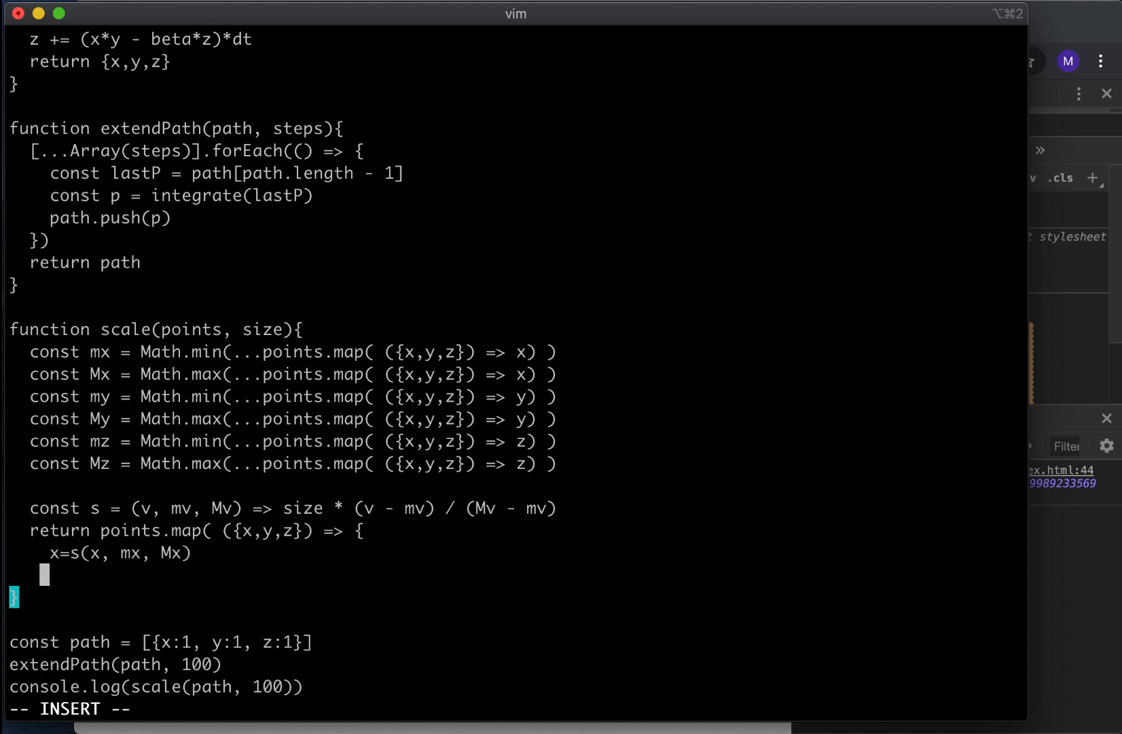
{"action": "type", "text": "y="}
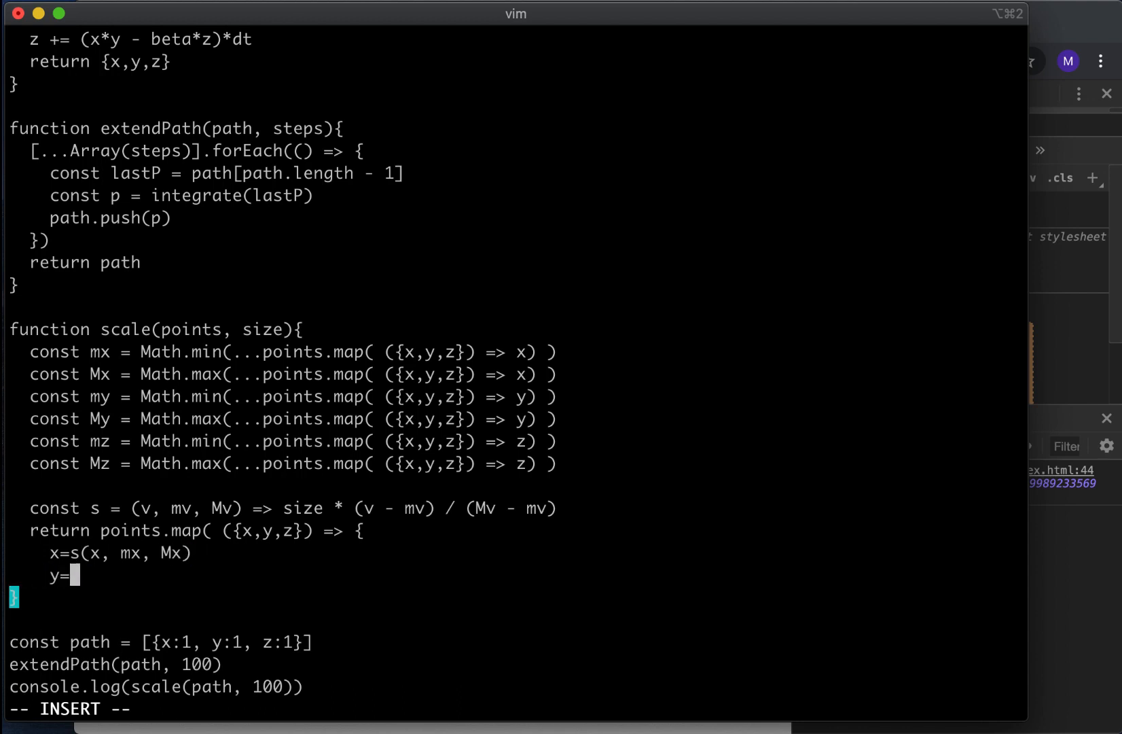
{"action": "type", "text": "s(y, m"}
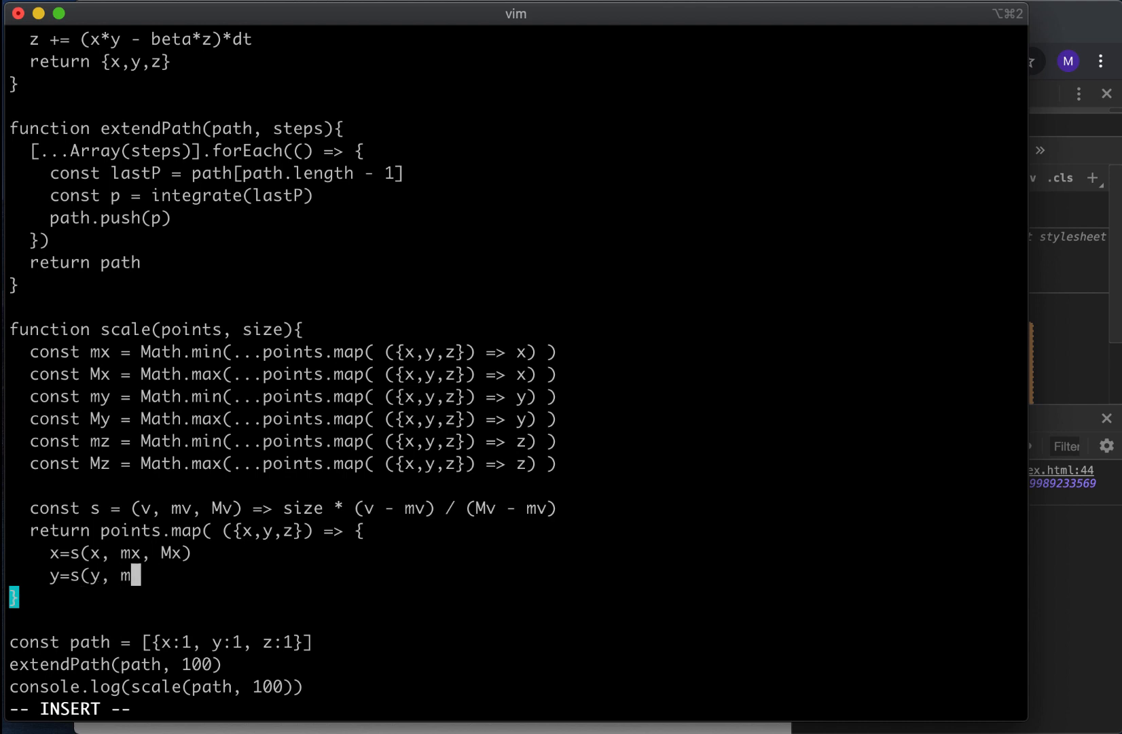
{"action": "type", "text": "y, Mx"}
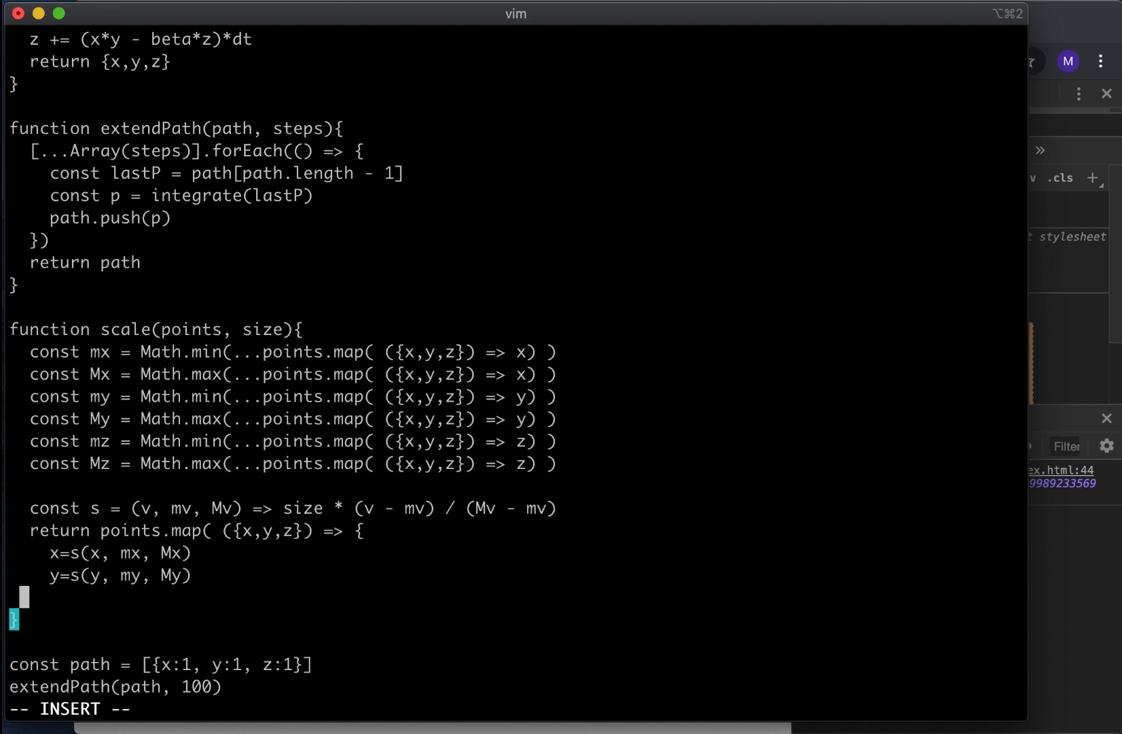
{"action": "type", "text": "z="}
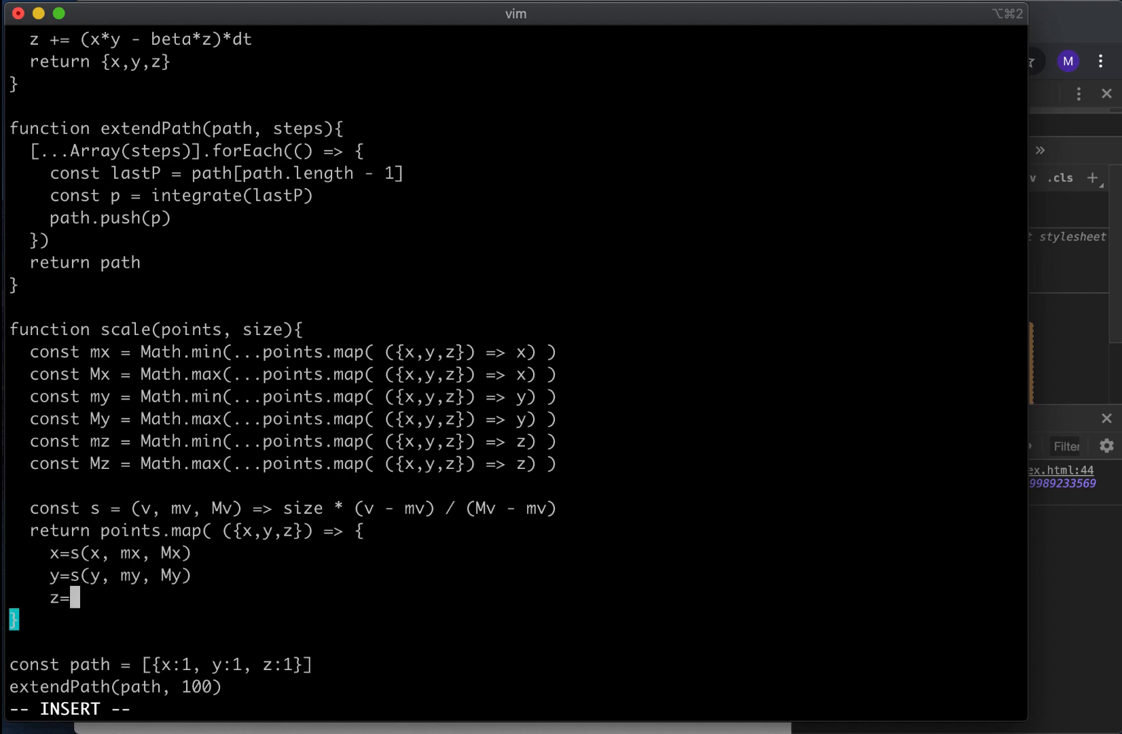
{"action": "type", "text": "s("}
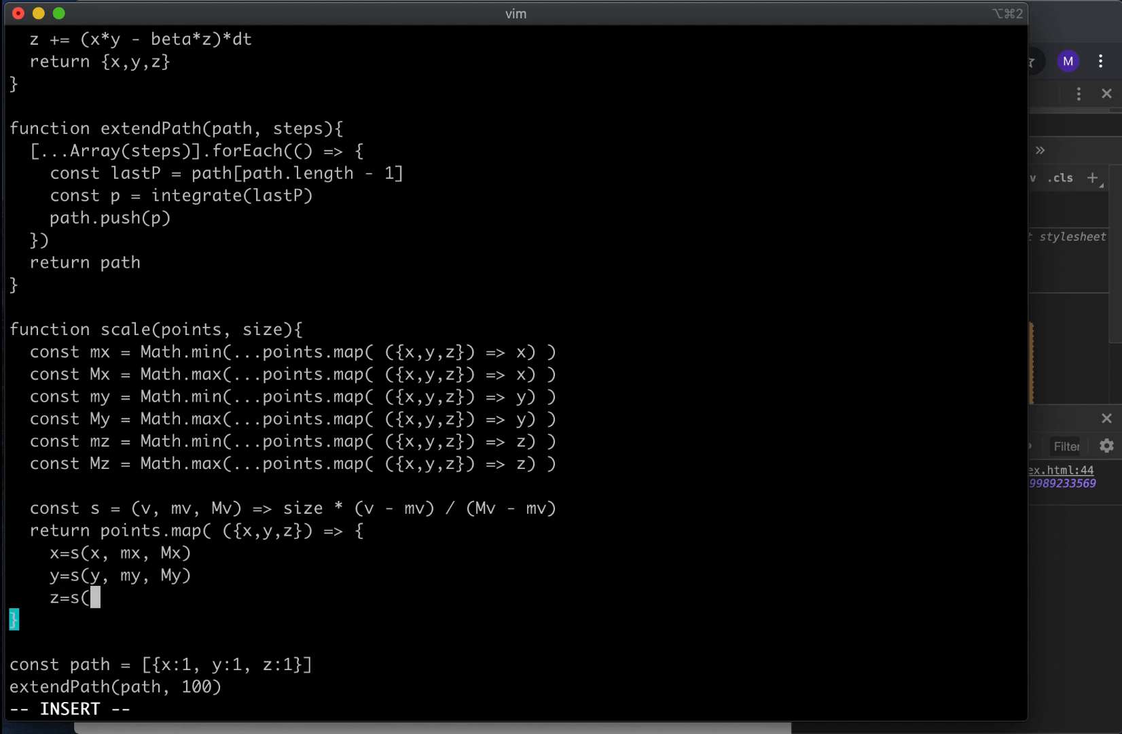
{"action": "type", "text": "z, mz, Mz"}
{"action": "type", "text": "re"}
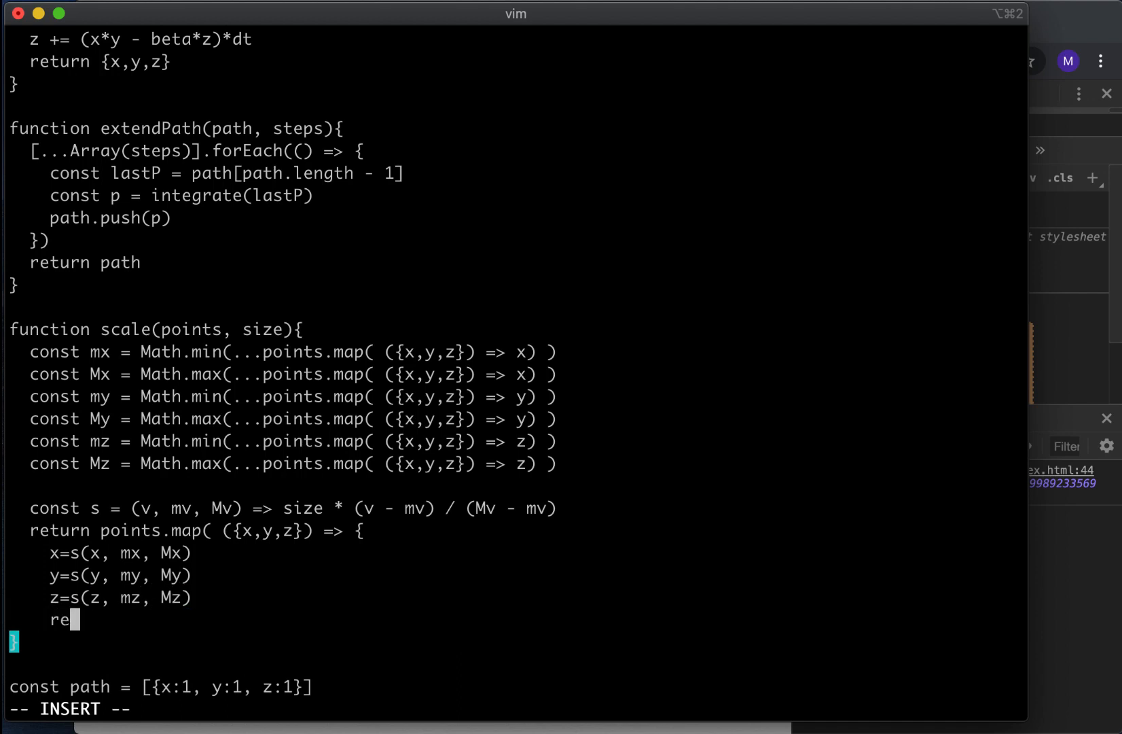
Step: Return {x, y, z} from the map and expand the logged scaled points in Chrome
{"action": "type", "text": "turn {x, y,"}
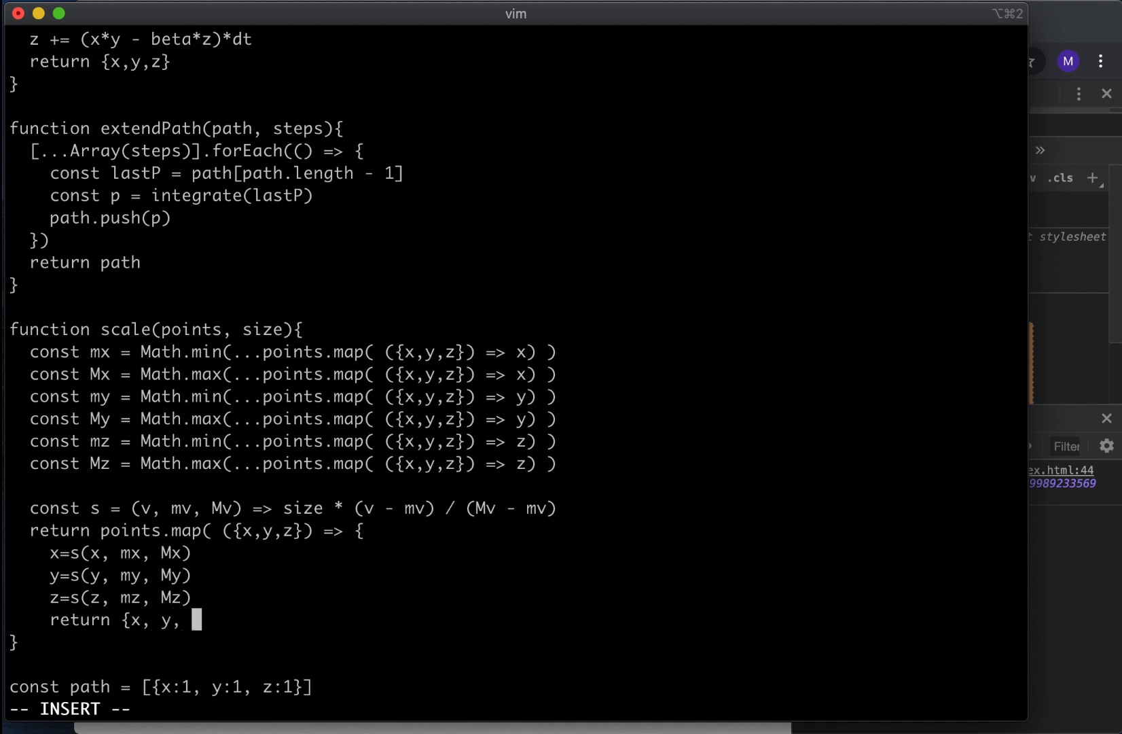
{"action": "type", "text": "z}"}
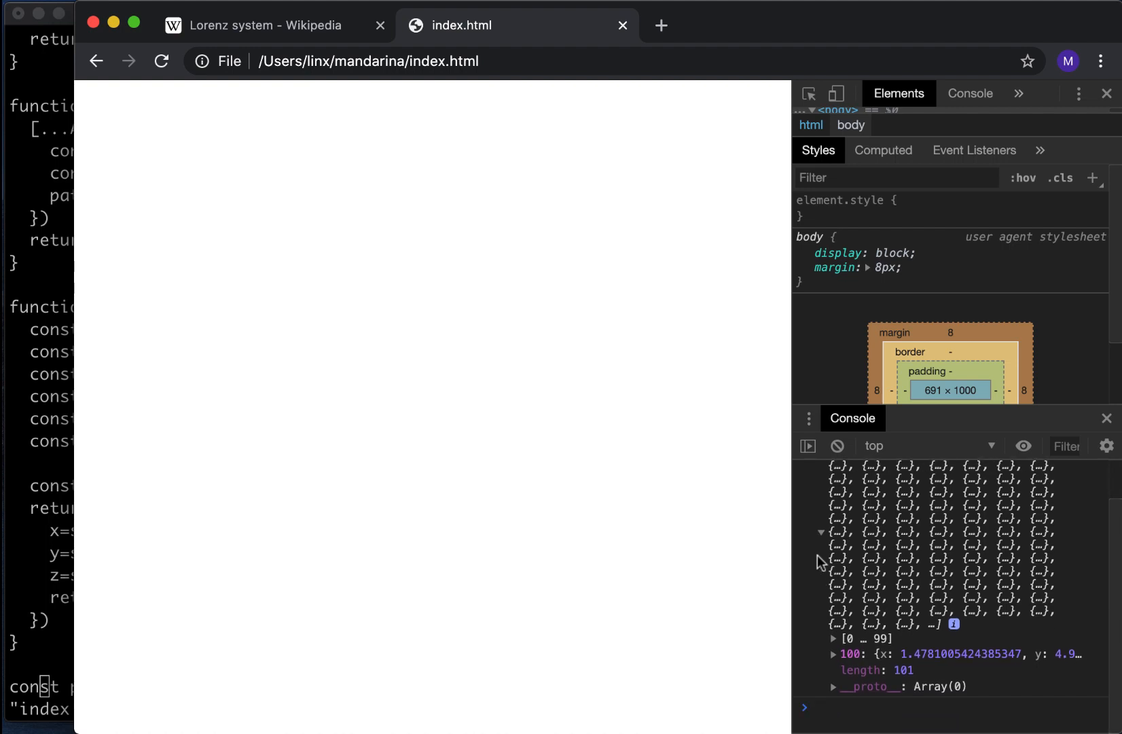
{"action": "left_click", "coordinate": [833, 653]}
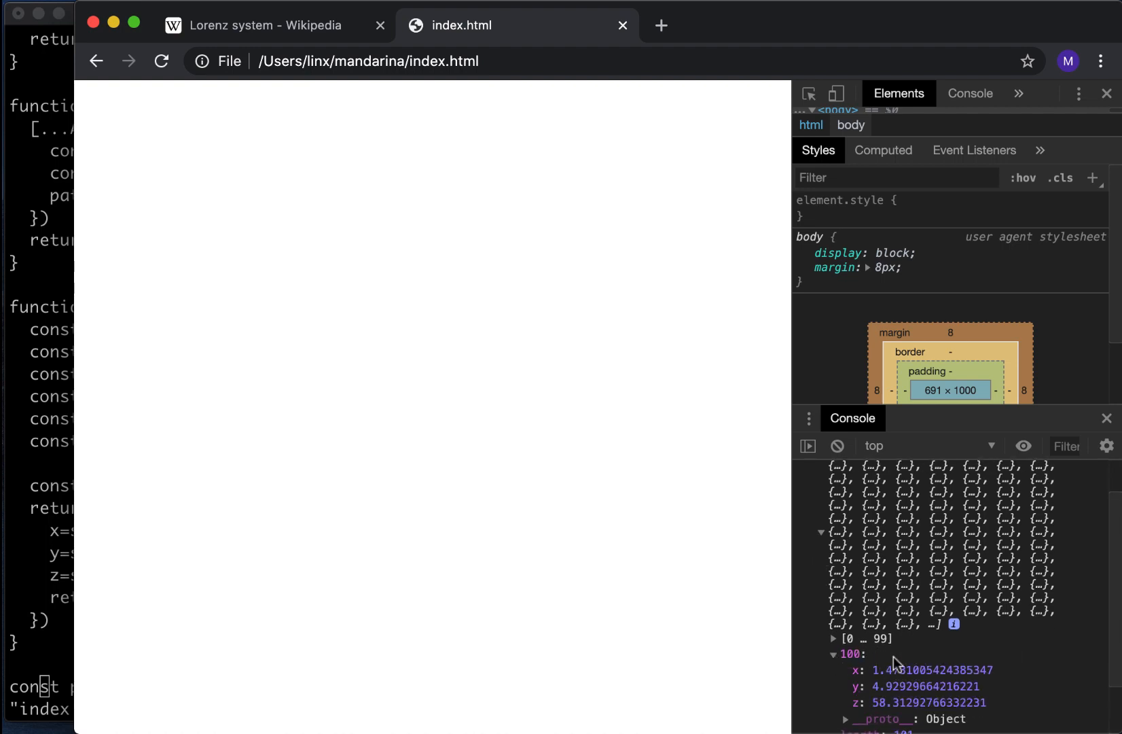
{"action": "scroll", "scroll_direction": "down", "scroll_amount": 3}
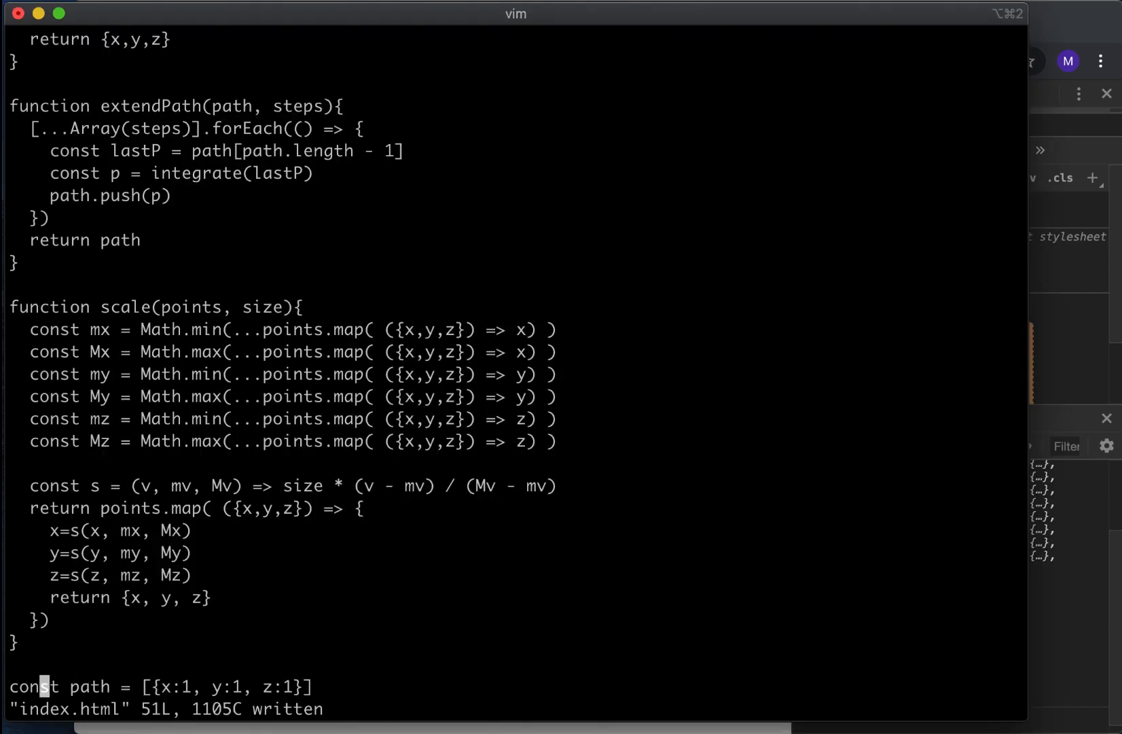
Step: Change the logged scale(path, 100) call to scale(path, 600)
{"action": "scroll", "scroll_direction": "down", "scroll_amount": 3}
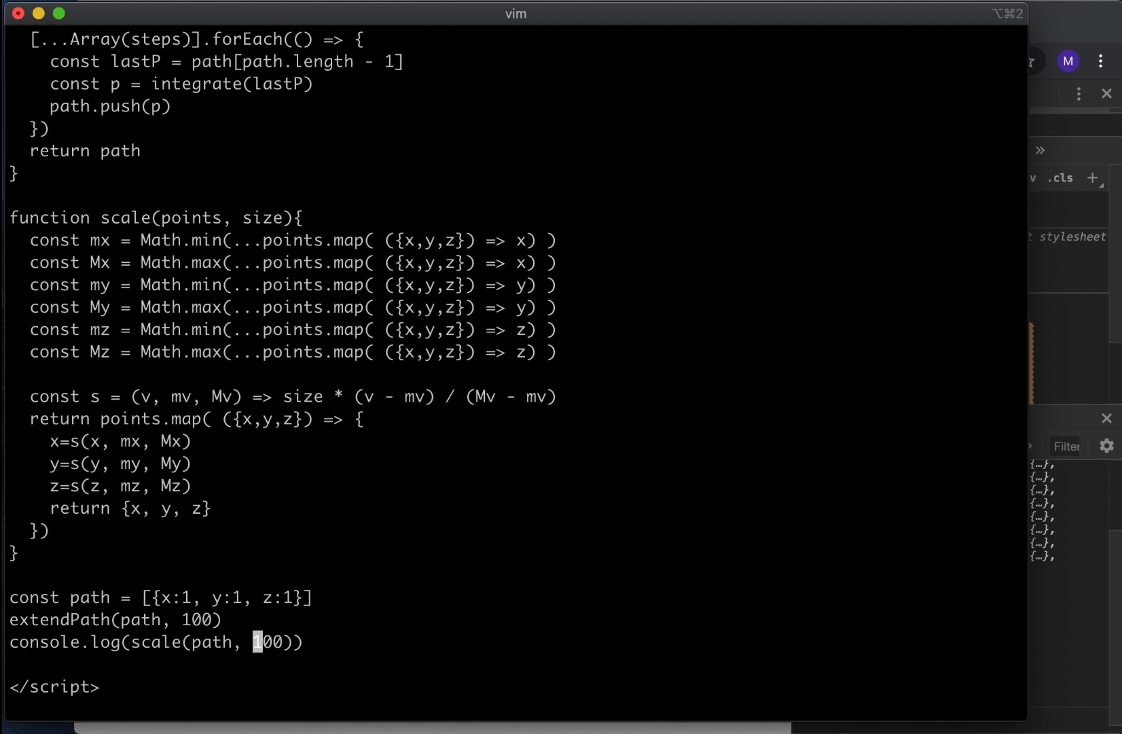
{"action": "type", "text": "600"}
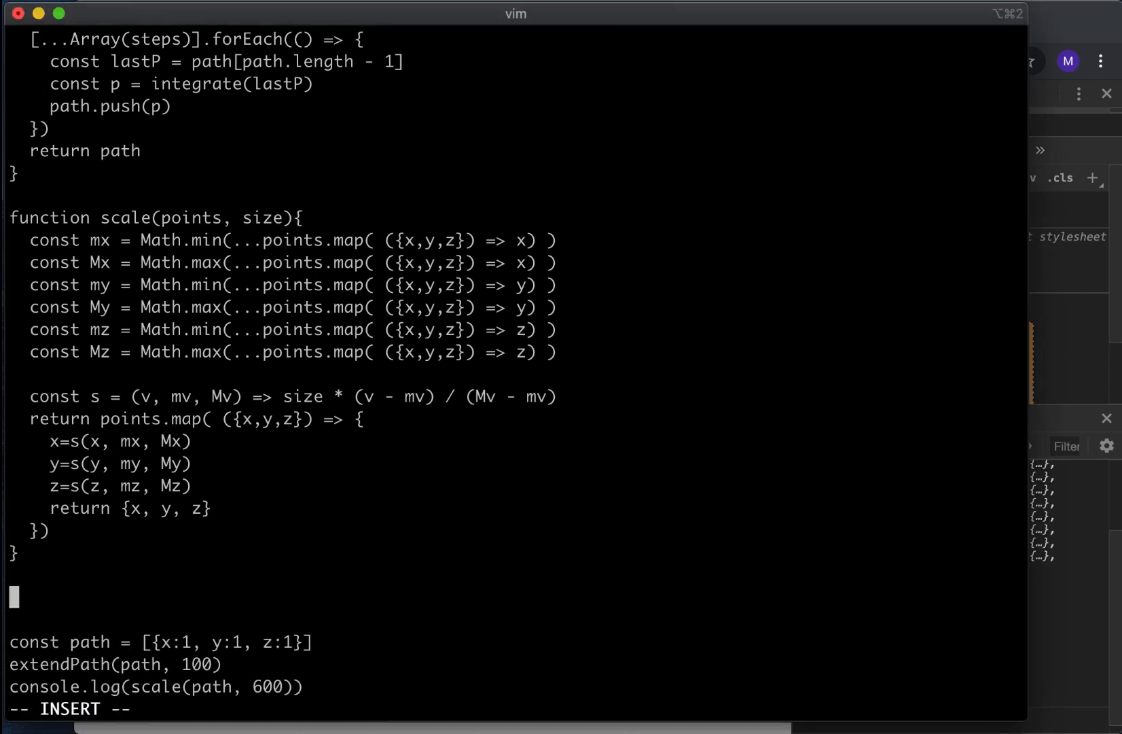
Step: Start a draw(path) function that begins a canvas path with ctx.beginPath()
{"action": "key", "text": "Escape"}
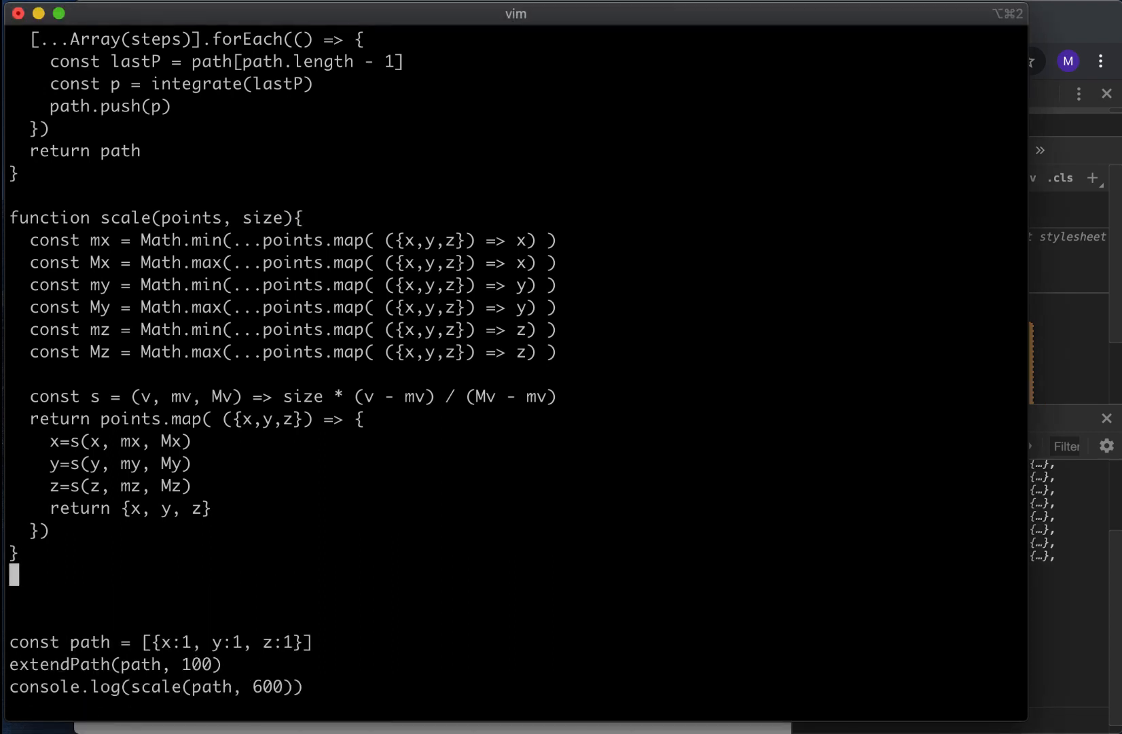
{"action": "type", "text": "functino"}
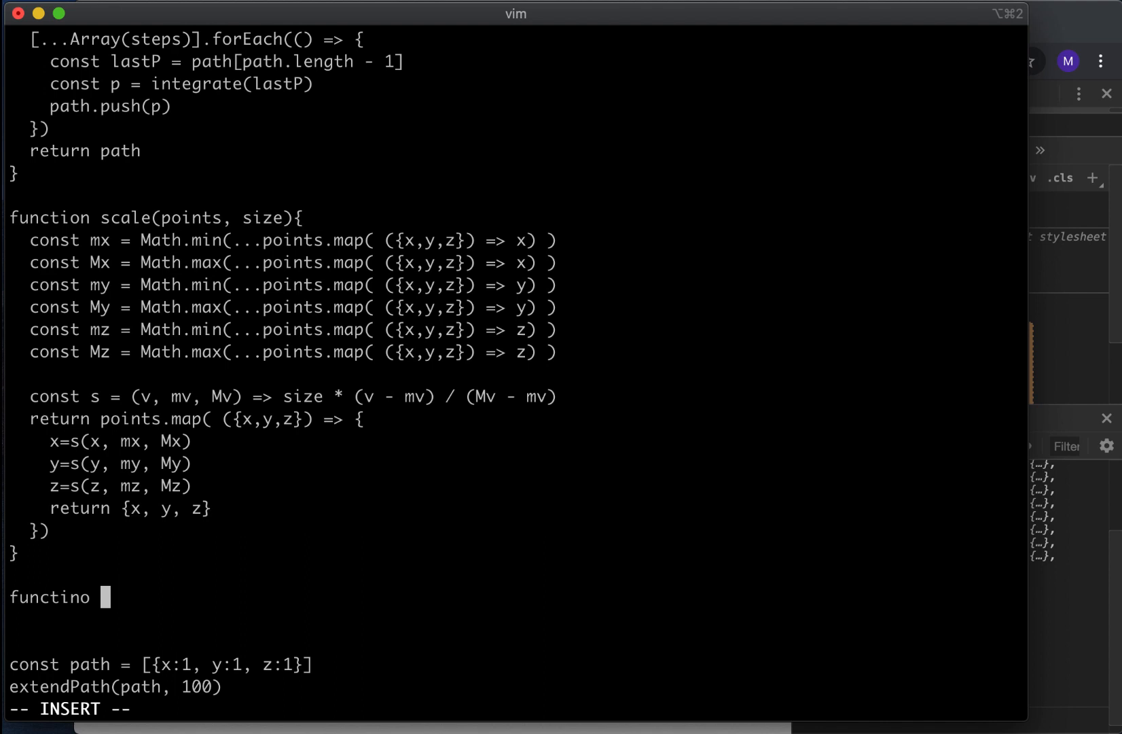
{"action": "type", "text": "function draw"}
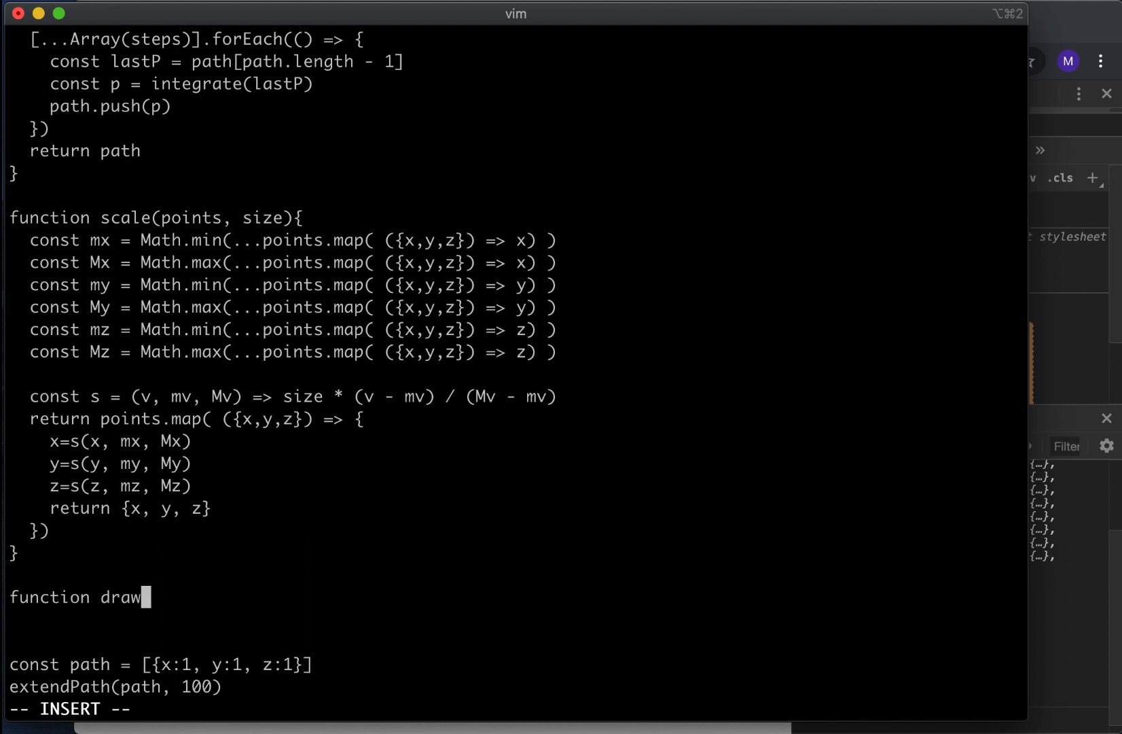
{"action": "type", "text": "(path){"}
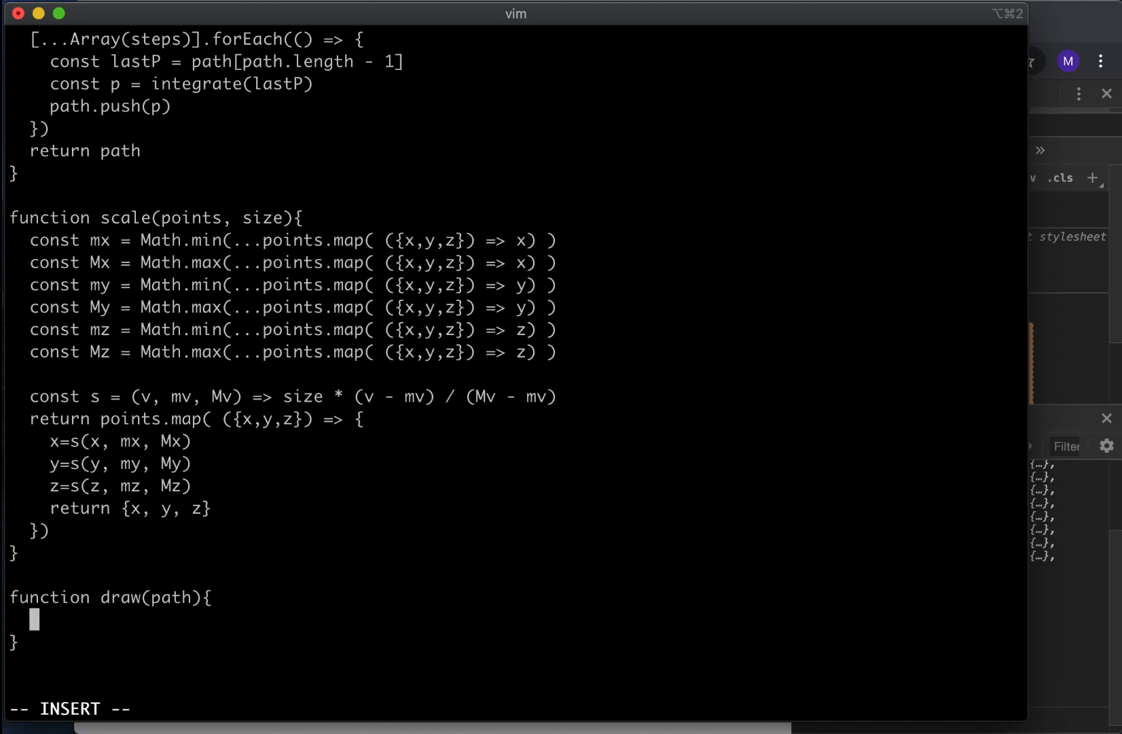
{"action": "type", "text": "ctx"}
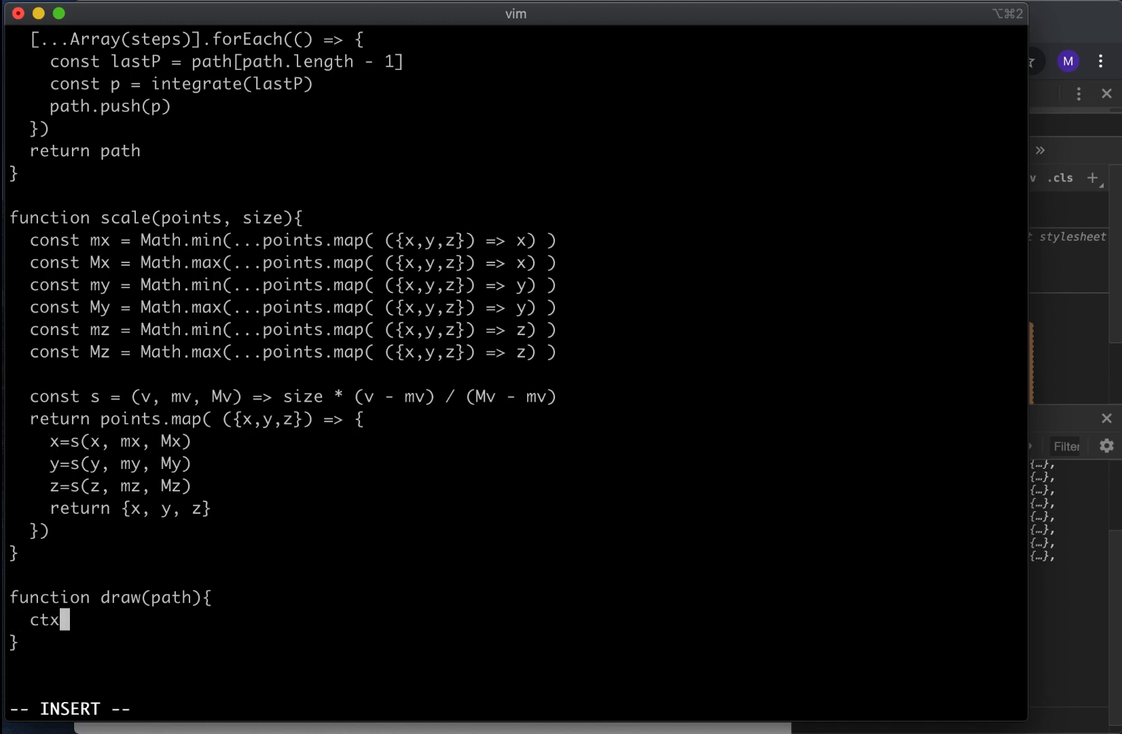
{"action": "type", "text": ".beginPath"}
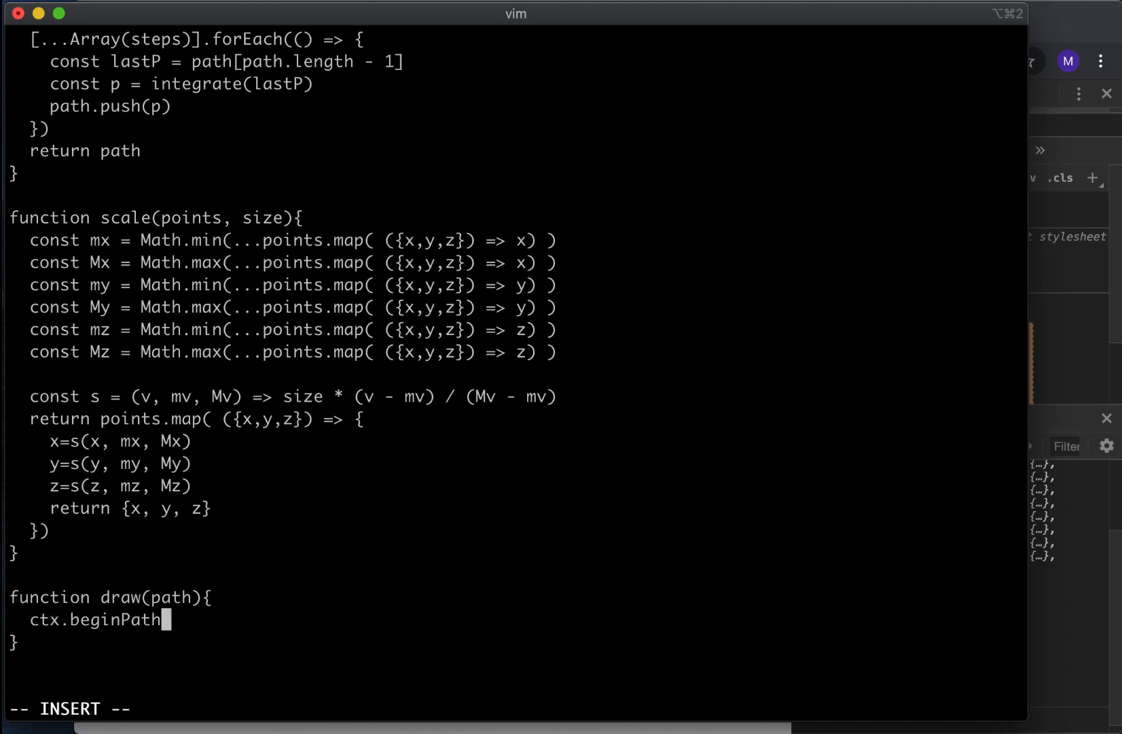
{"action": "type", "text": "()"}
{"action": "type", "text": "pa"}
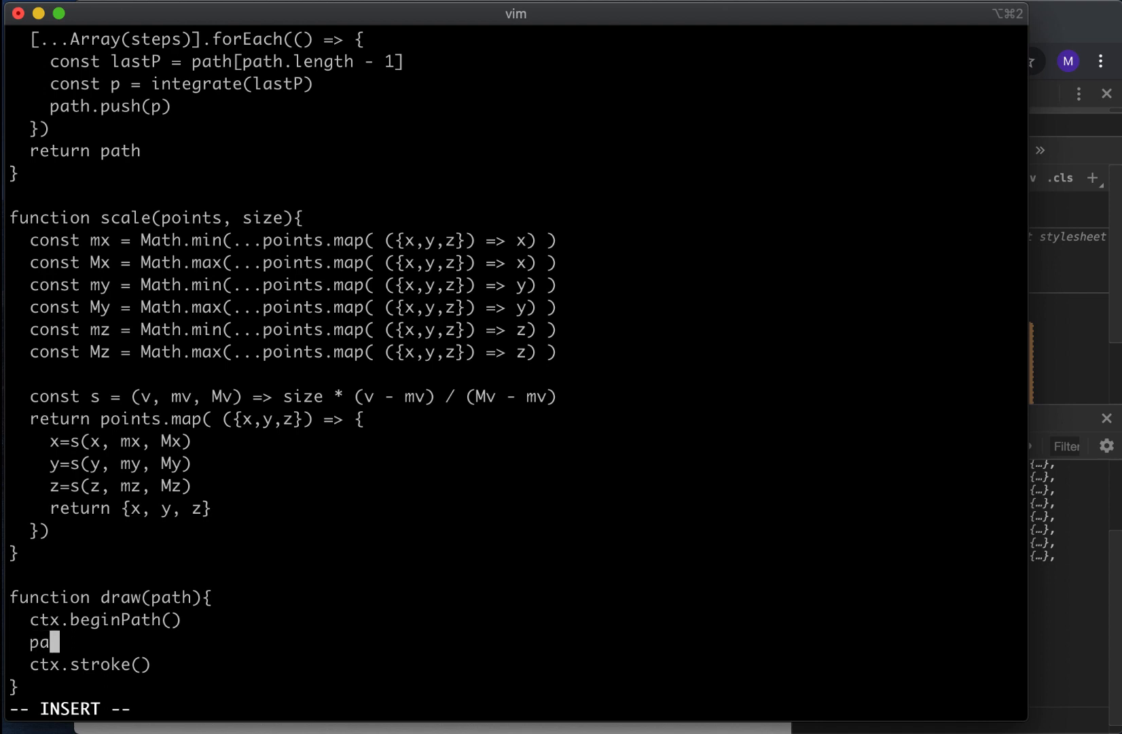
Step: Loop over the path with forEach, drawing ctx.lineTo to each point's x and y
{"action": "type", "text": "th.for"}
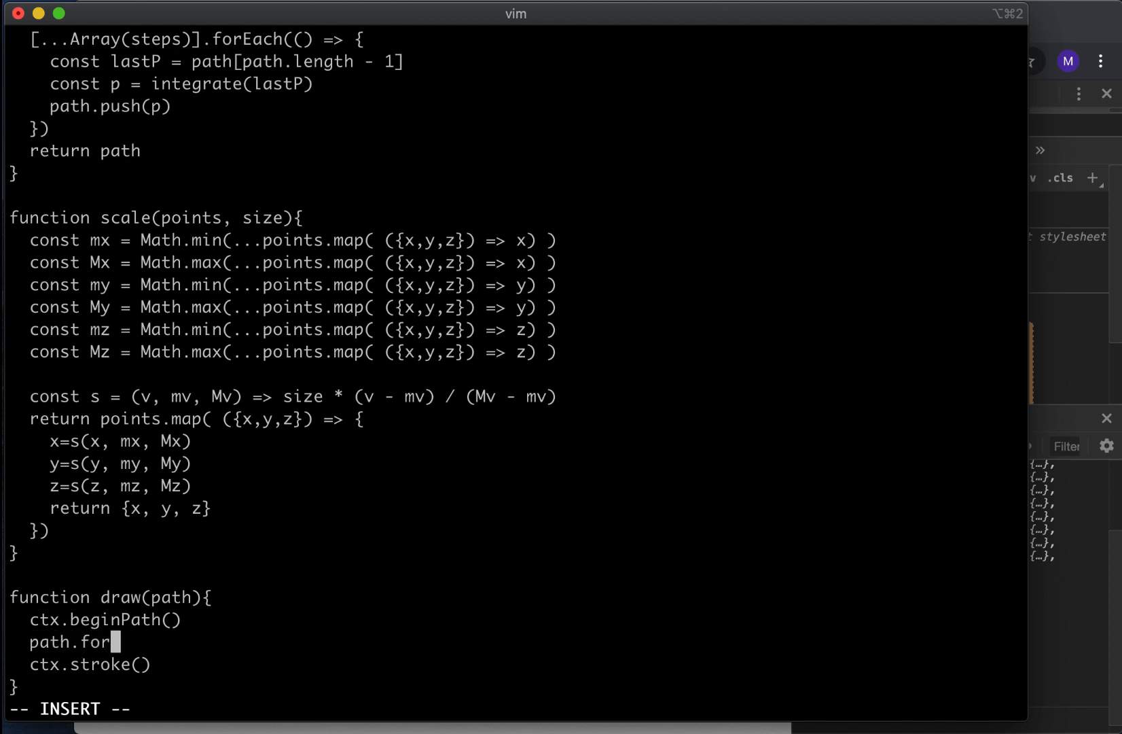
{"action": "type", "text": "Each( p =>"}
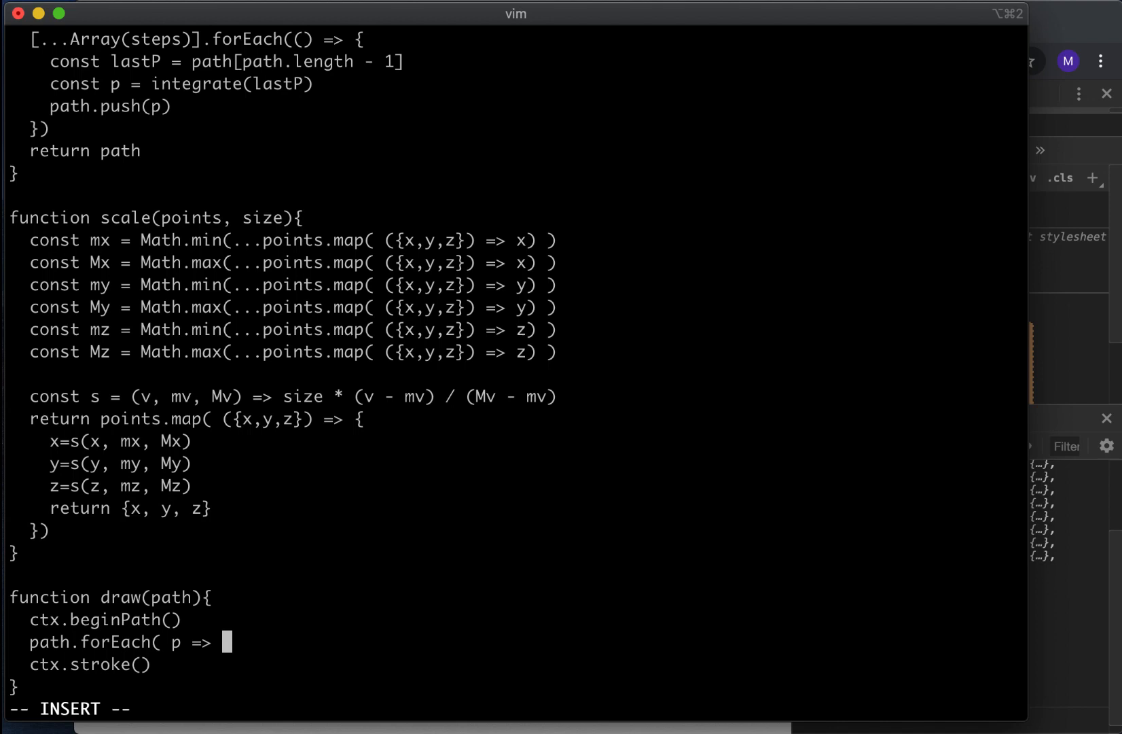
{"action": "type", "text": "ctx.line"}
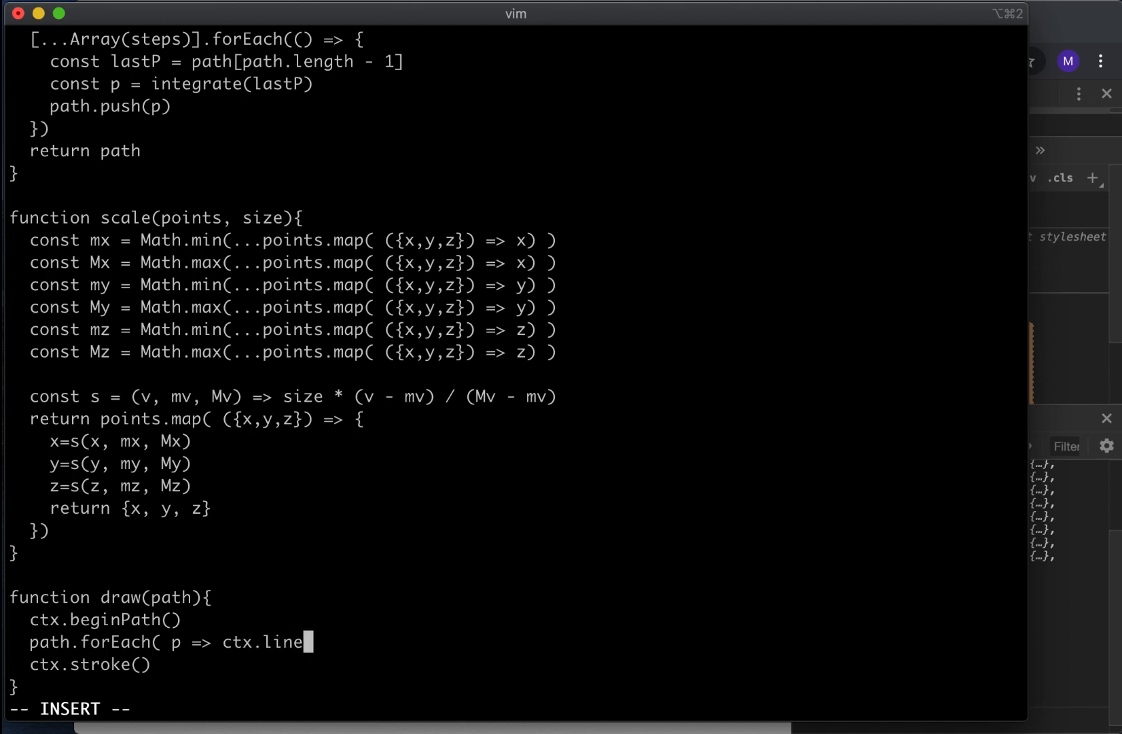
{"action": "type", "text": "To("}
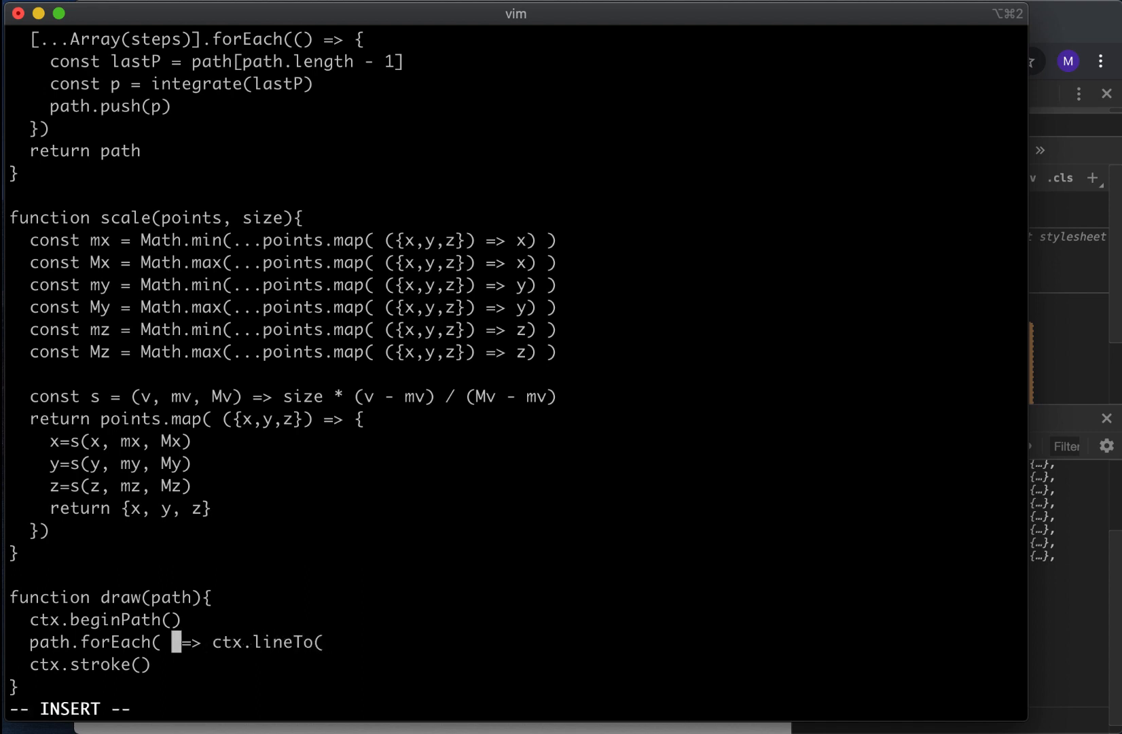
{"action": "type", "text": "{x, y"}
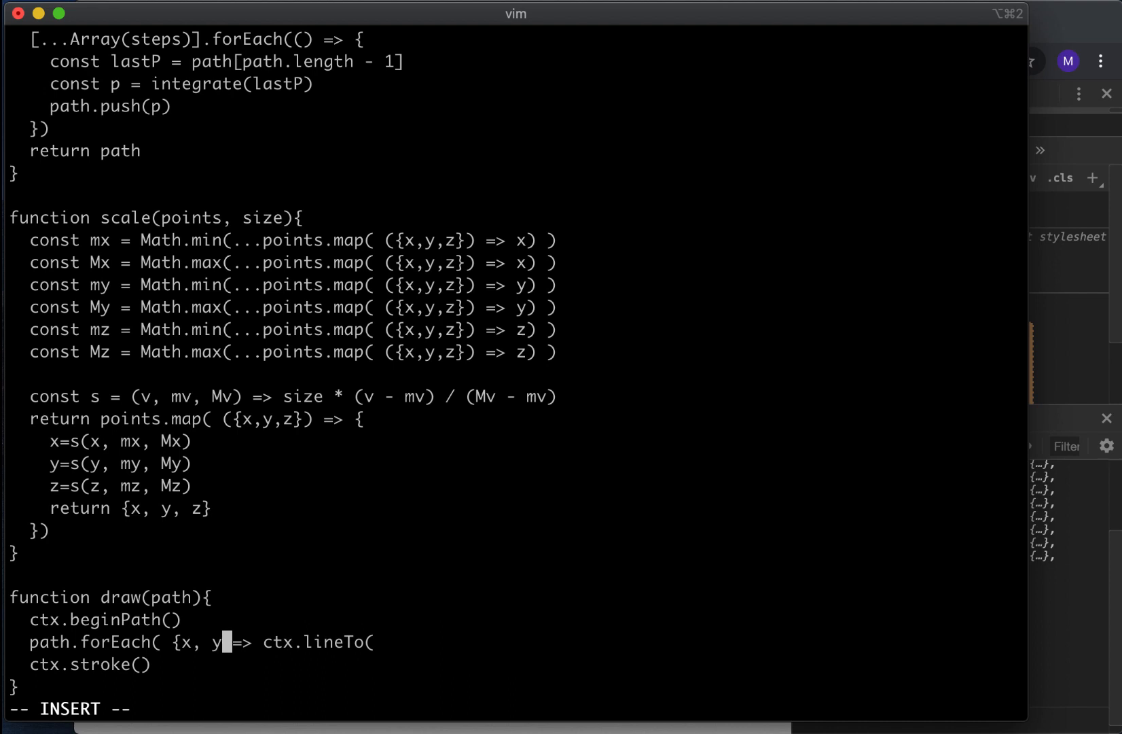
{"action": "type", "text": ", z"}
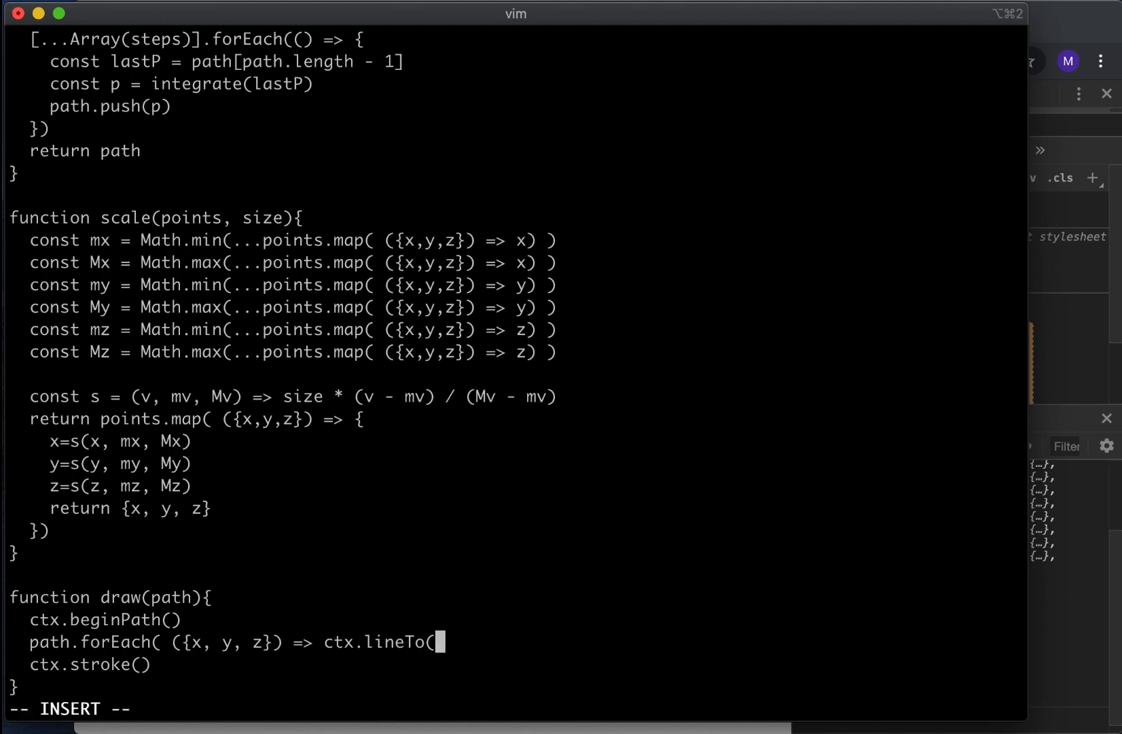
{"action": "type", "text": "x,y)"}
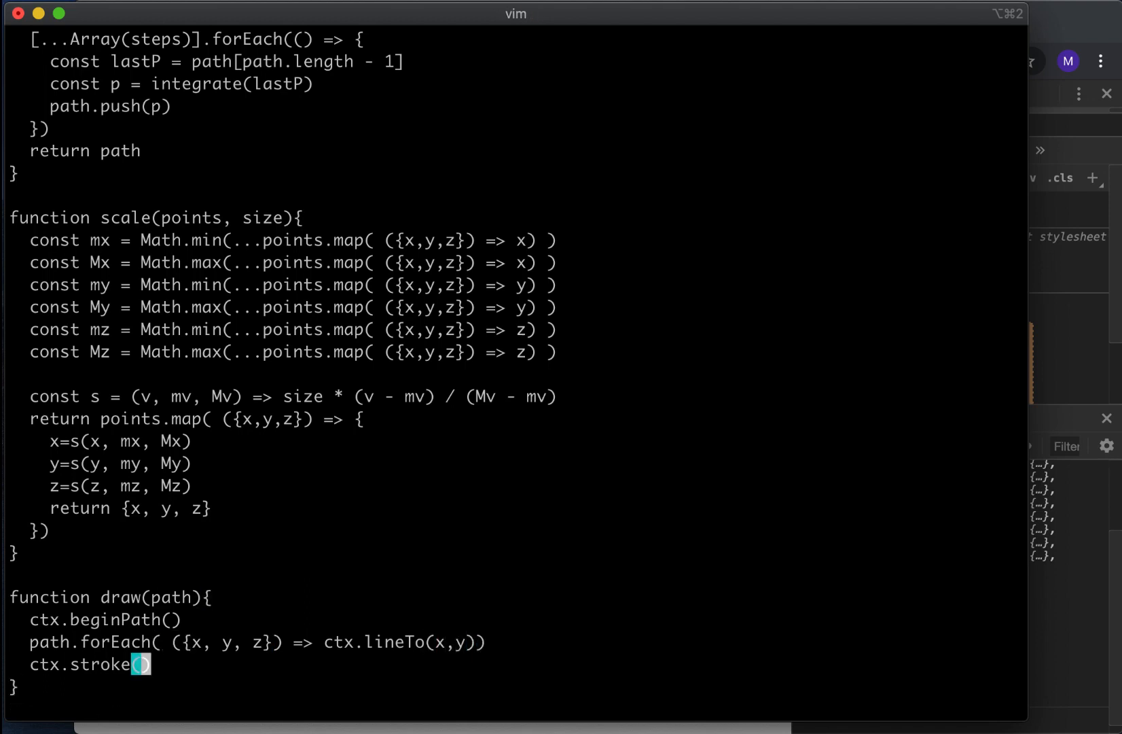
{"action": "scroll", "scroll_direction": "down", "scroll_amount": 3}
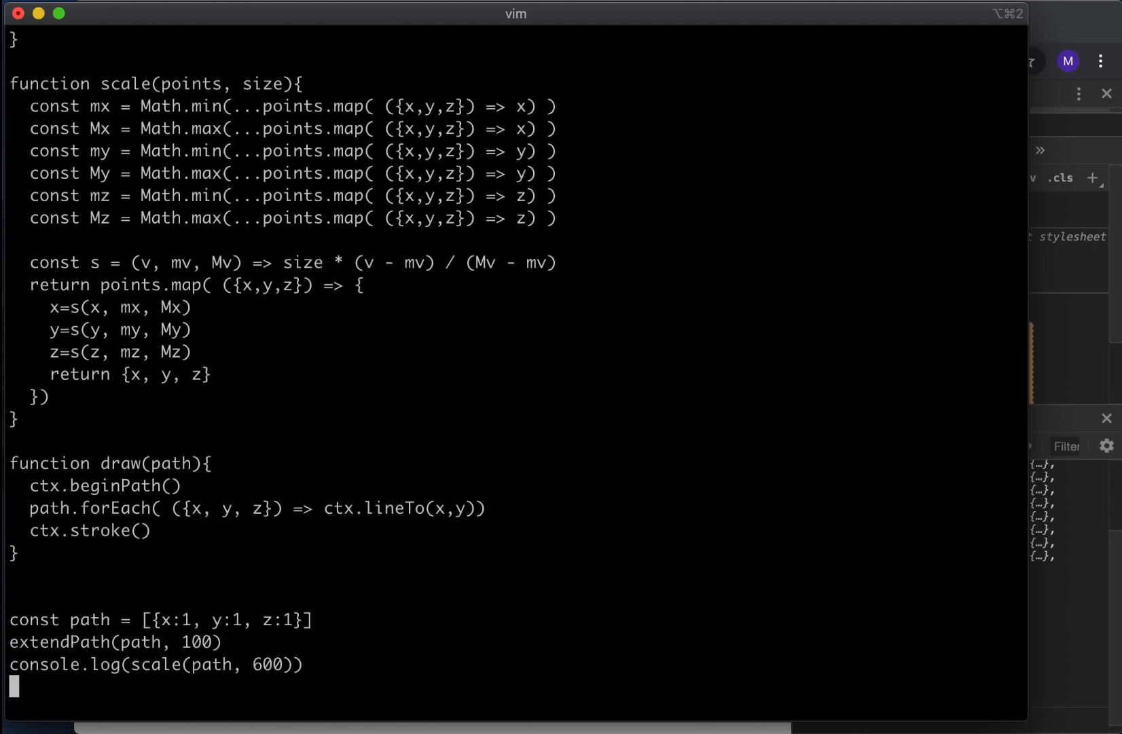
Step: Add a final draw(path) call at the end of the script
{"action": "key", "text": "i"}
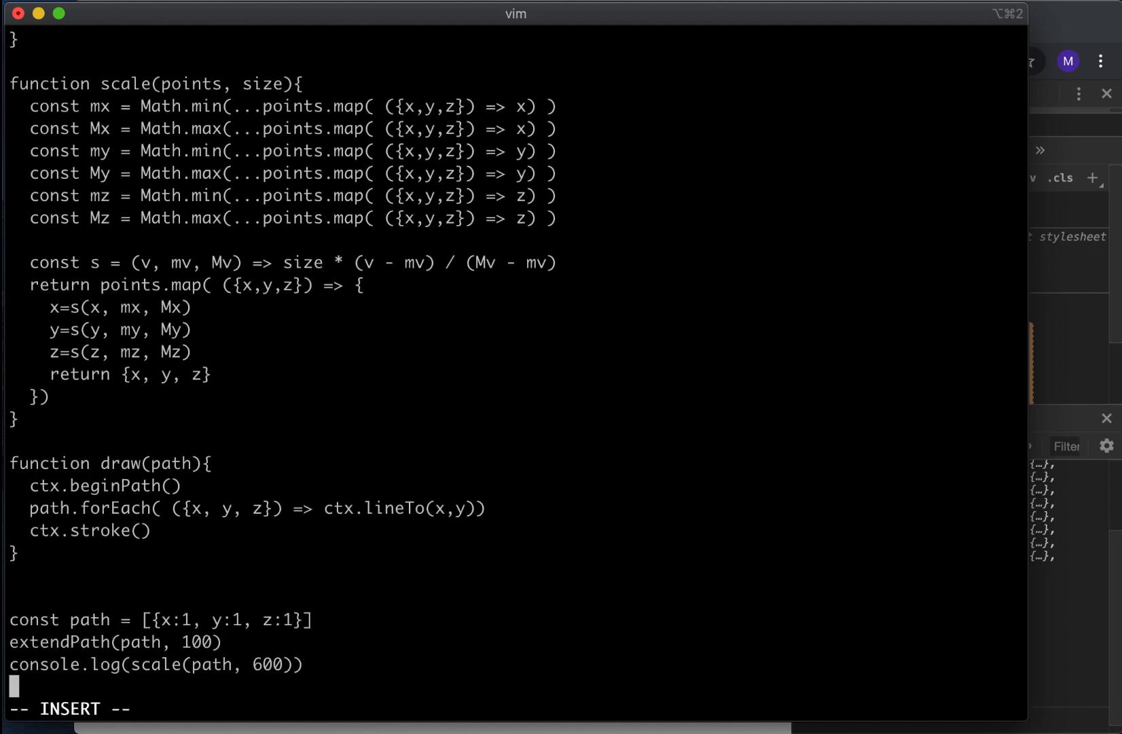
{"action": "type", "text": "draw(p"}
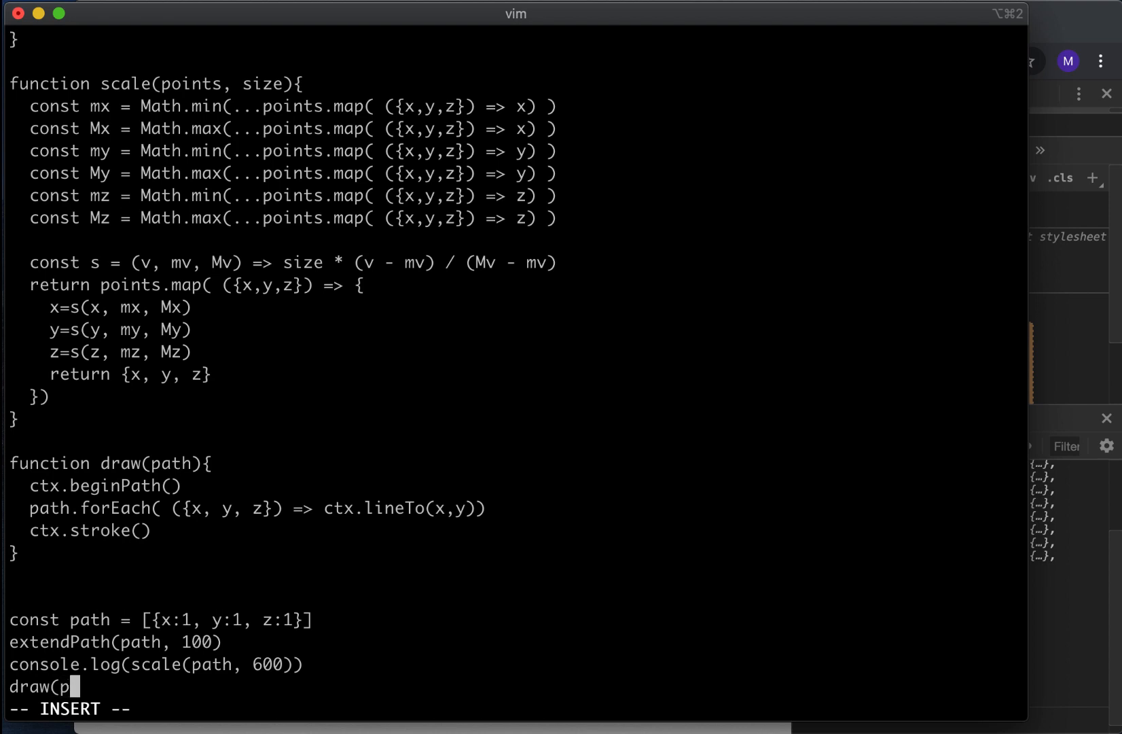
{"action": "type", "text": "ath"}
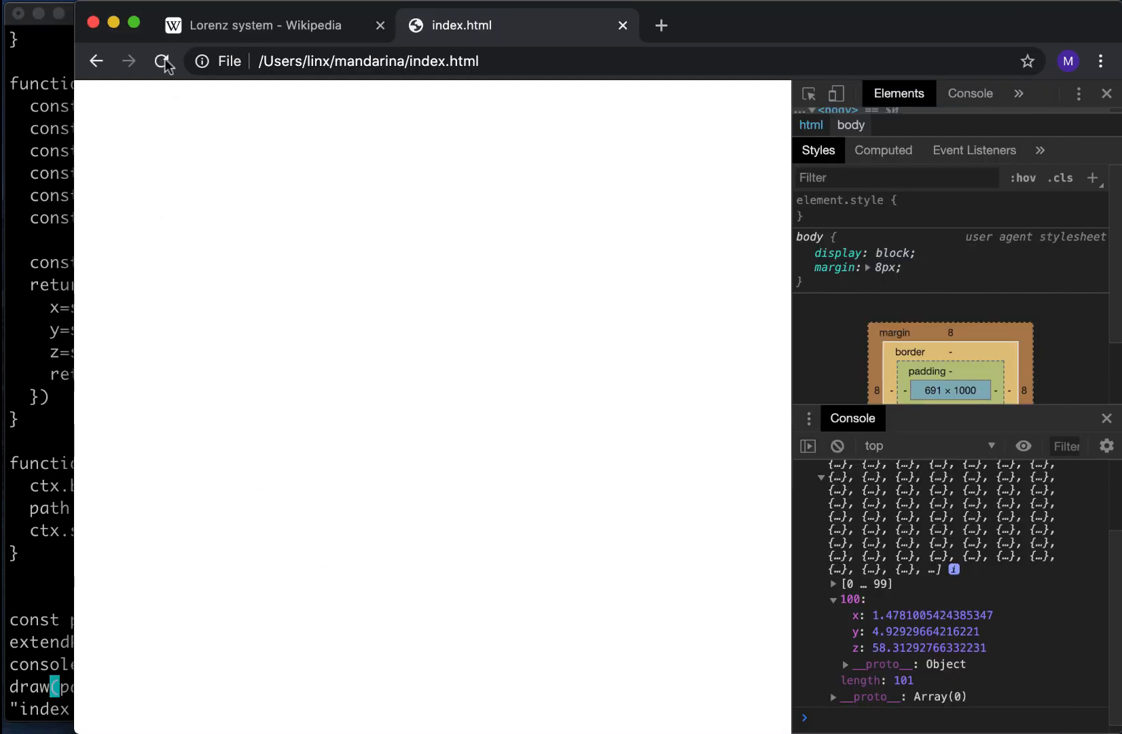
Step: Reload Chrome twice to render the 10001-point path as a tiny corner blob
{"action": "left_click", "coordinate": [161, 62]}
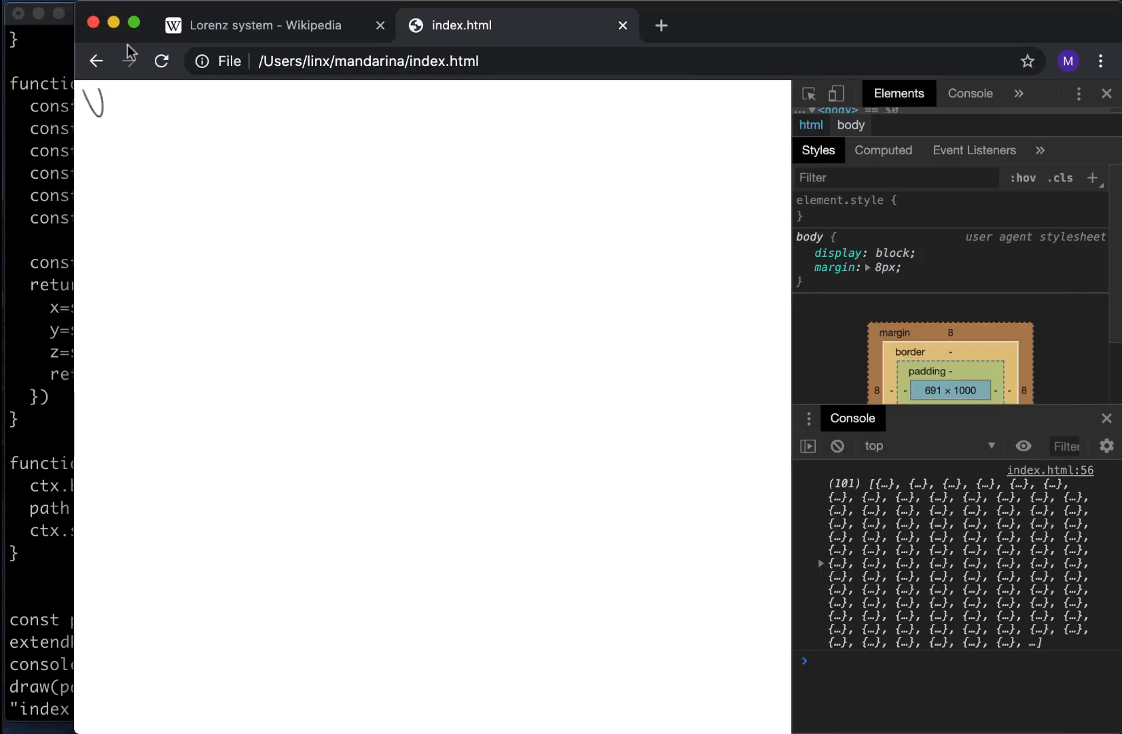
{"action": "left_click", "coordinate": [161, 61]}
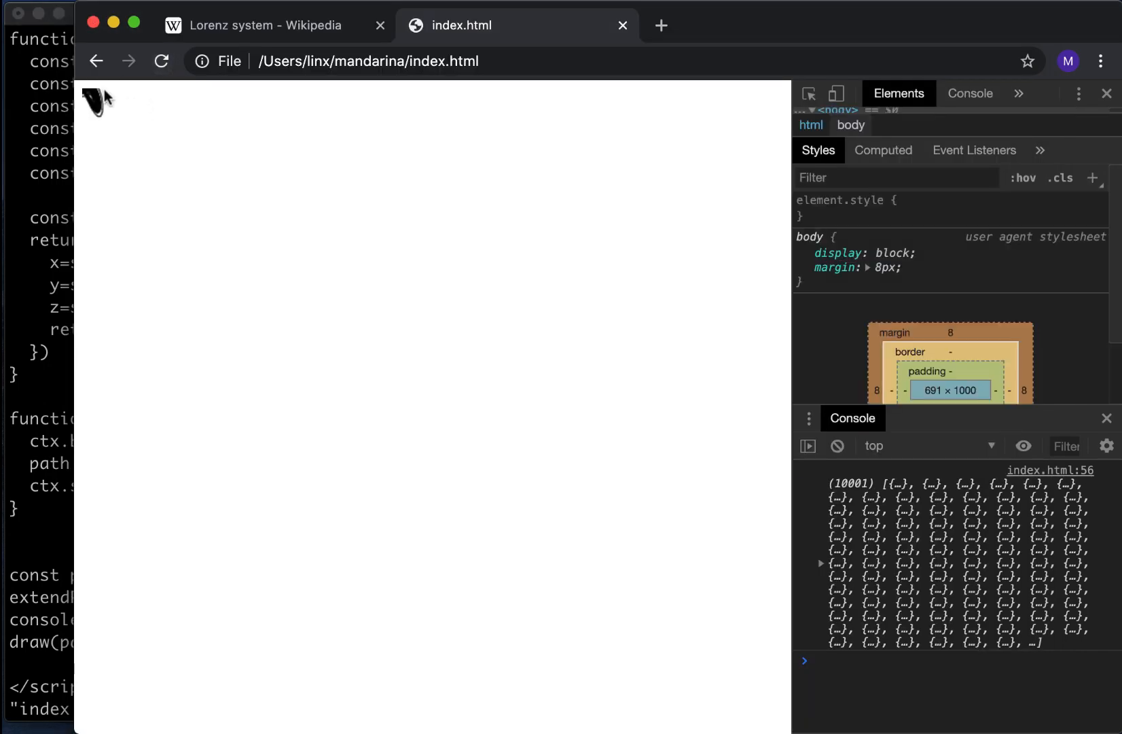
{"action": "mouse_move", "coordinate": [137, 132]}
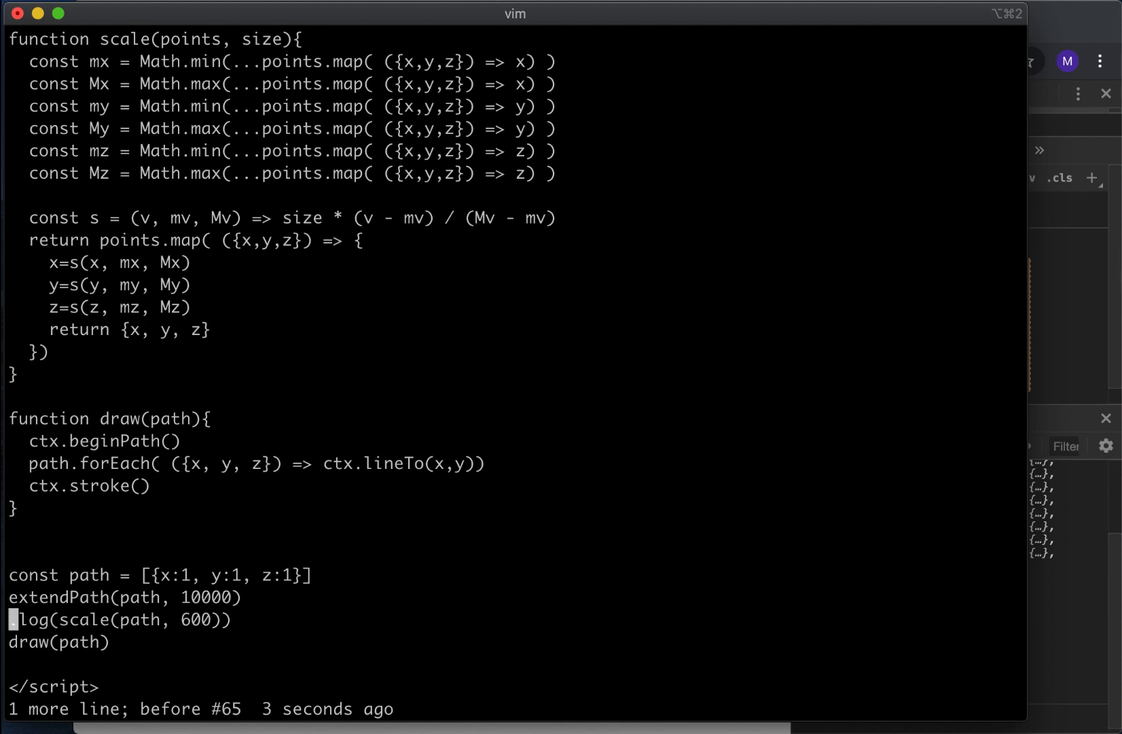
Step: Store scale(path, 600) in const scaled, draw scaled instead, and save with :w
{"action": "type", "text": "const scaled ="}
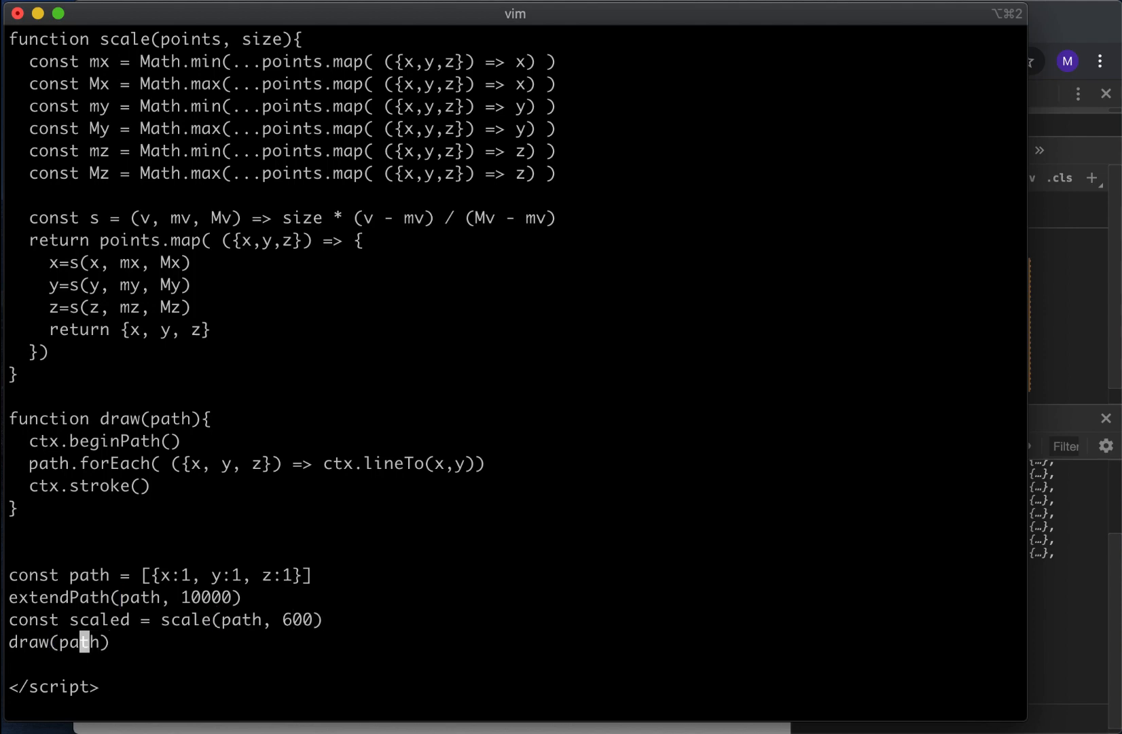
{"action": "type", "text": ":w"}
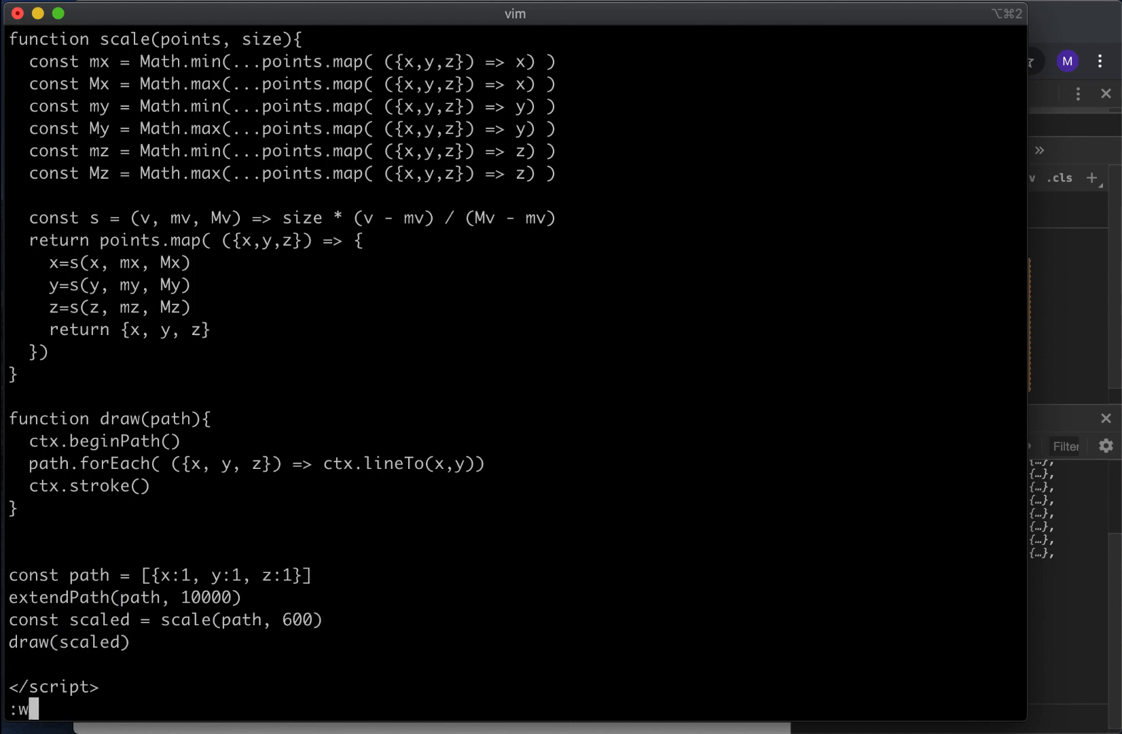
{"action": "left_click", "coordinate": [161, 61]}
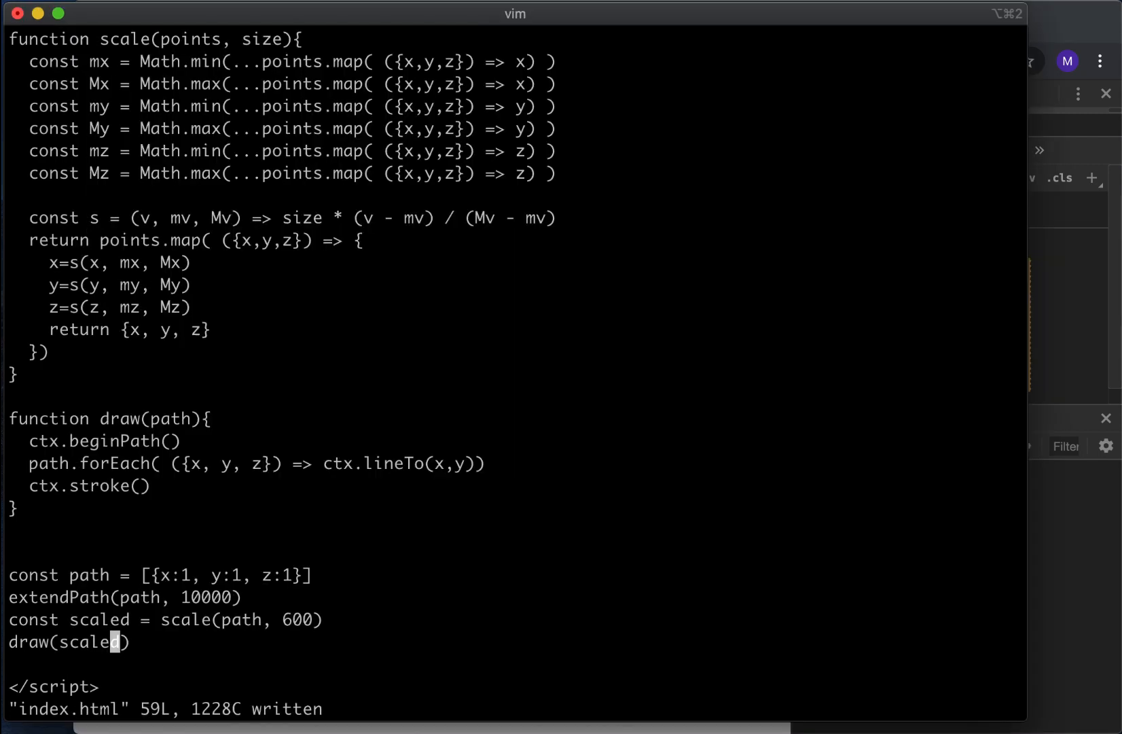
Step: Reload Chrome to view the full two-lobed Lorenz attractor
{"action": "left_click", "coordinate": [163, 61]}
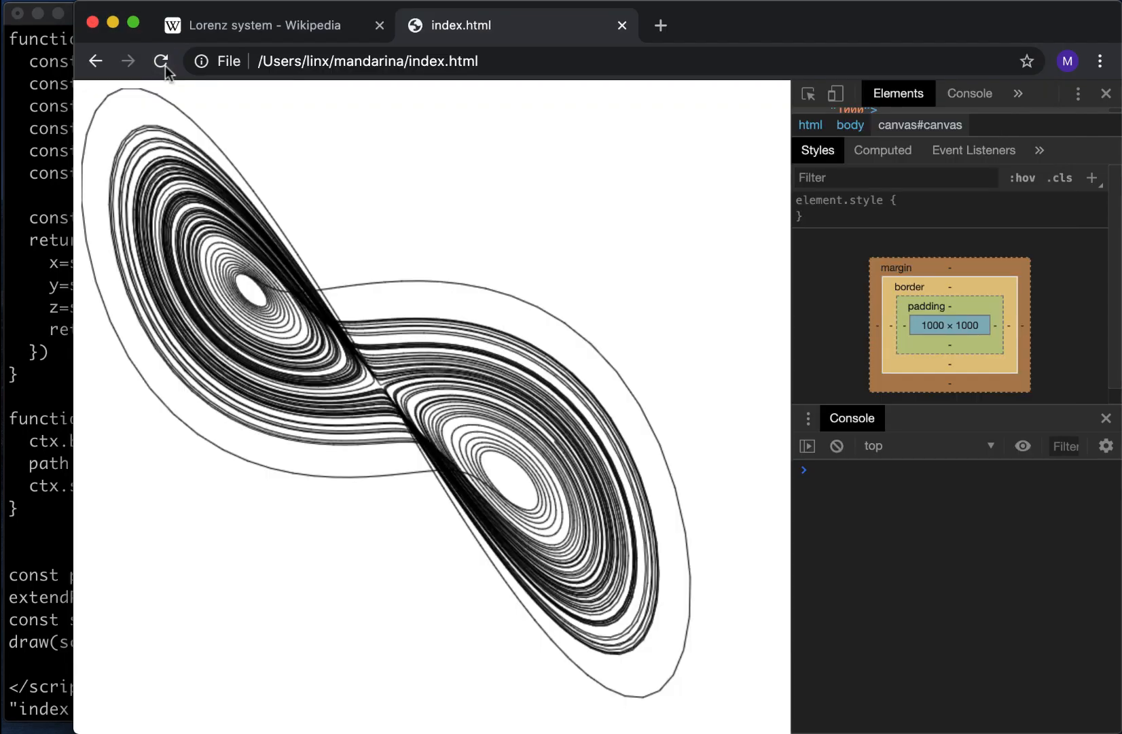
{"action": "mouse_move", "coordinate": [163, 61]}
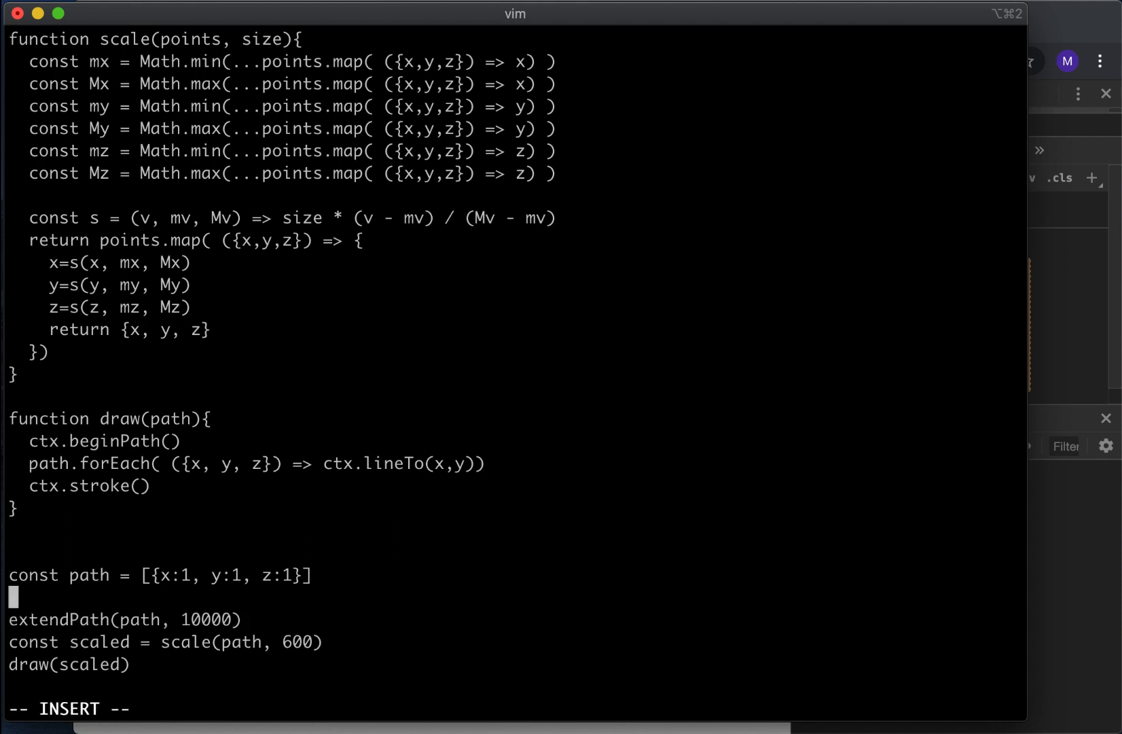
Step: Wrap the drawing code in function step(), rescheduled via setTimeout(step, 1000/60)
{"action": "type", "text": "zz"}
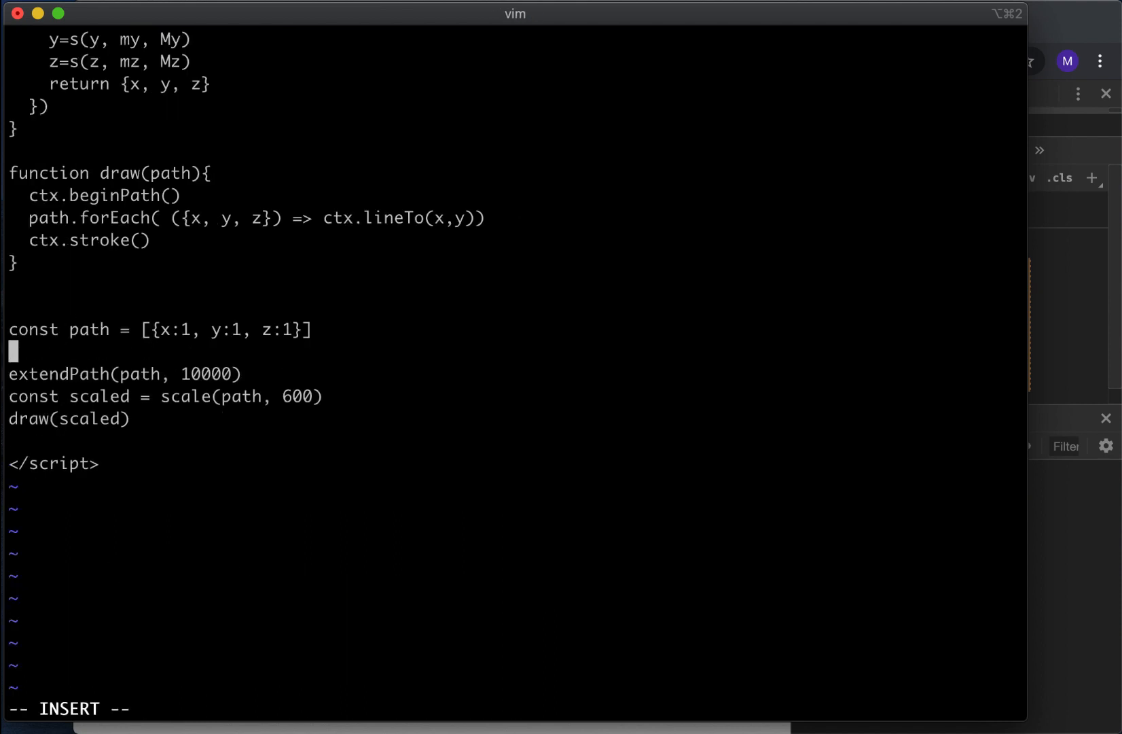
{"action": "type", "text": "function step(){"}
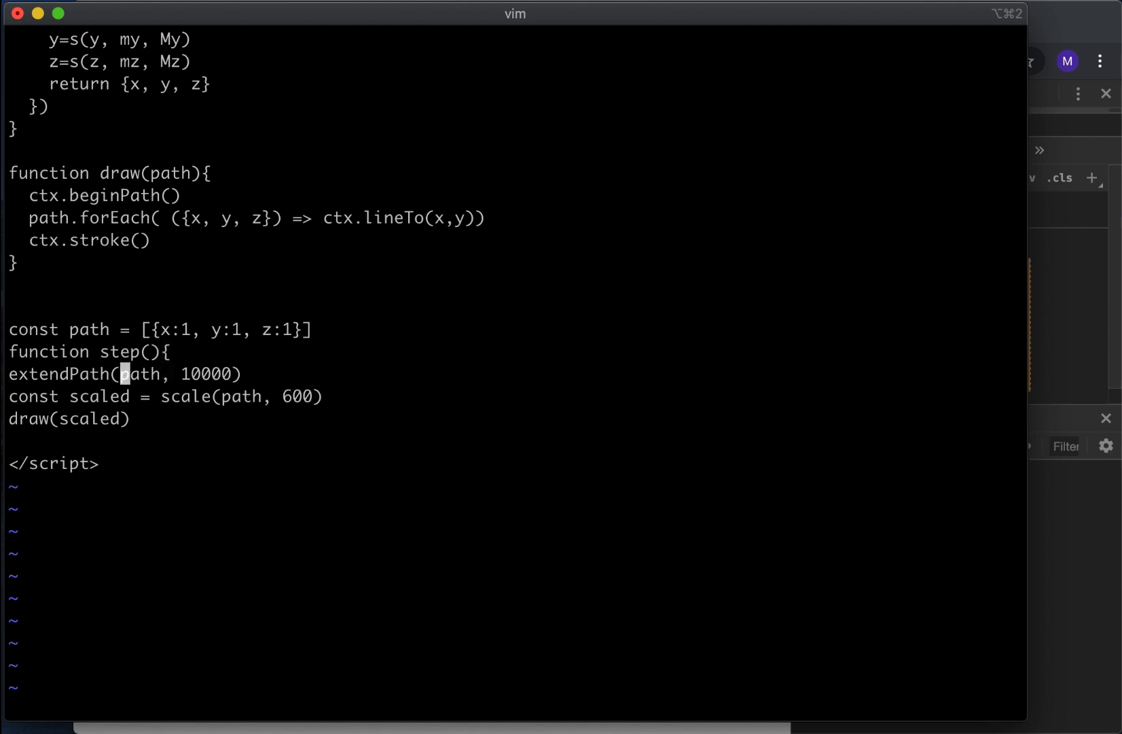
{"action": "key", "text": "I"}
{"action": "type", "text": "step"}
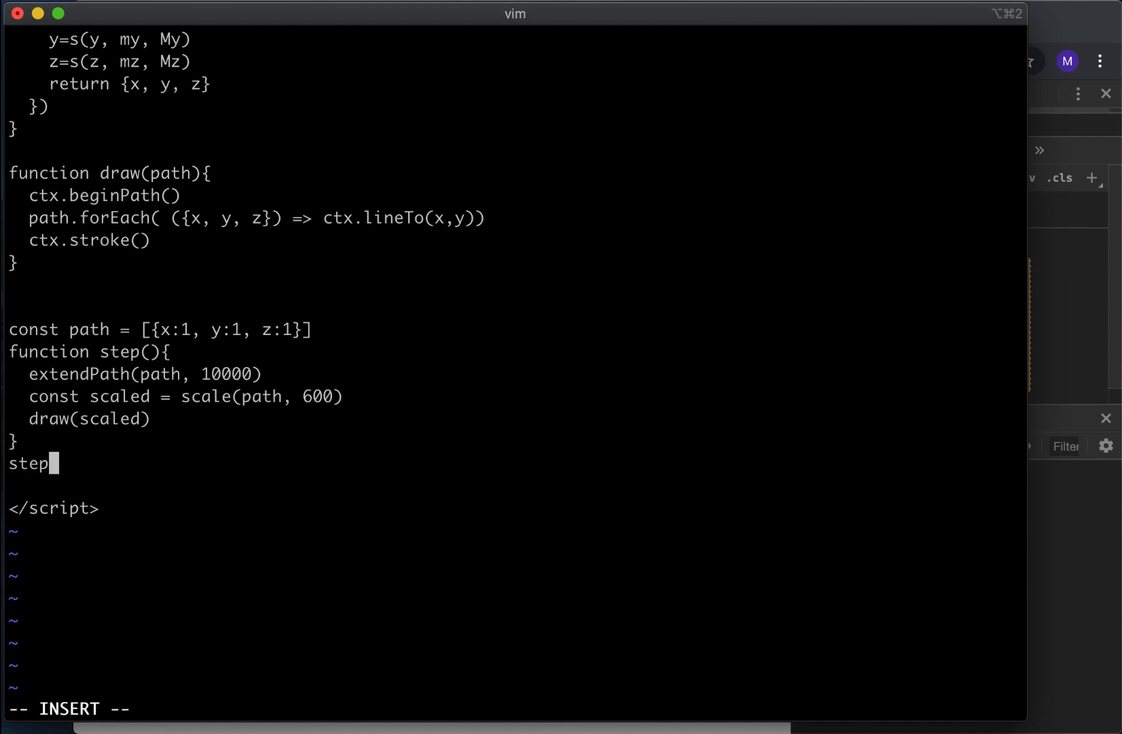
{"action": "type", "text": "()"}
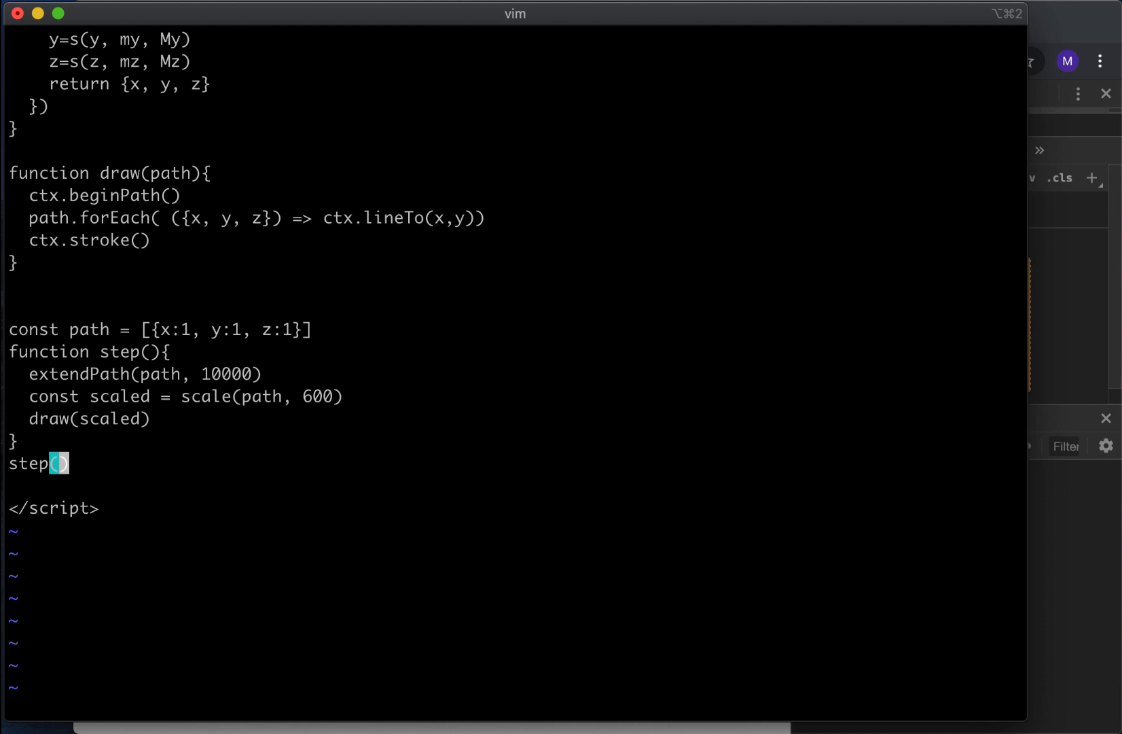
{"action": "key", "text": "up"}
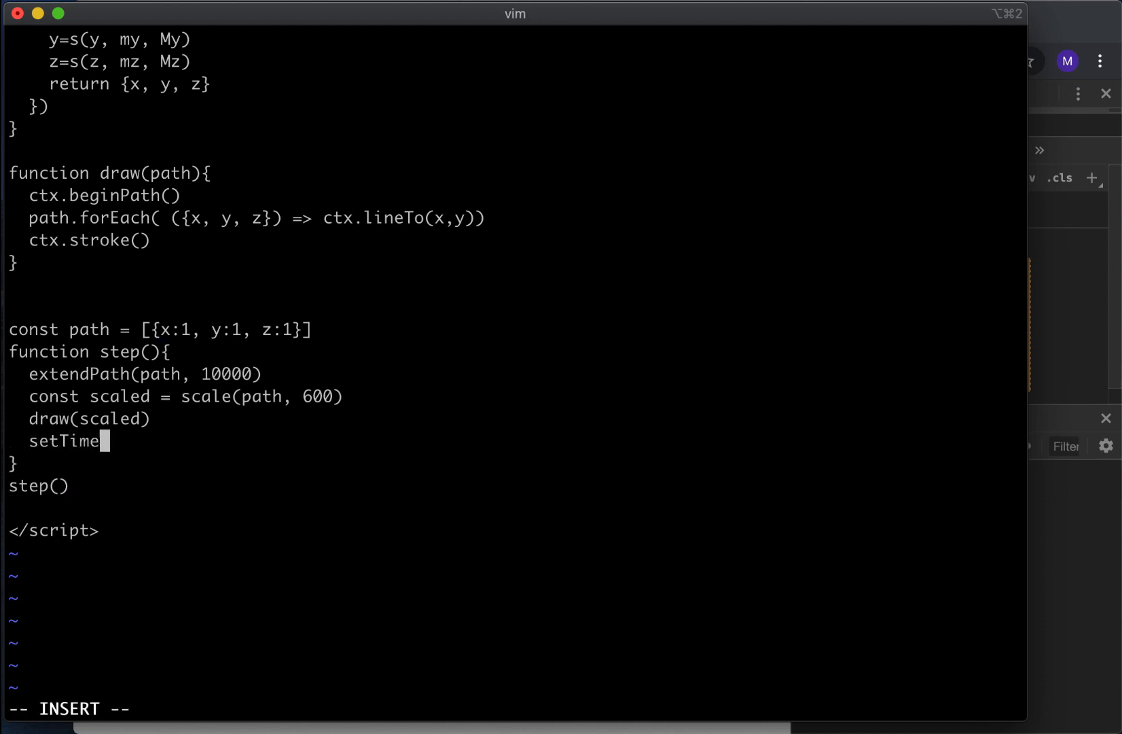
{"action": "type", "text": "out("}
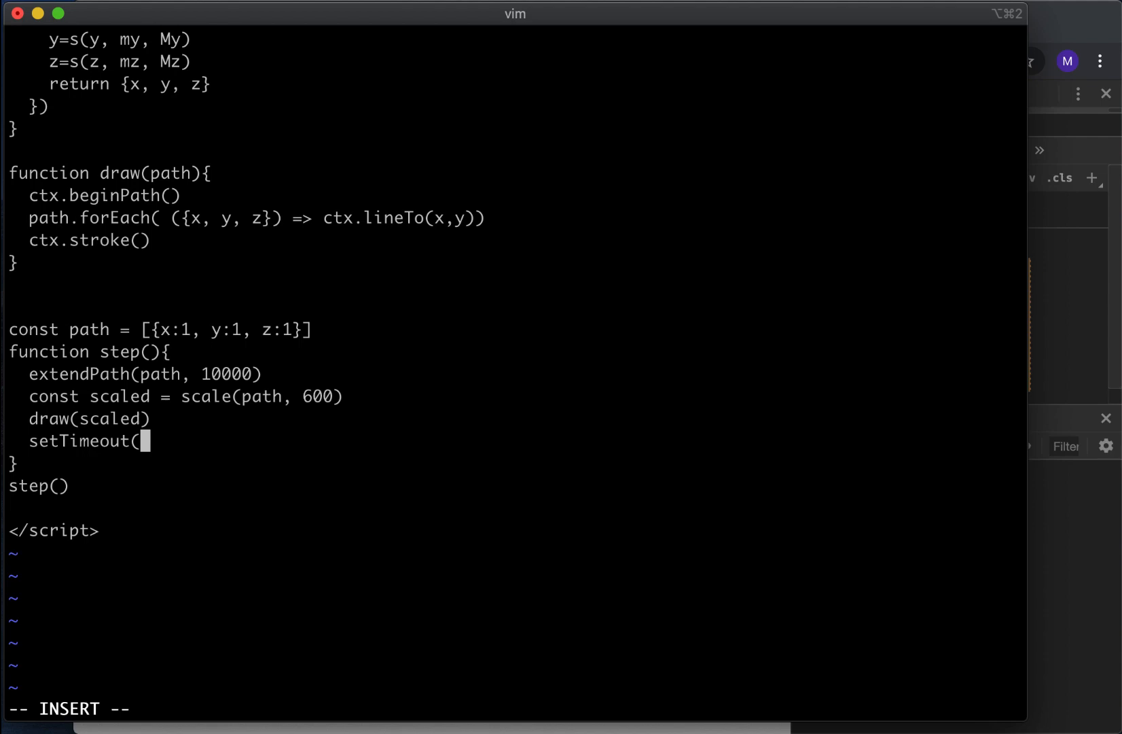
{"action": "type", "text": "step,"}
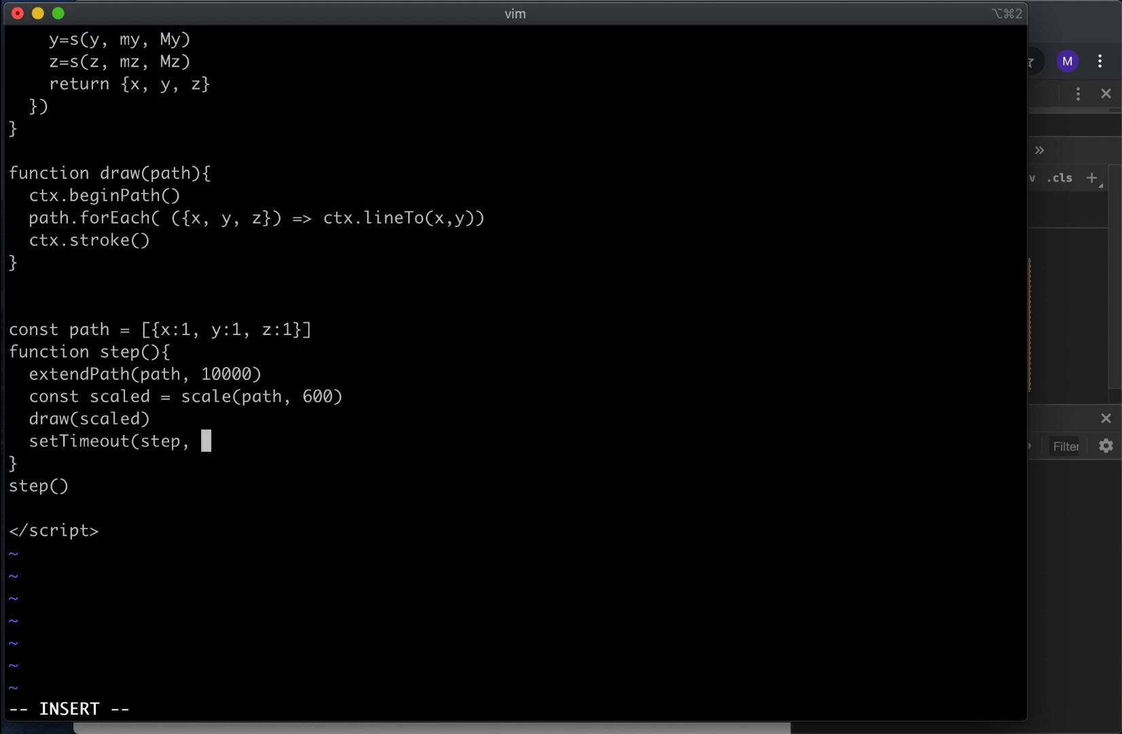
{"action": "type", "text": "1000/"}
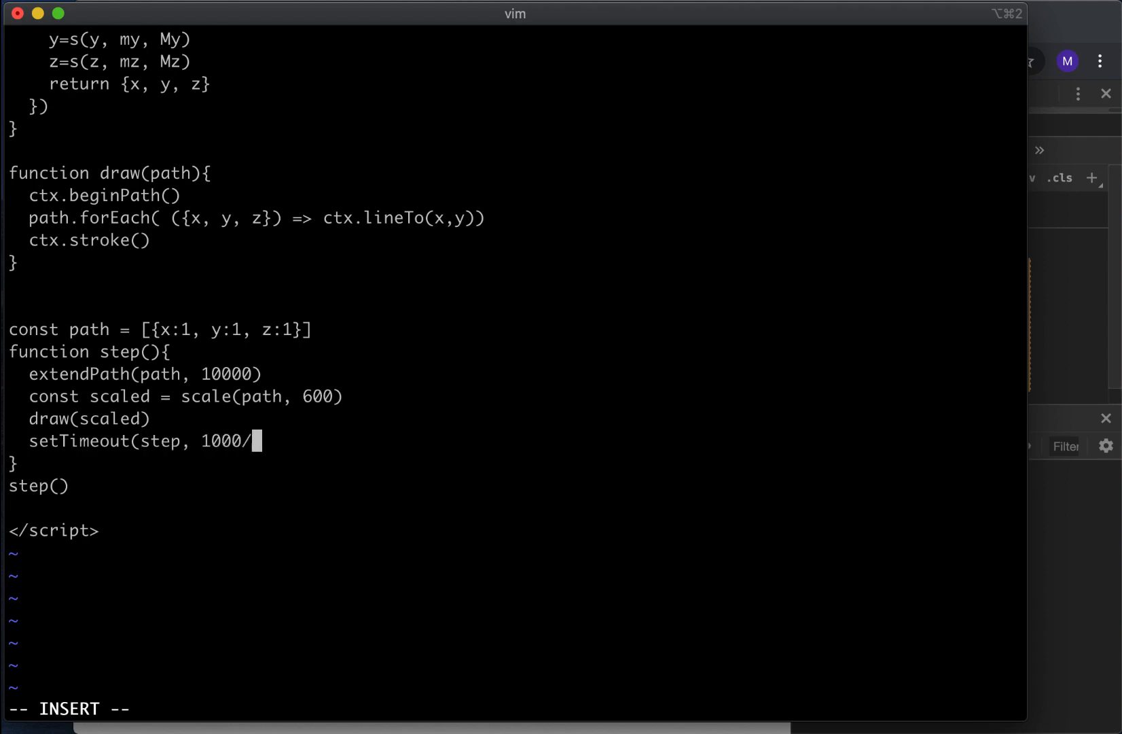
{"action": "type", "text": "60)"}
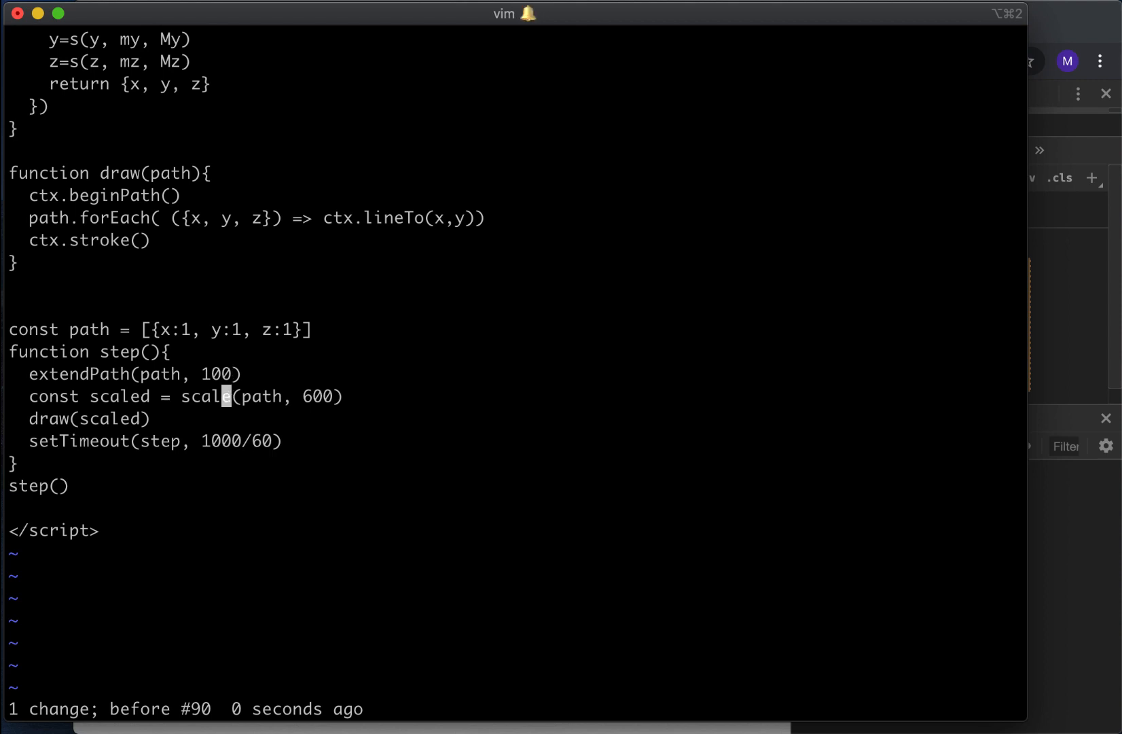
Step: Add a while loop shifting points off while path.length > 1000
{"action": "type", "text": "while"}
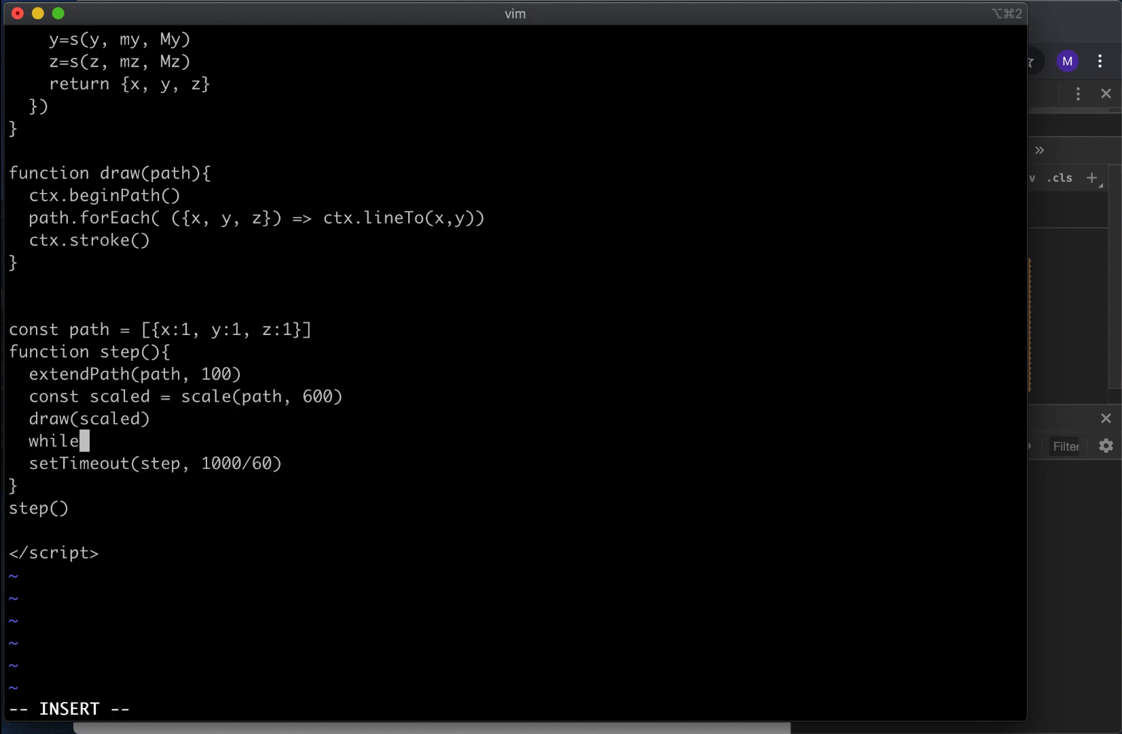
{"action": "type", "text": "(path"}
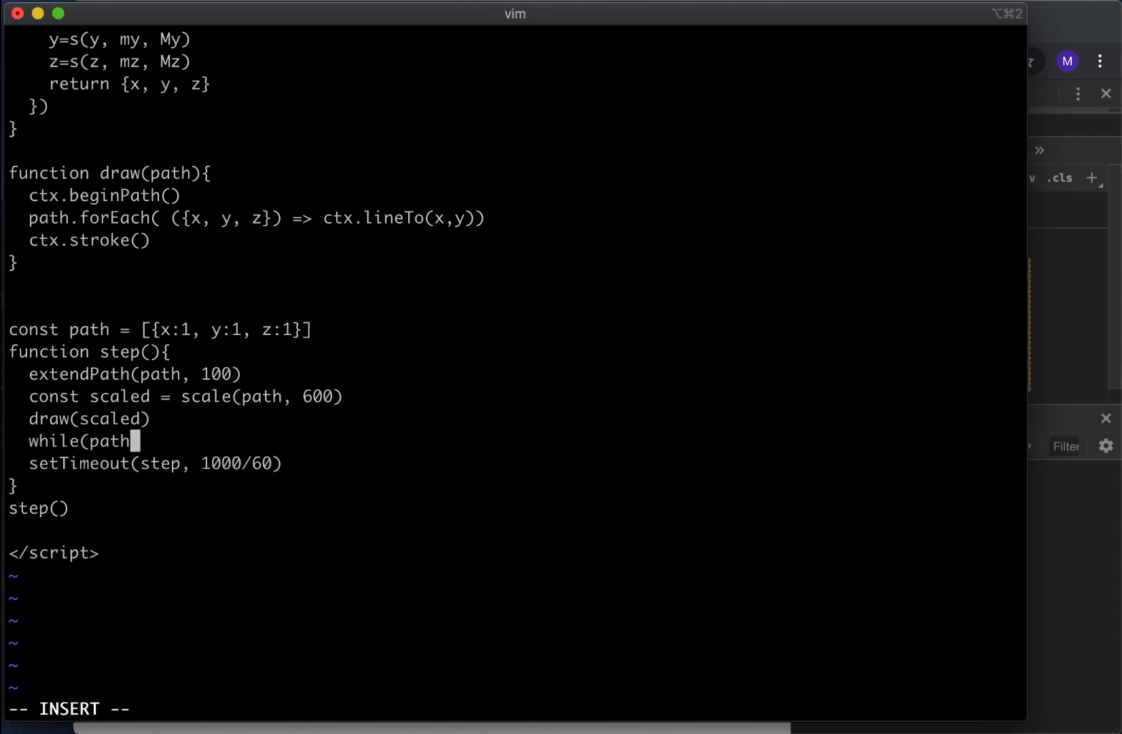
{"action": "type", "text": ".length"}
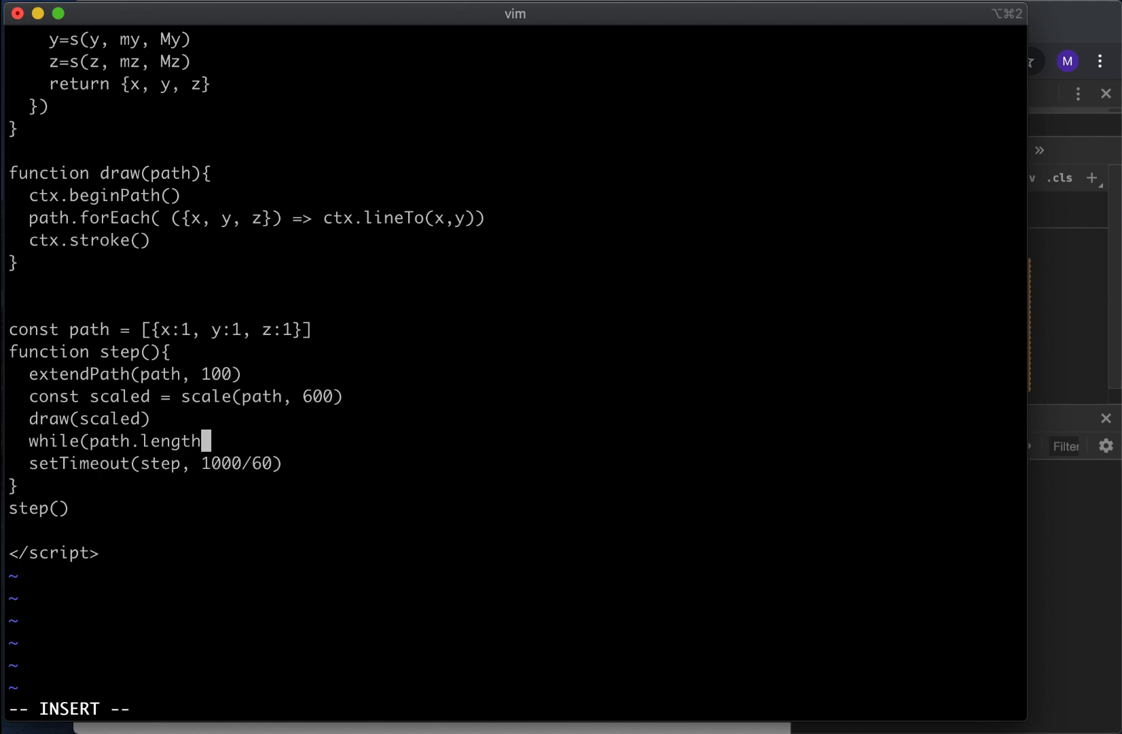
{"action": "type", "text": "> 1000"}
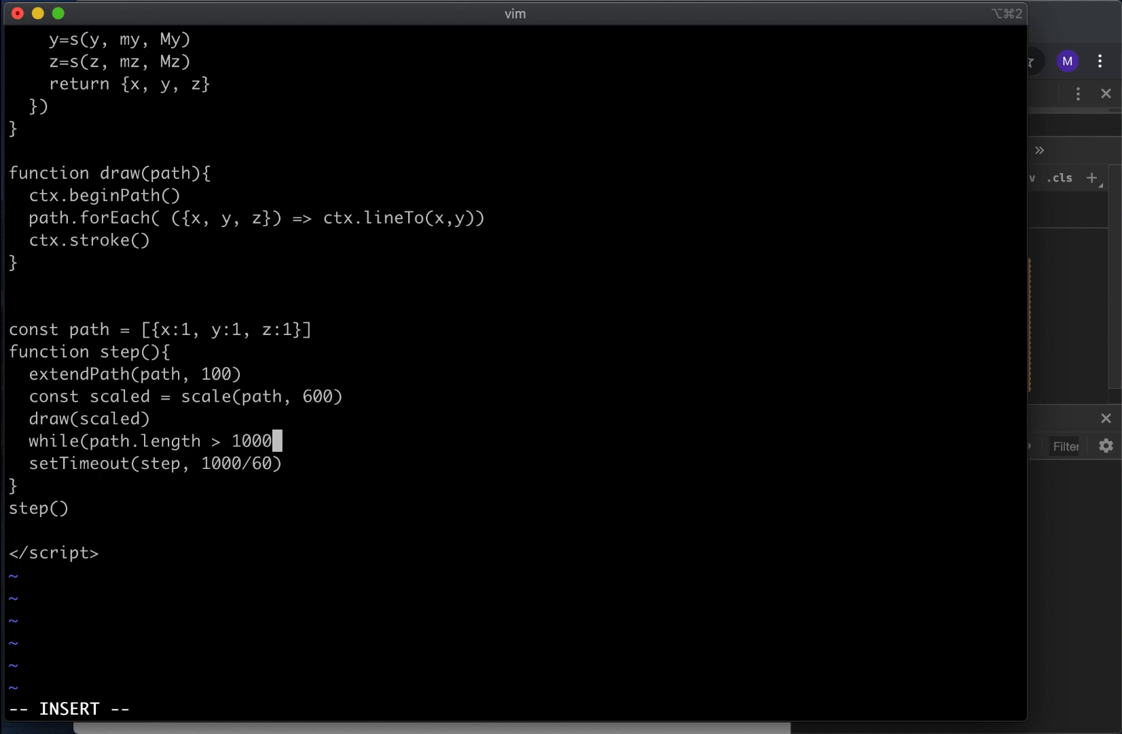
{"action": "type", "text": ") path.shift("}
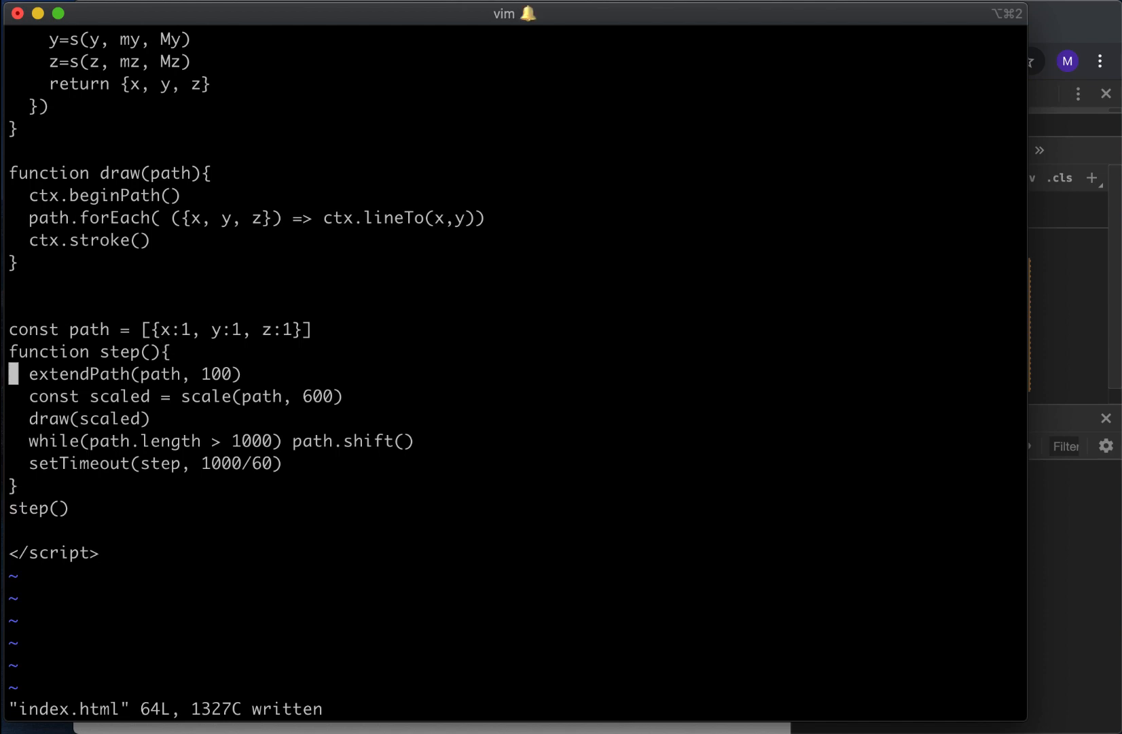
Step: Clear the canvas each frame with ctx.clearRect(0, 0, canvas.width, canvas.height)
{"action": "type", "text": "c"}
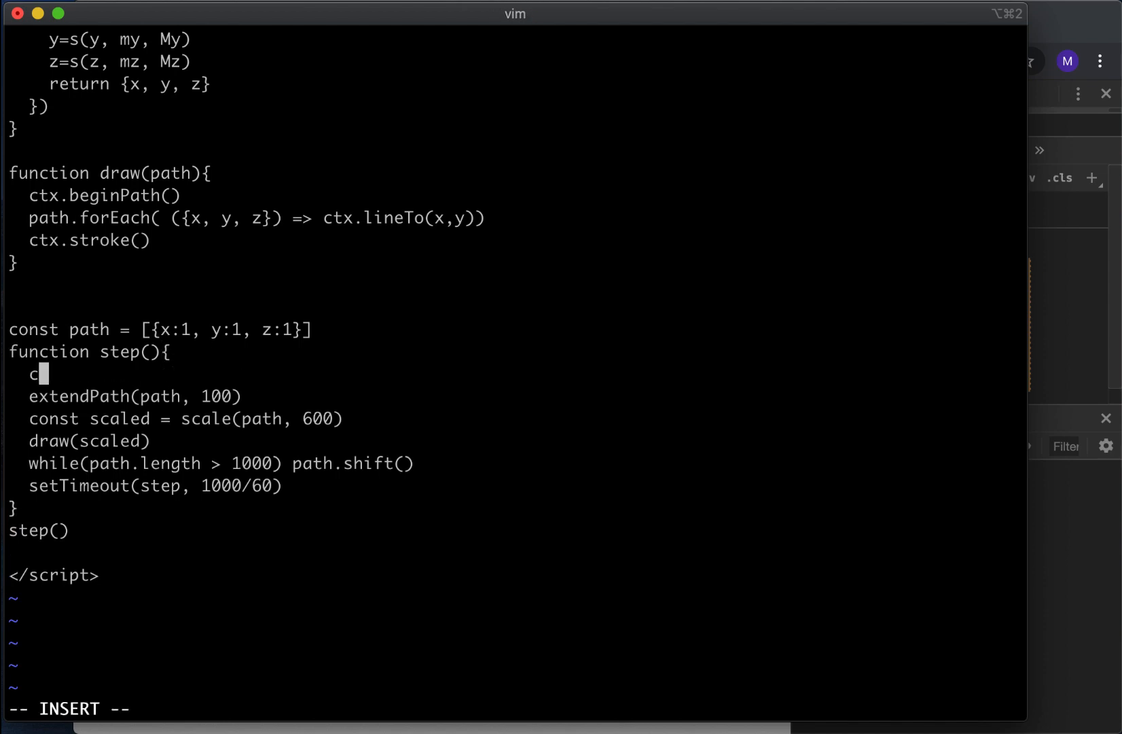
{"action": "type", "text": "tx.clearRect(0"}
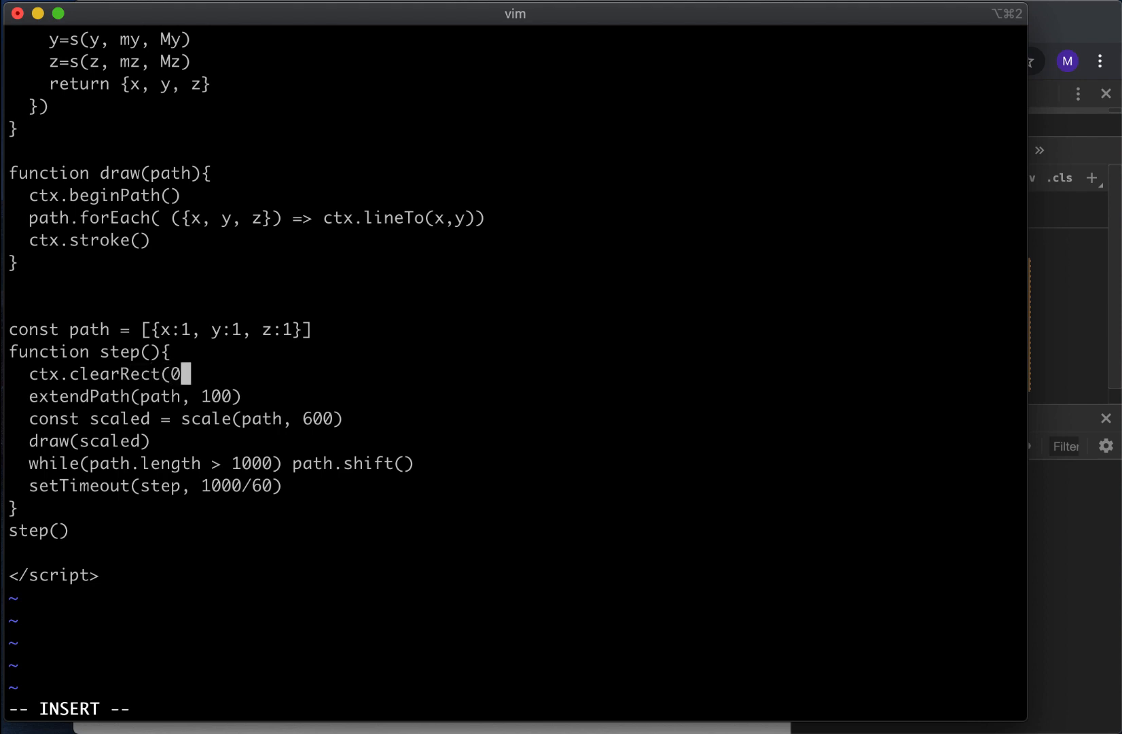
{"action": "type", "text": ", 0, canvas"}
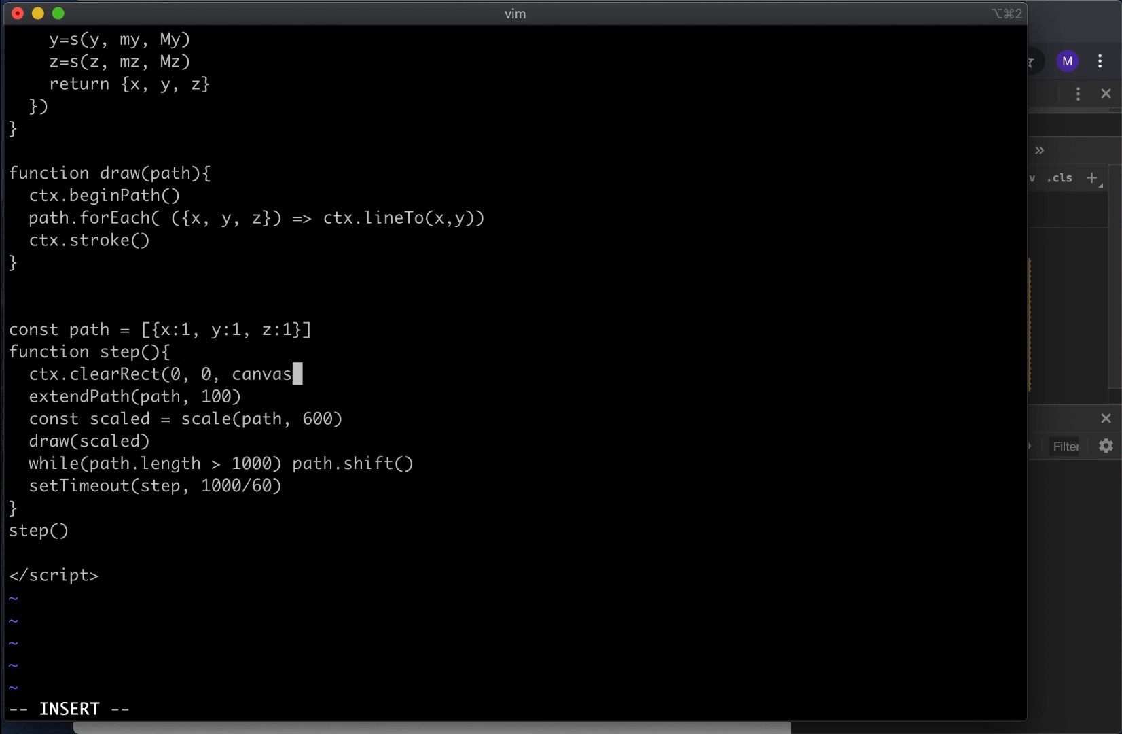
{"action": "type", "text": ".width, ca"}
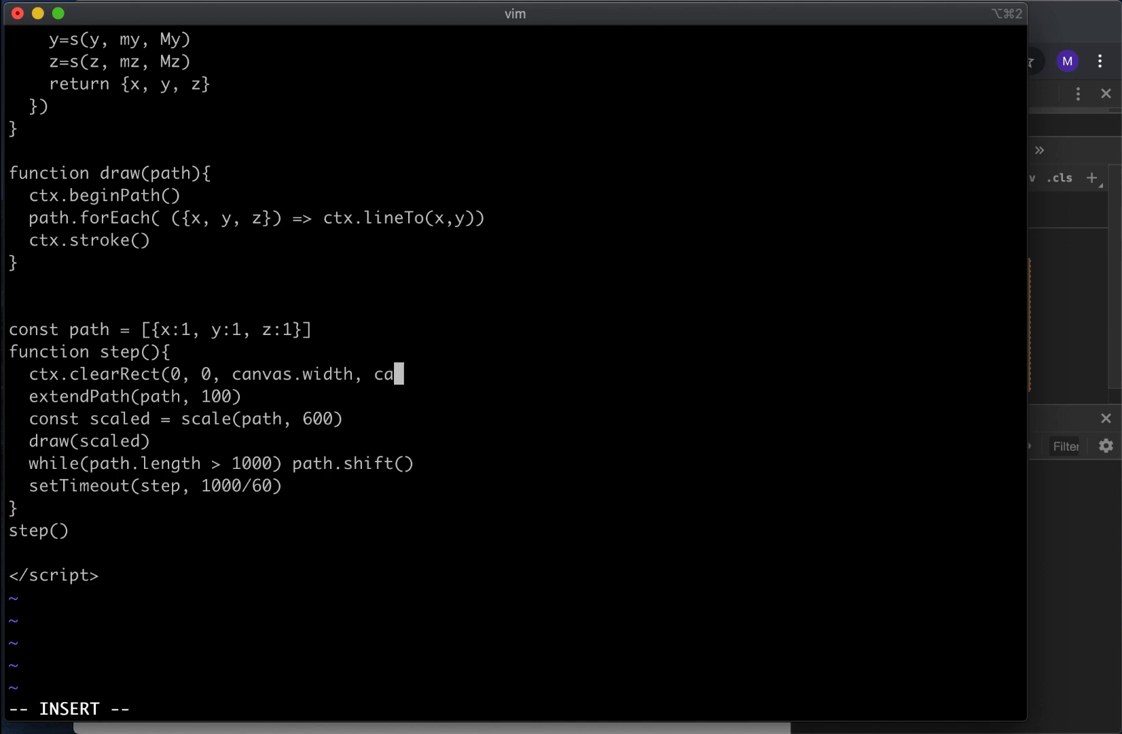
{"action": "type", "text": "nvas.height)"}
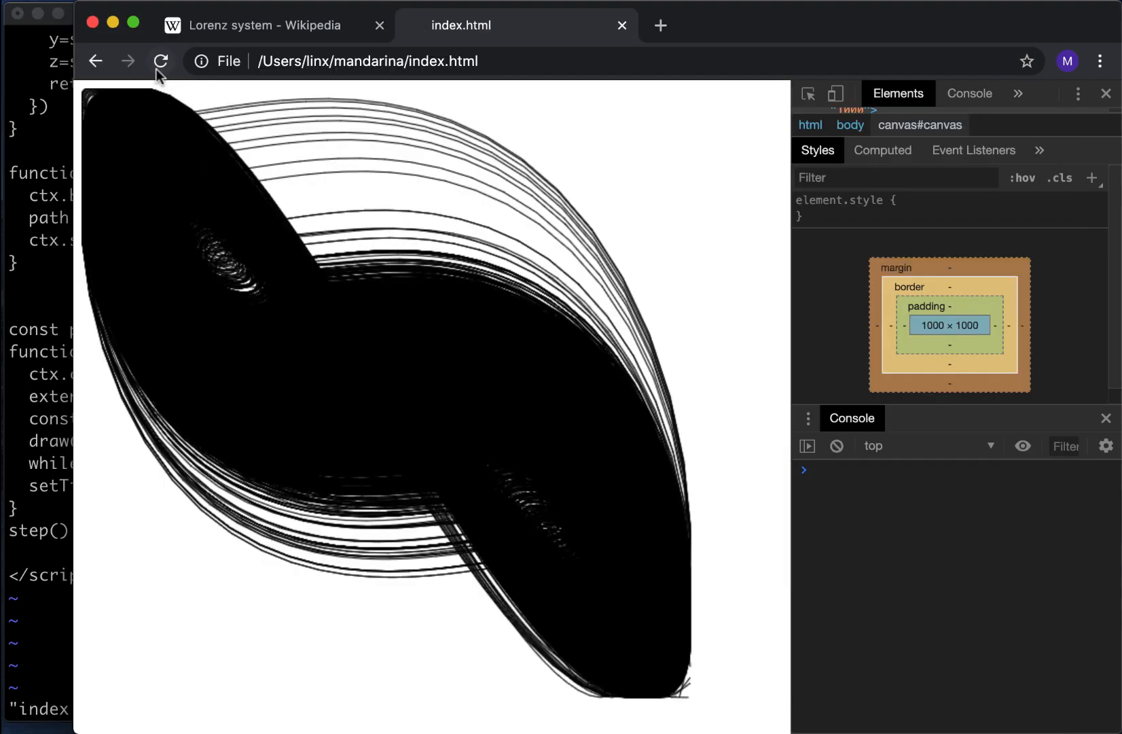
Step: Reload Chrome repeatedly to watch the attractor animate as a thin butterfly trail
{"action": "left_click", "coordinate": [161, 61]}
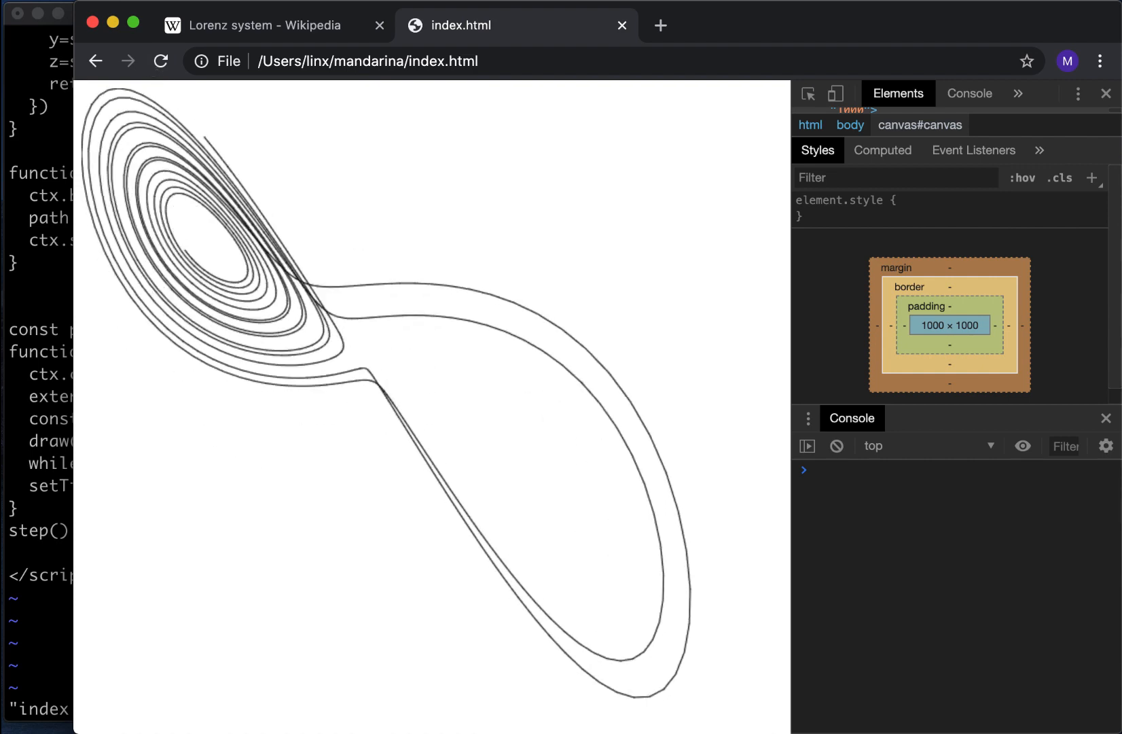
{"action": "left_click", "coordinate": [160, 61]}
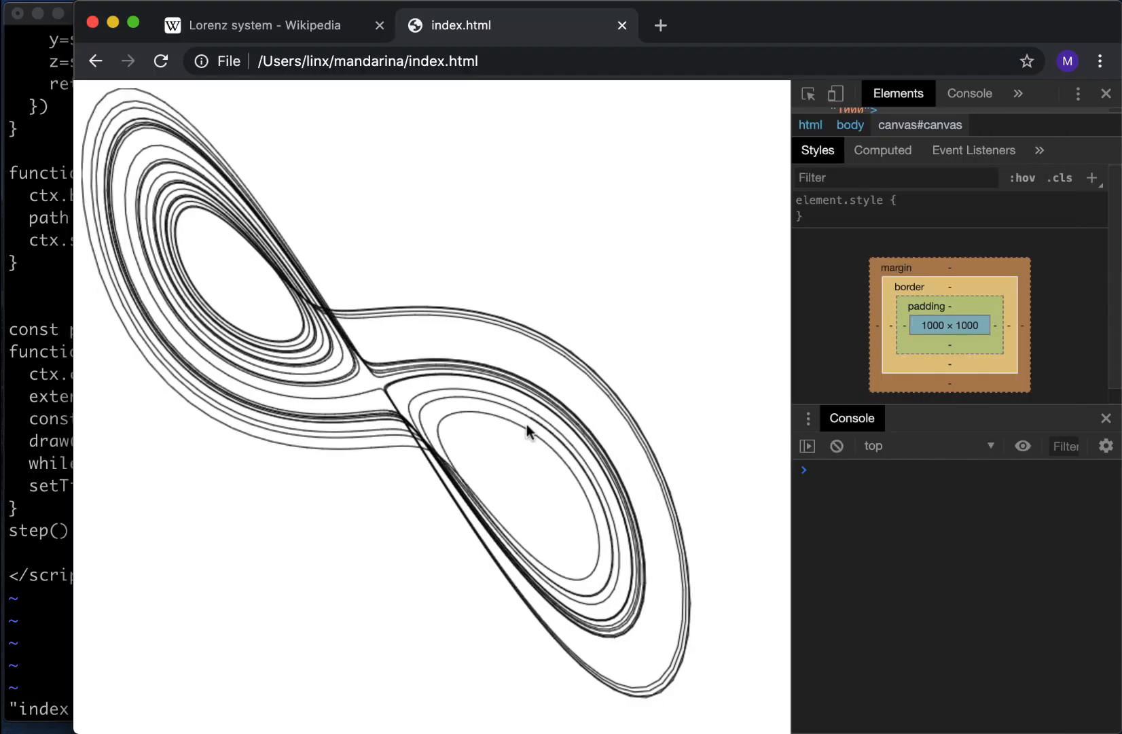
{"action": "left_click", "coordinate": [160, 61]}
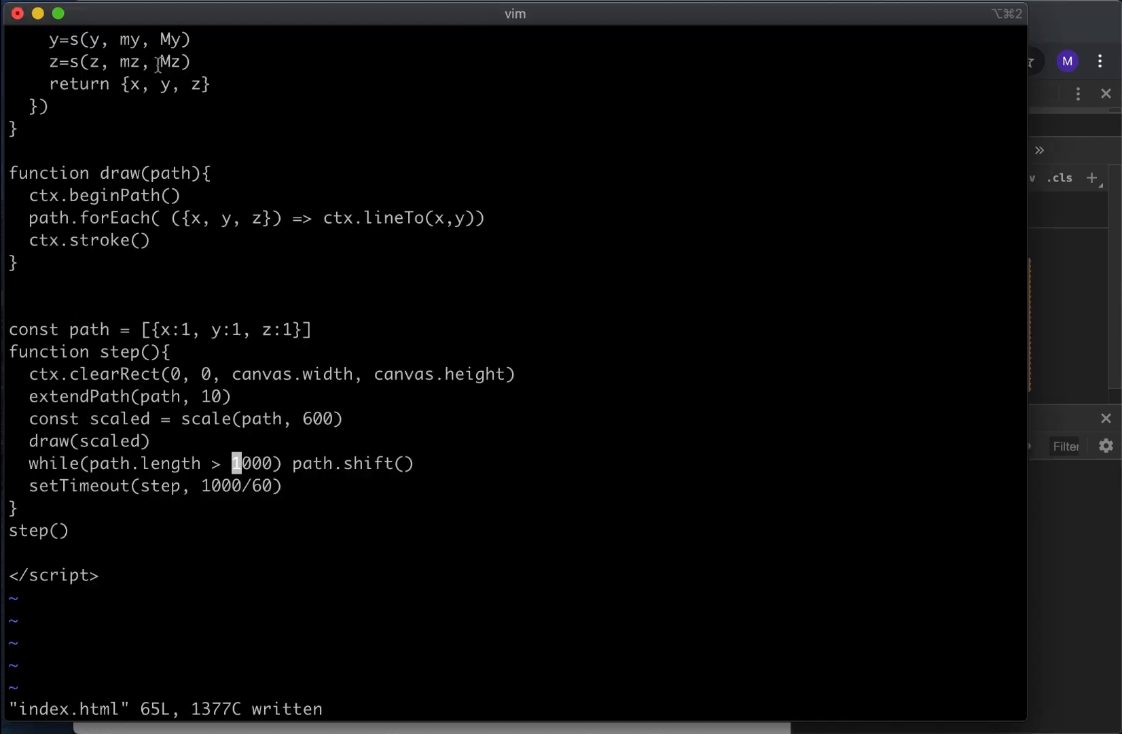
{"action": "left_click", "coordinate": [160, 61]}
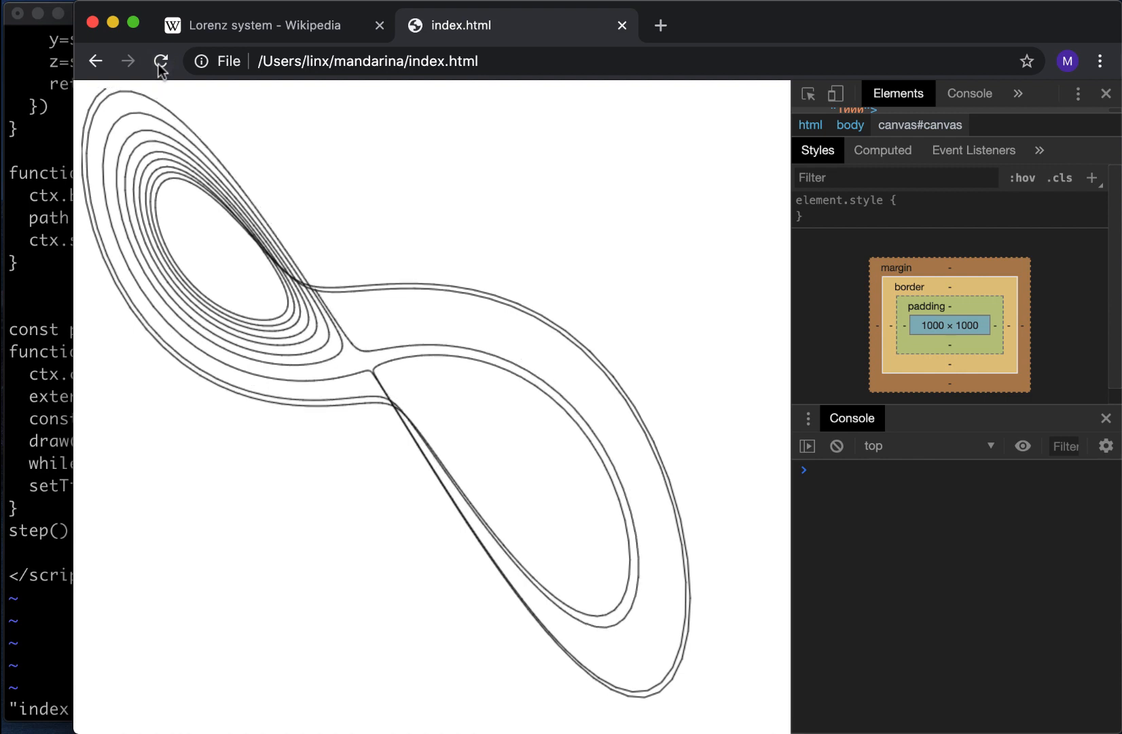
{"action": "mouse_move", "coordinate": [160, 62]}
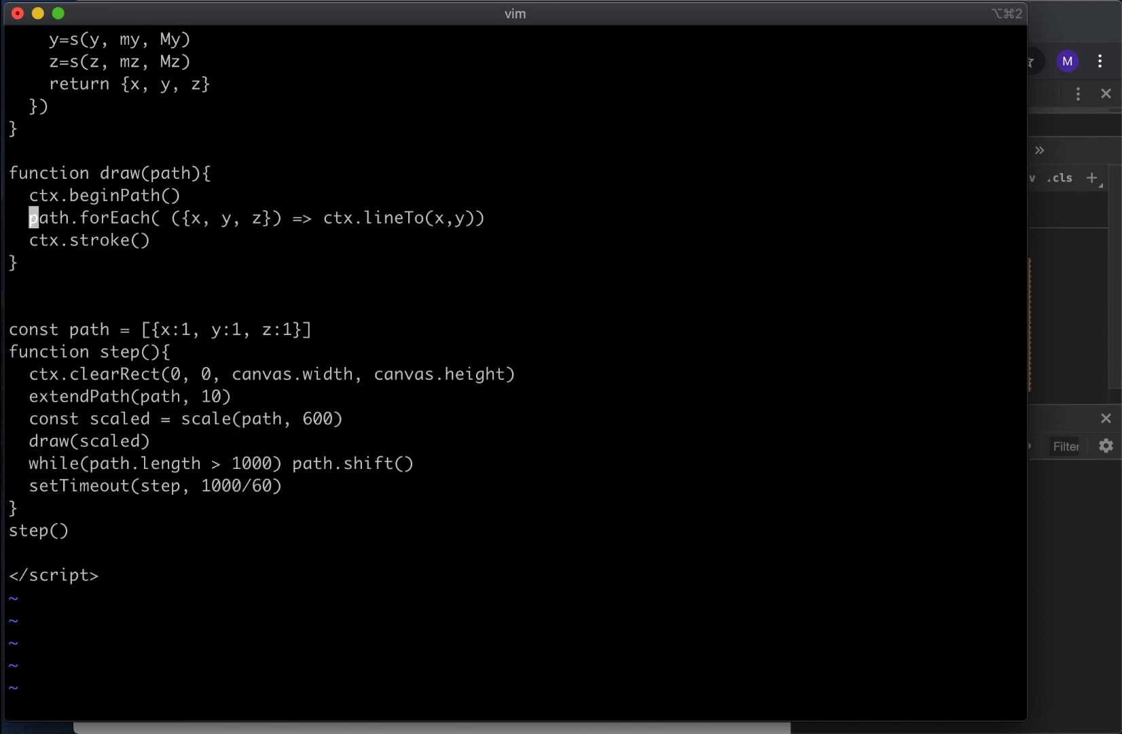
Step: Define const map converting each point ({x,y,z}) to [x, z]
{"action": "type", "text": "map"}
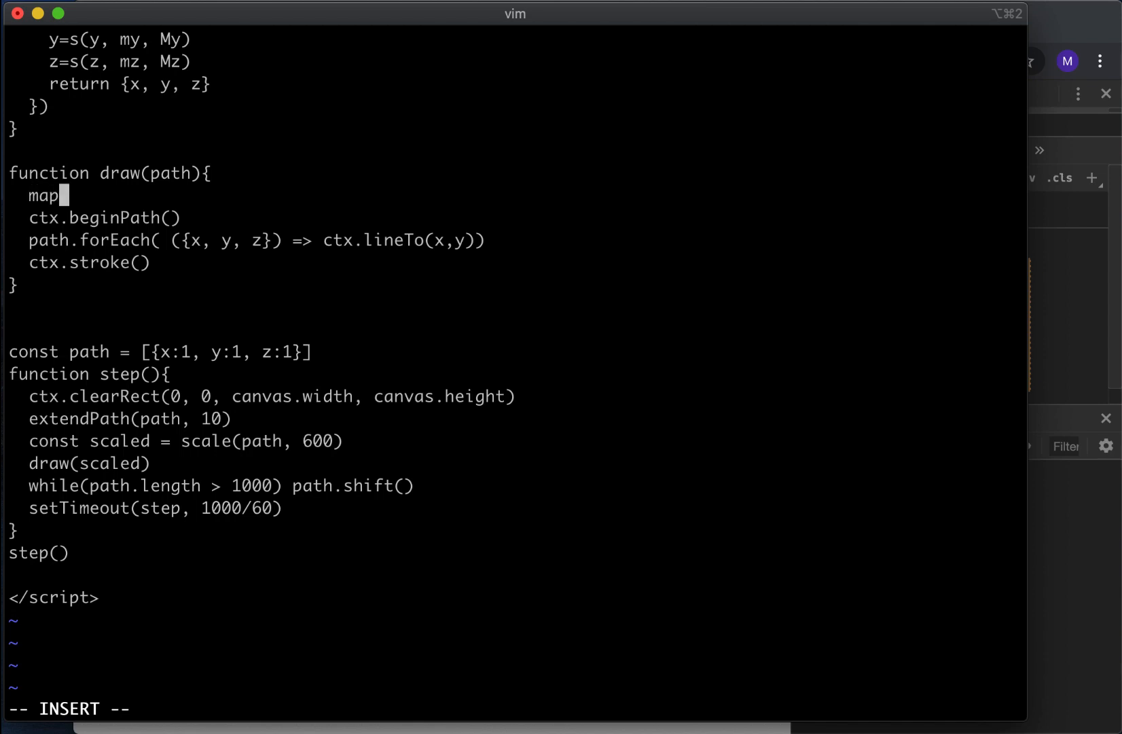
{"action": "type", "text": "const"}
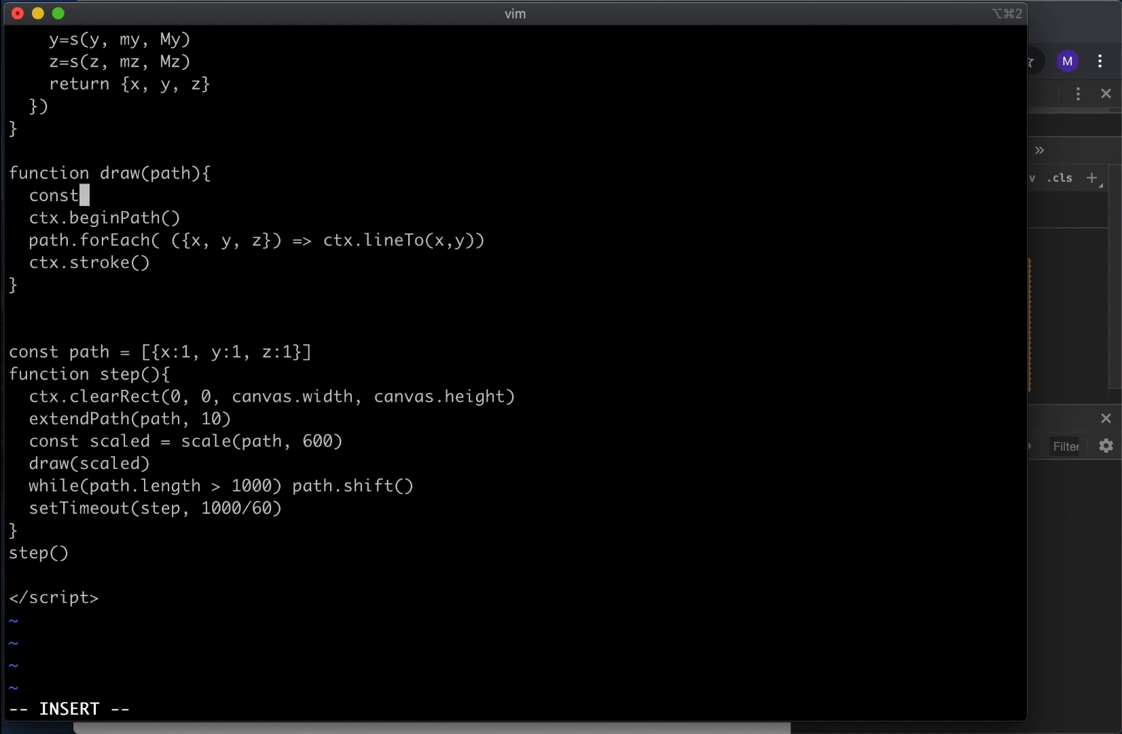
{"action": "type", "text": "map = ({"}
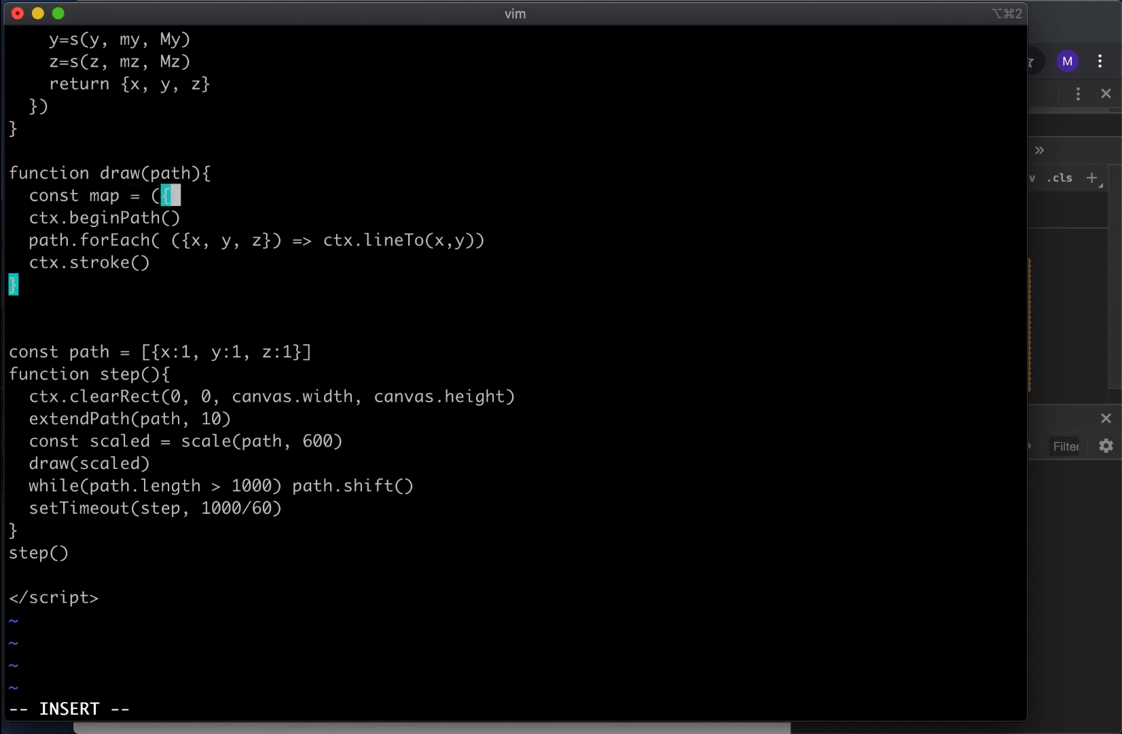
{"action": "type", "text": "x,y"}
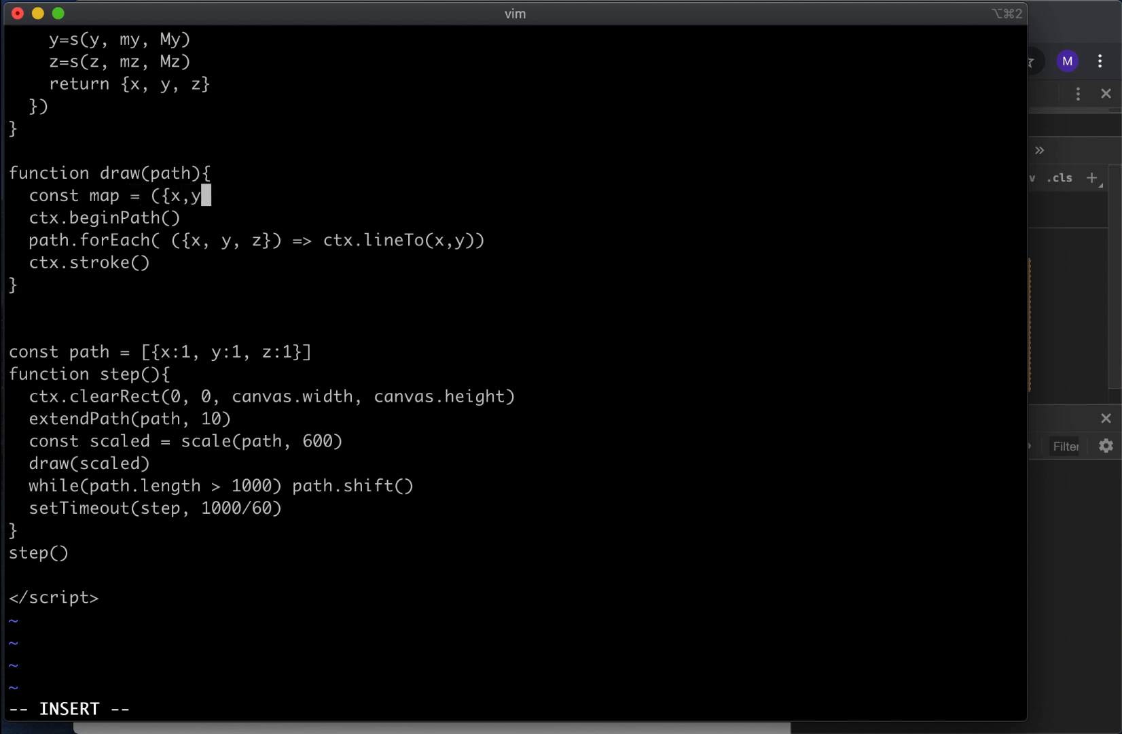
{"action": "type", "text": ",z}) ="}
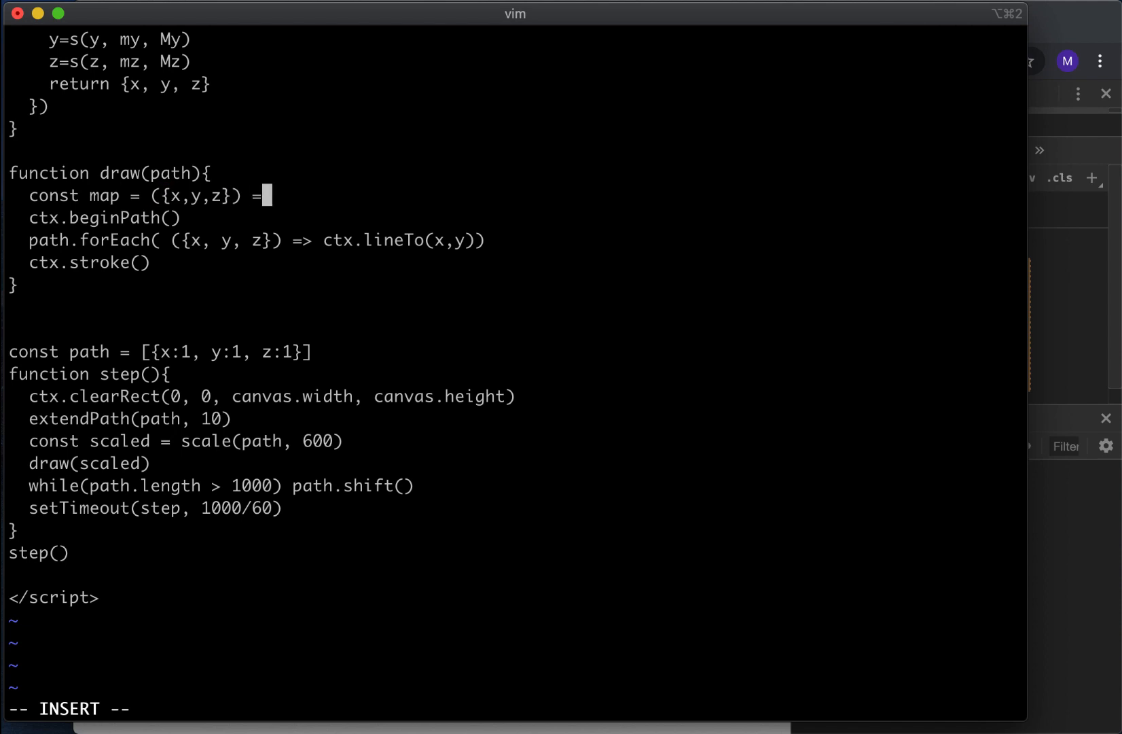
{"action": "type", "text": ">"}
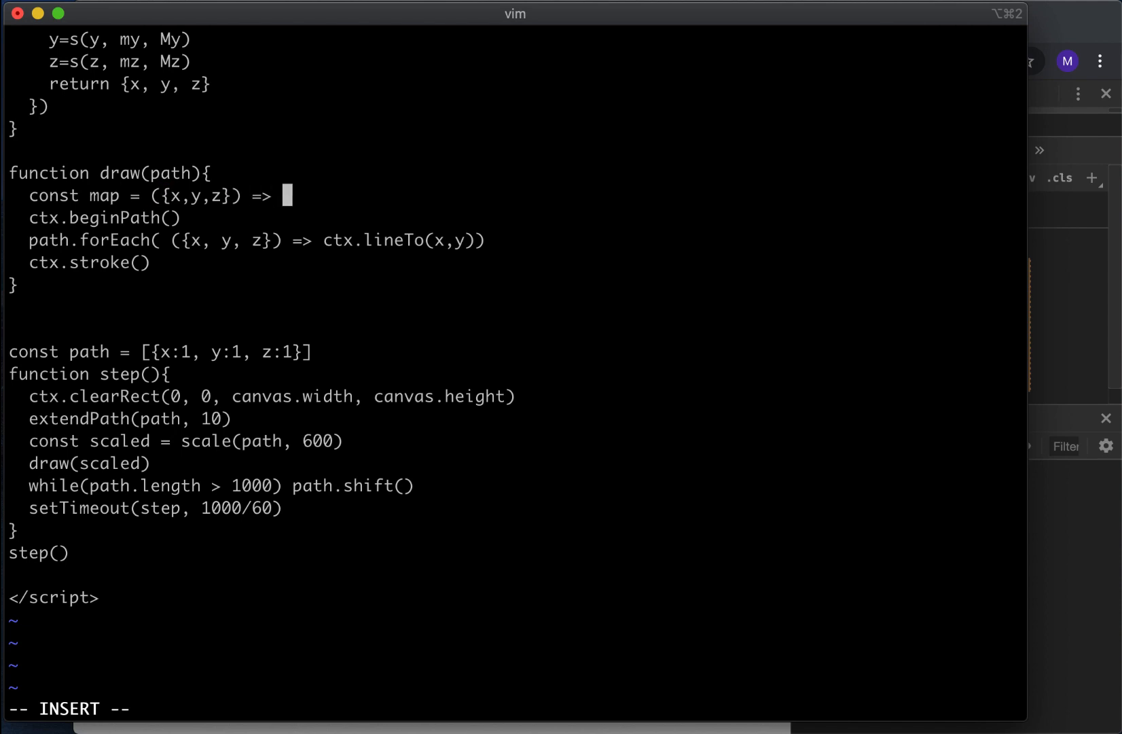
{"action": "type", "text": "["}
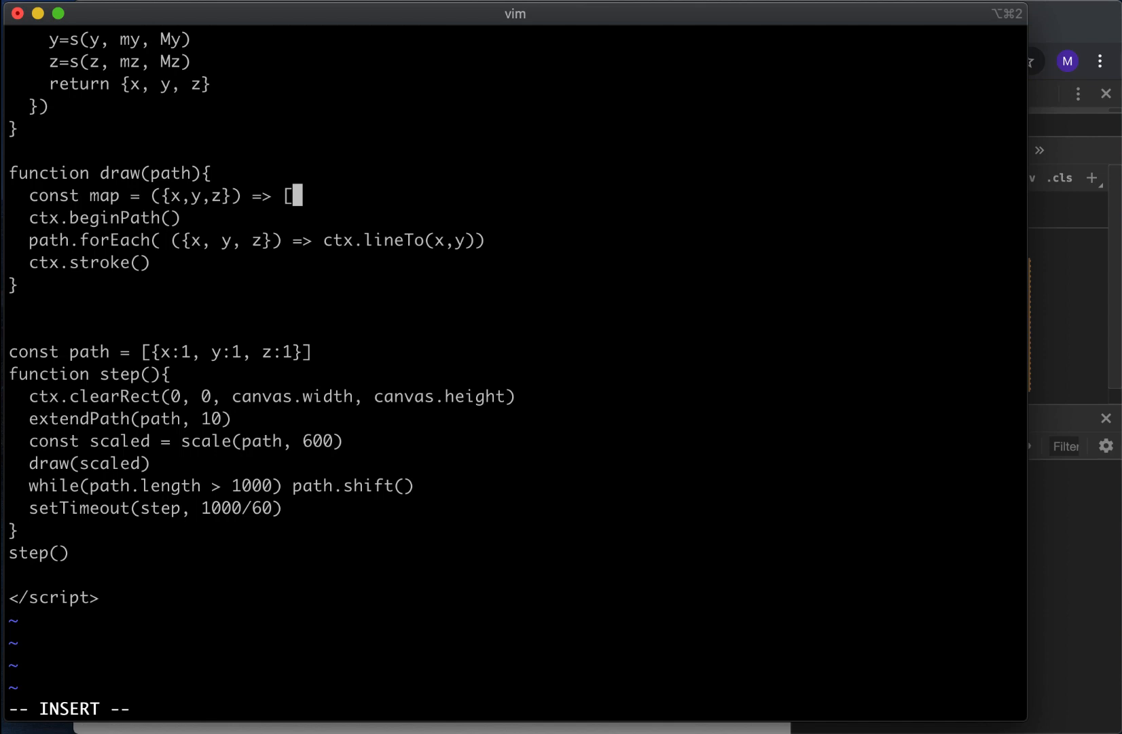
{"action": "type", "text": "x,"}
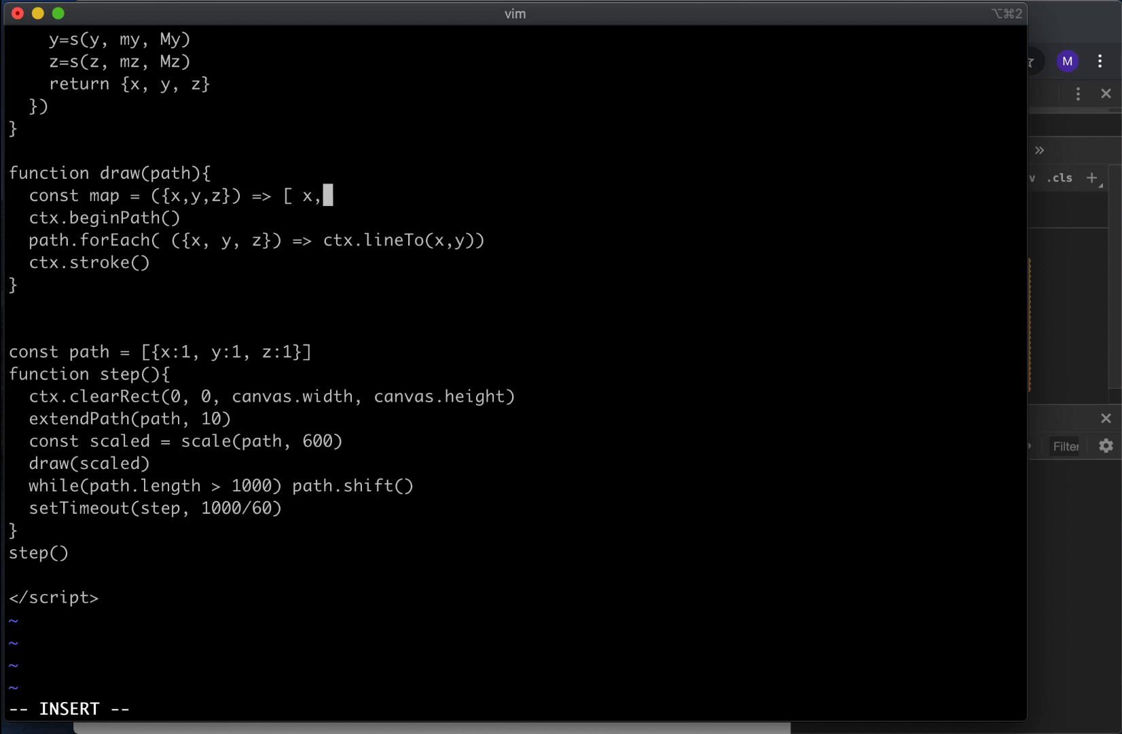
{"action": "type", "text": "z"}
{"action": "left_click", "coordinate": [250, 239]}
{"action": "type", "text": "map(map"}
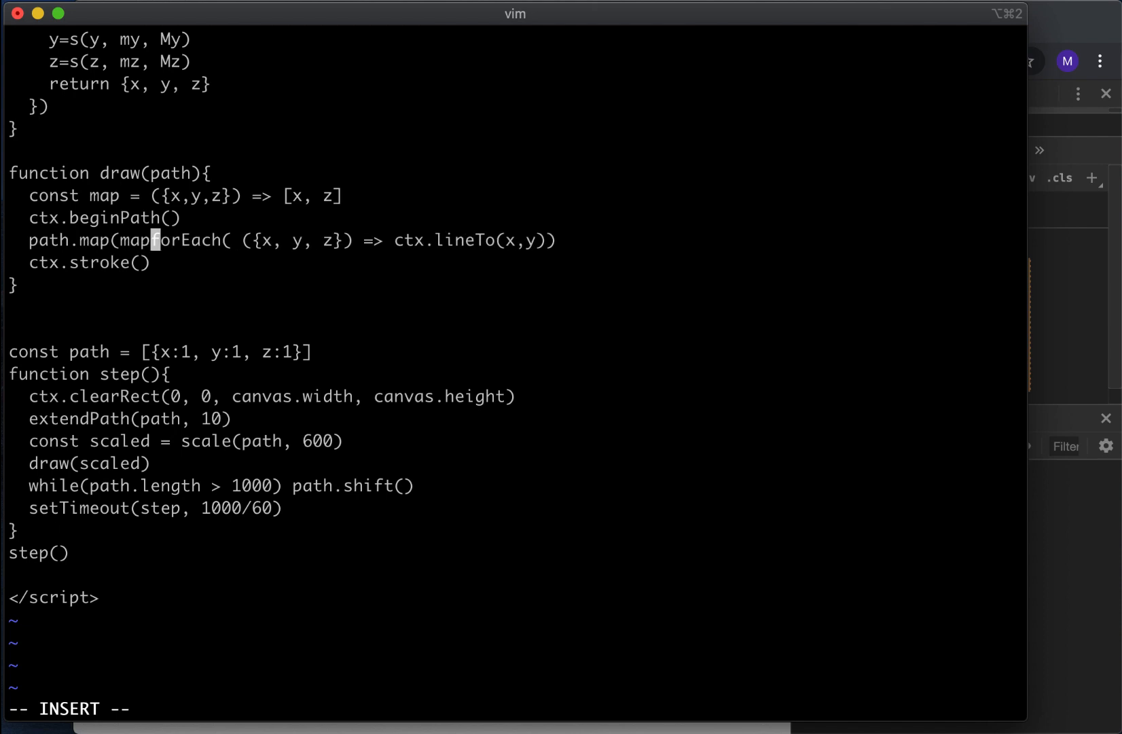
{"action": "type", "text": ")"}
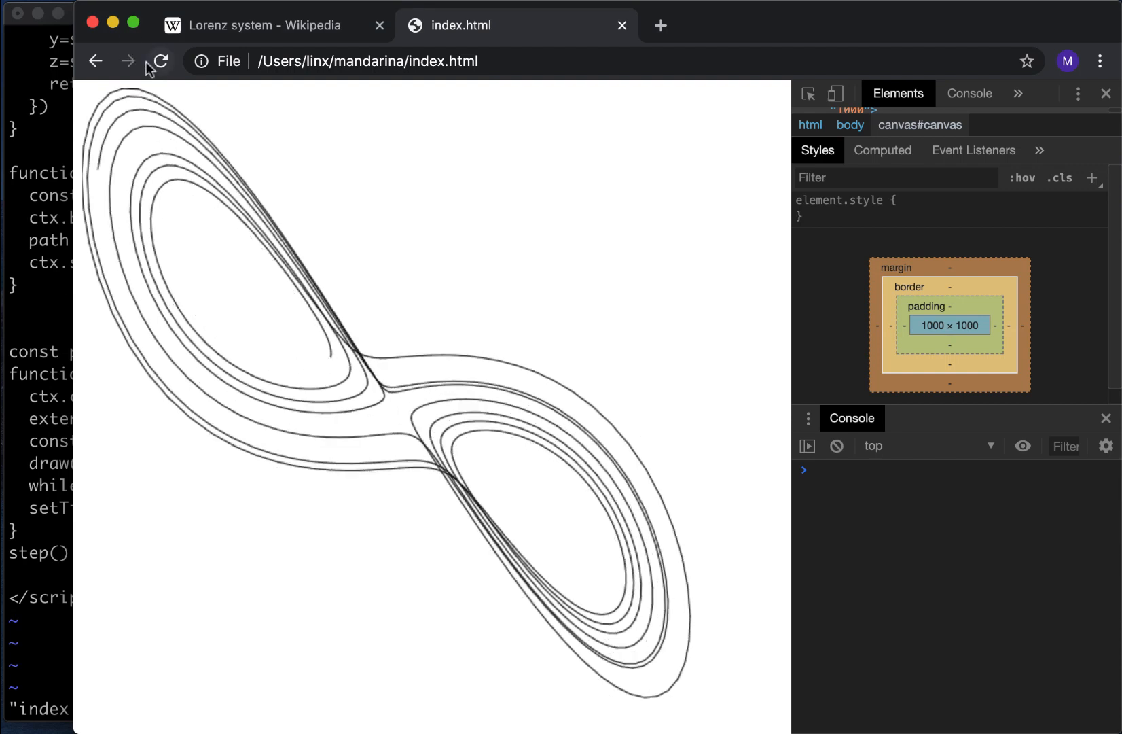
Step: Draw lines to the mapped p[0], p[1] and reload Chrome to check
{"action": "left_click", "coordinate": [159, 61]}
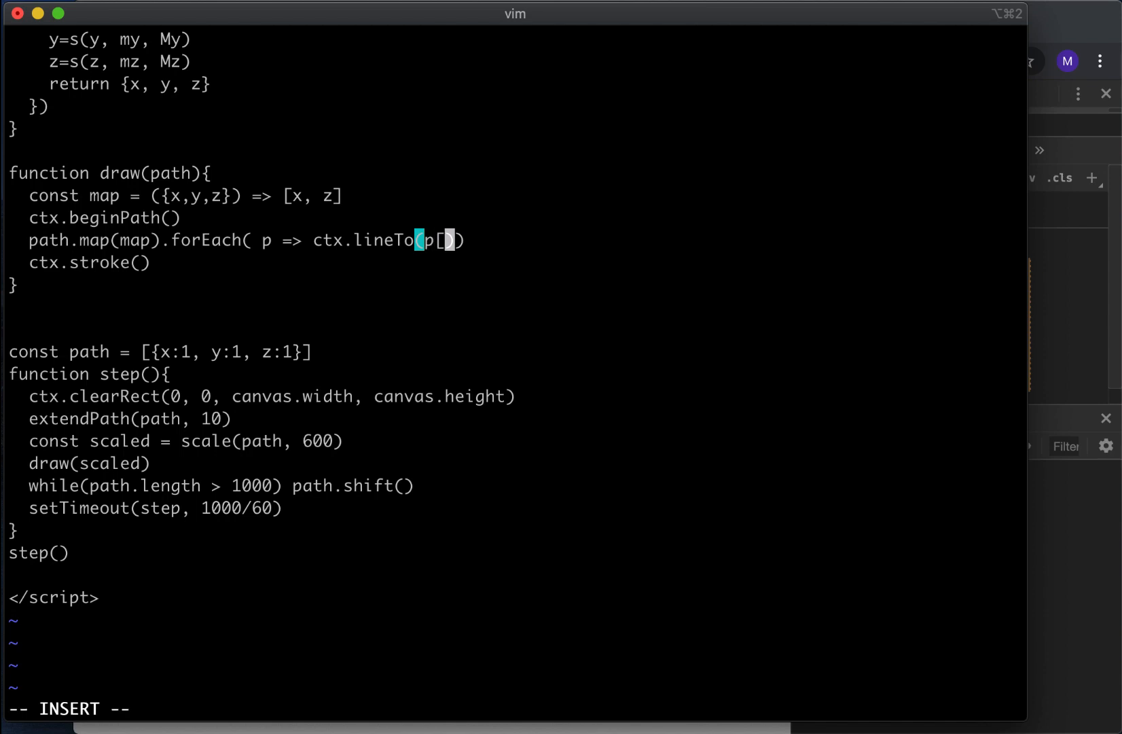
{"action": "type", "text": "0], p"}
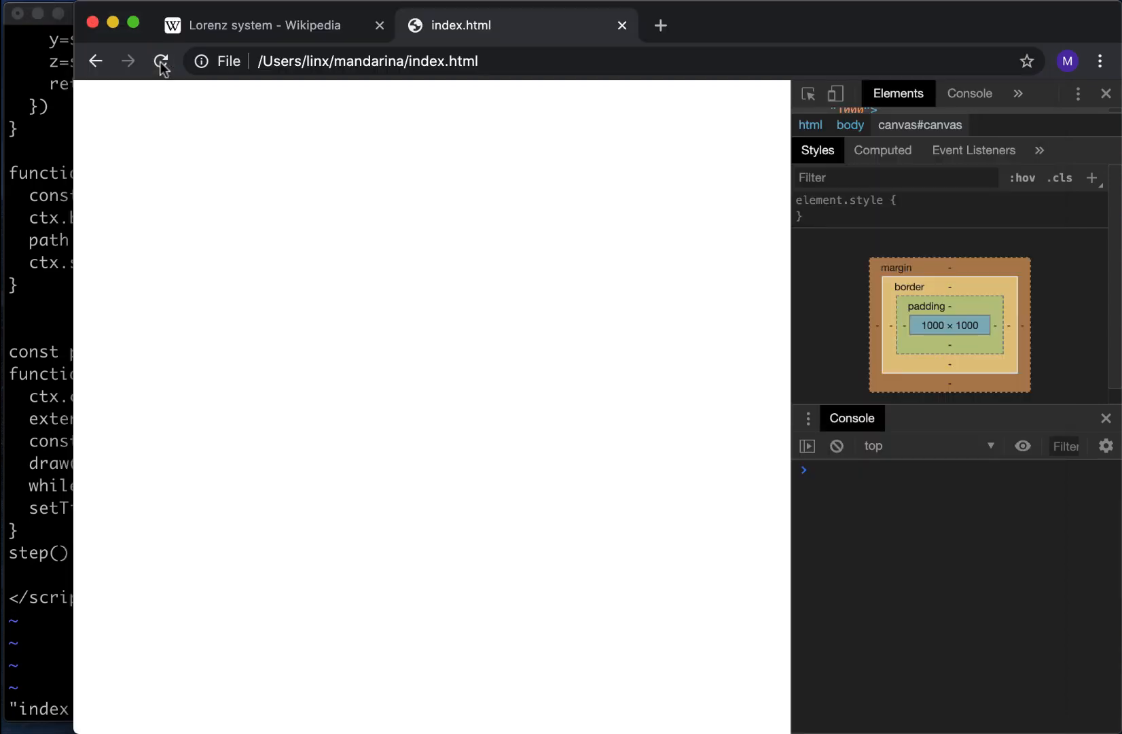
{"action": "left_click", "coordinate": [160, 61]}
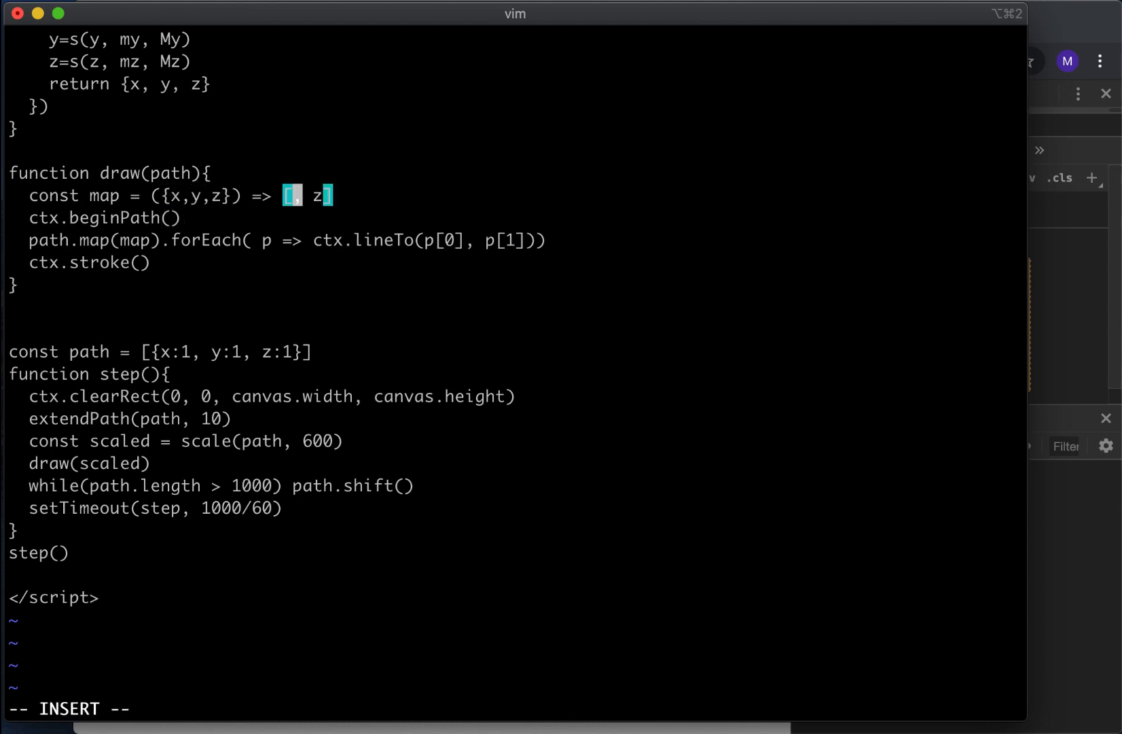
Step: Reload Chrome to check the projection, then start rewriting the map's first coordinate as (x-
{"action": "left_click", "coordinate": [162, 61]}
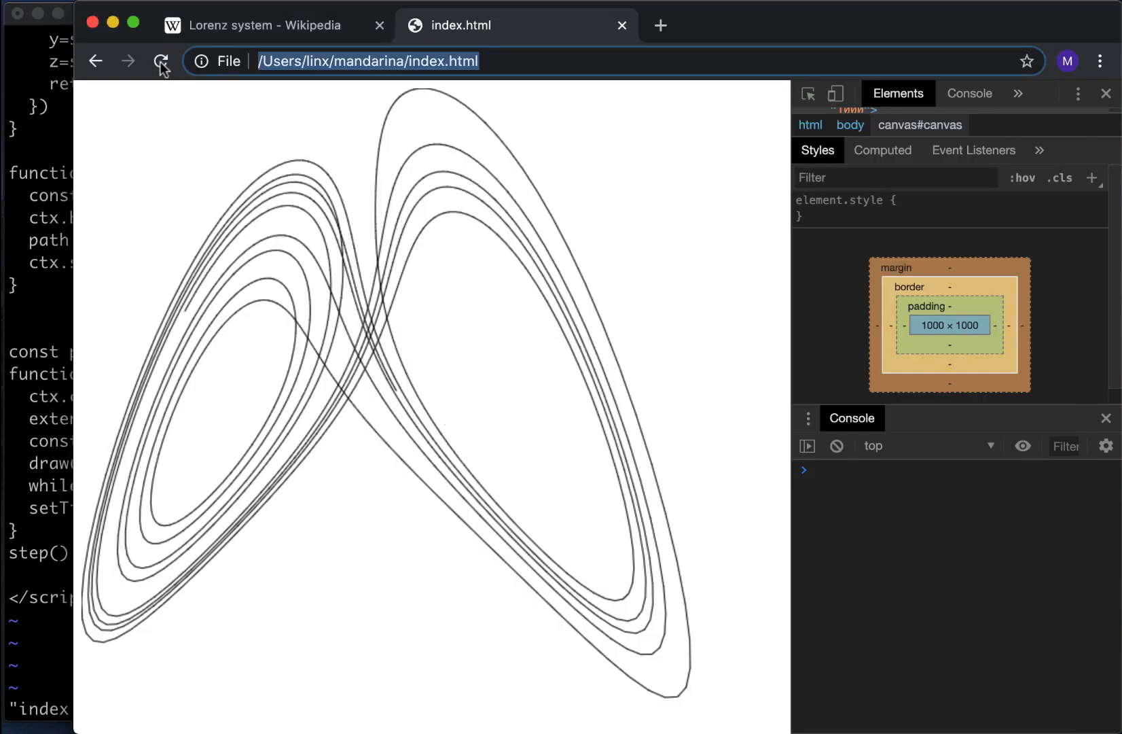
{"action": "left_click", "coordinate": [160, 61]}
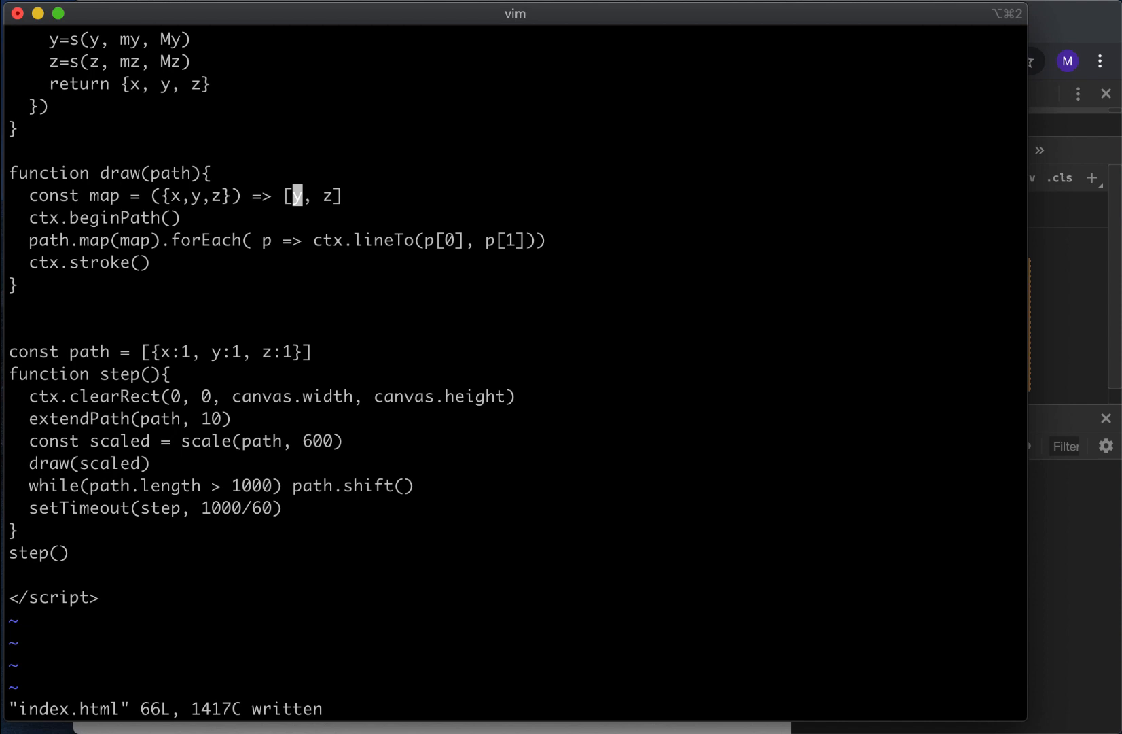
{"action": "type", "text": "x"}
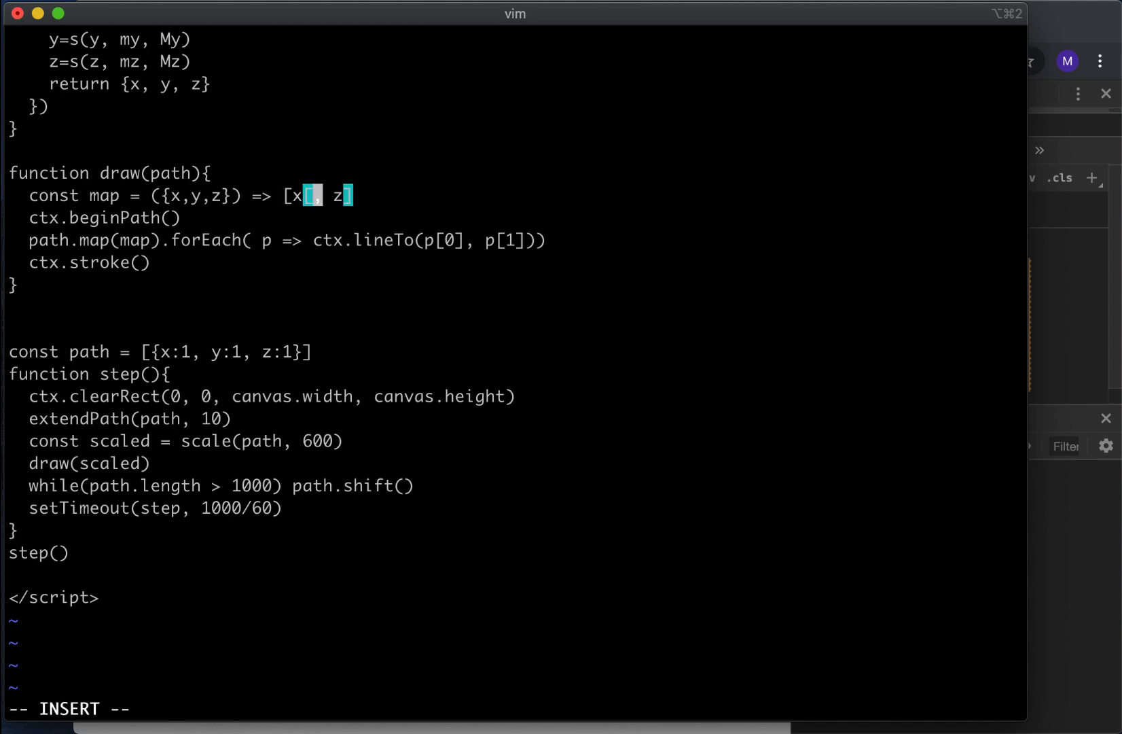
{"action": "key", "text": "Backspace"}
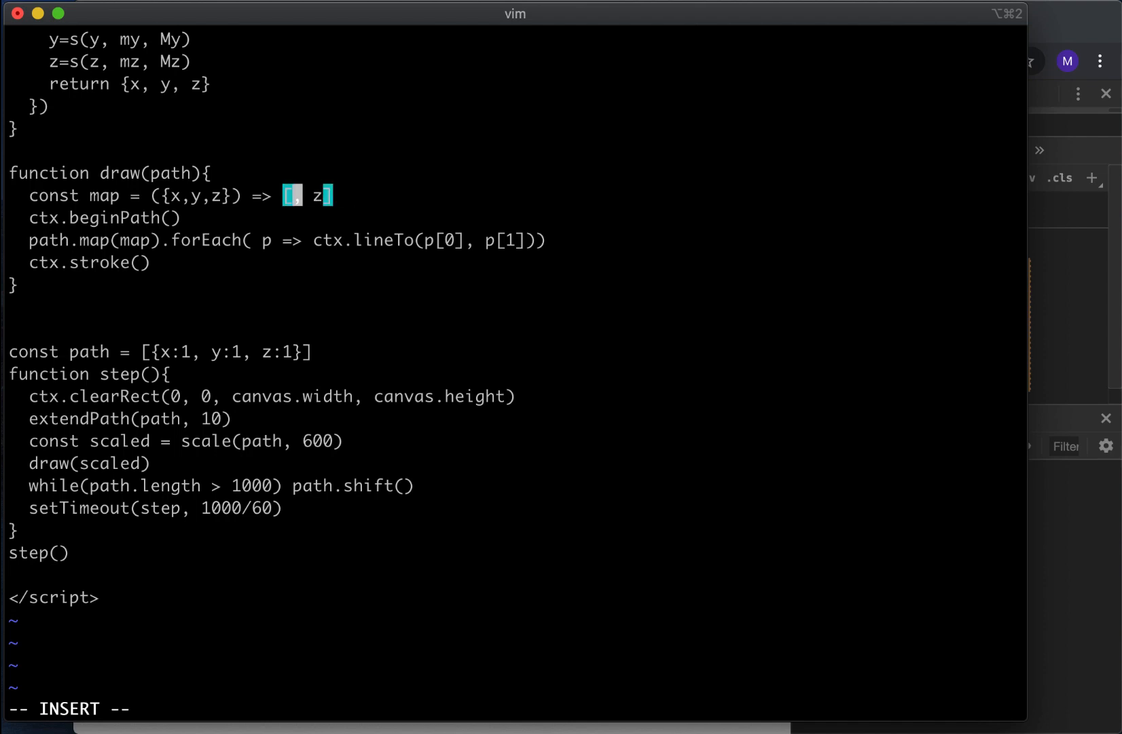
{"action": "type", "text": "x-)"}
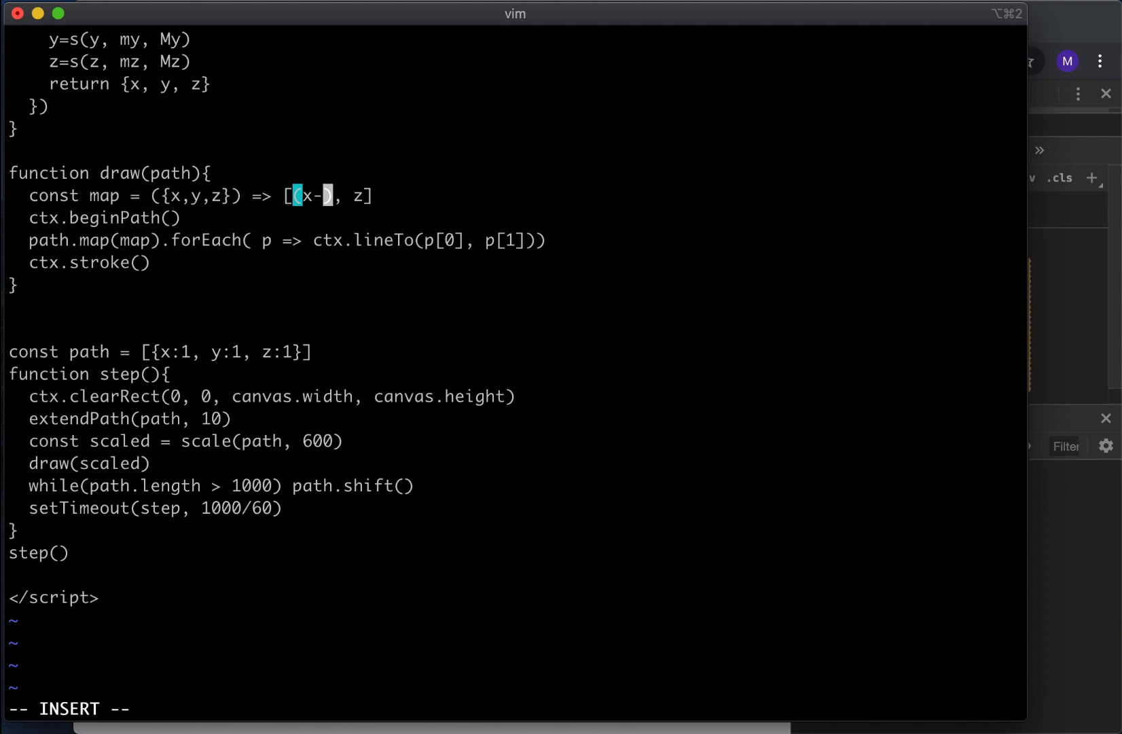
Step: Set the map's first coordinate to (x-300)*Math.cos(q) - (y-300)*Math.sin(q)
{"action": "type", "text": "300) (y-300"}
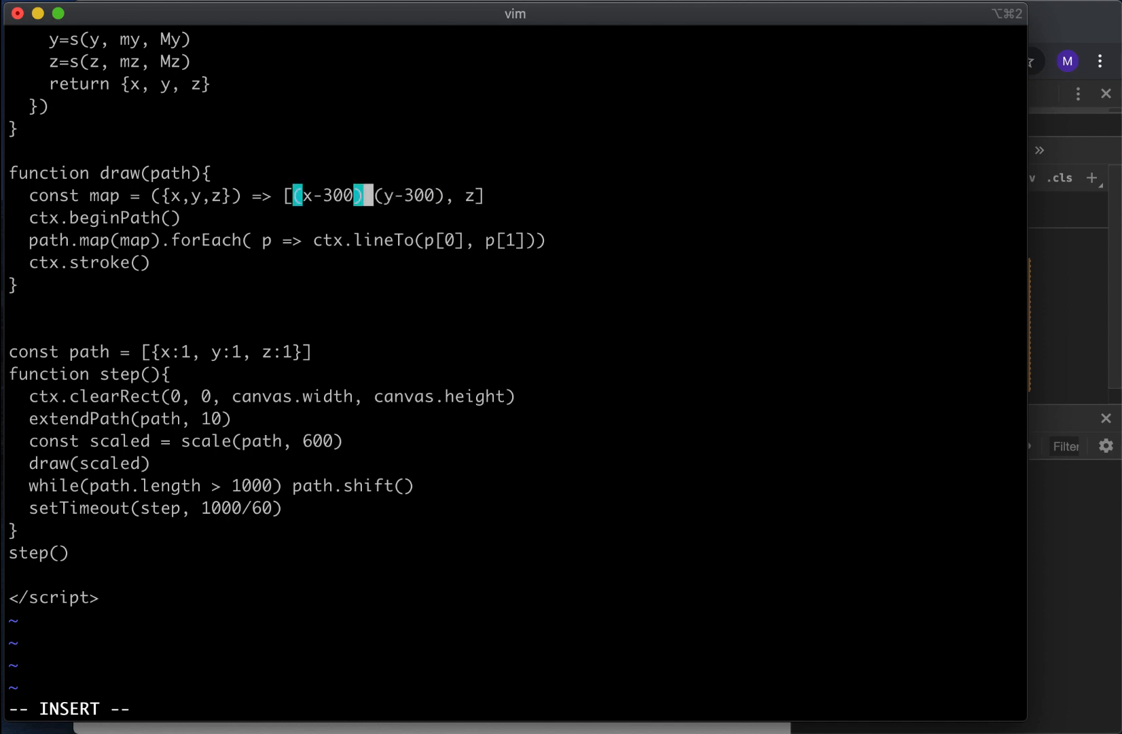
{"action": "type", "text": "*Math"}
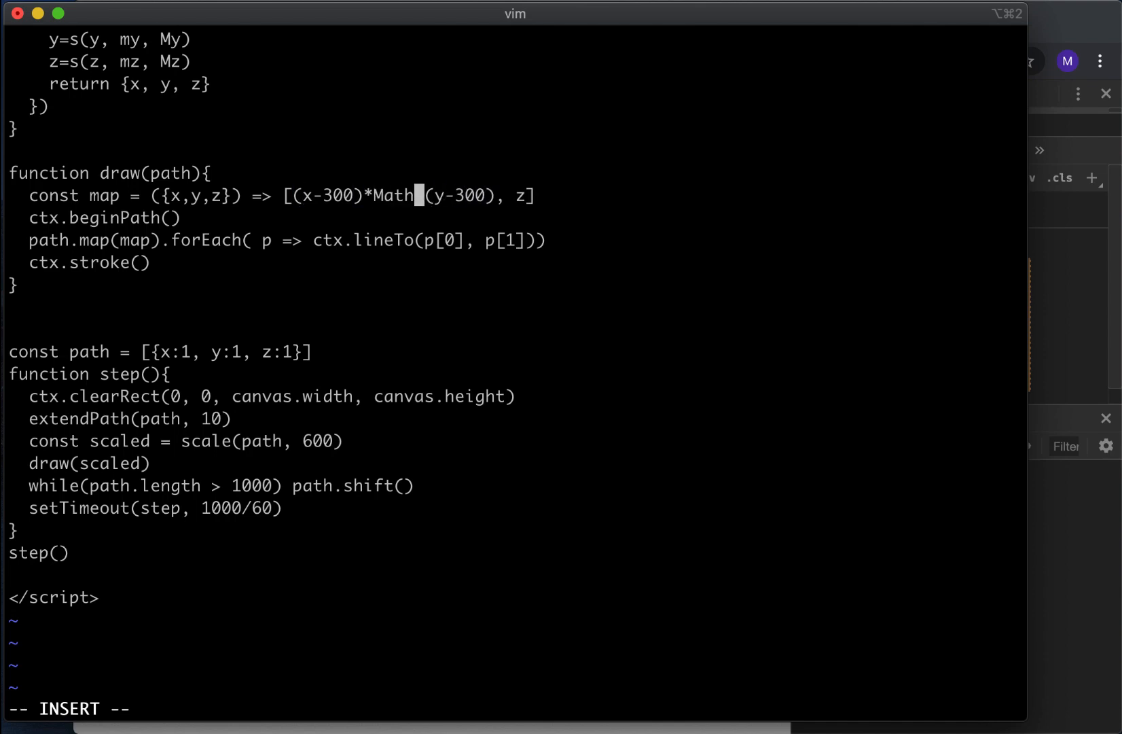
{"action": "type", "text": ".cons("}
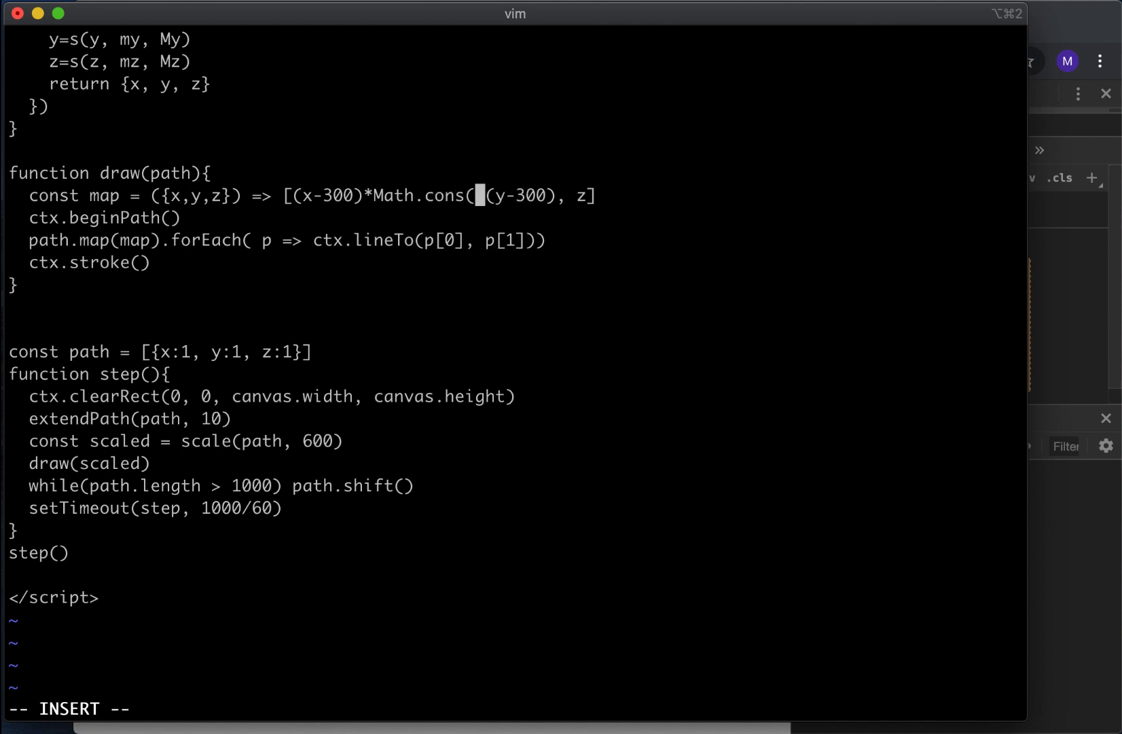
{"action": "type", "text": "q) -"}
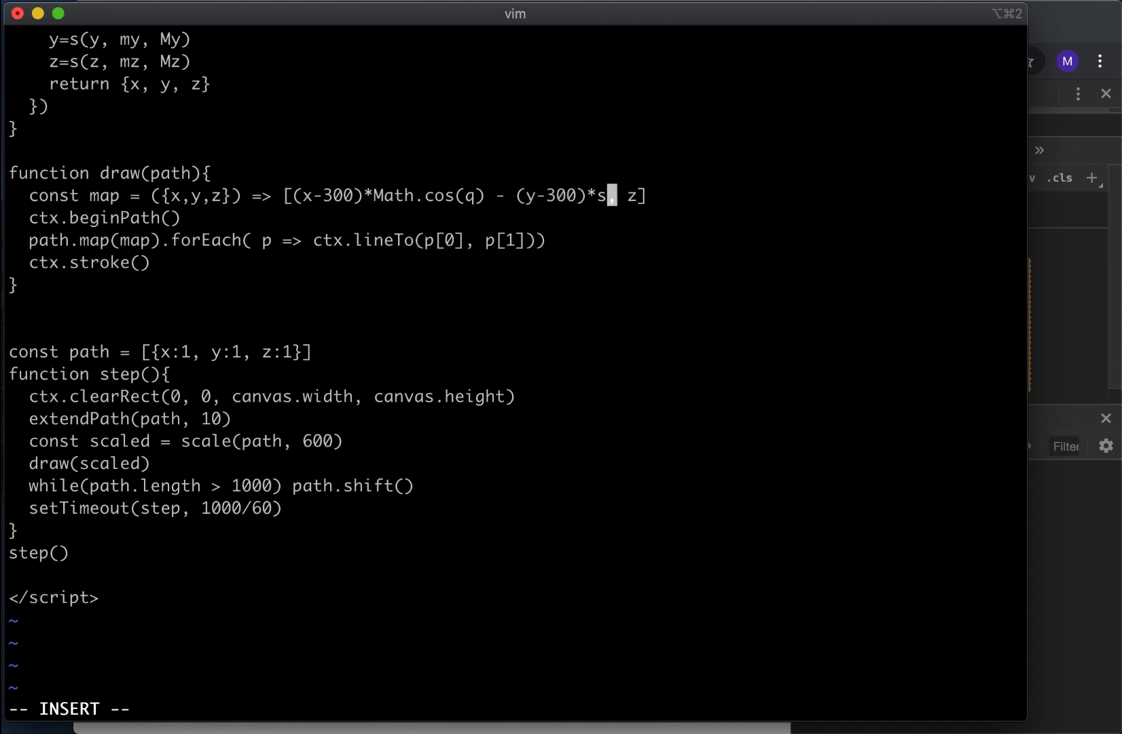
{"action": "type", "text": "Math.sin"}
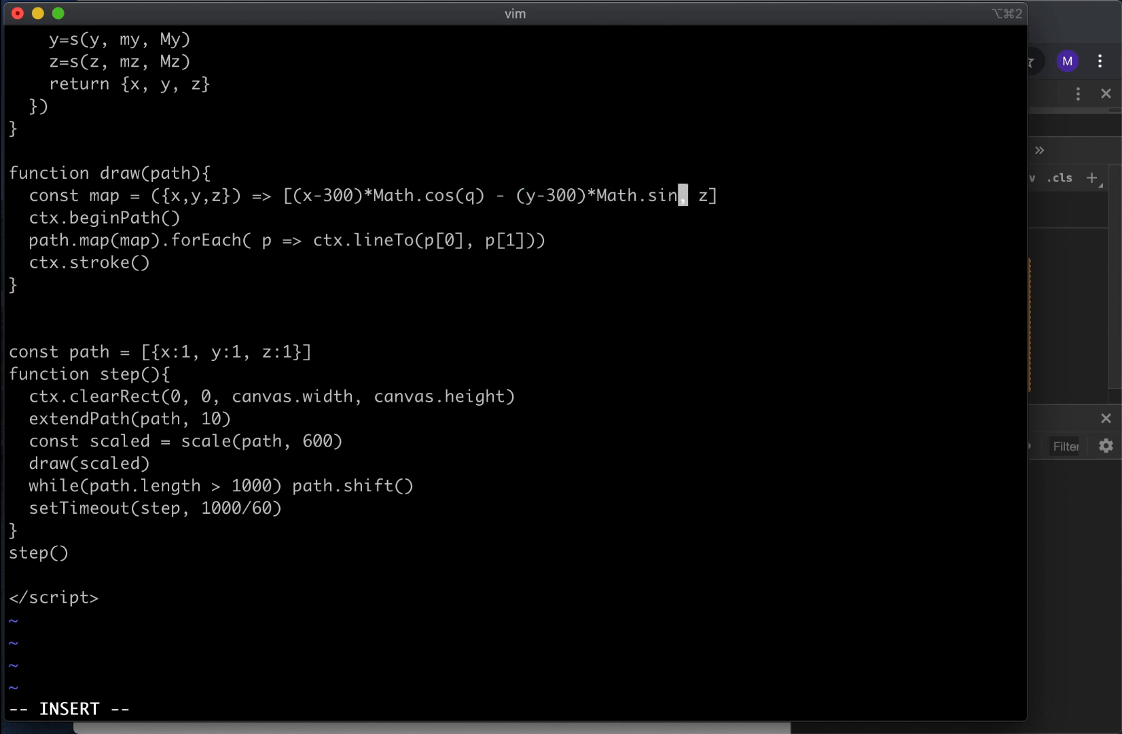
{"action": "type", "text": "(q)"}
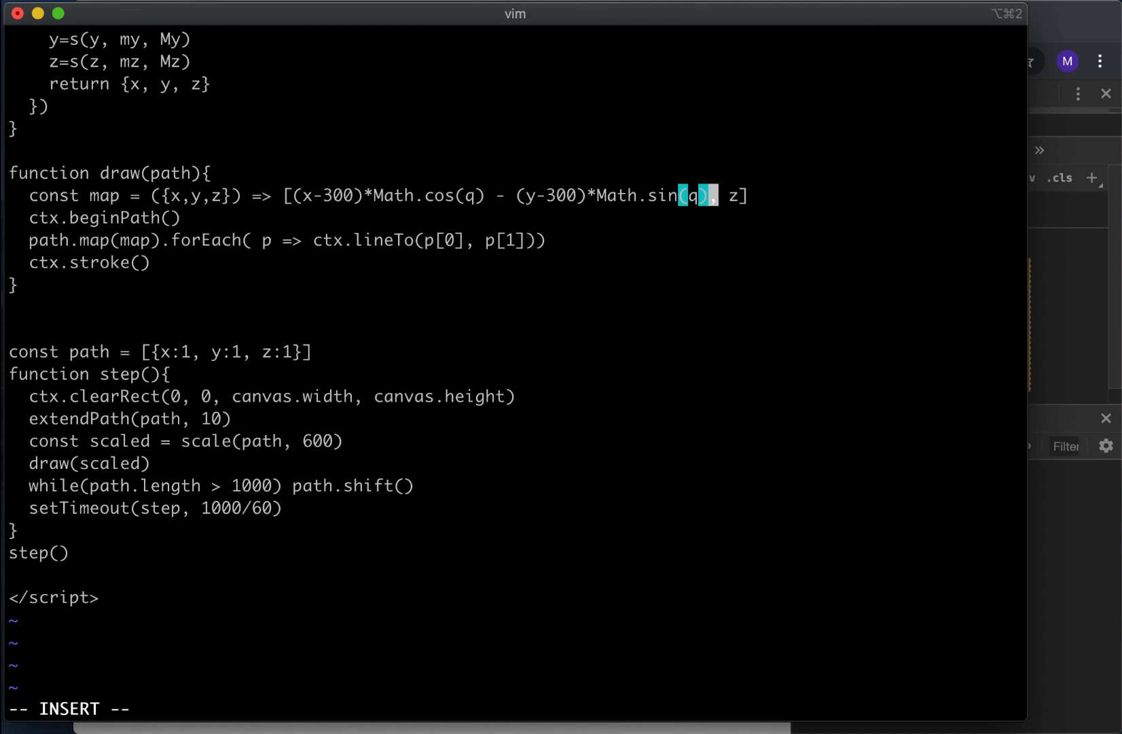
Step: Increase q by 0.01 per frame in draw, declare var q, and reload Chrome
{"action": "key", "text": "Return"}
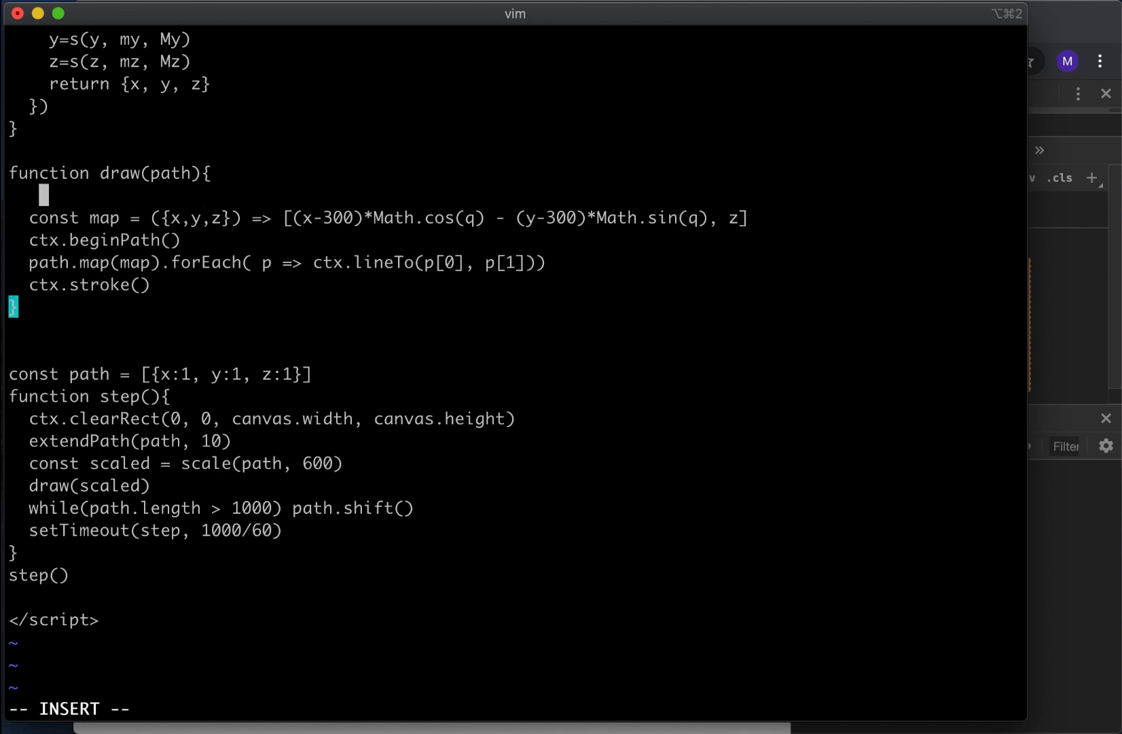
{"action": "type", "text": "q +="}
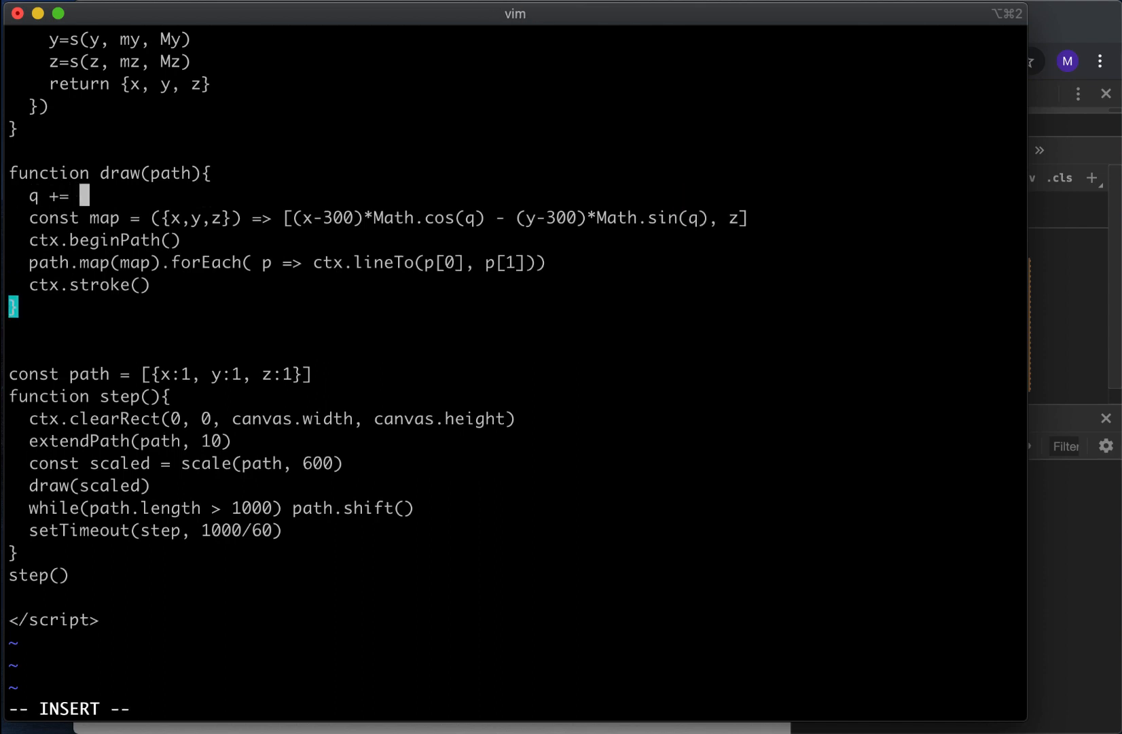
{"action": "type", "text": "0.01"}
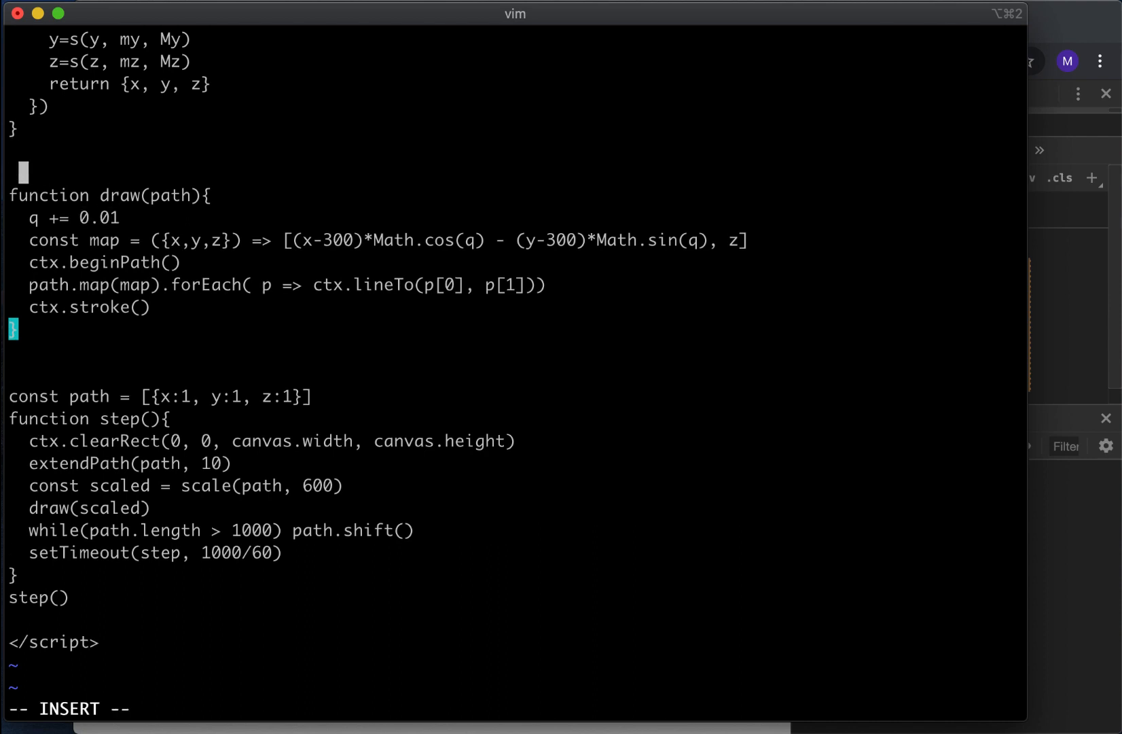
{"action": "type", "text": "const"}
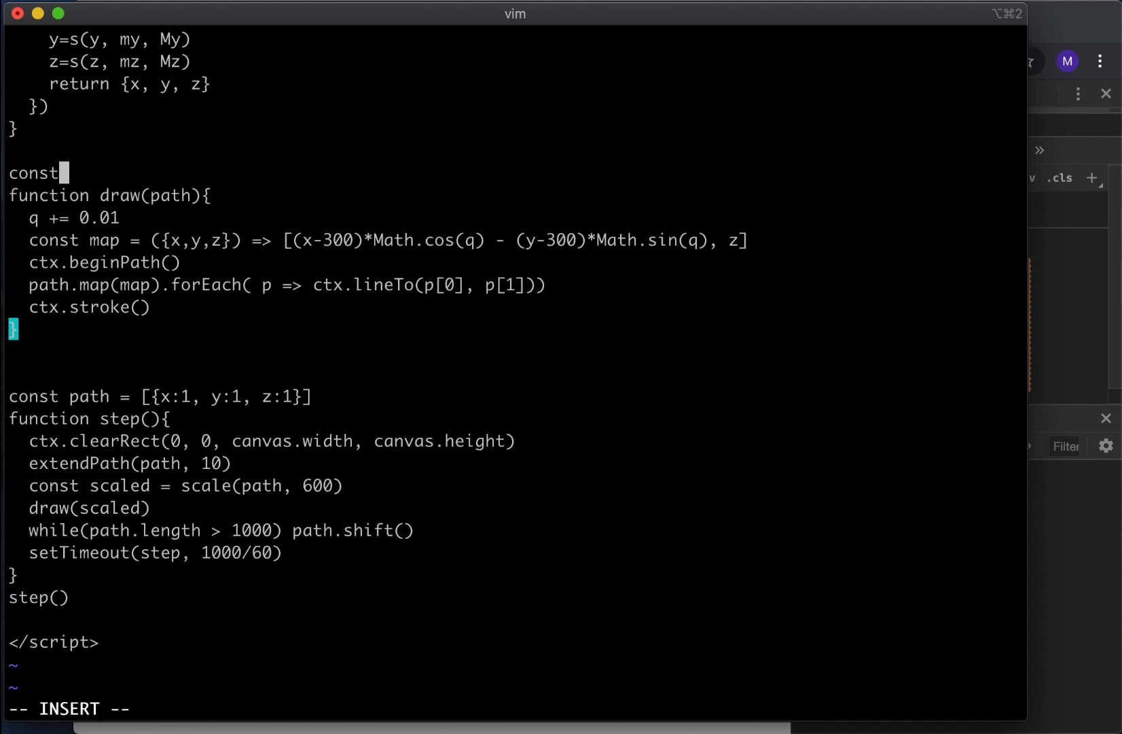
{"action": "type", "text": "var q ="}
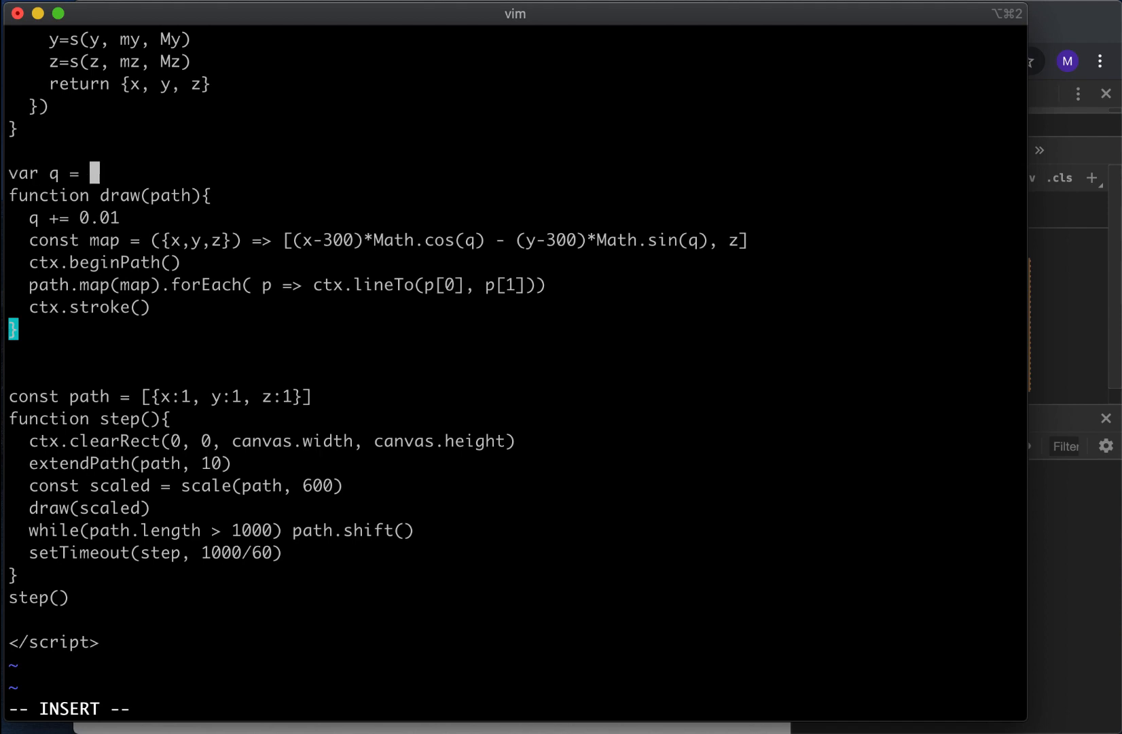
{"action": "left_click", "coordinate": [161, 61]}
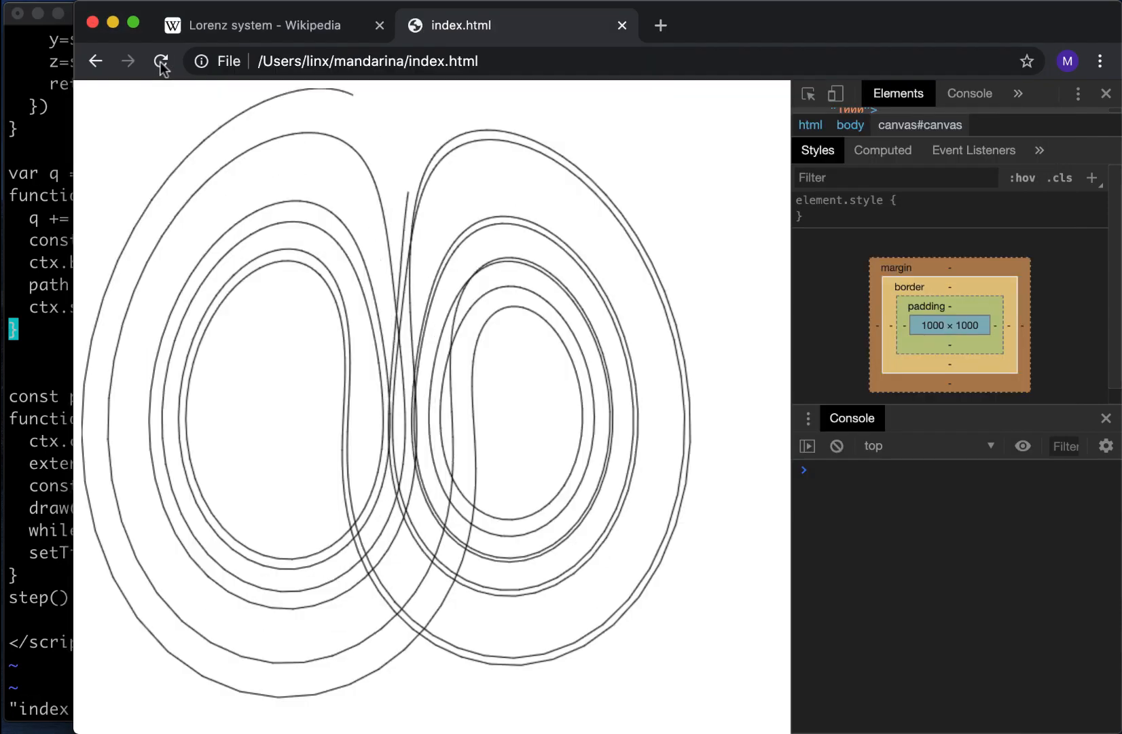
{"action": "left_click", "coordinate": [161, 62]}
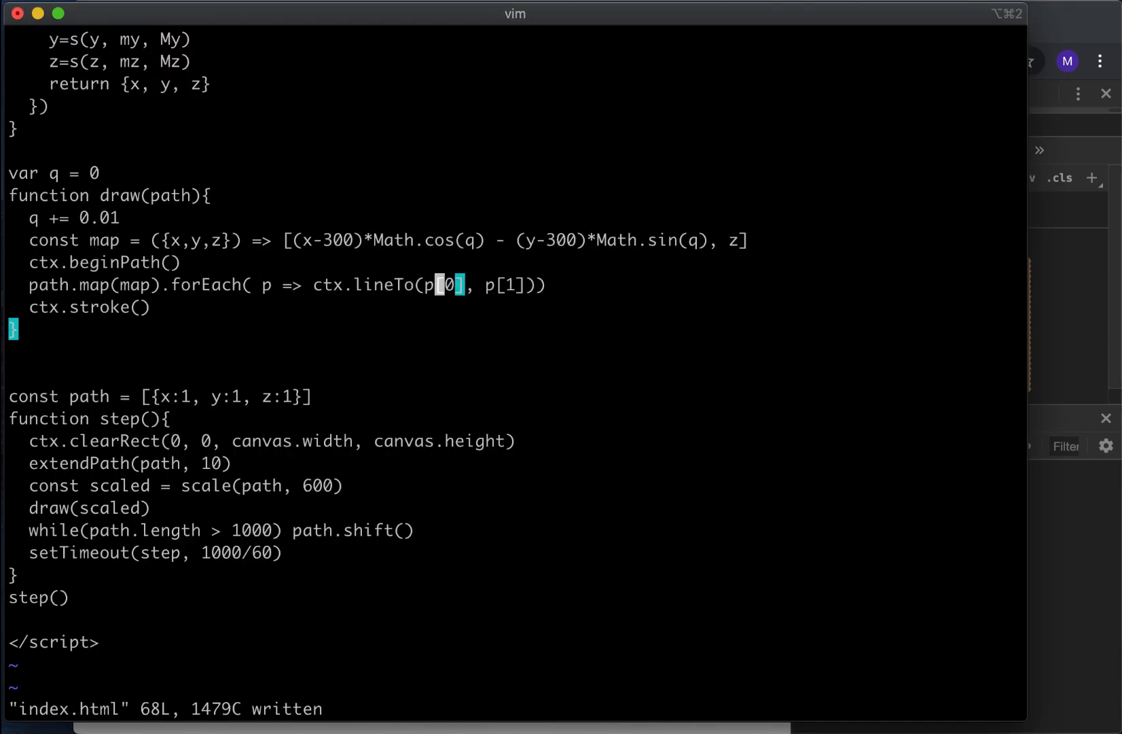
Step: Add a + 300 offset to the rotated x expression, then reload Chrome to view the shifted rotation
{"action": "key", "text": "i"}
{"action": "type", "text": " + "}
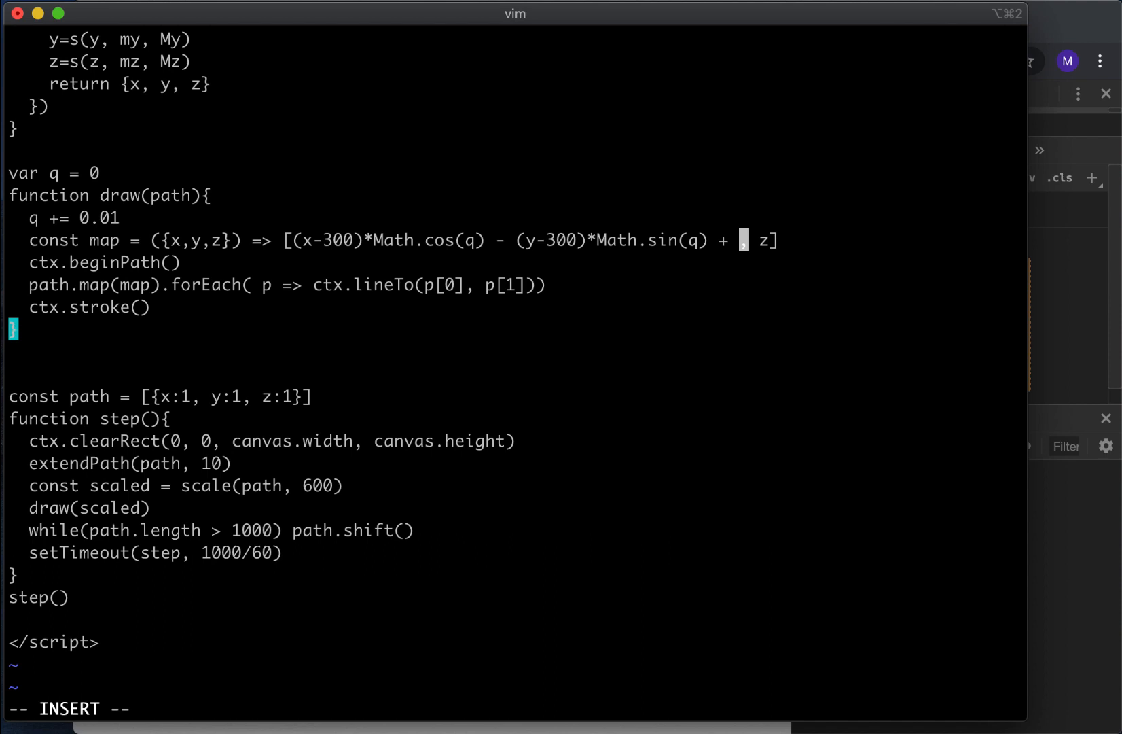
{"action": "type", "text": "30"}
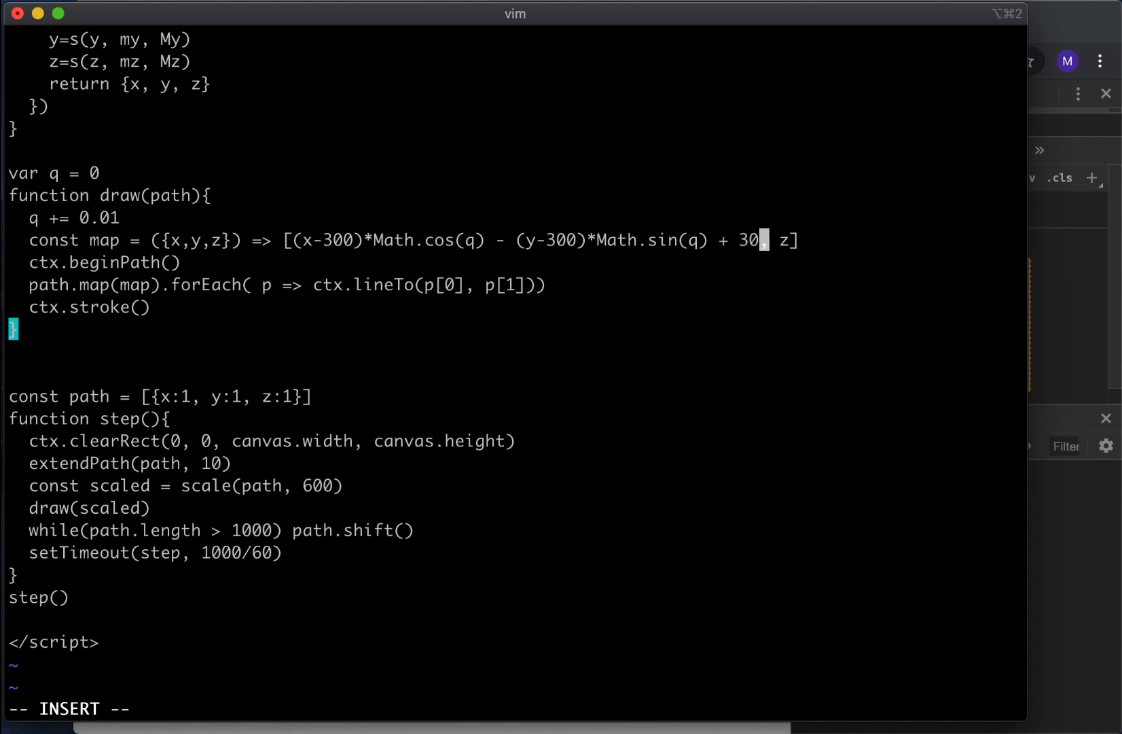
{"action": "type", "text": "0"}
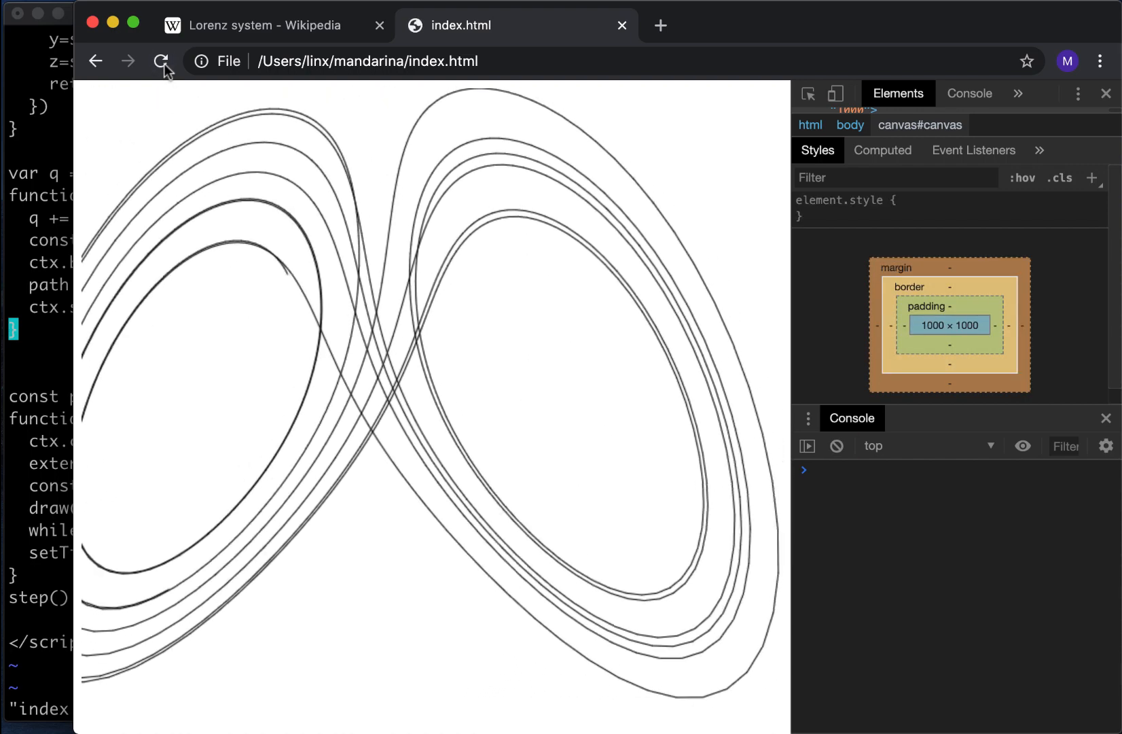
{"action": "left_click", "coordinate": [162, 62]}
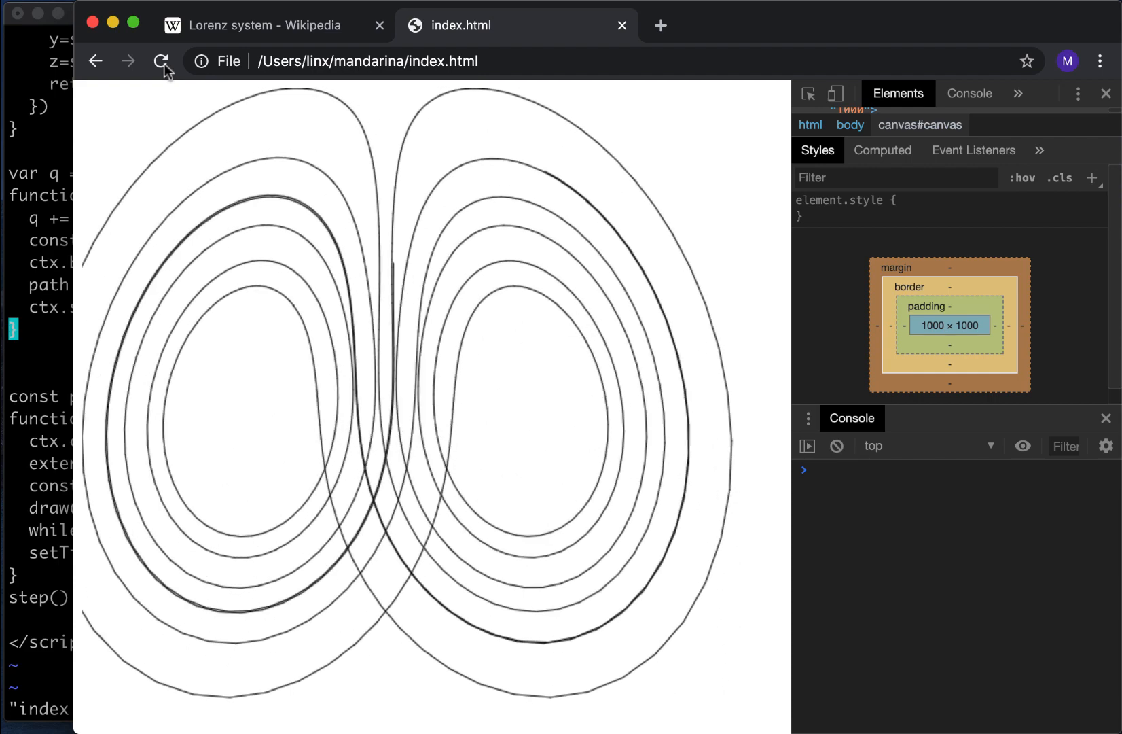
{"action": "left_click", "coordinate": [162, 61]}
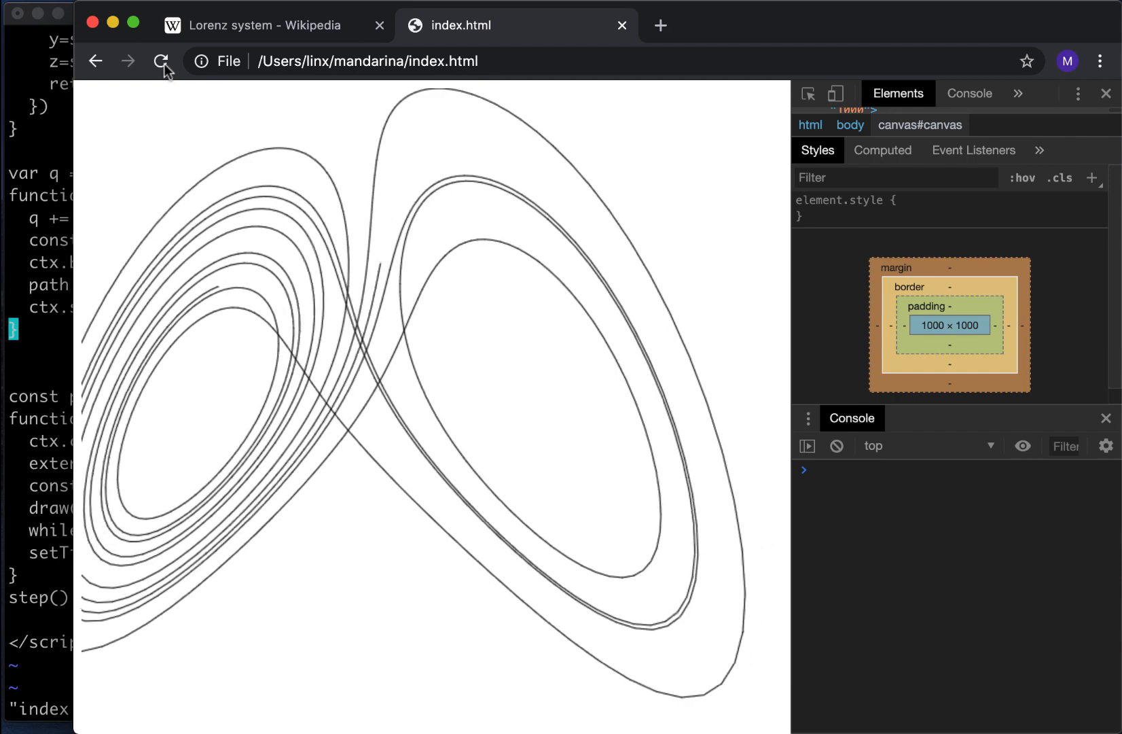